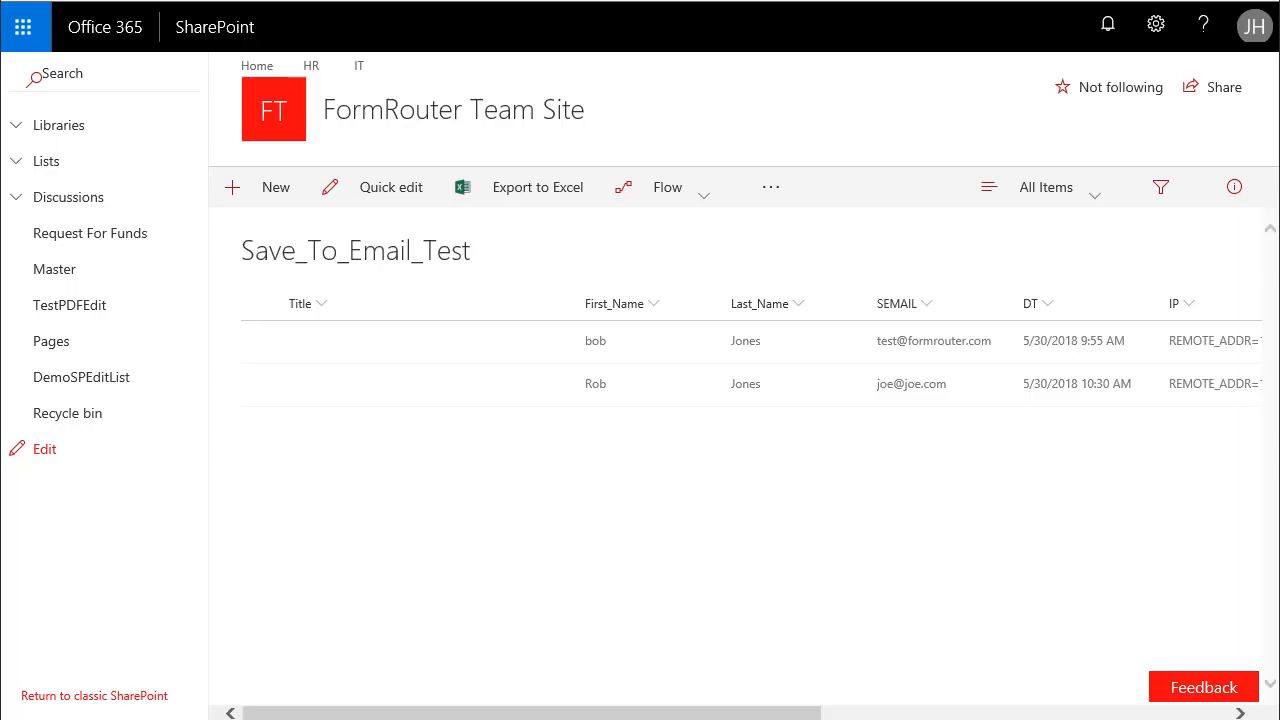
mouse_move(471, 457)
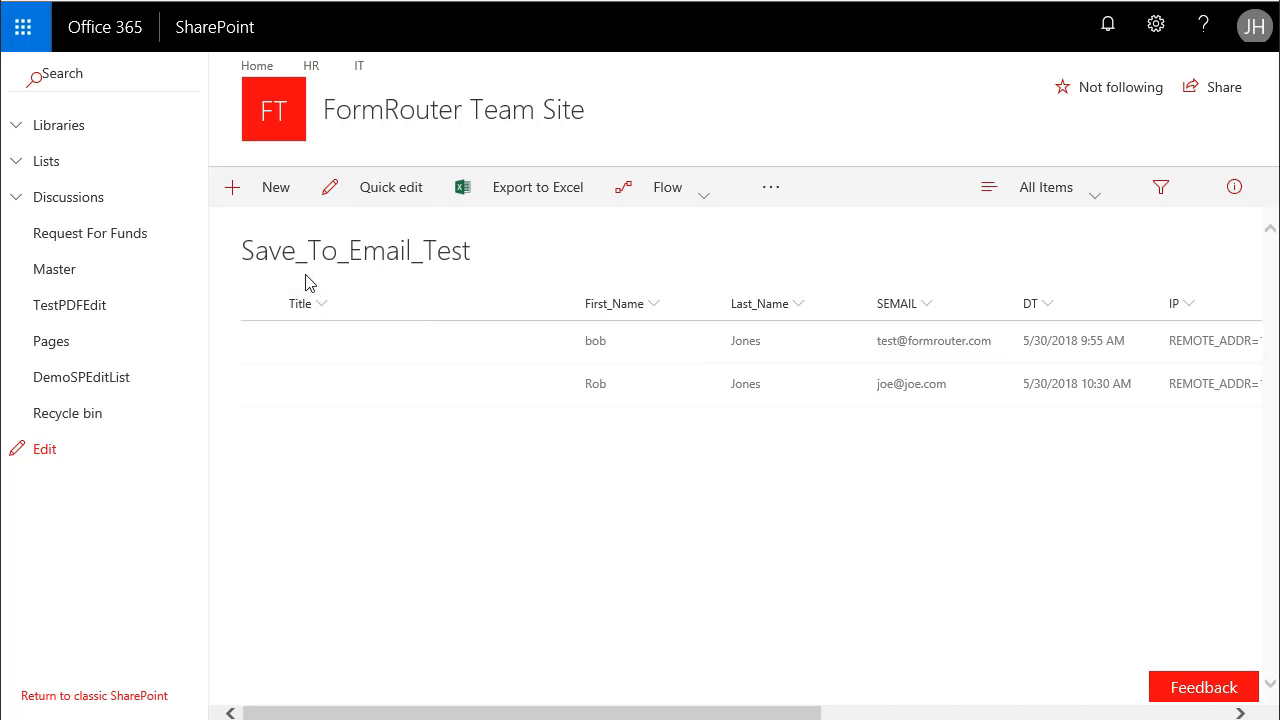
mouse_move(451, 266)
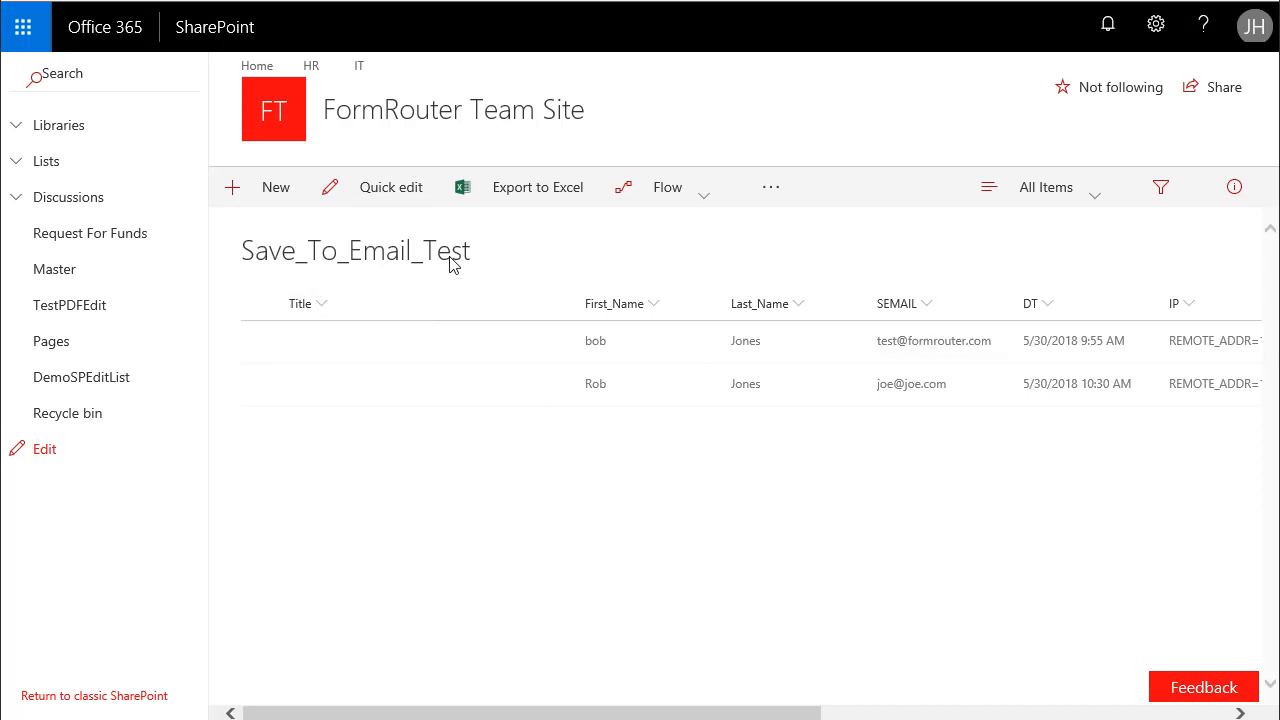
mouse_move(556, 467)
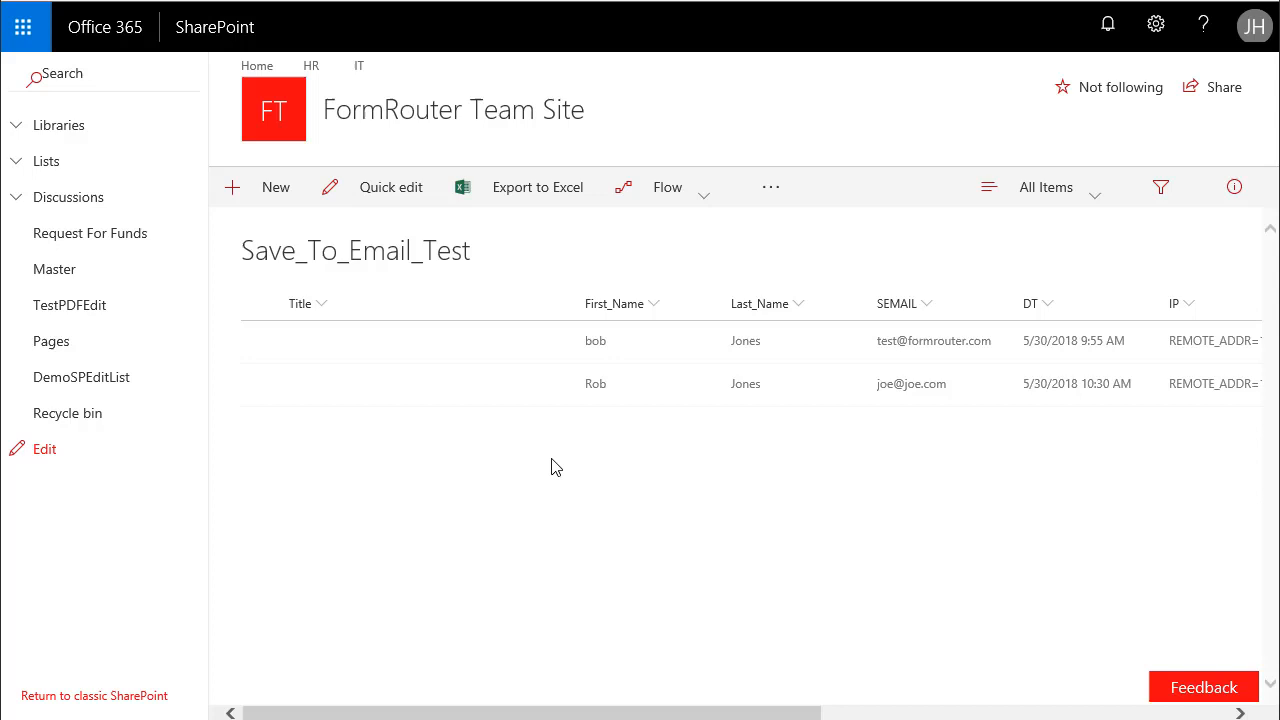
mouse_move(530, 341)
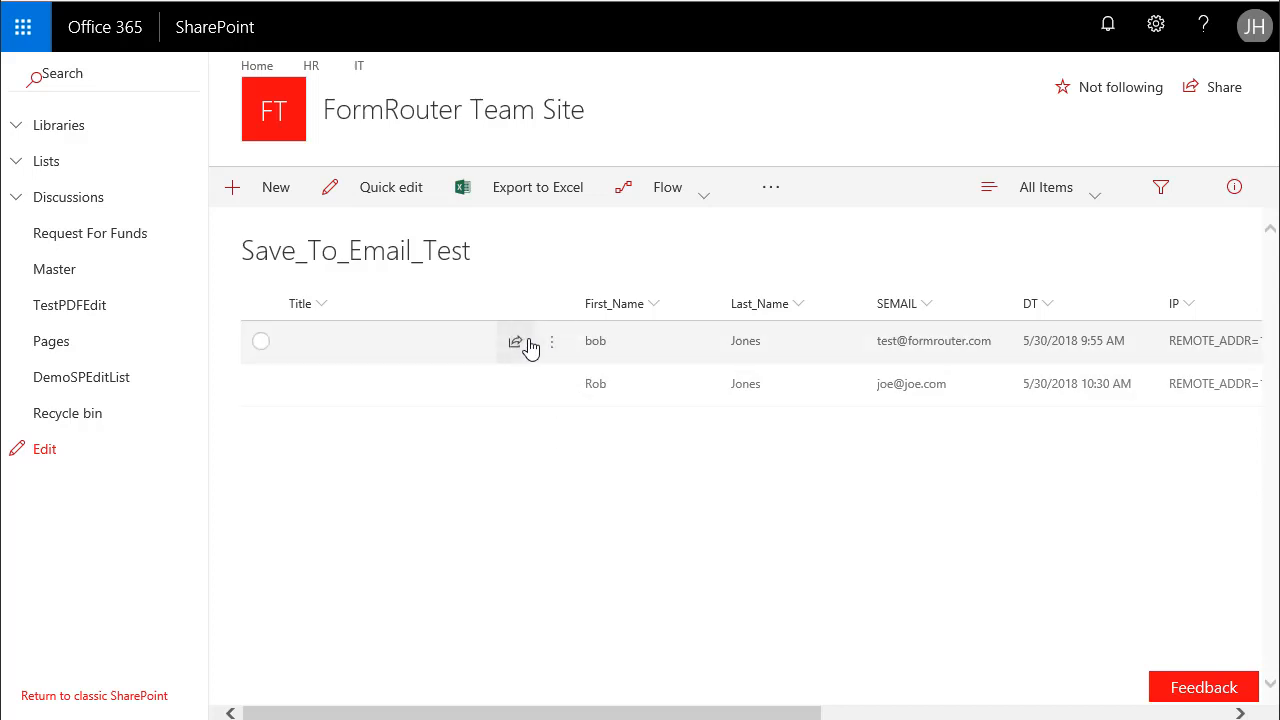
mouse_move(638, 383)
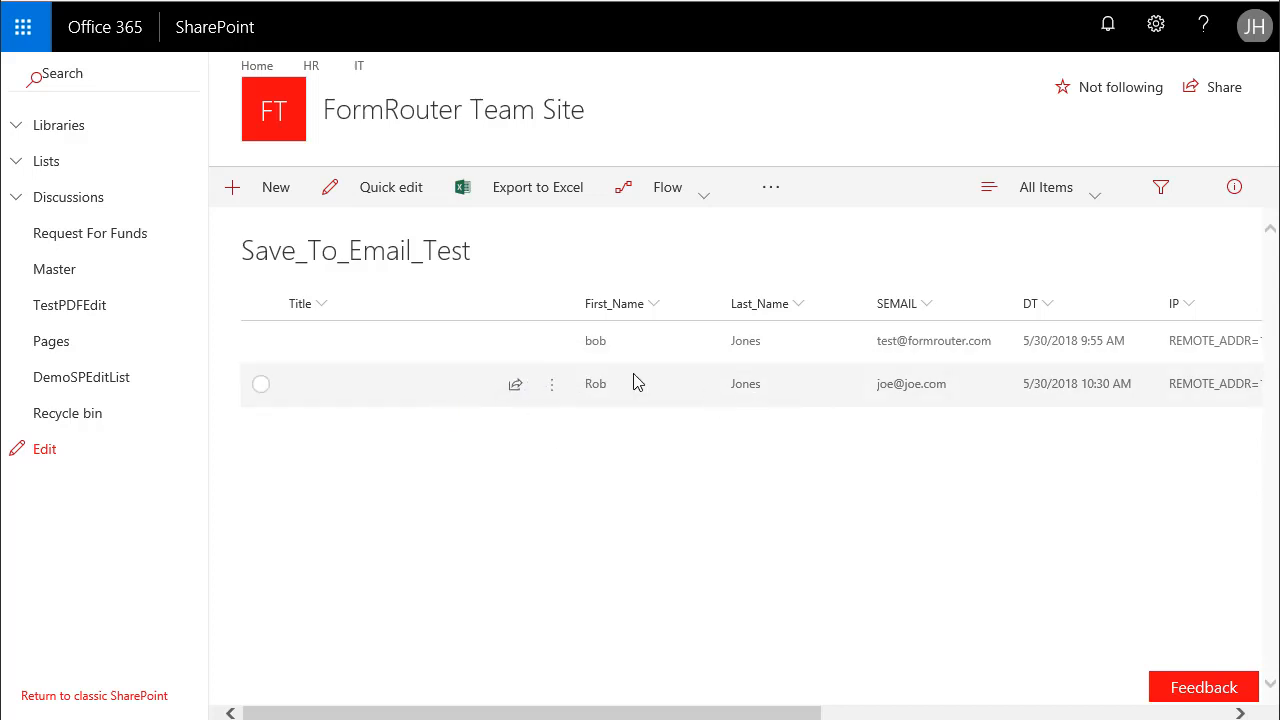
mouse_move(675, 482)
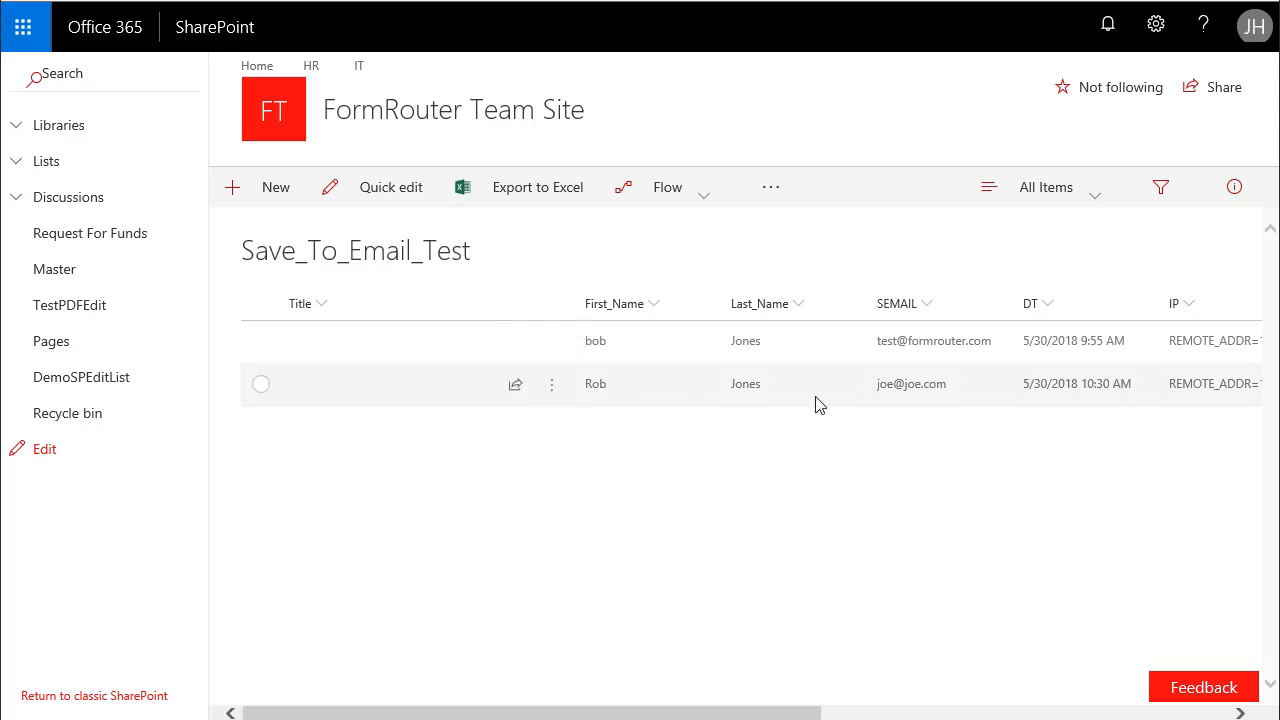
mouse_move(1105, 390)
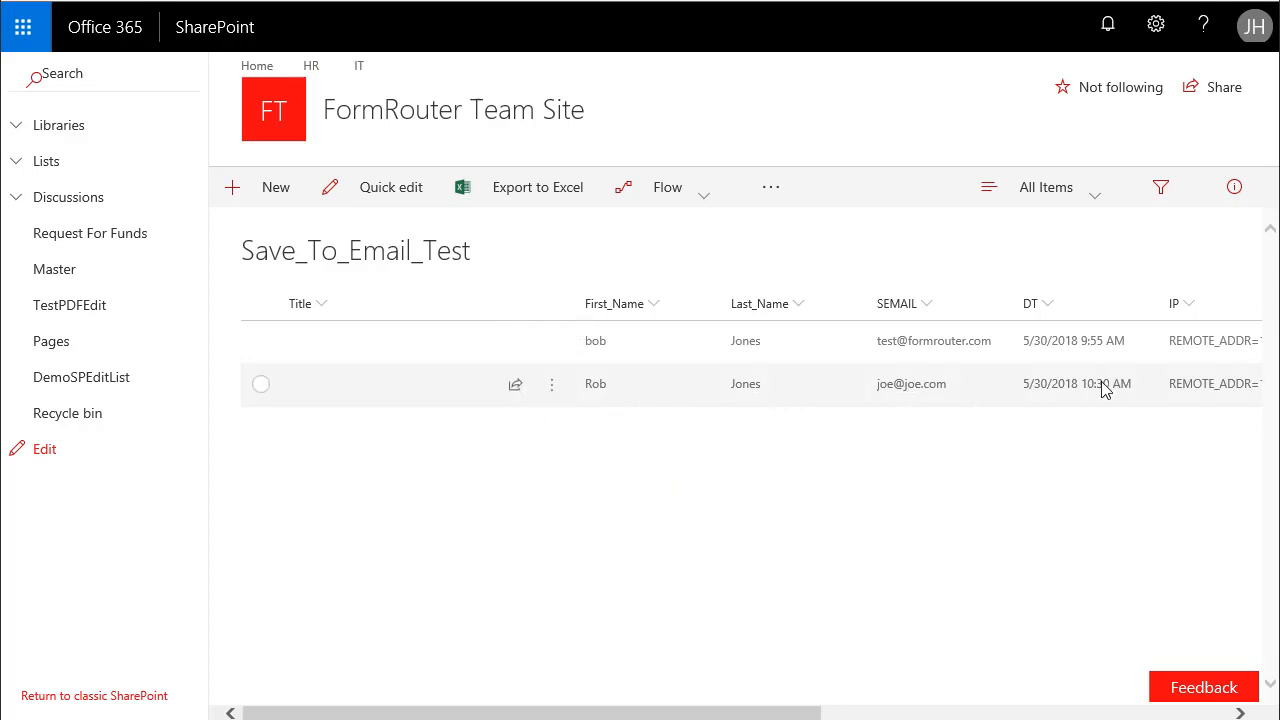
Step: Open the second list entry's Details panel to see its fields and attached PDF
left_click(551, 384)
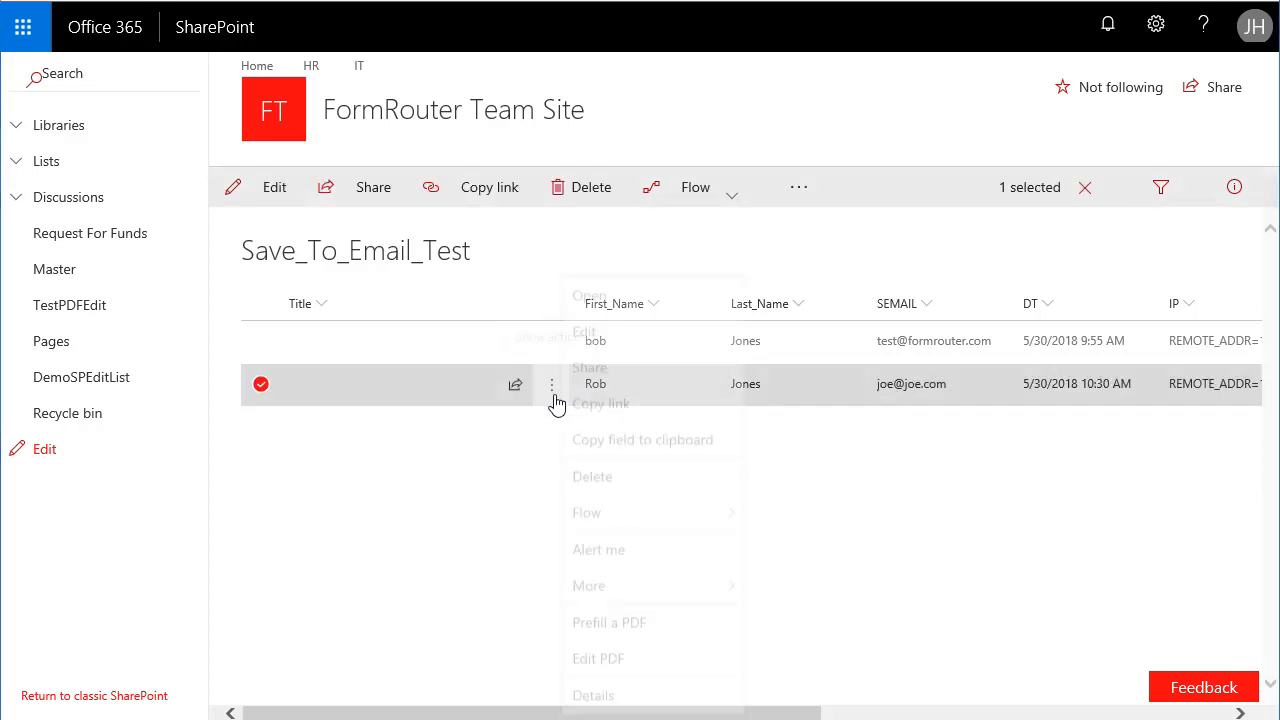
left_click(790, 521)
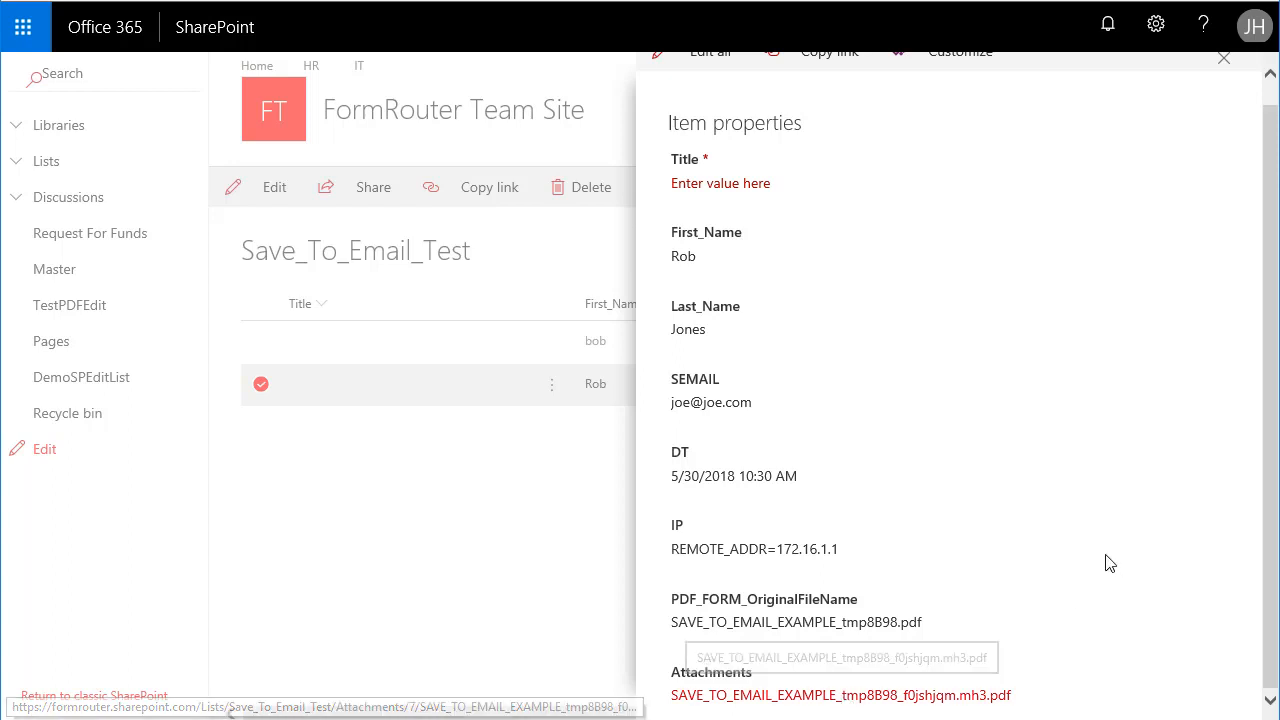
mouse_move(1028, 473)
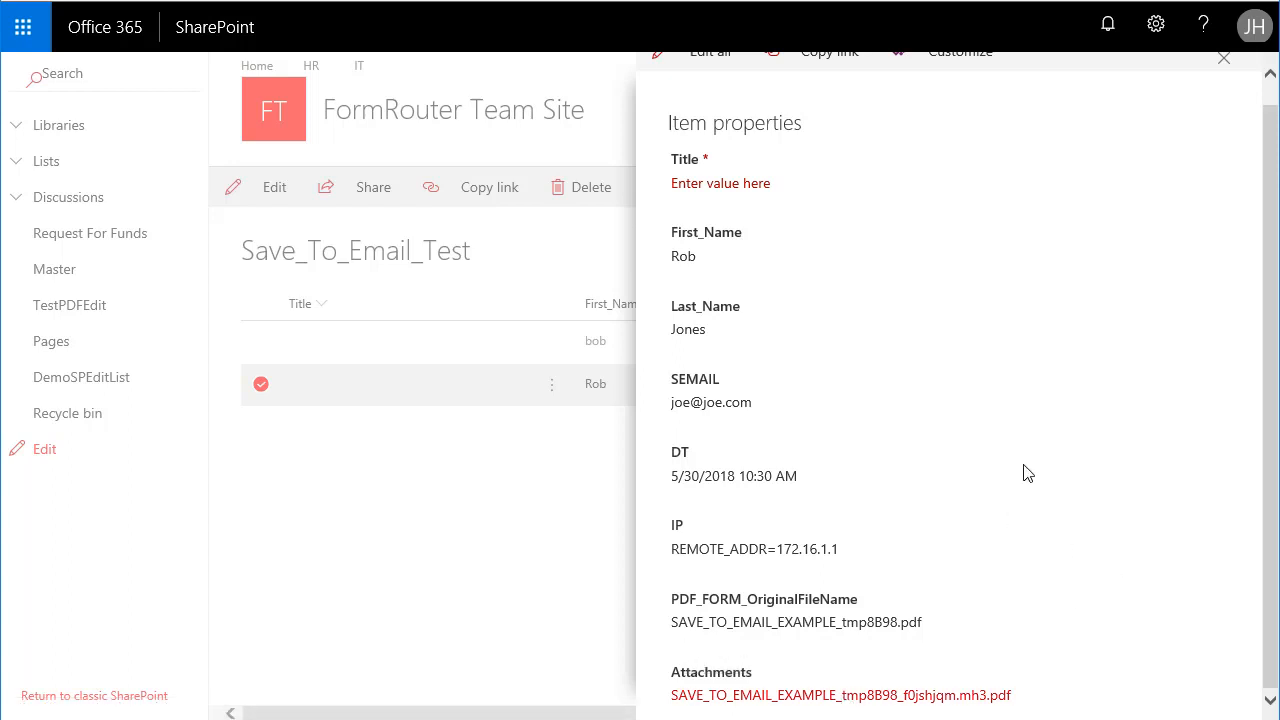
mouse_move(827, 695)
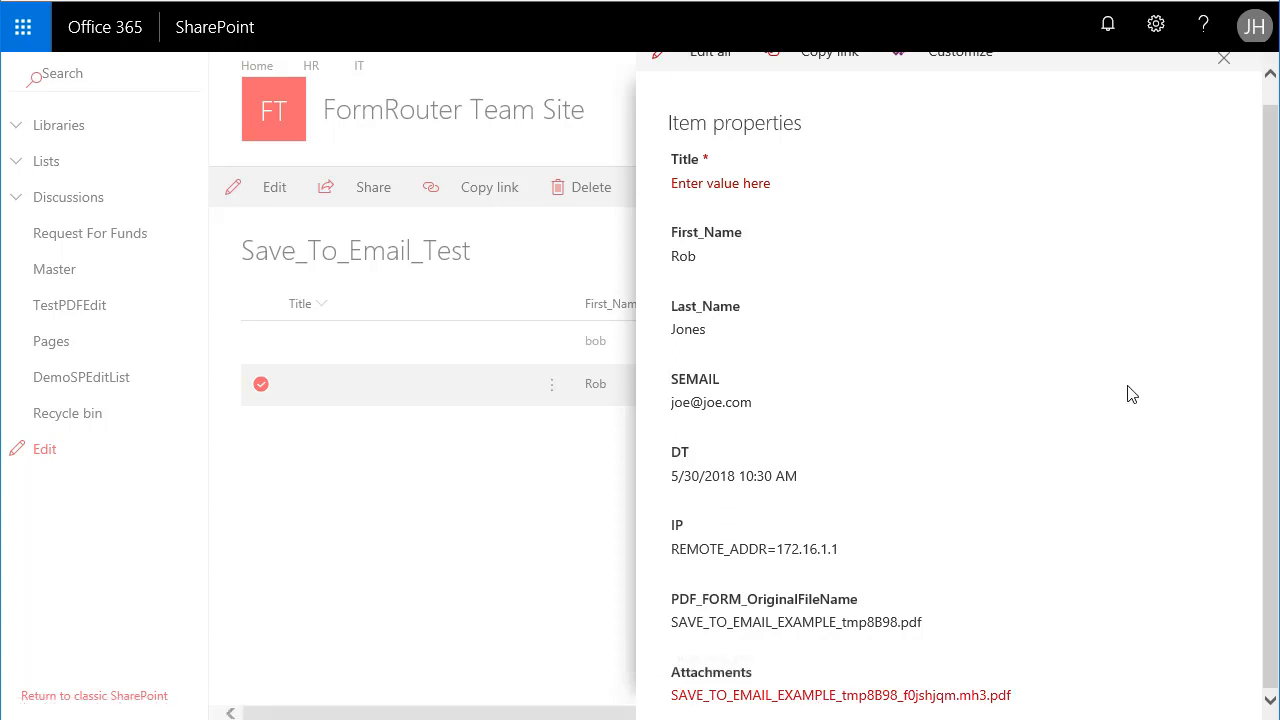
mouse_move(840, 695)
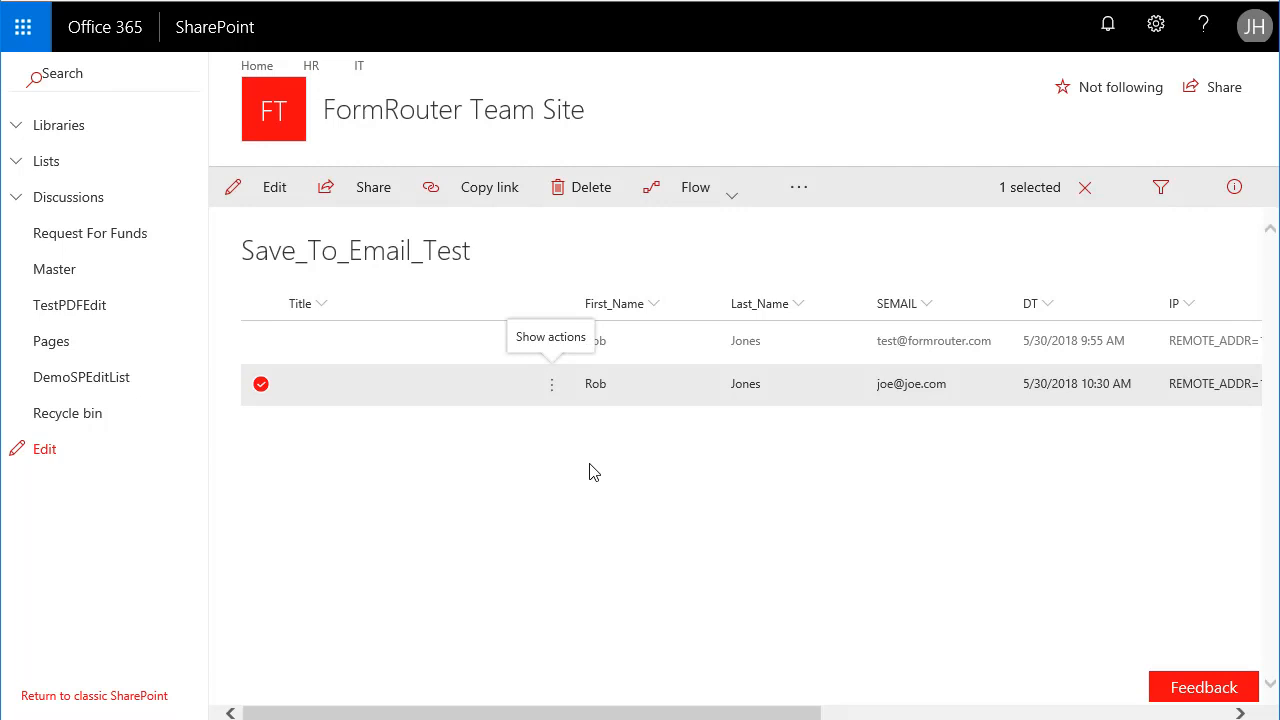
mouse_move(553, 495)
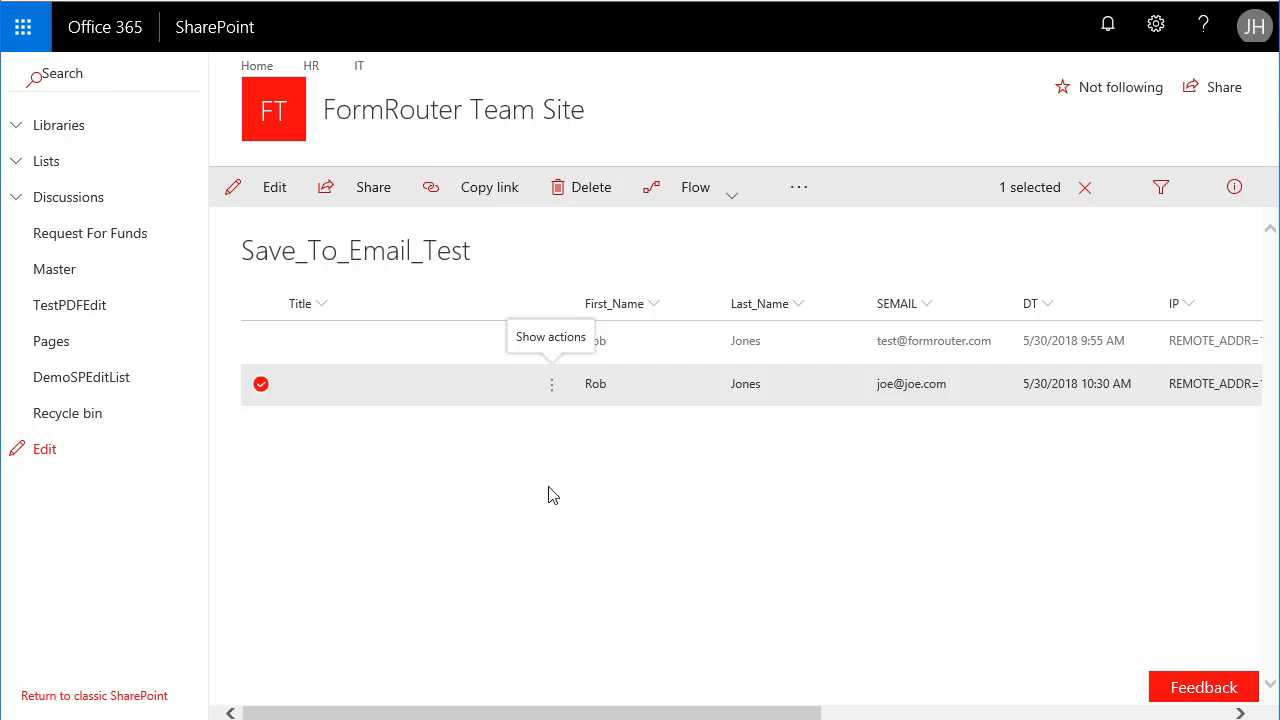
mouse_move(695, 187)
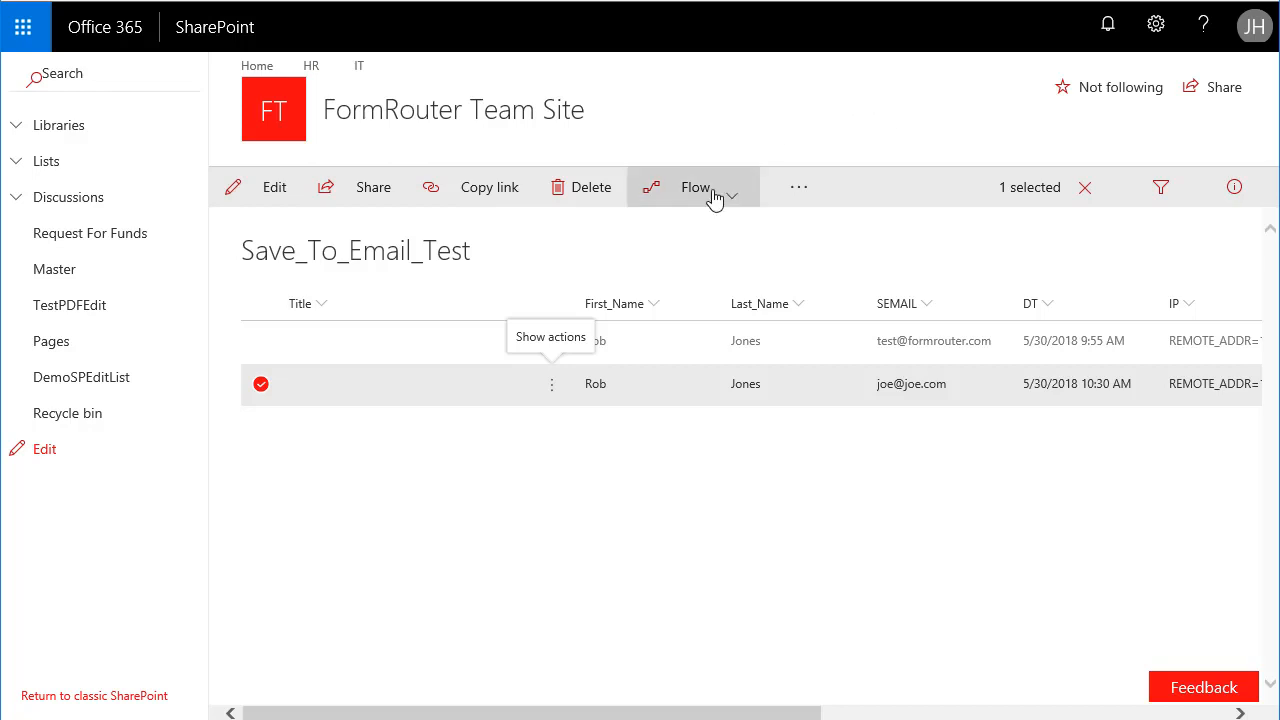
Step: Open the Create a flow templates pane from the list's Flow menu
left_click(695, 187)
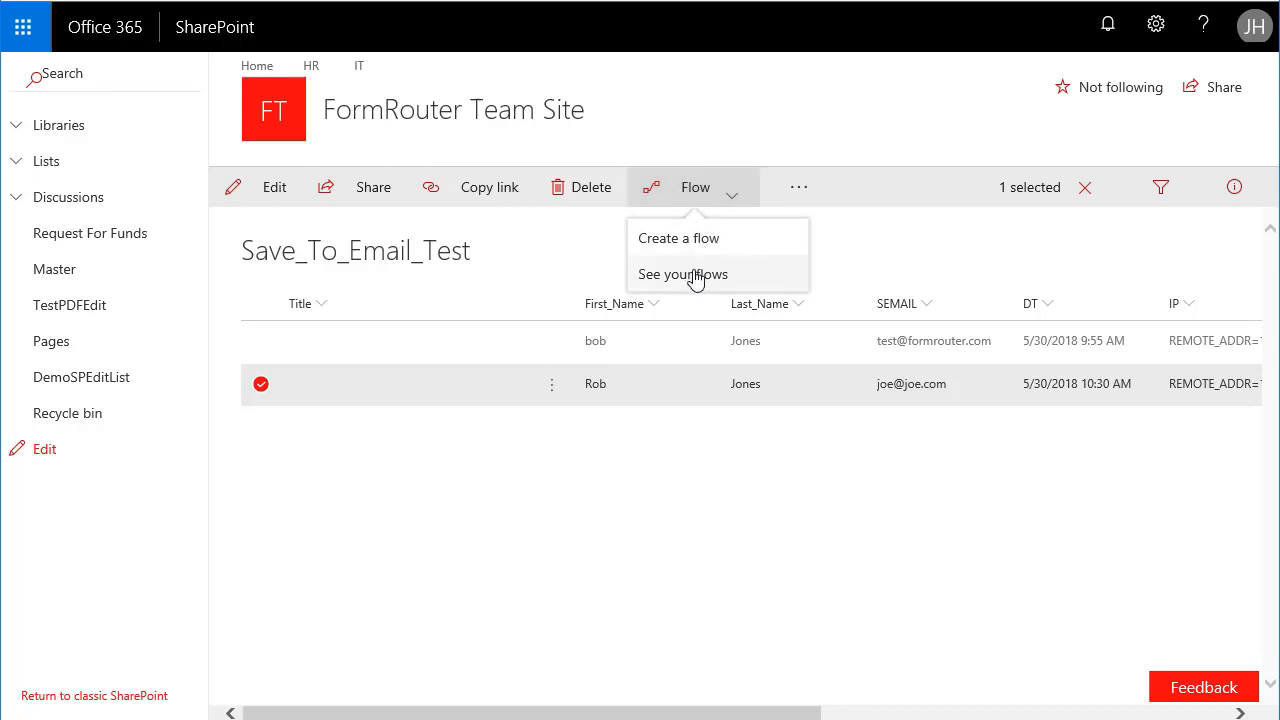
mouse_move(695, 280)
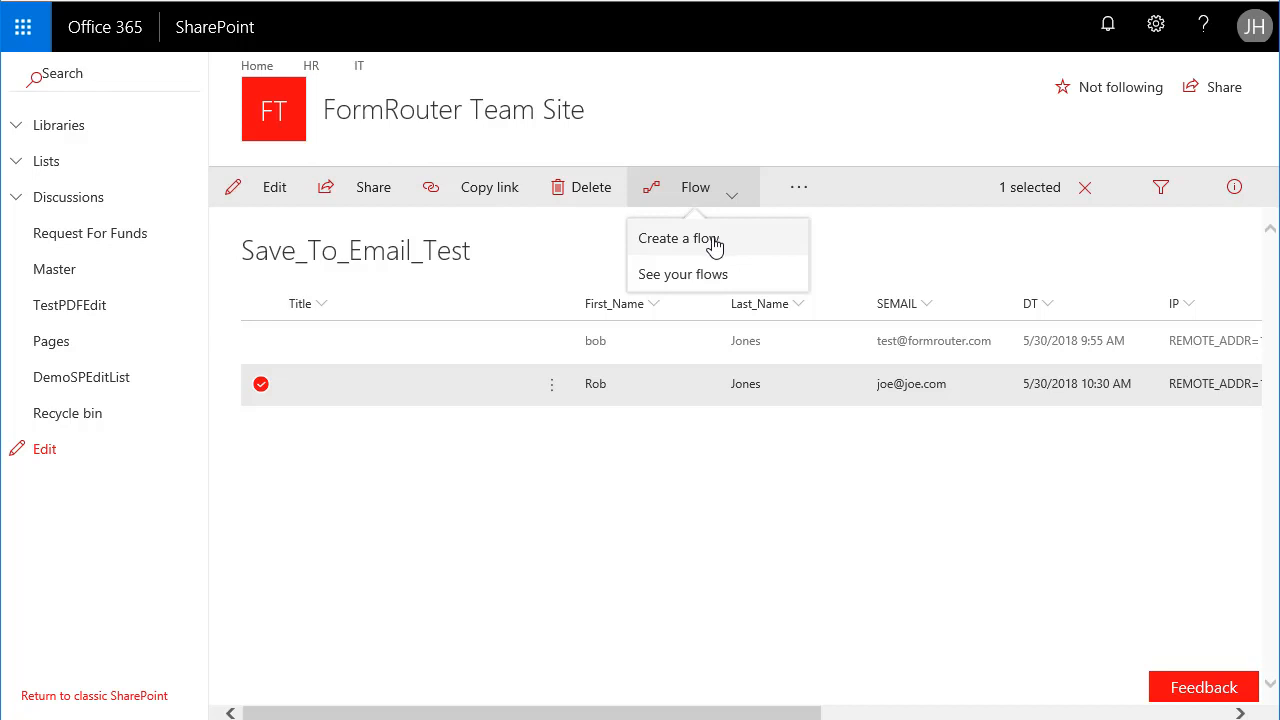
left_click(678, 238)
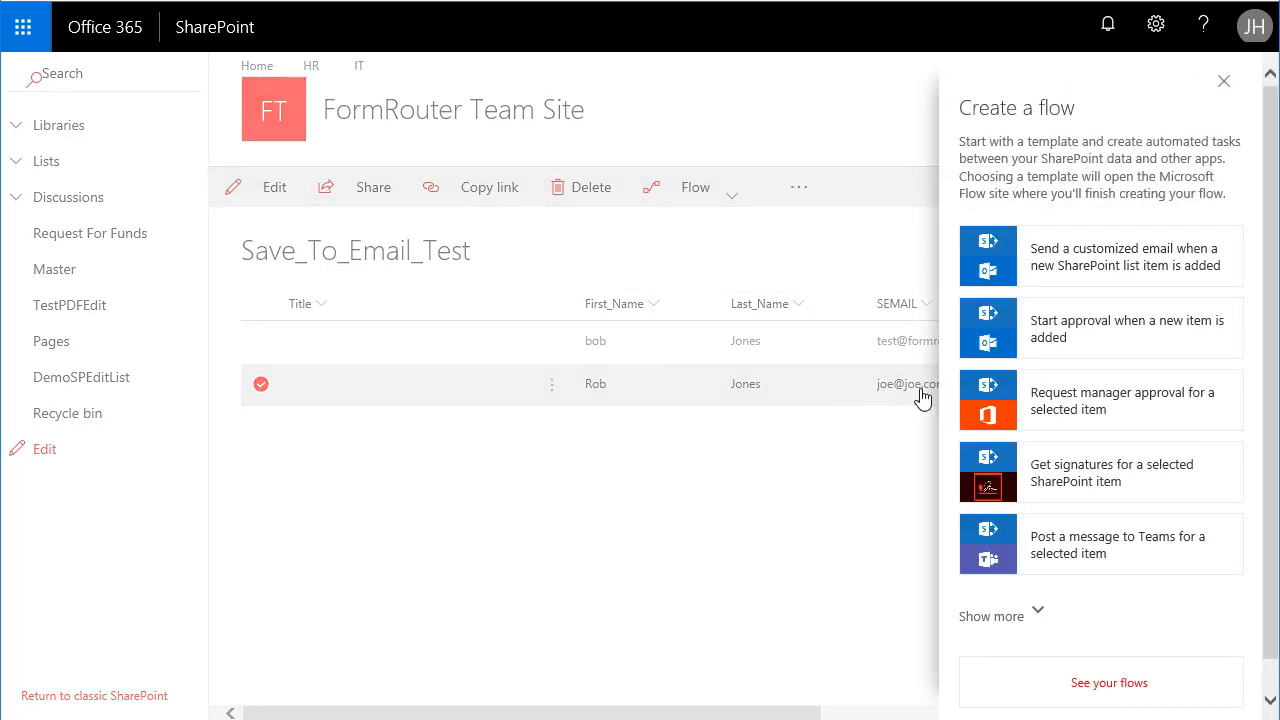
mouse_move(1083, 388)
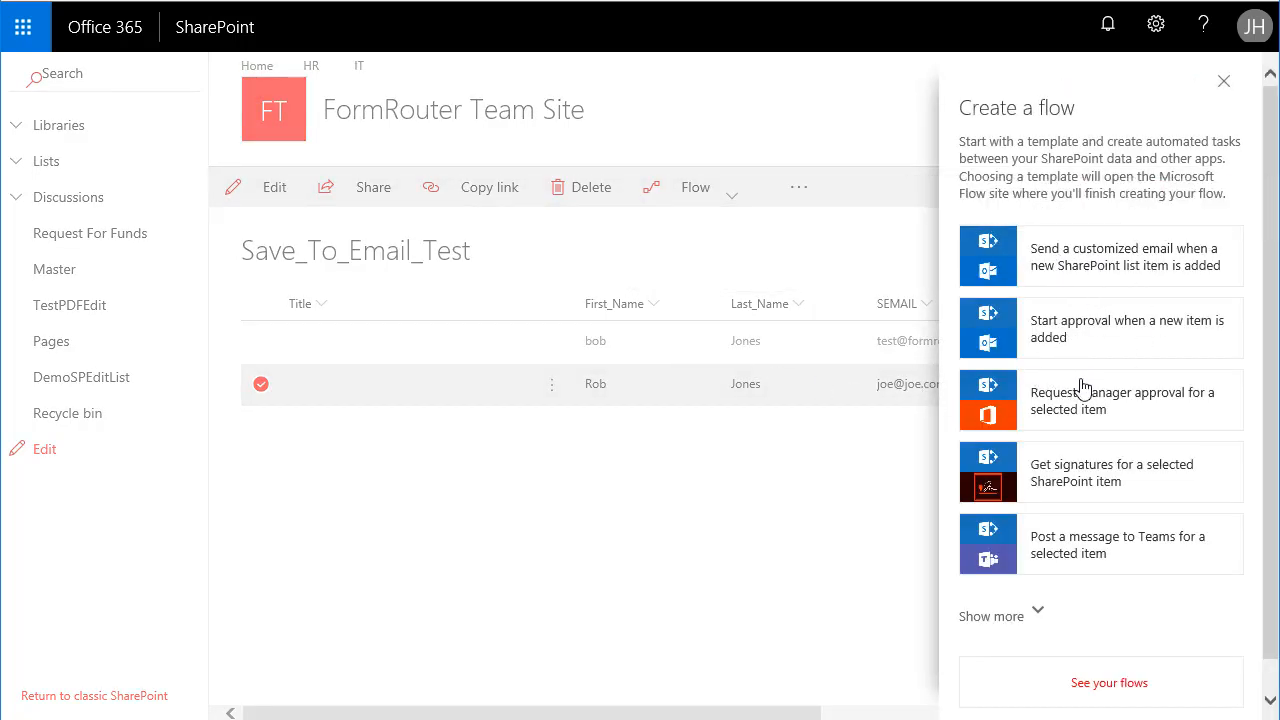
mouse_move(1108, 432)
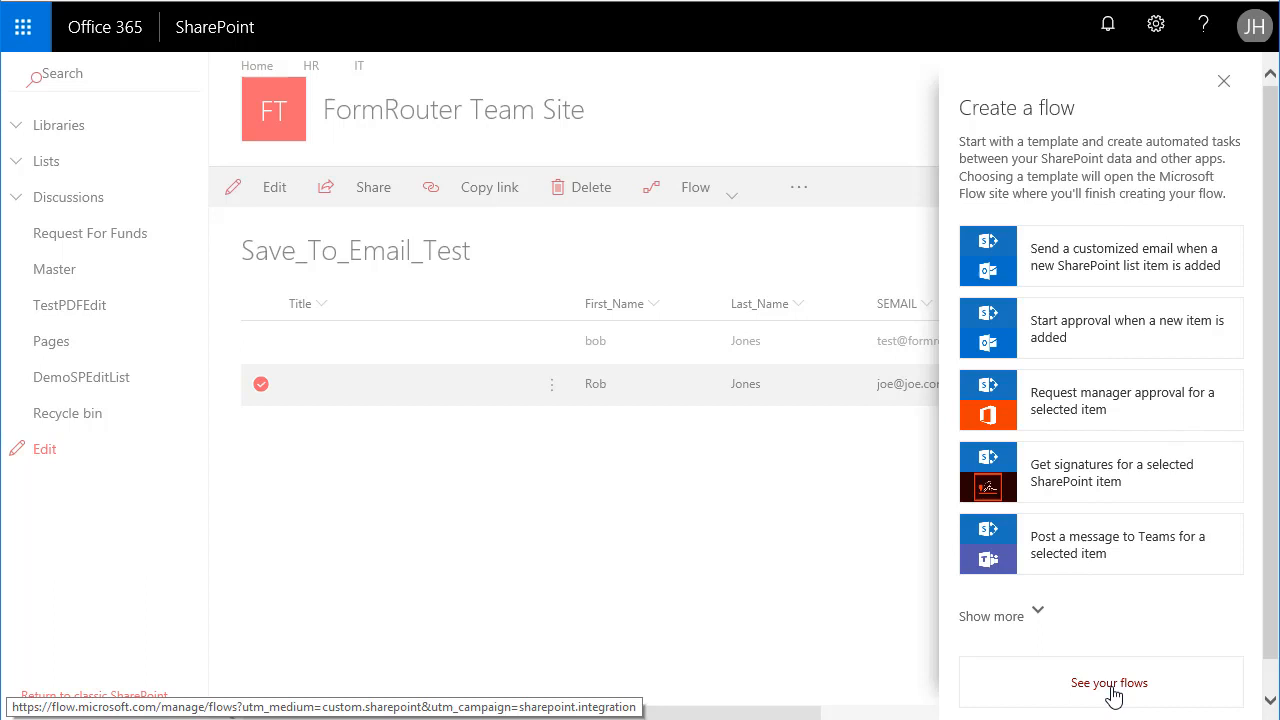
Step: Go to My flows via See your flows and dismiss the Broken connections warning
left_click(1109, 682)
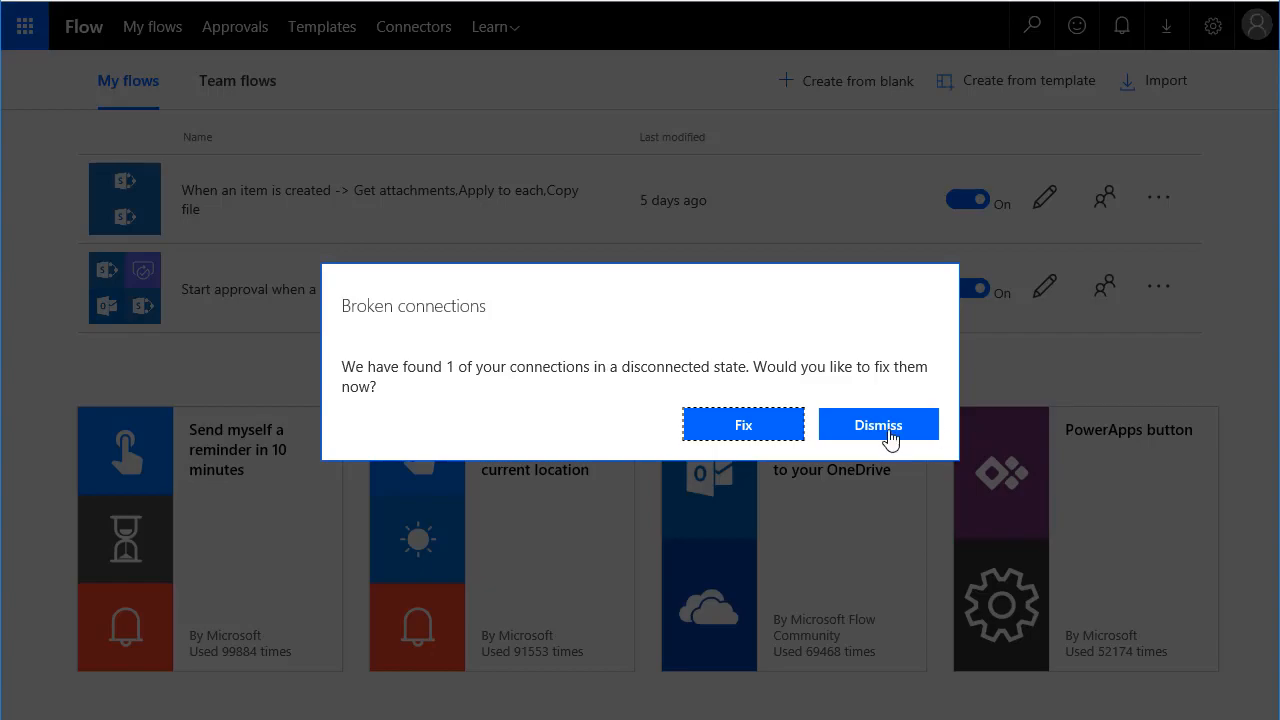
left_click(877, 424)
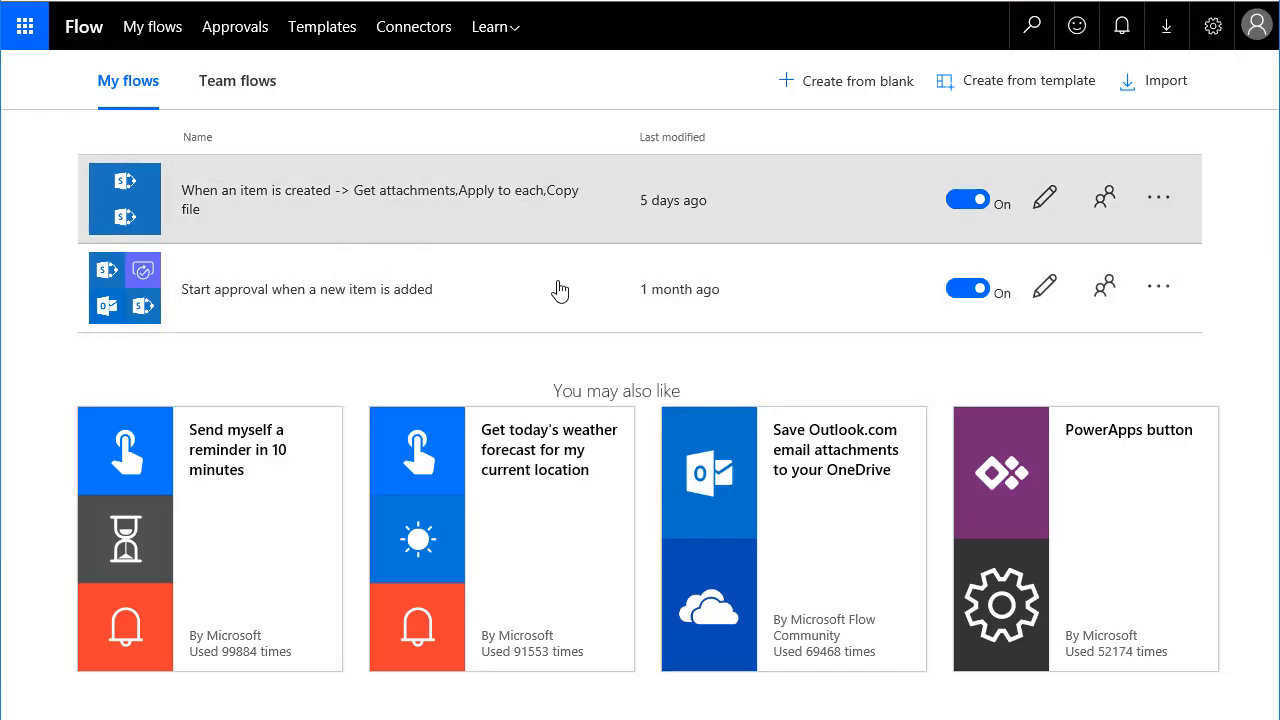
mouse_move(494, 213)
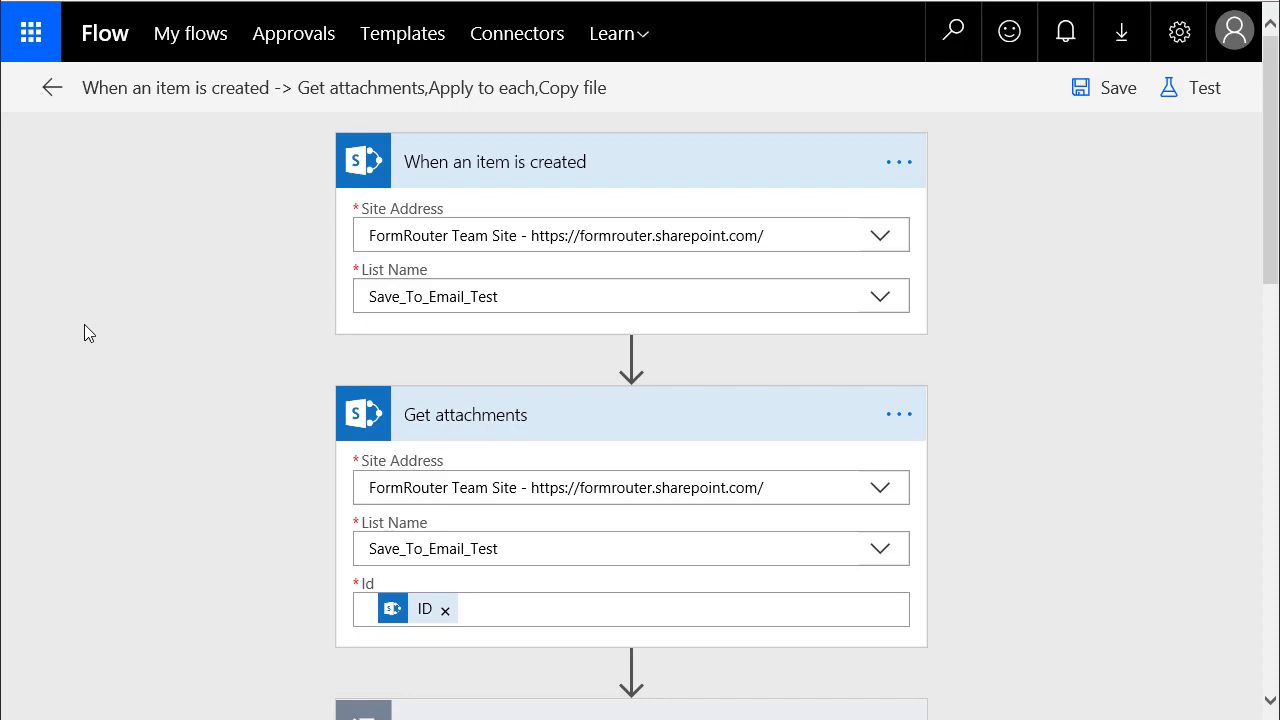
mouse_move(125, 325)
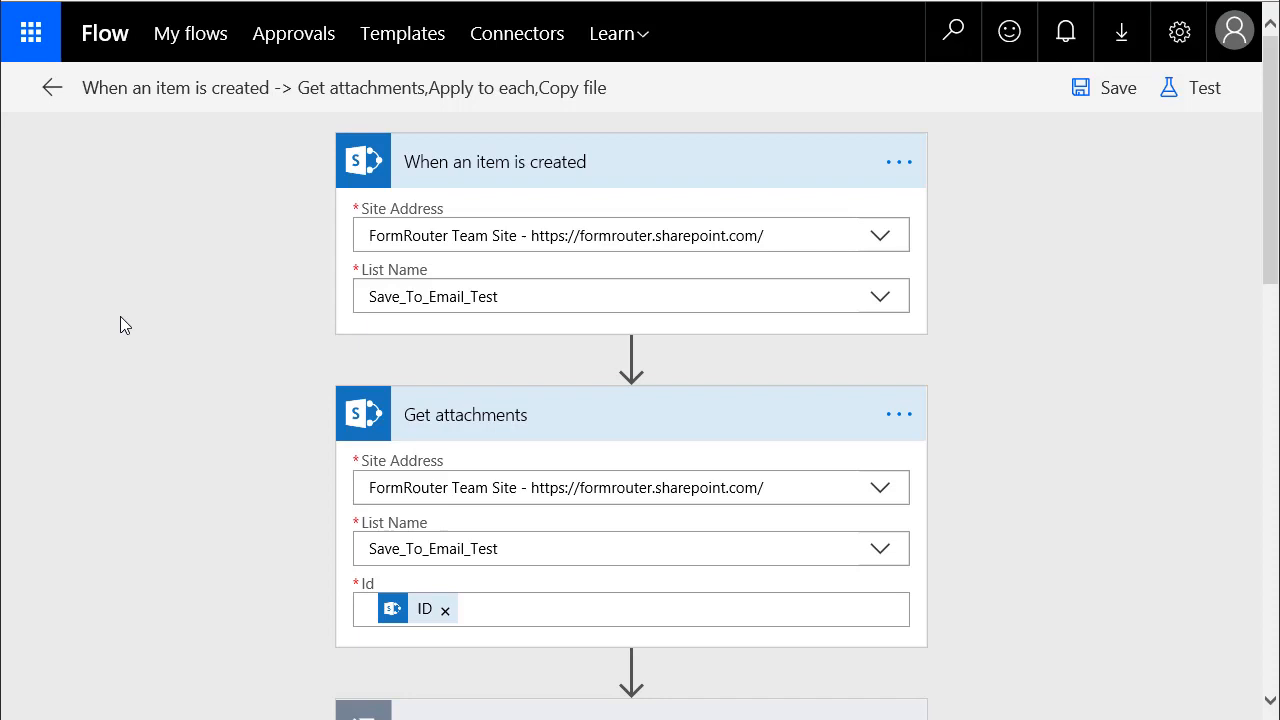
mouse_move(255, 190)
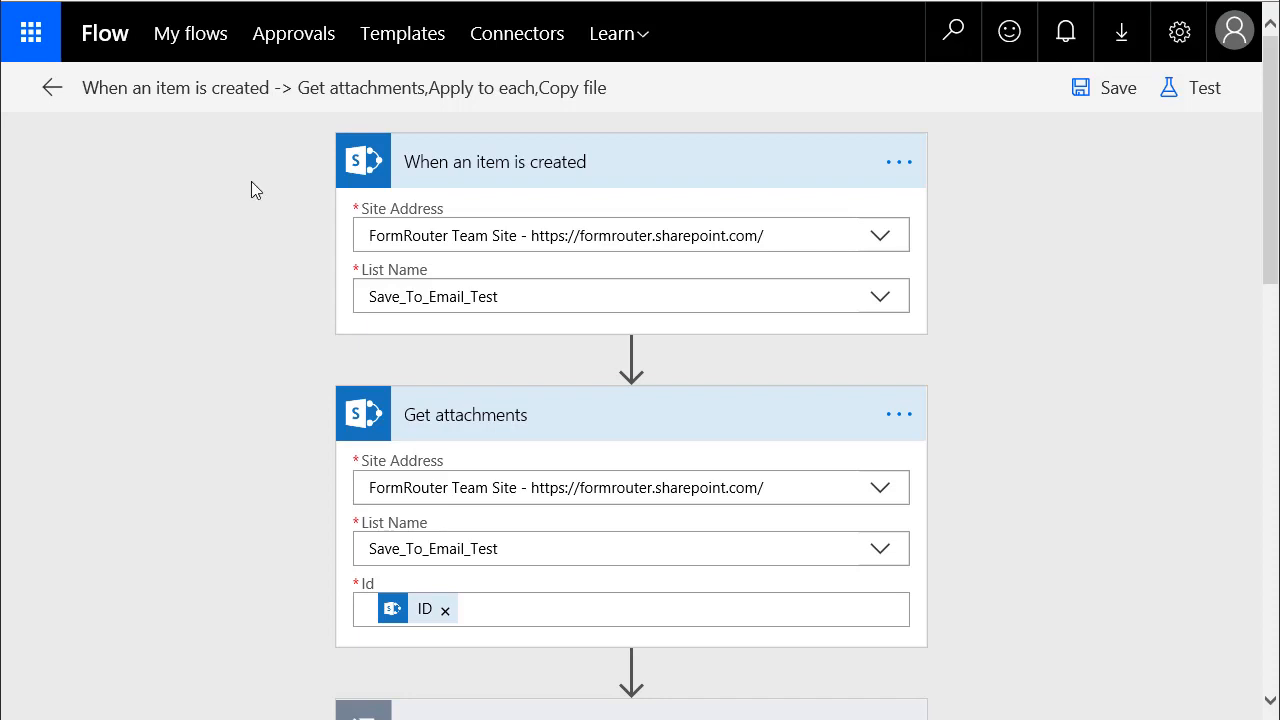
mouse_move(245, 231)
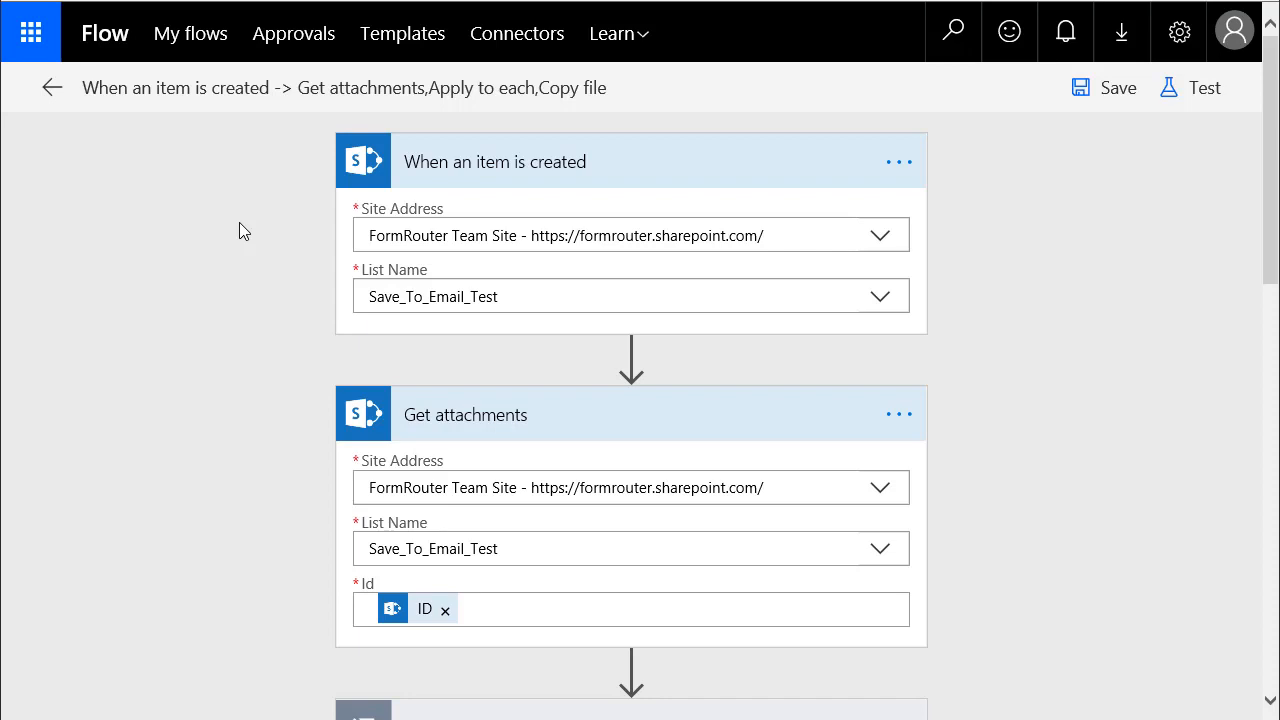
mouse_move(566, 235)
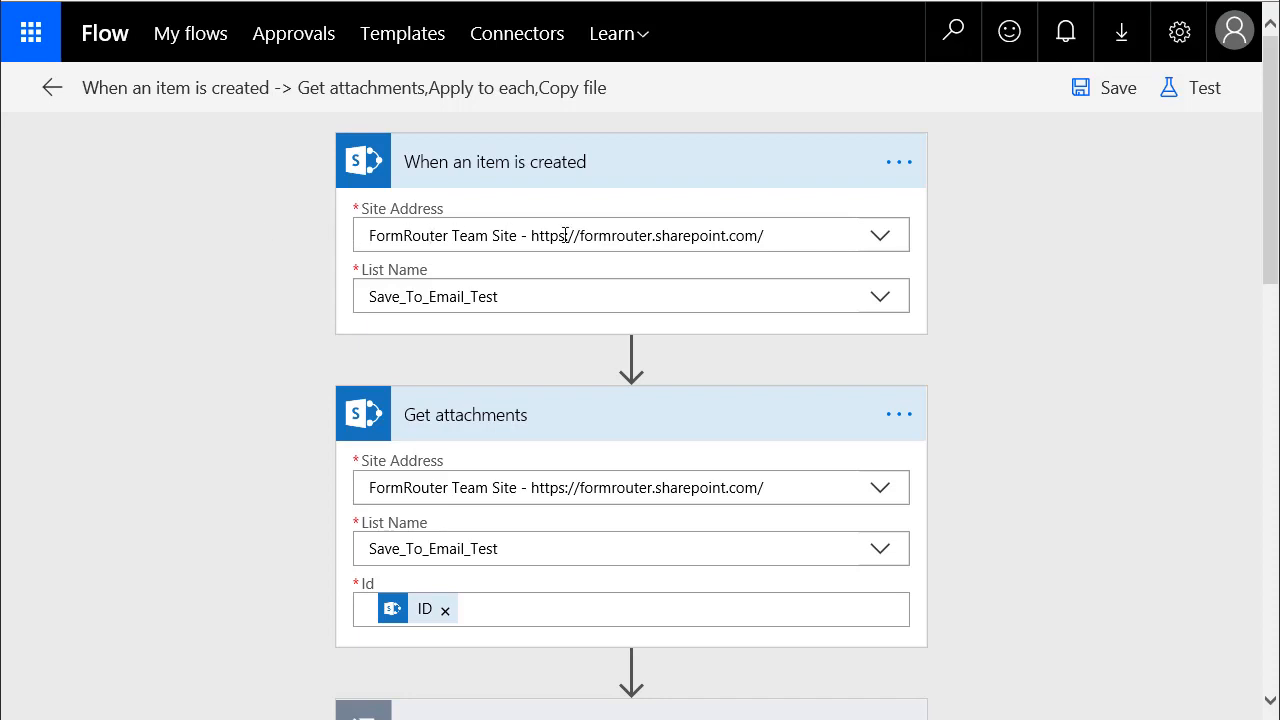
mouse_move(490, 235)
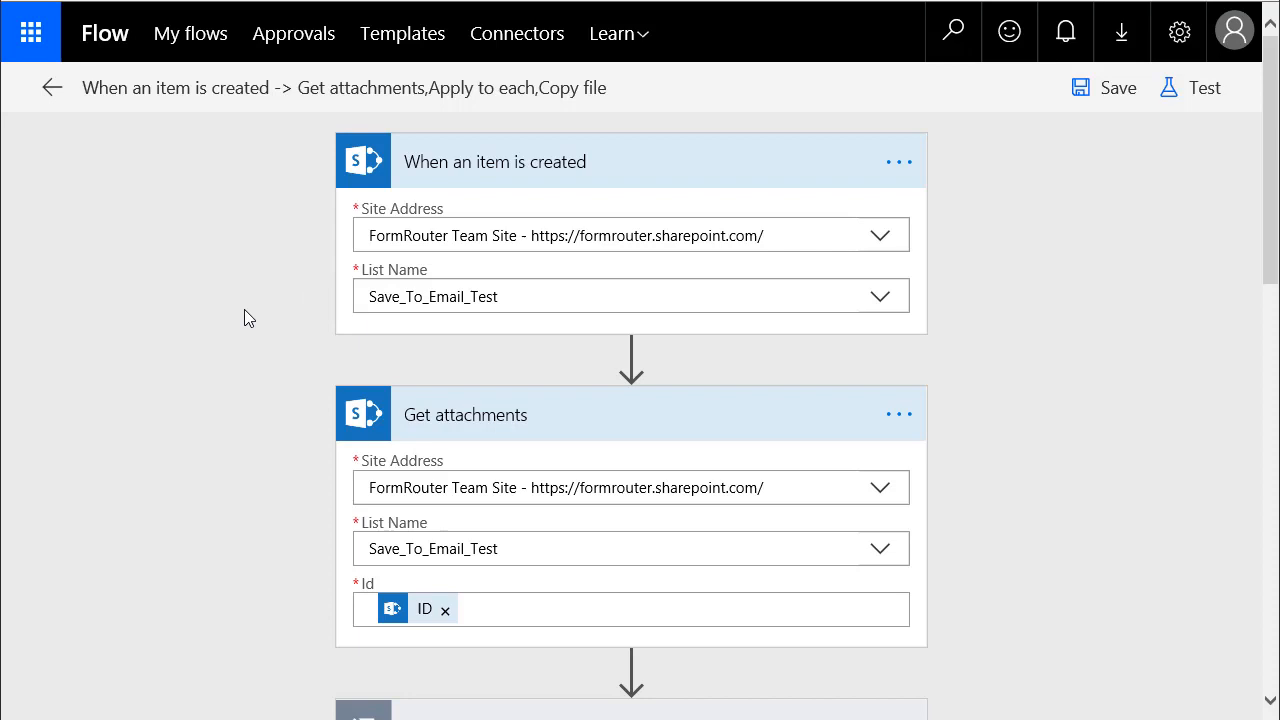
mouse_move(235, 308)
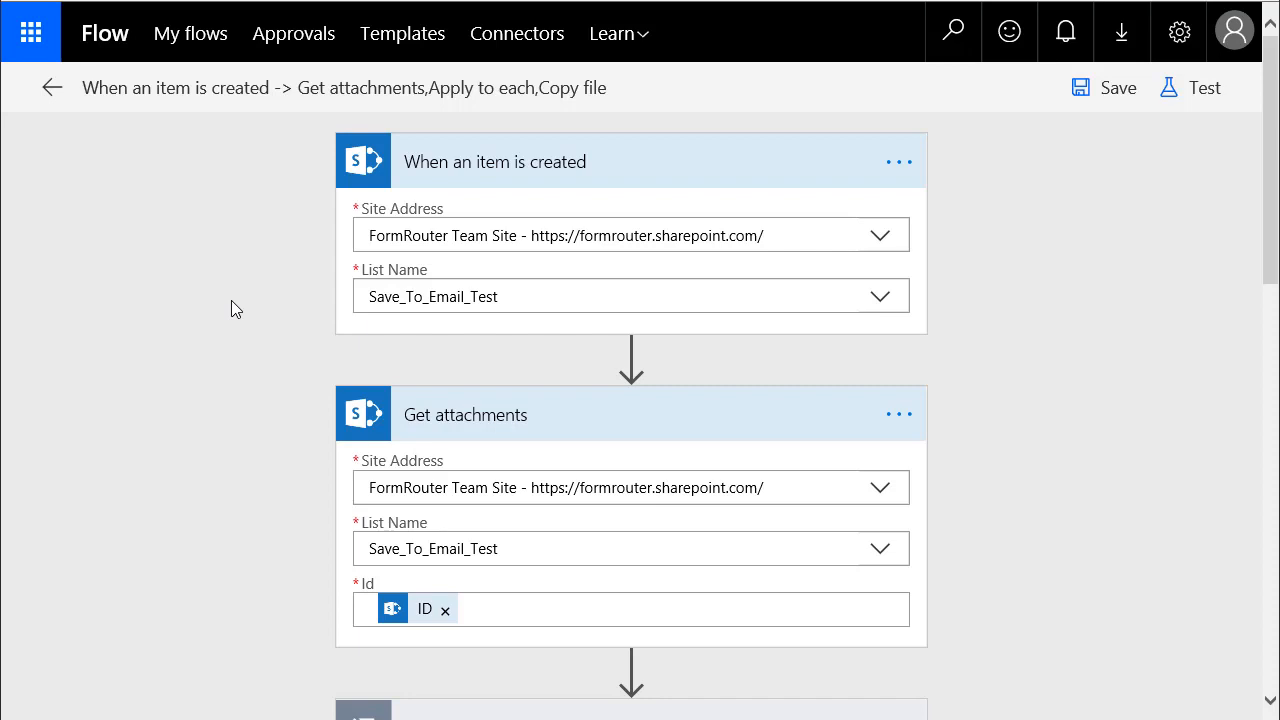
mouse_move(213, 294)
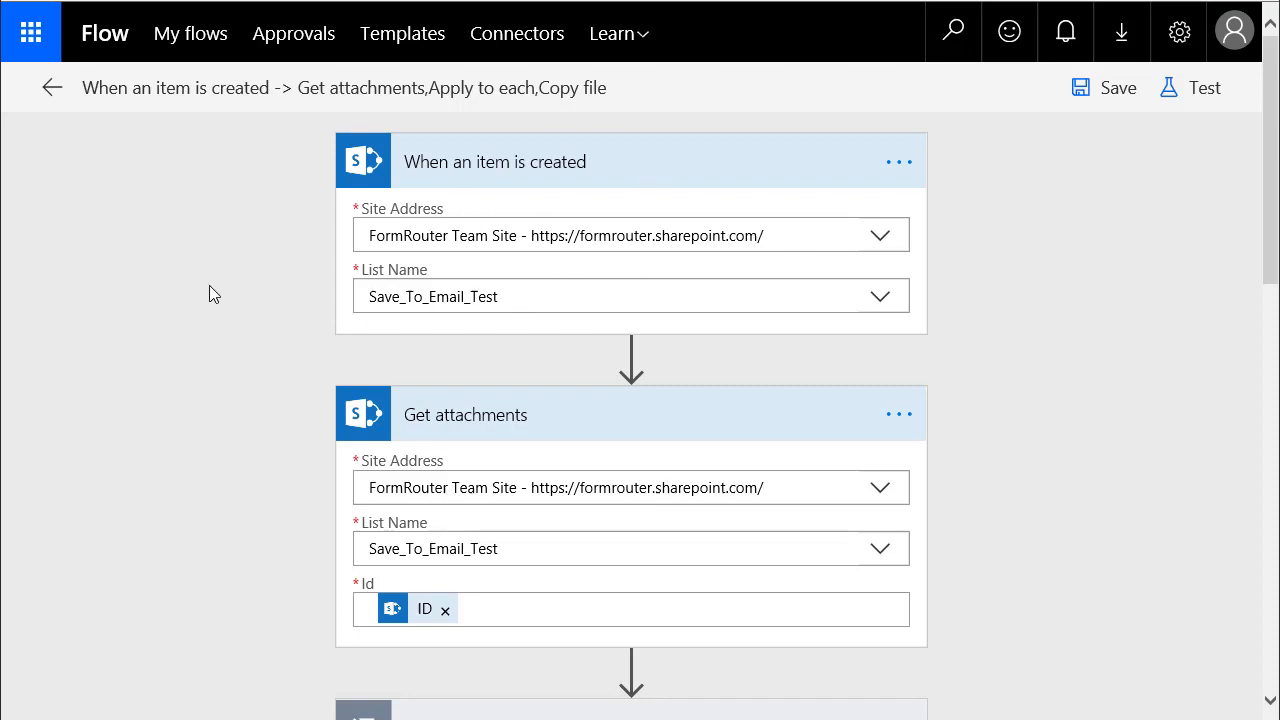
scroll("down", 3)
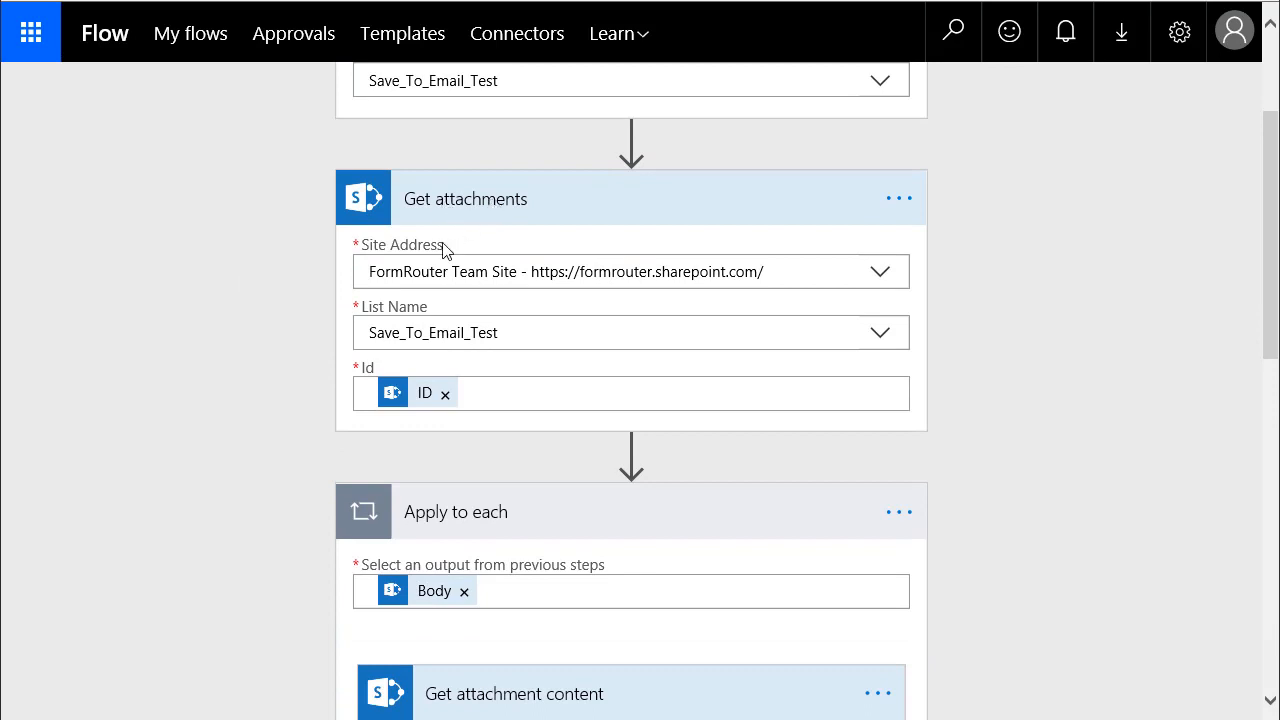
mouse_move(249, 287)
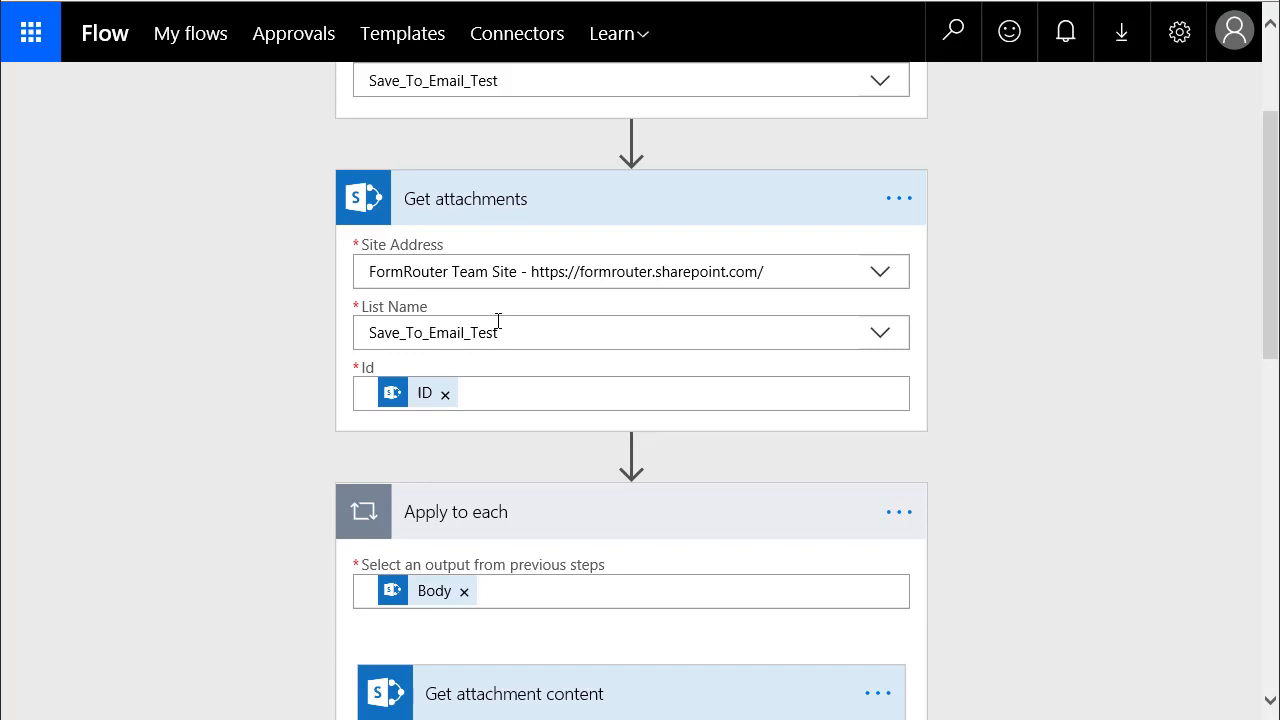
mouse_move(315, 385)
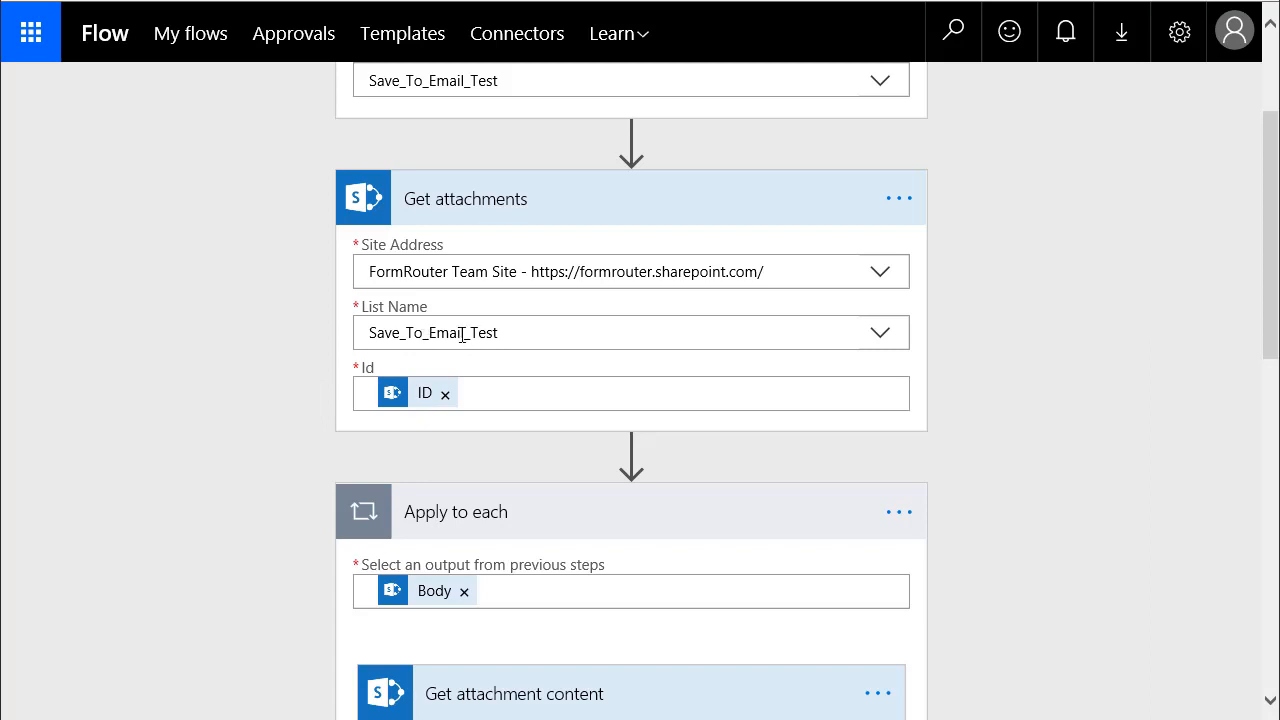
mouse_move(289, 356)
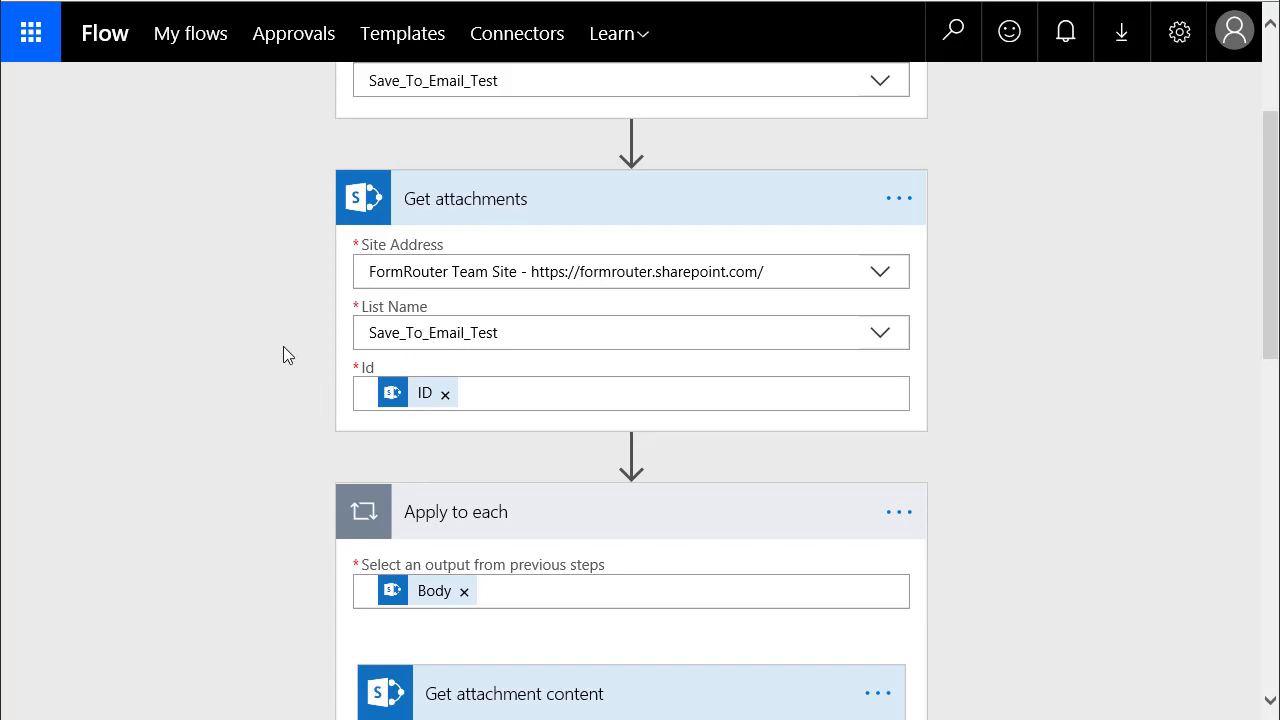
scroll("down", 3)
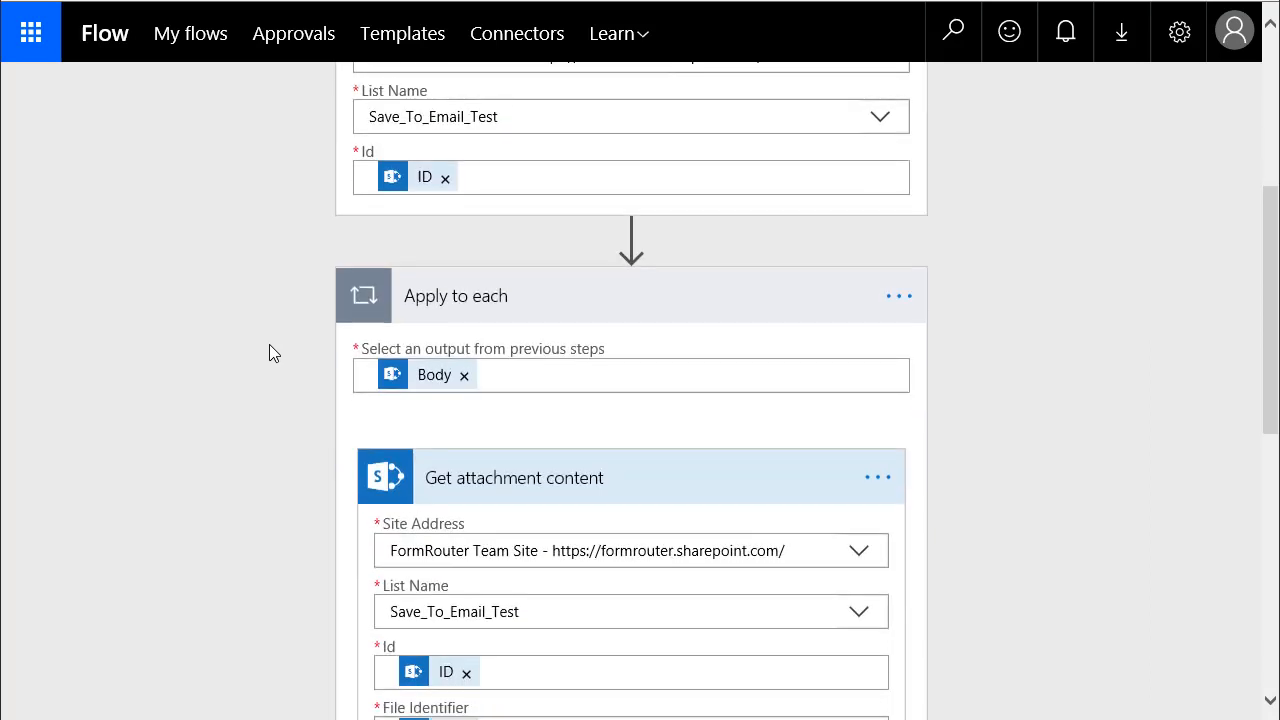
scroll("down", 3)
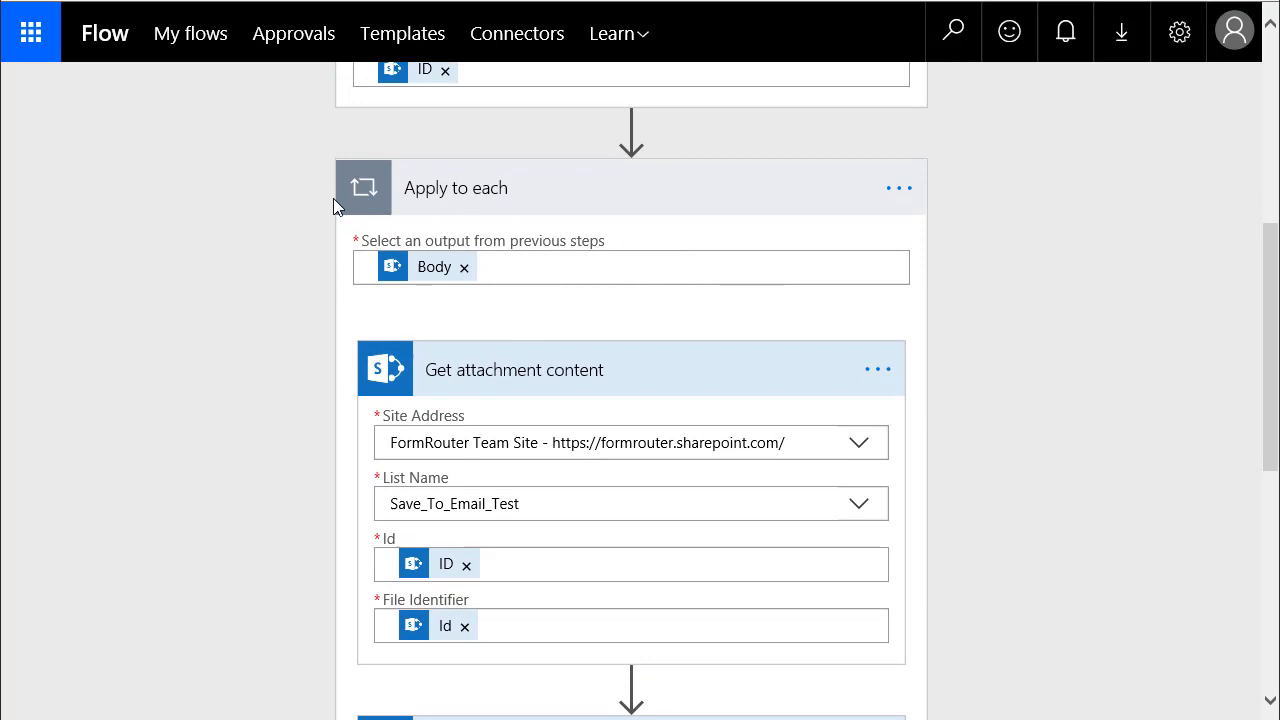
mouse_move(219, 249)
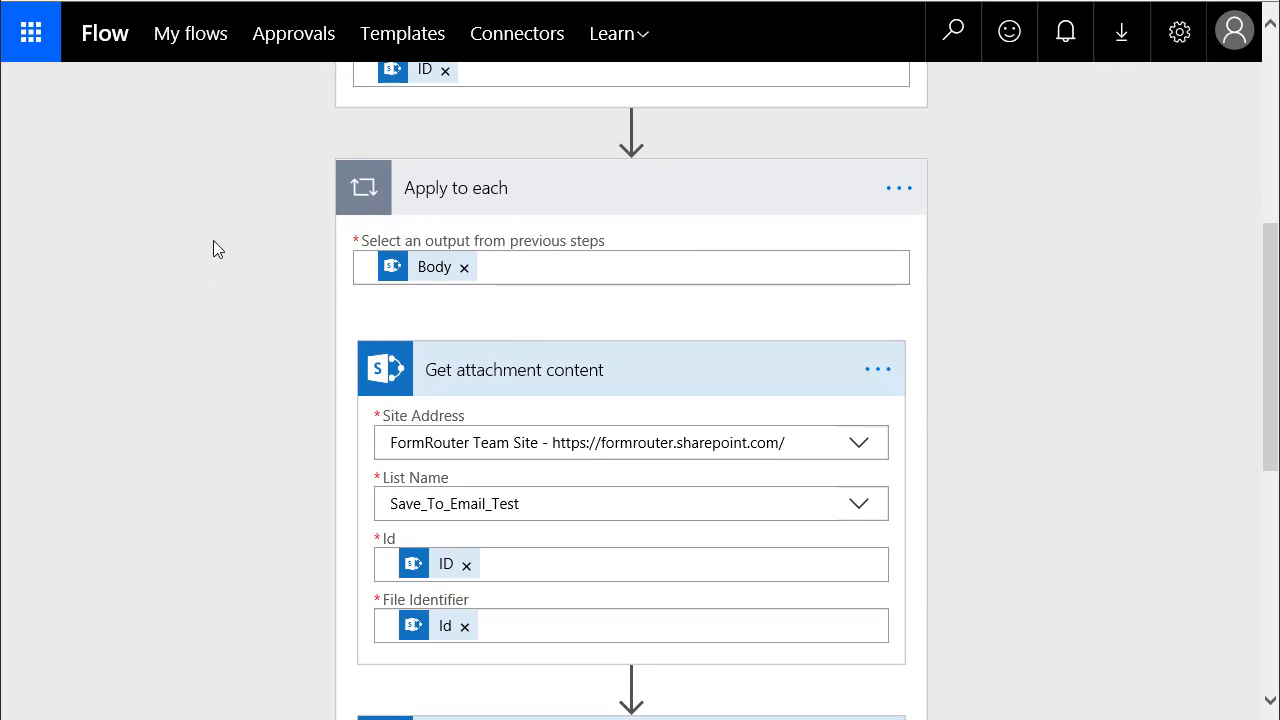
mouse_move(240, 291)
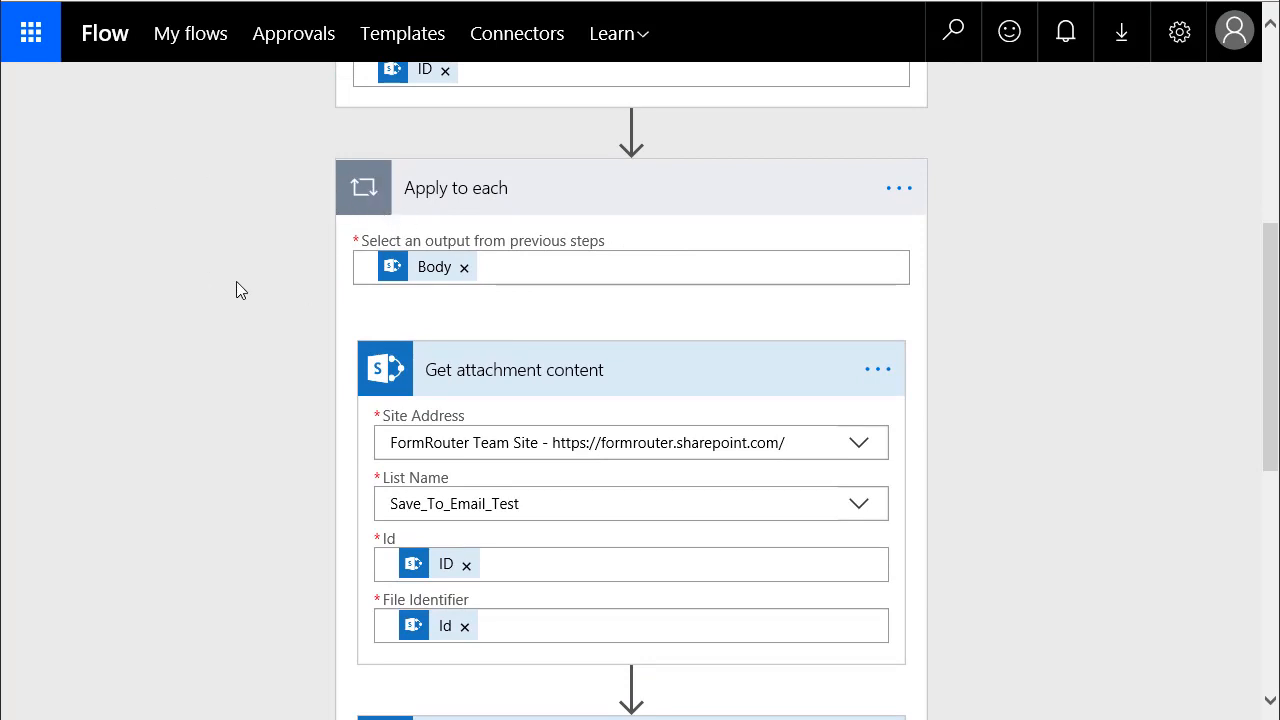
scroll("down", 3)
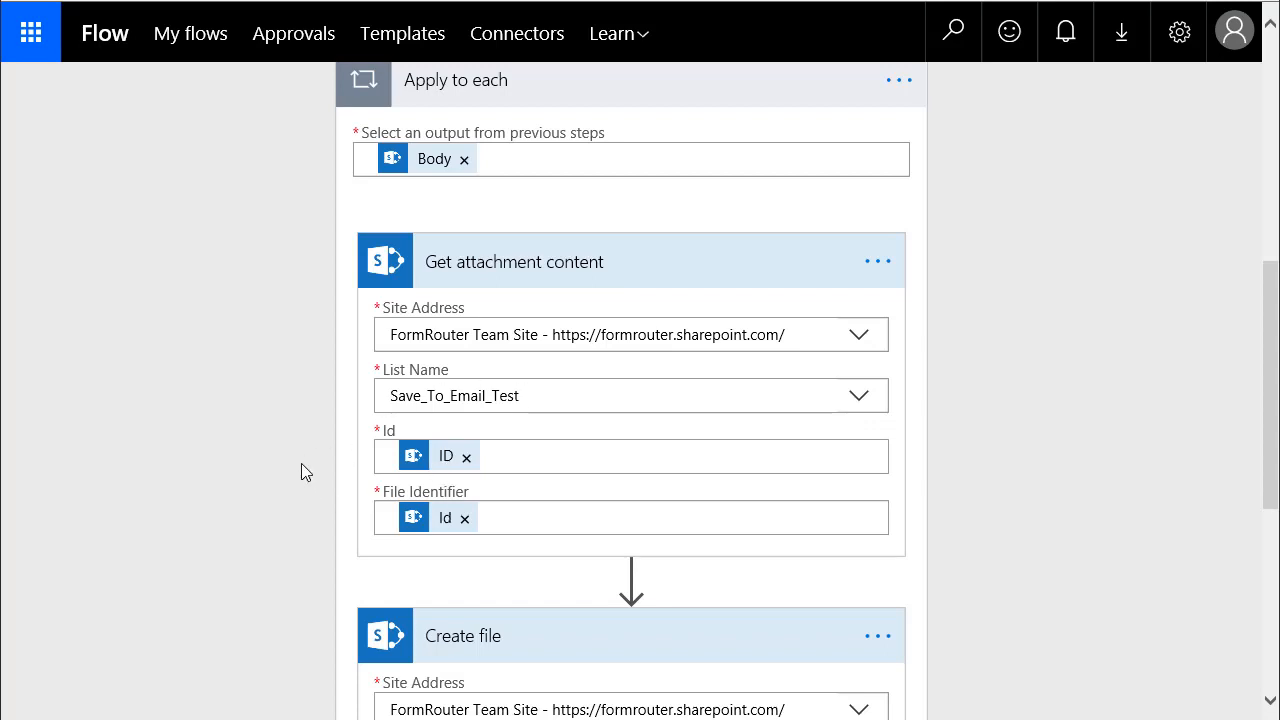
scroll("down", 3)
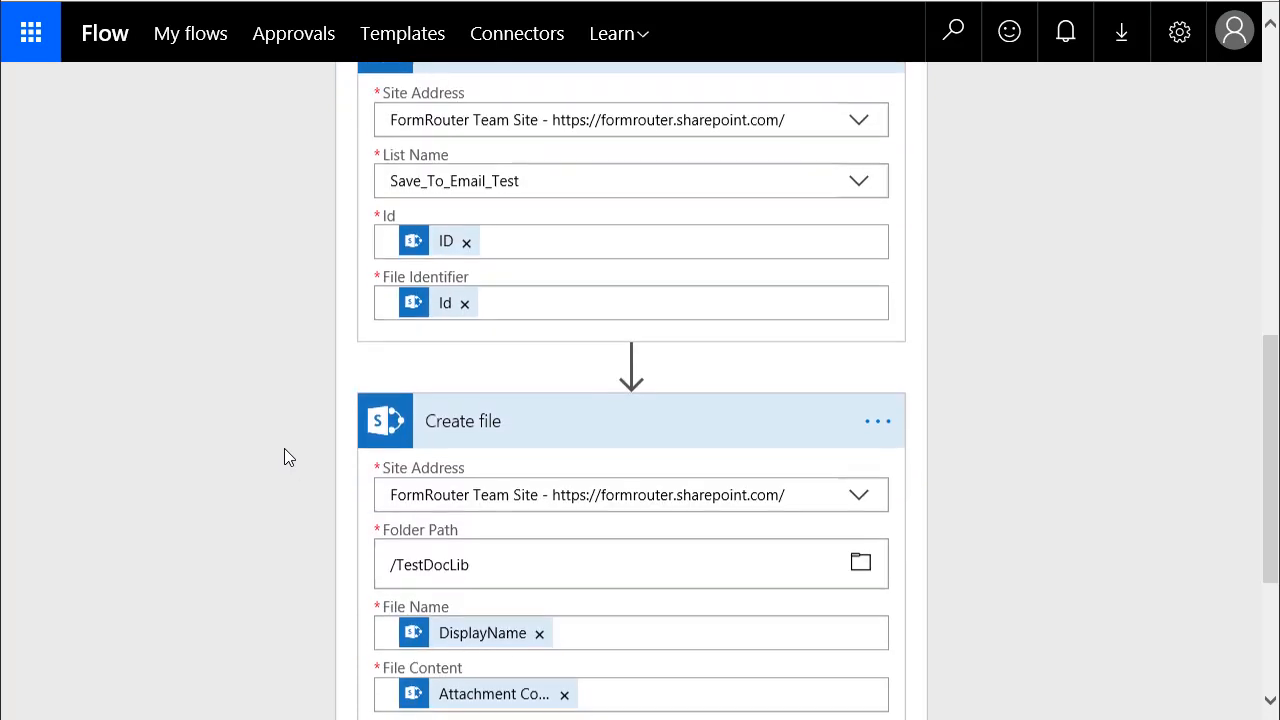
scroll("down", 3)
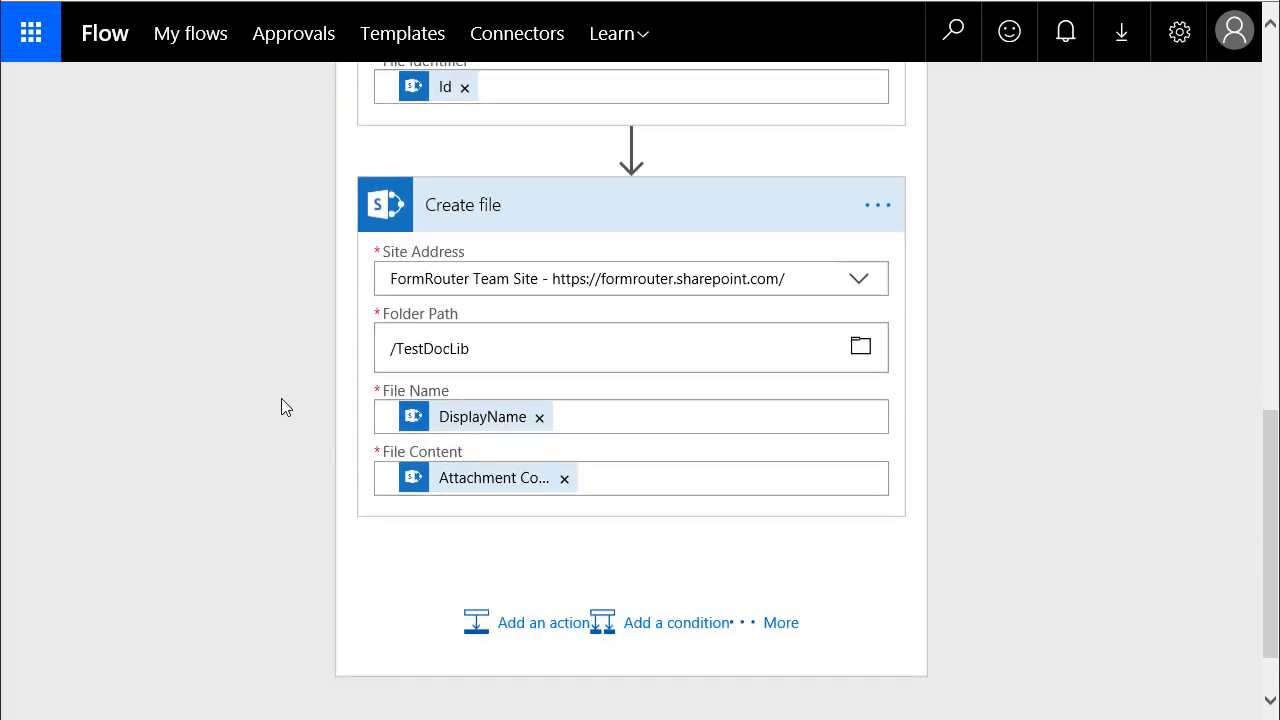
mouse_move(643, 287)
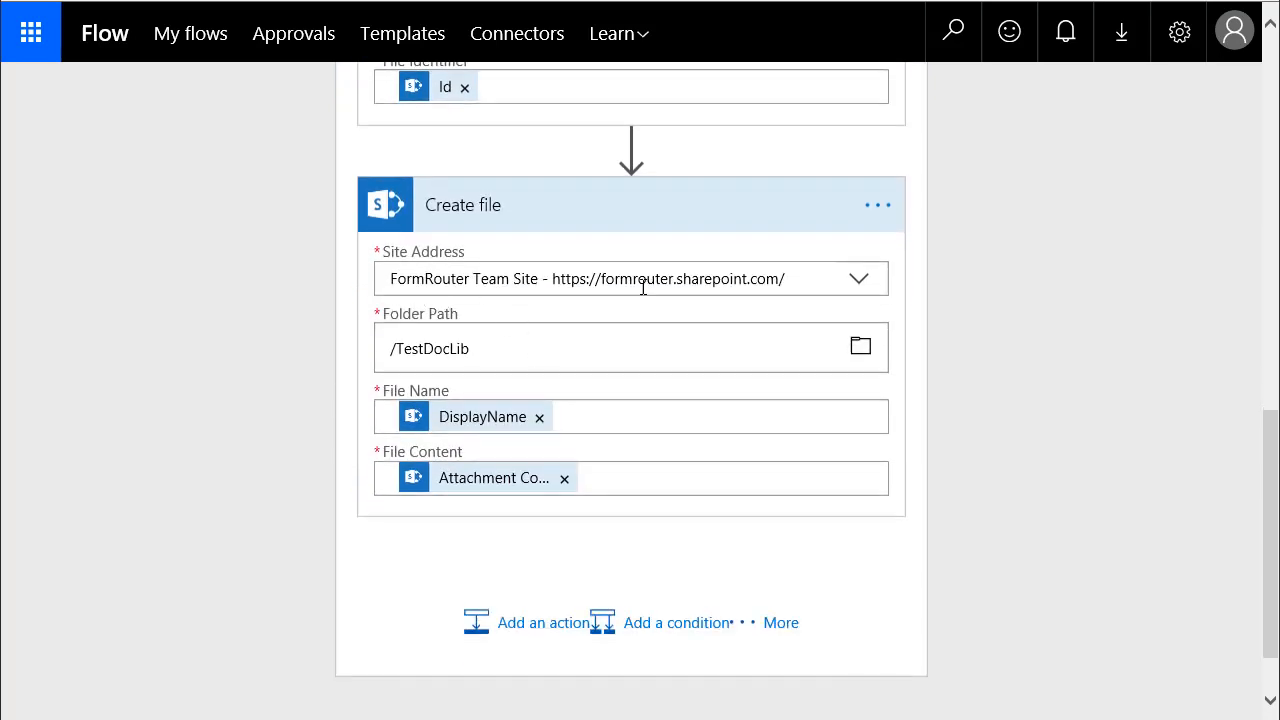
mouse_move(275, 282)
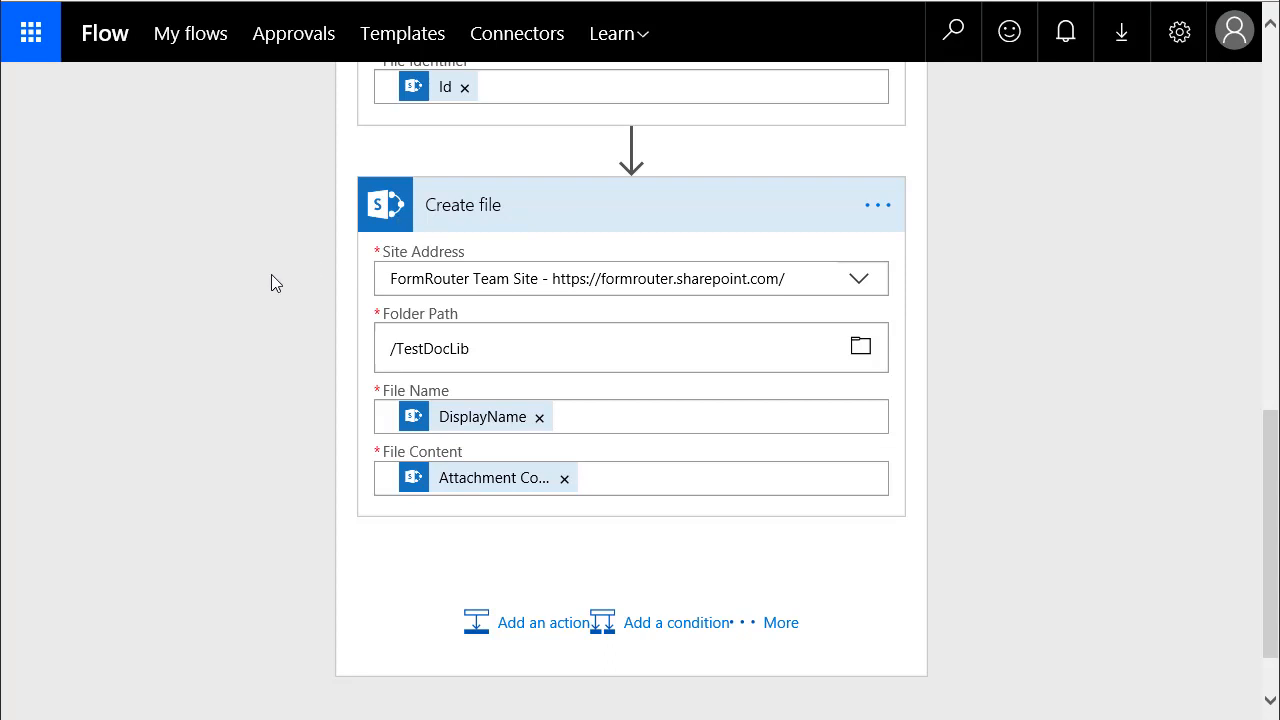
mouse_move(376, 293)
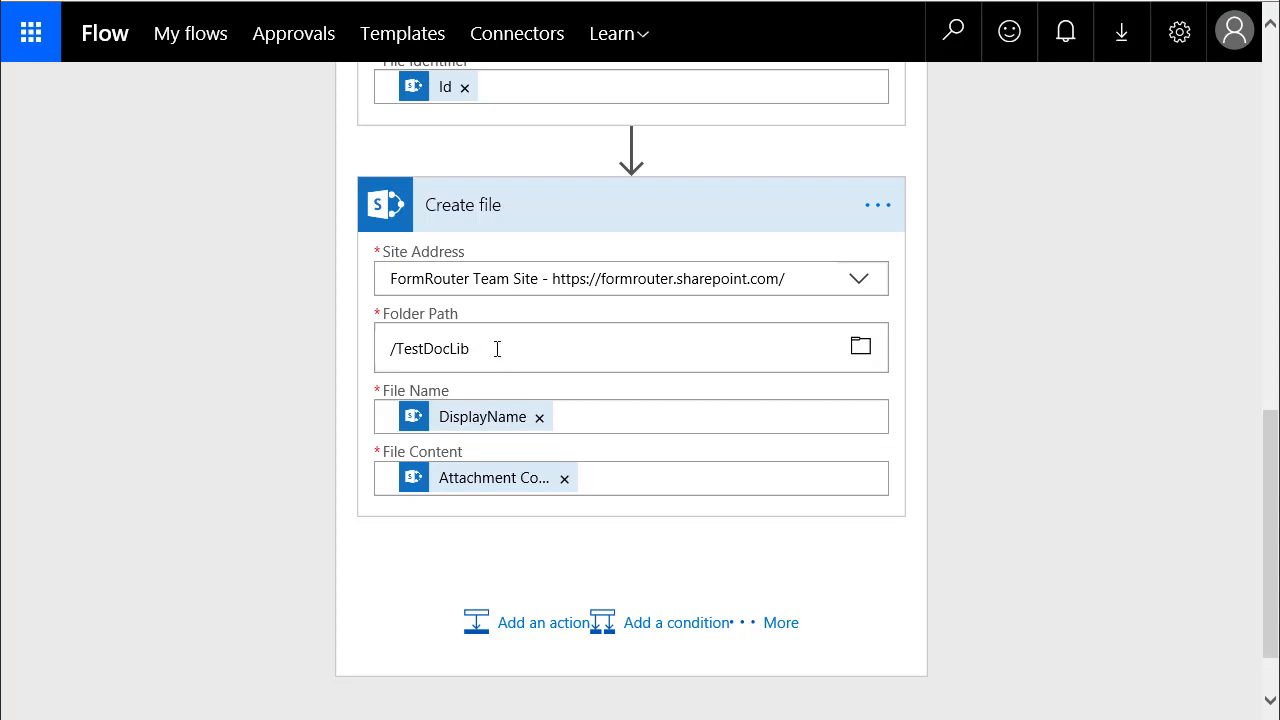
mouse_move(312, 350)
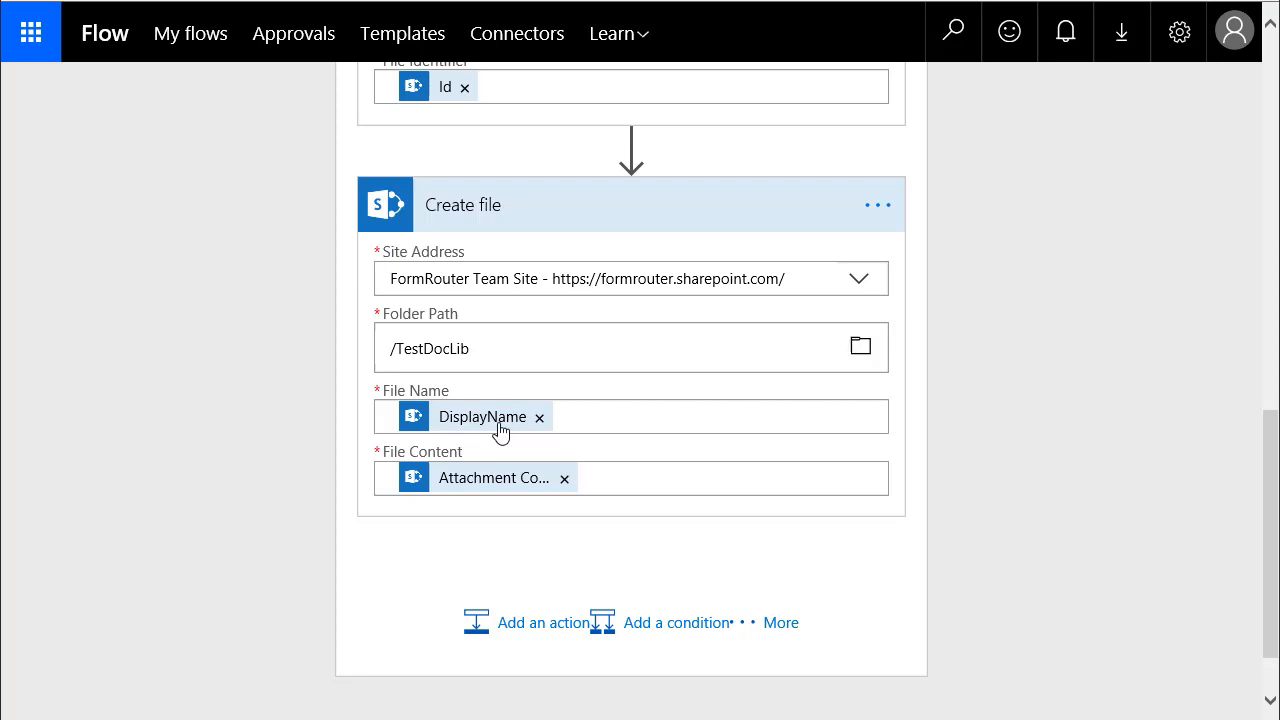
mouse_move(445, 495)
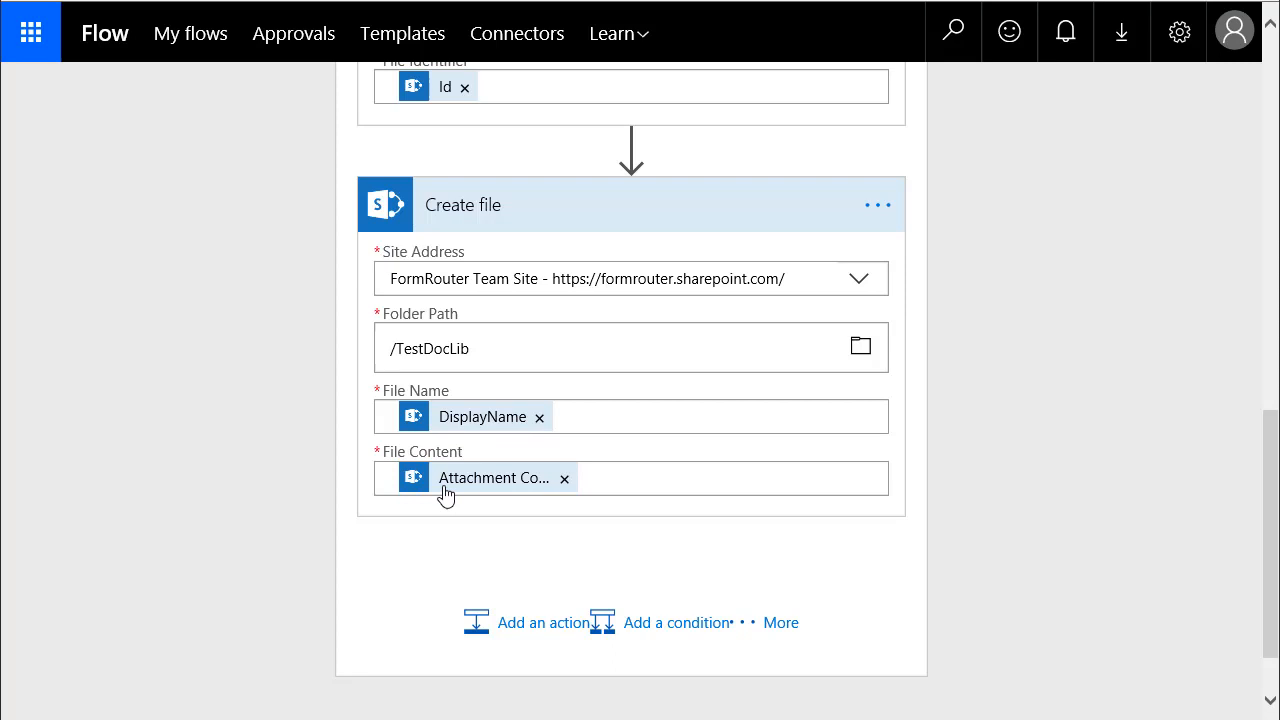
mouse_move(295, 477)
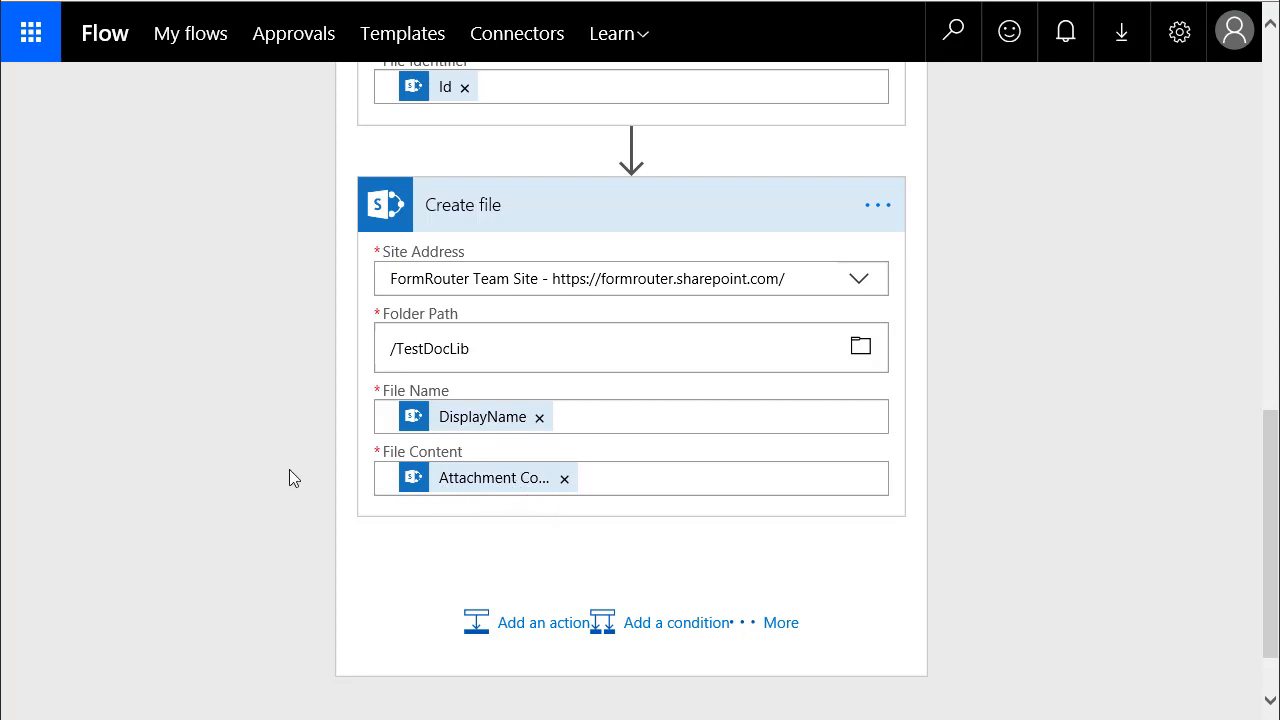
mouse_move(300, 478)
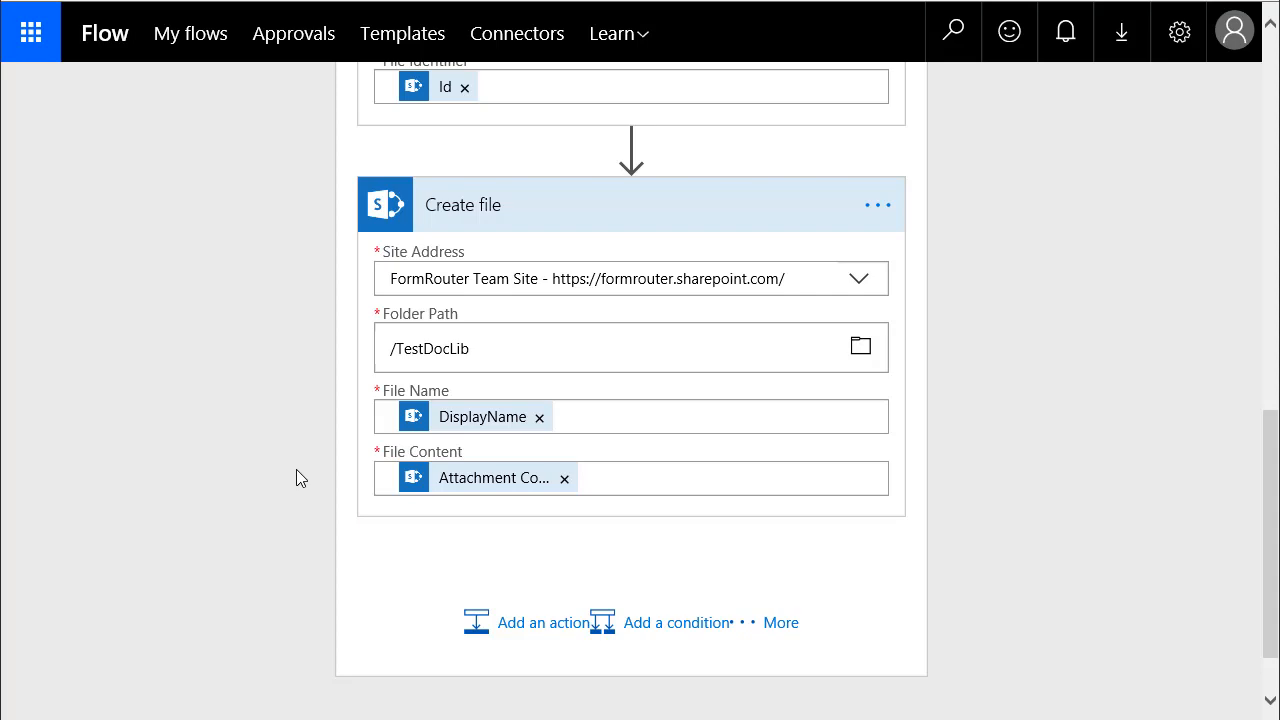
mouse_move(294, 358)
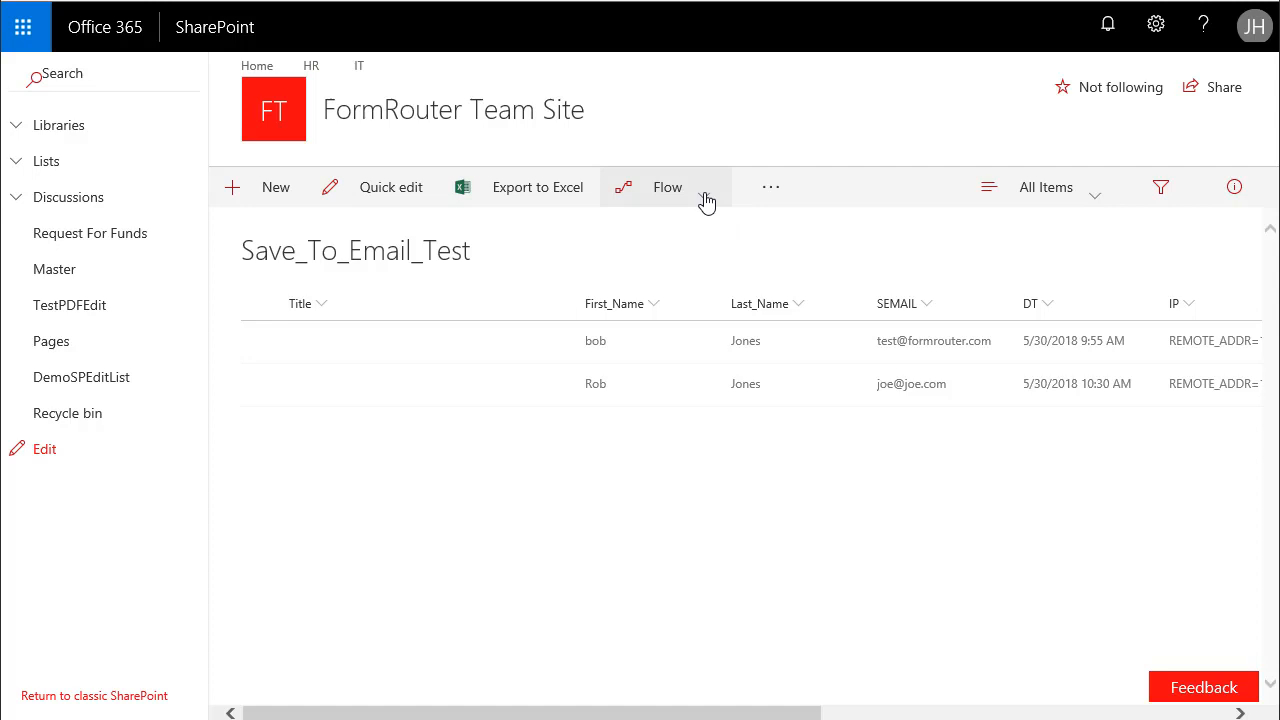
Step: From Save_To_Email_Test's Flow menu, go through Create a flow to See your flows
left_click(667, 187)
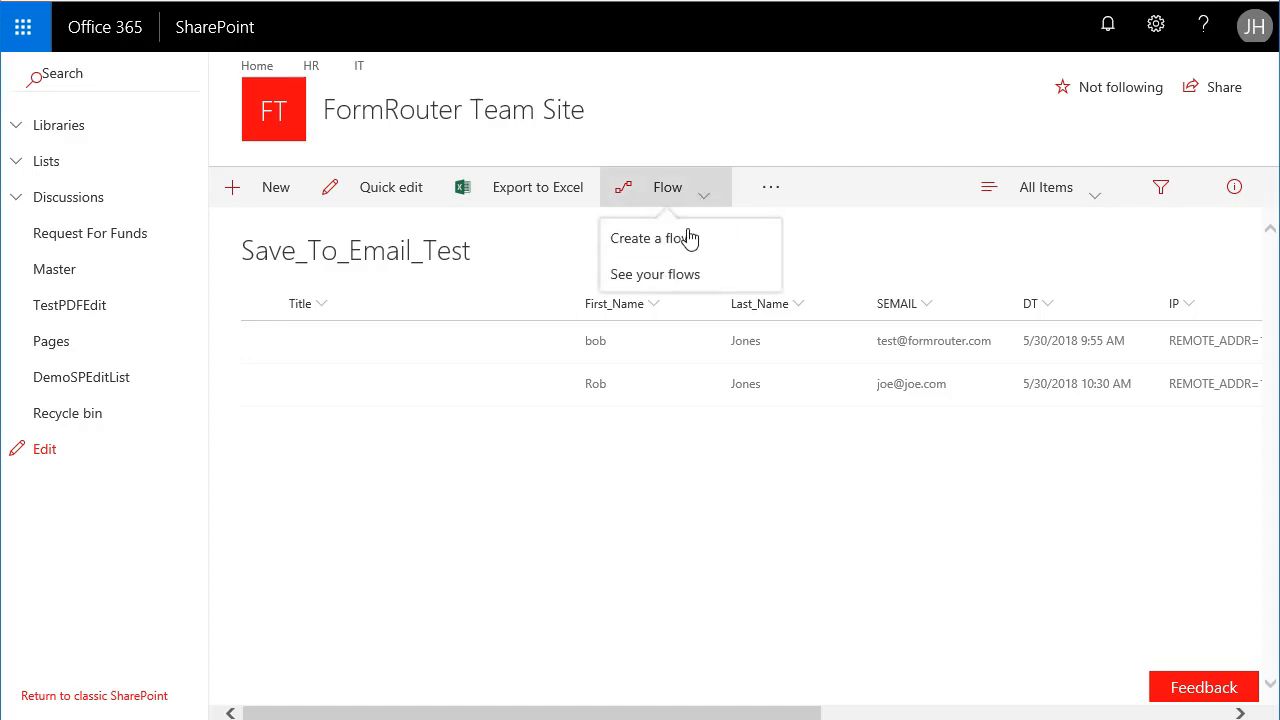
mouse_move(684, 273)
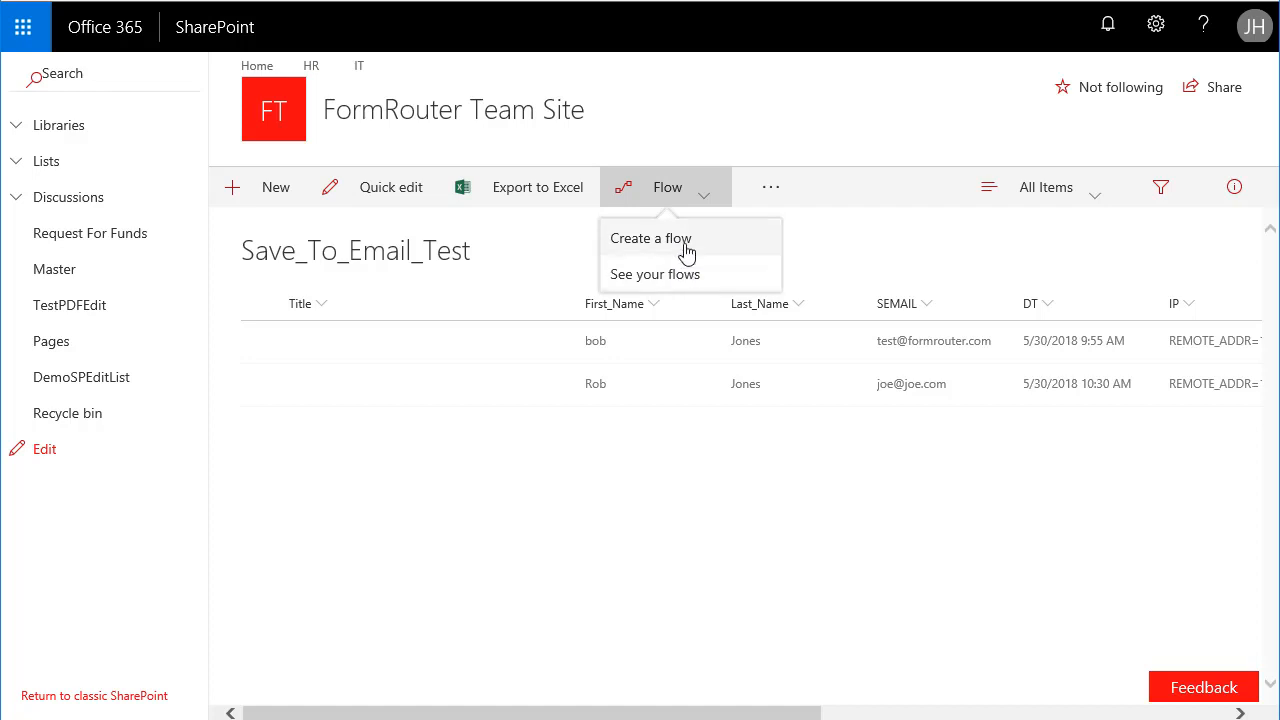
left_click(650, 238)
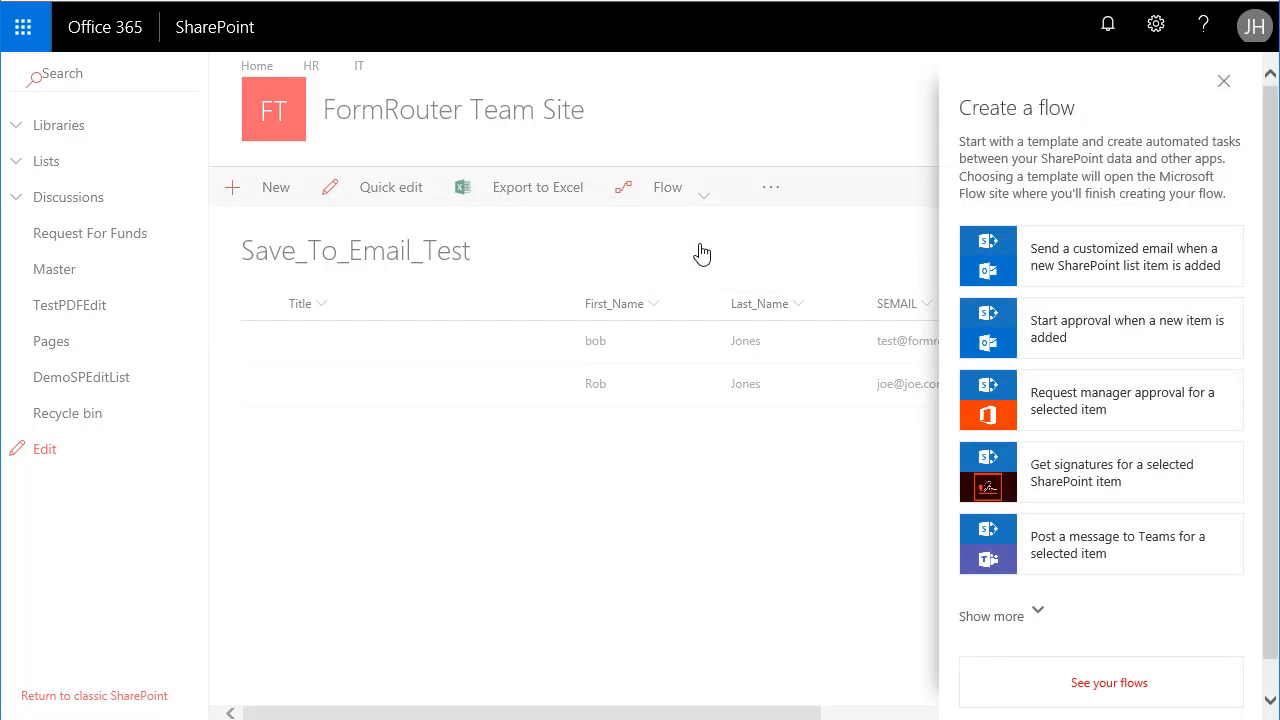
mouse_move(1104, 379)
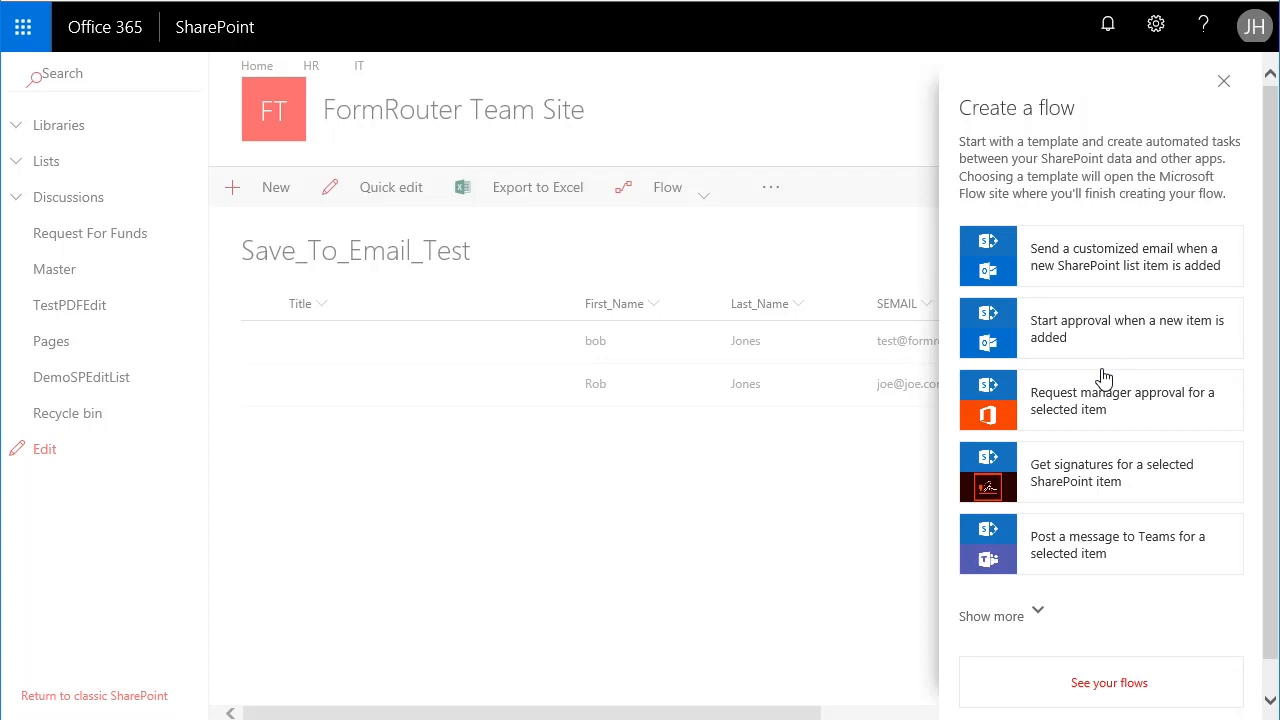
left_click(1109, 683)
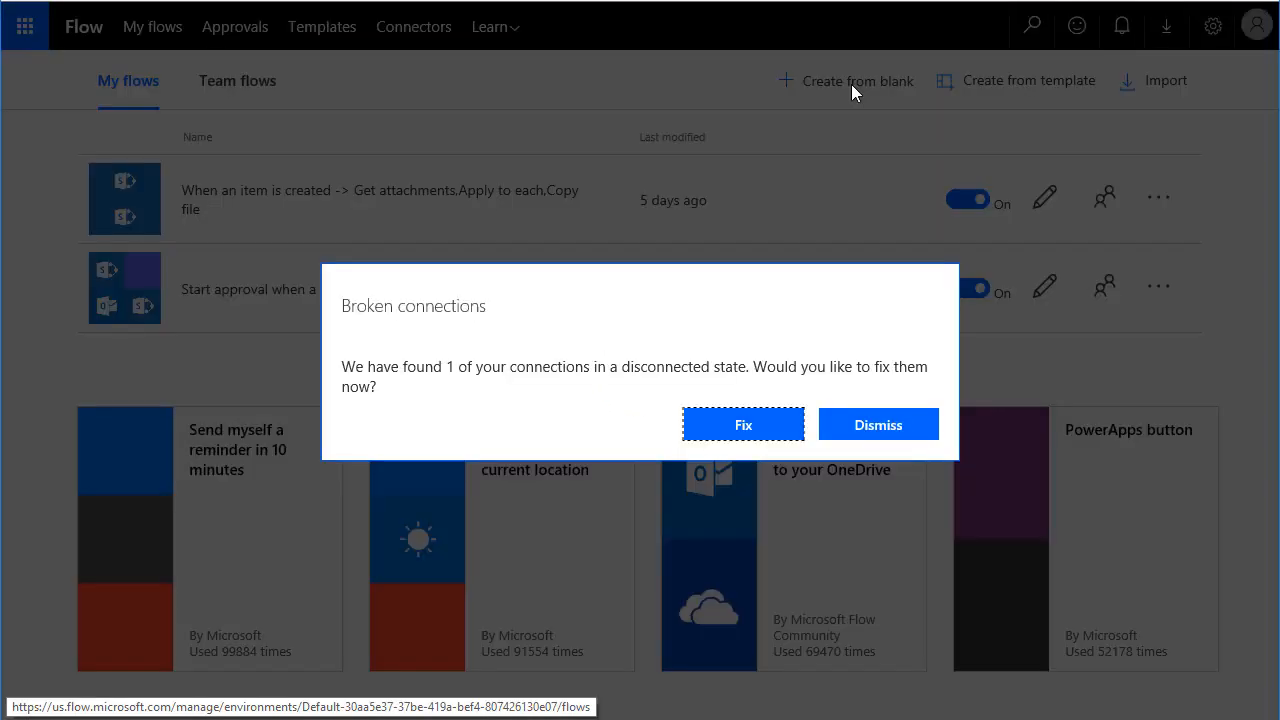
Step: Dismiss the Broken connections warning and start a blank, untitled flow
left_click(877, 424)
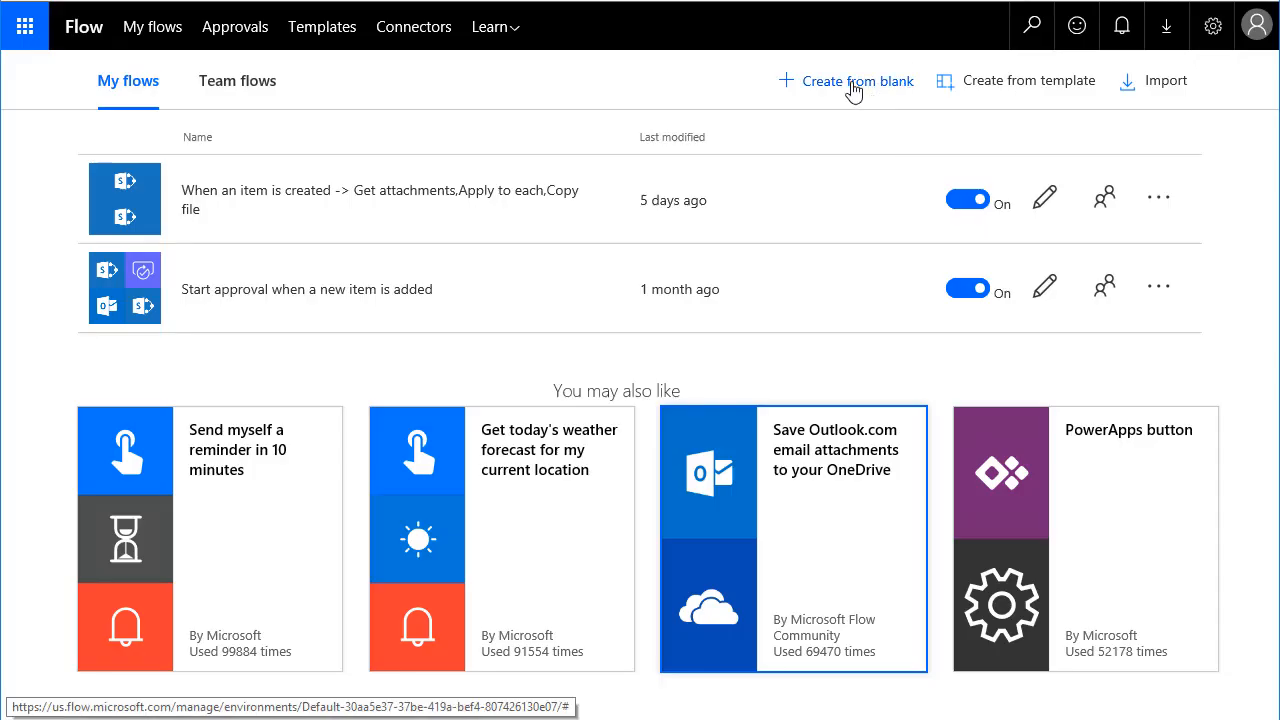
left_click(857, 81)
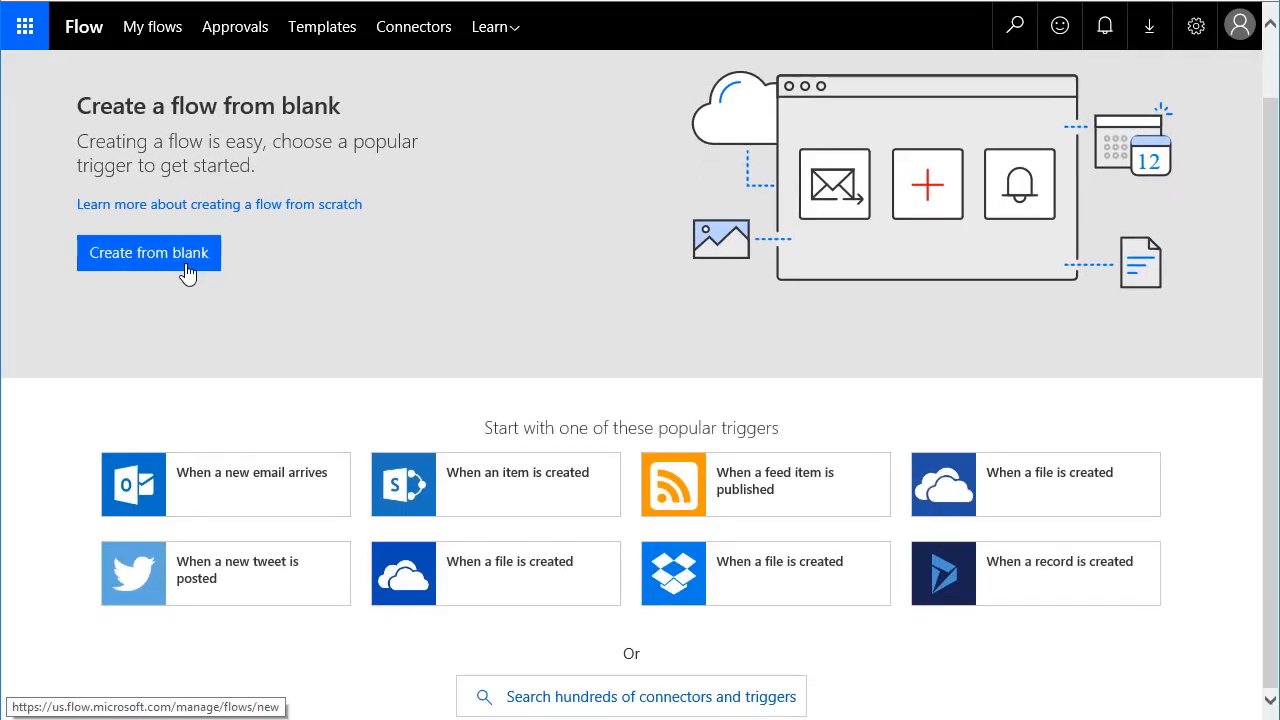
mouse_move(545, 497)
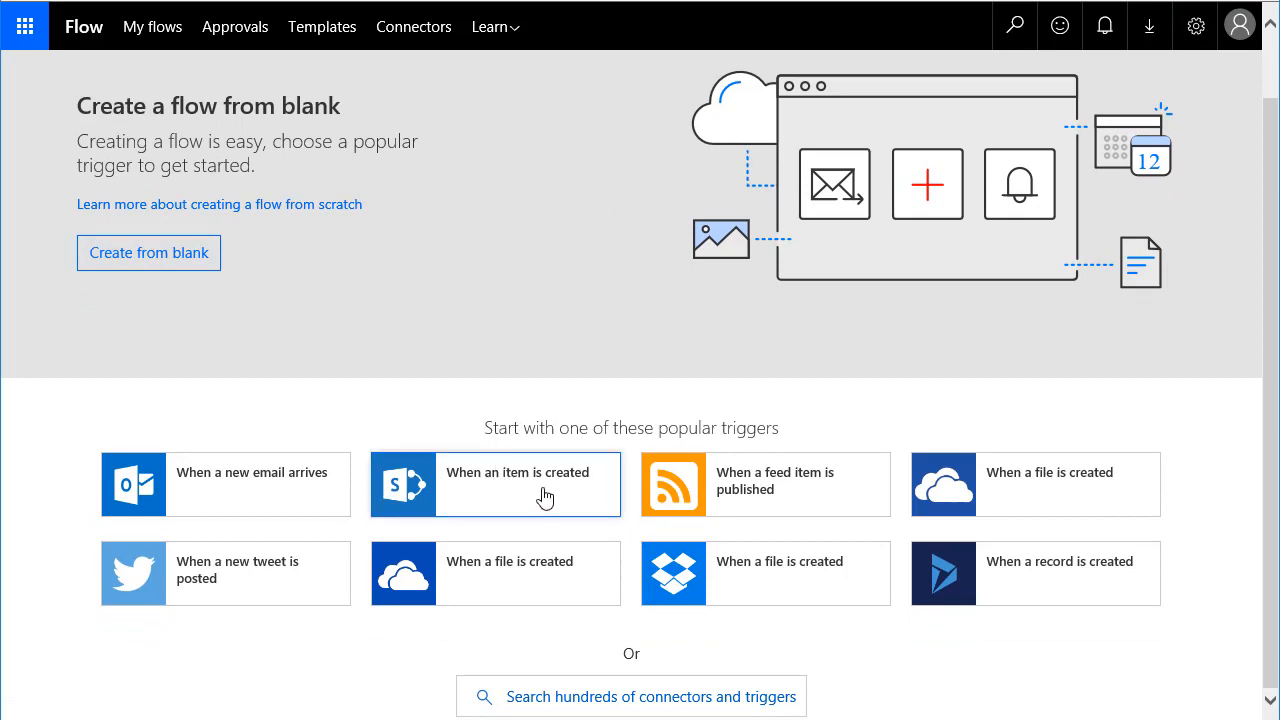
mouse_move(388, 293)
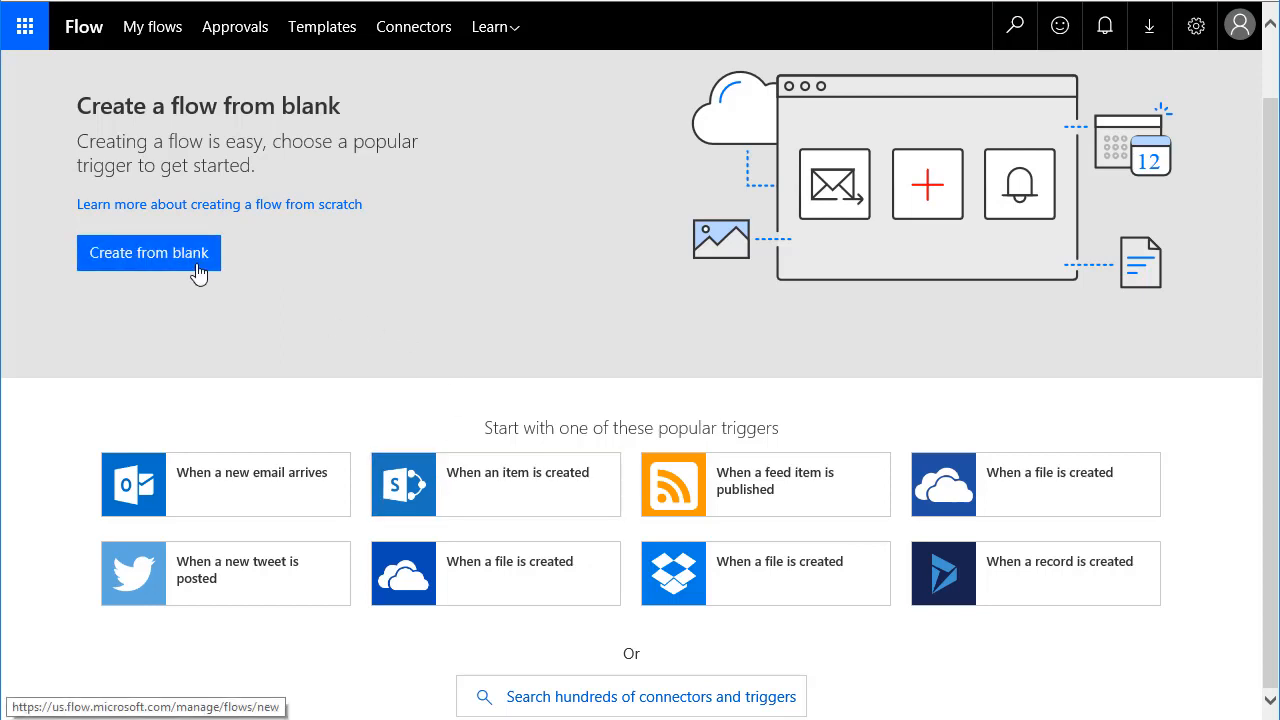
left_click(148, 252)
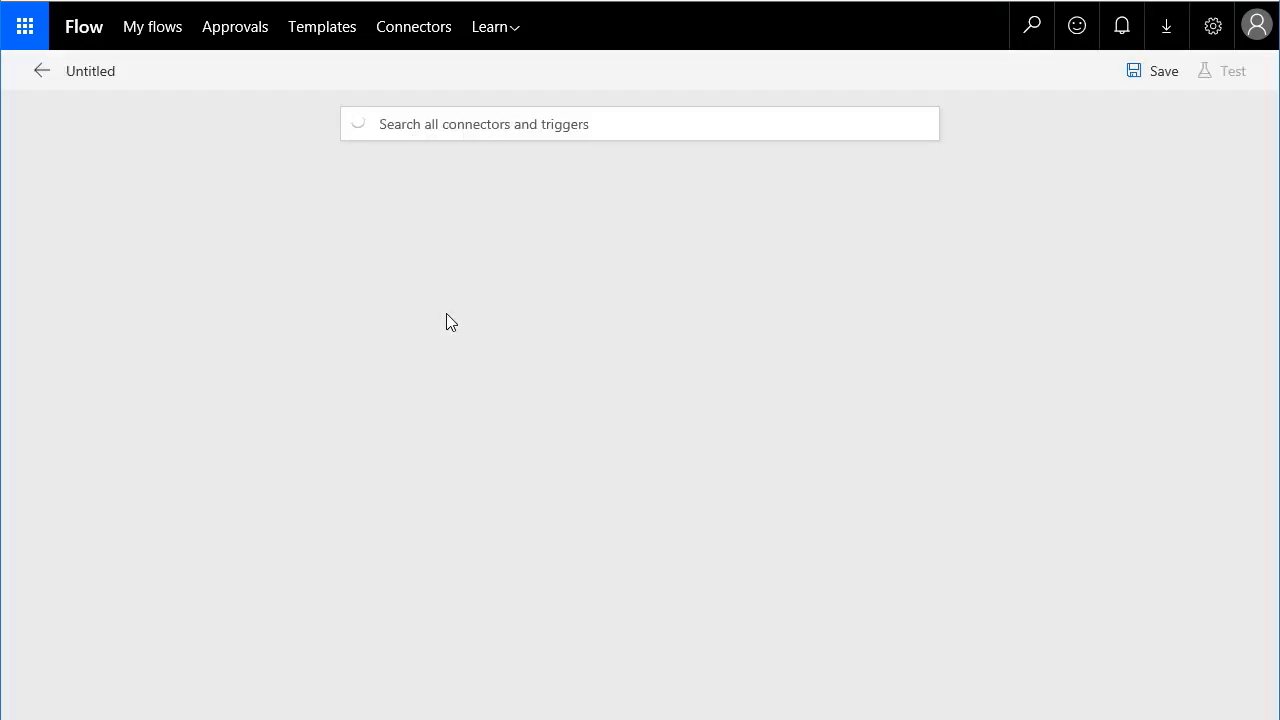
Step: Choose the SharePoint 'When an item is created' trigger, dismissing the SharePoint tip
left_click(639, 123)
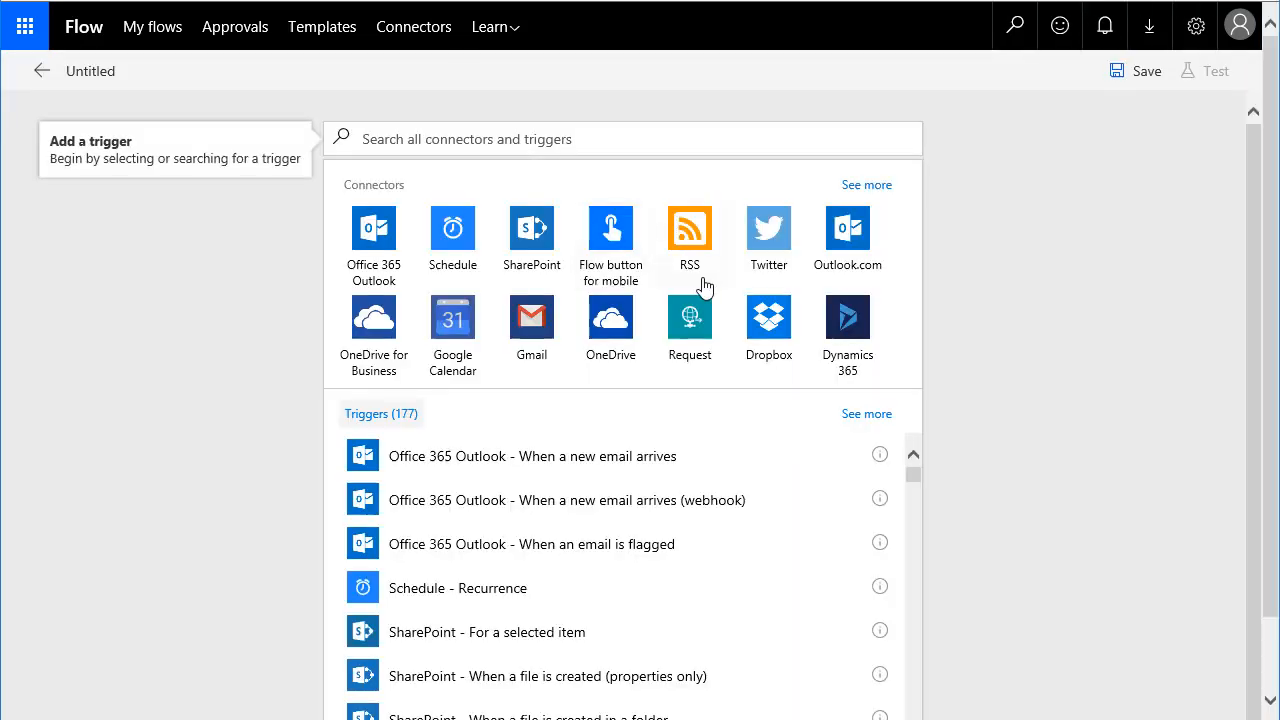
mouse_move(667, 631)
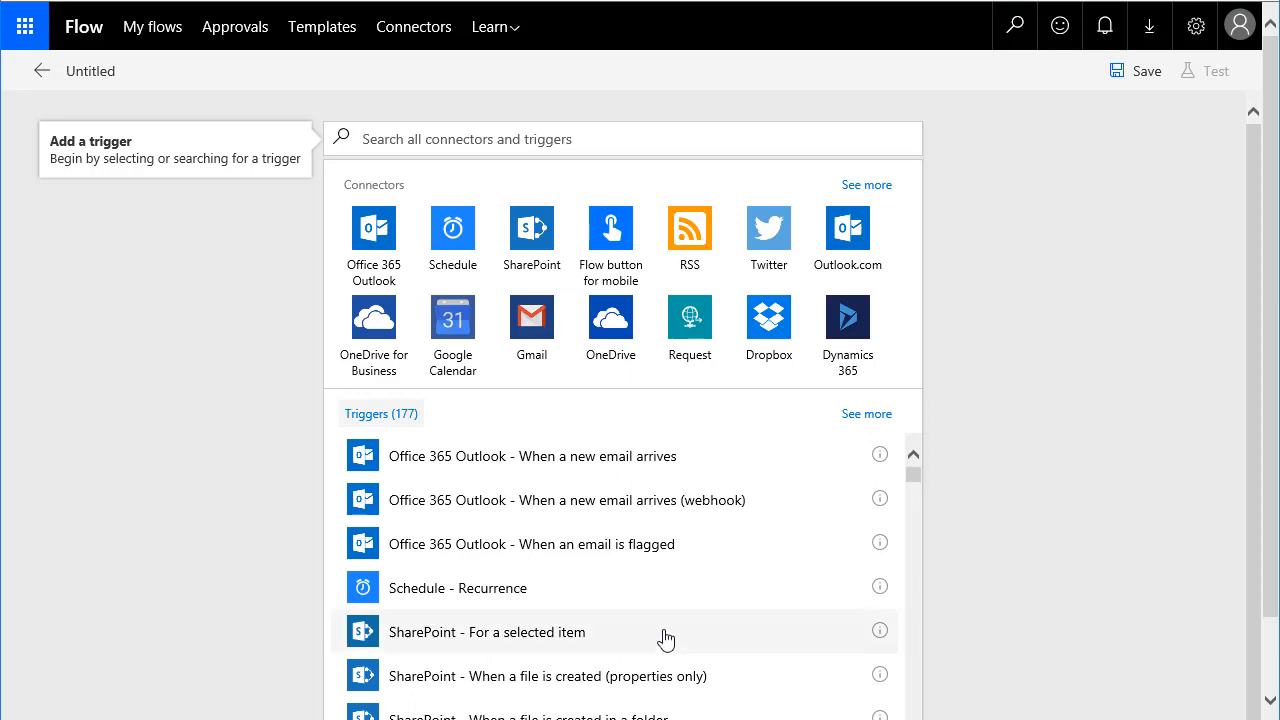
mouse_move(574, 429)
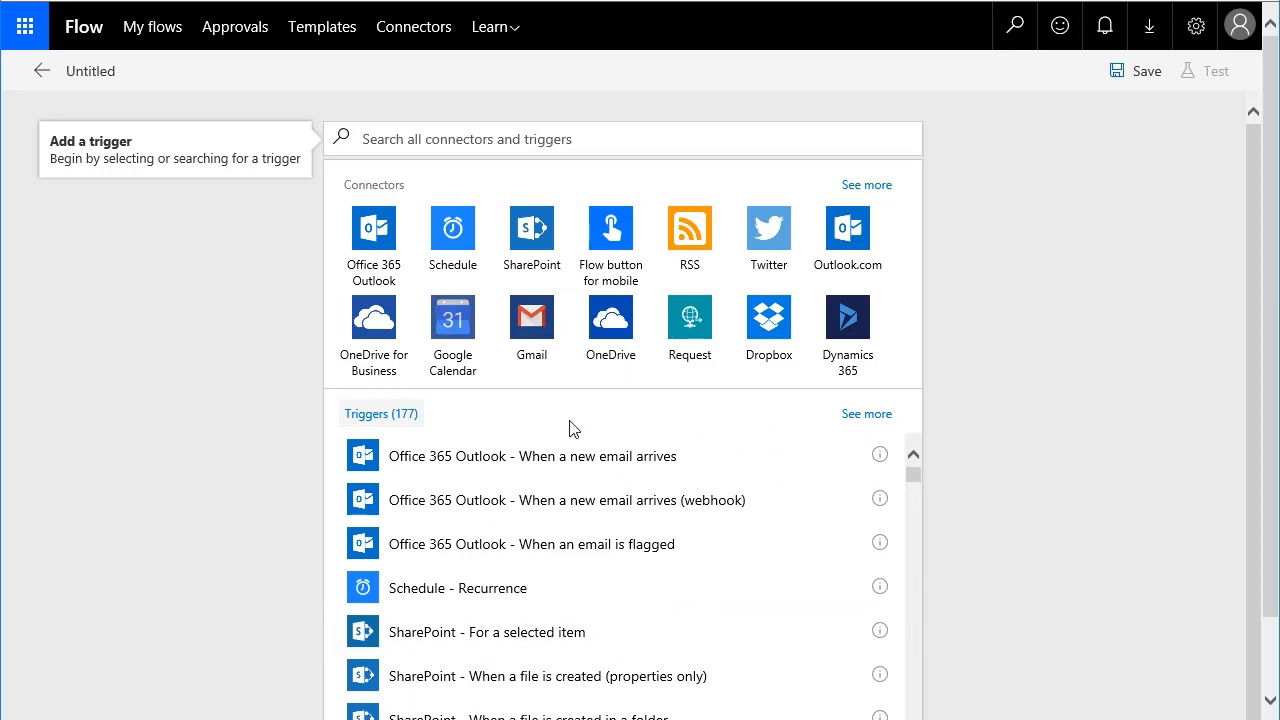
left_click(531, 227)
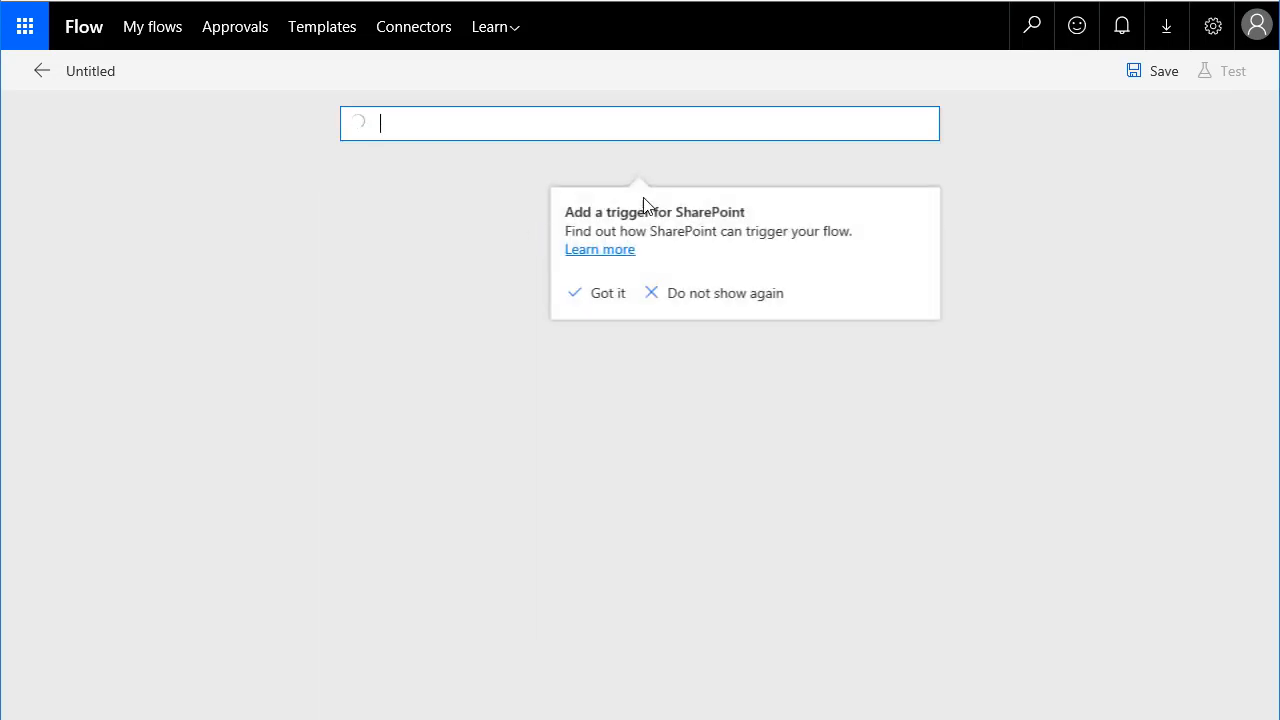
left_click(640, 123)
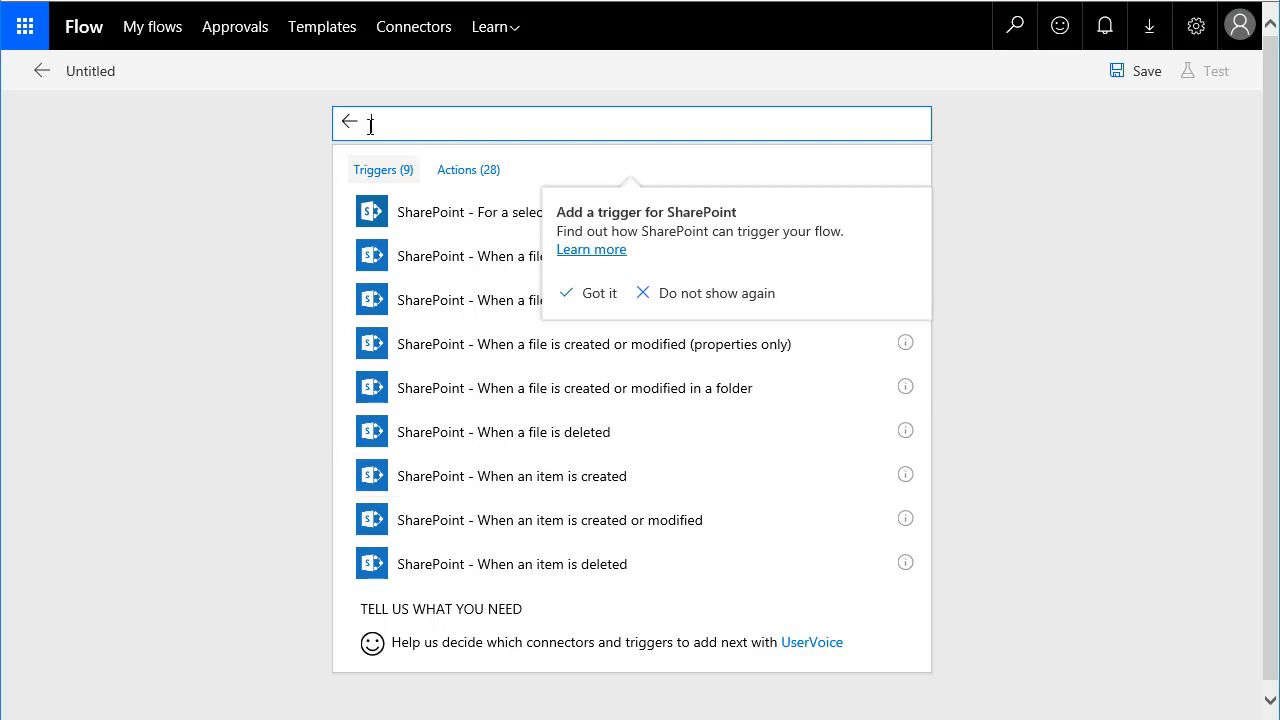
mouse_move(493, 455)
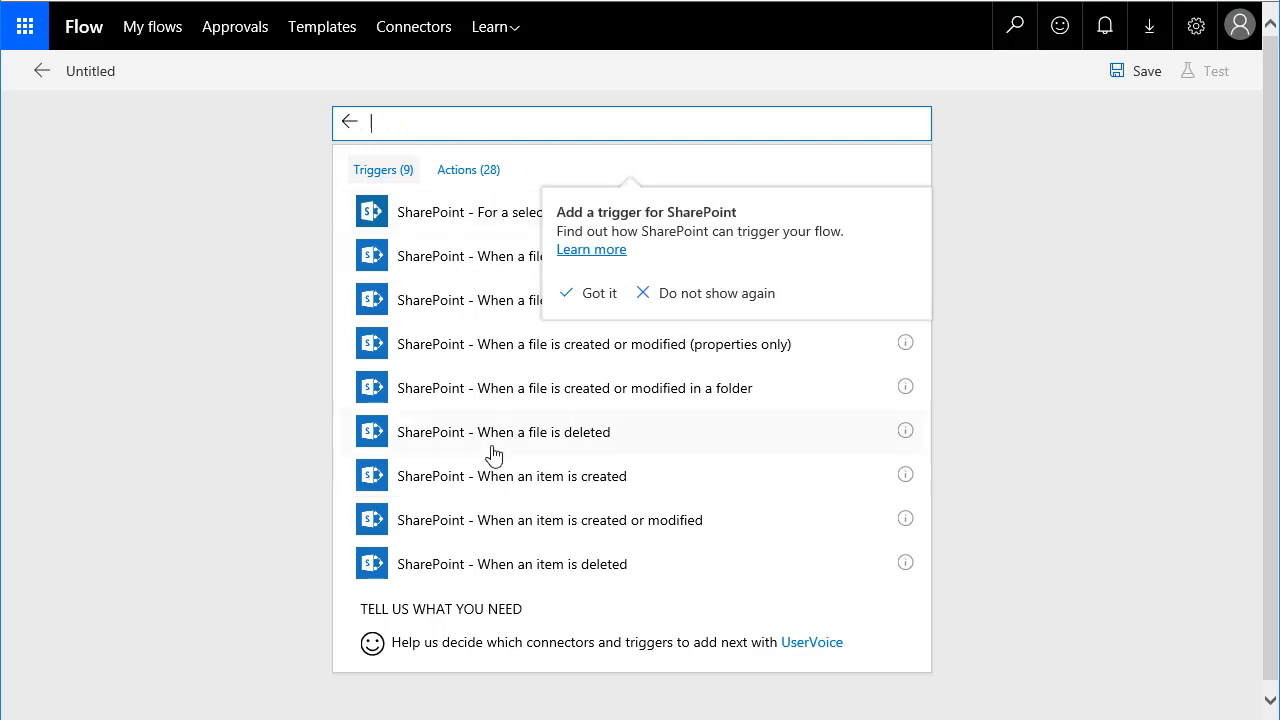
left_click(598, 293)
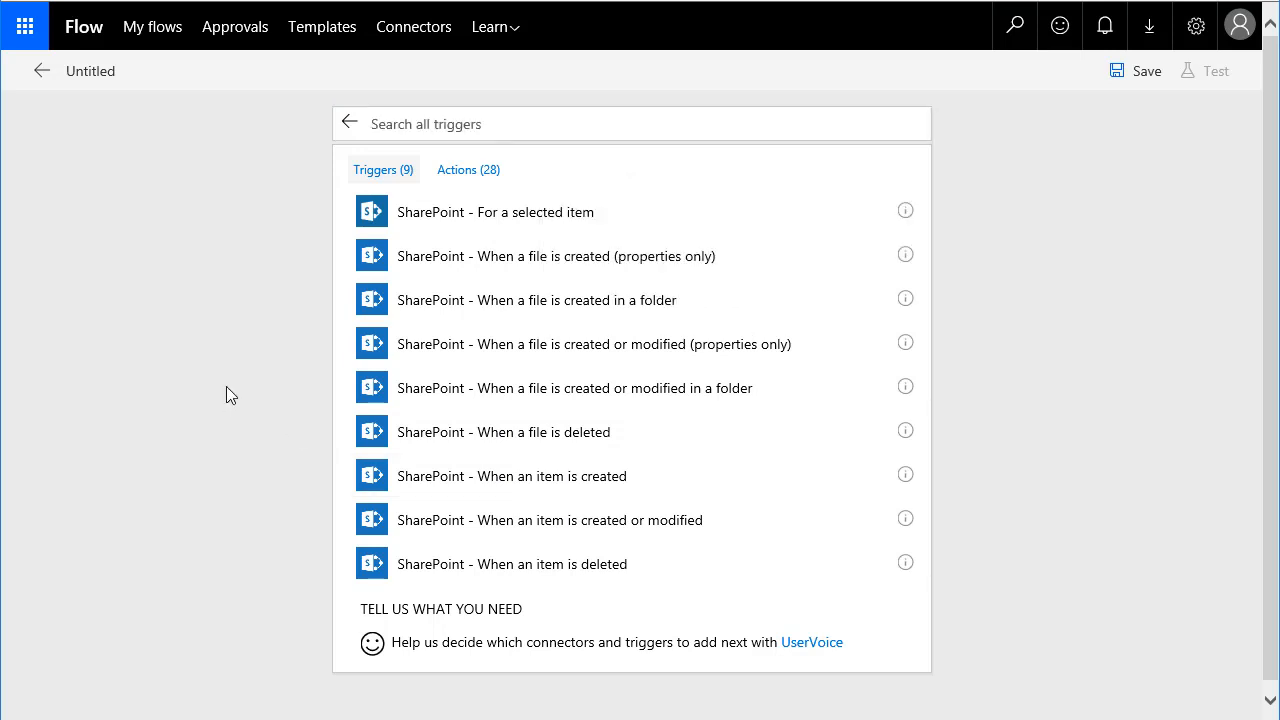
left_click(511, 475)
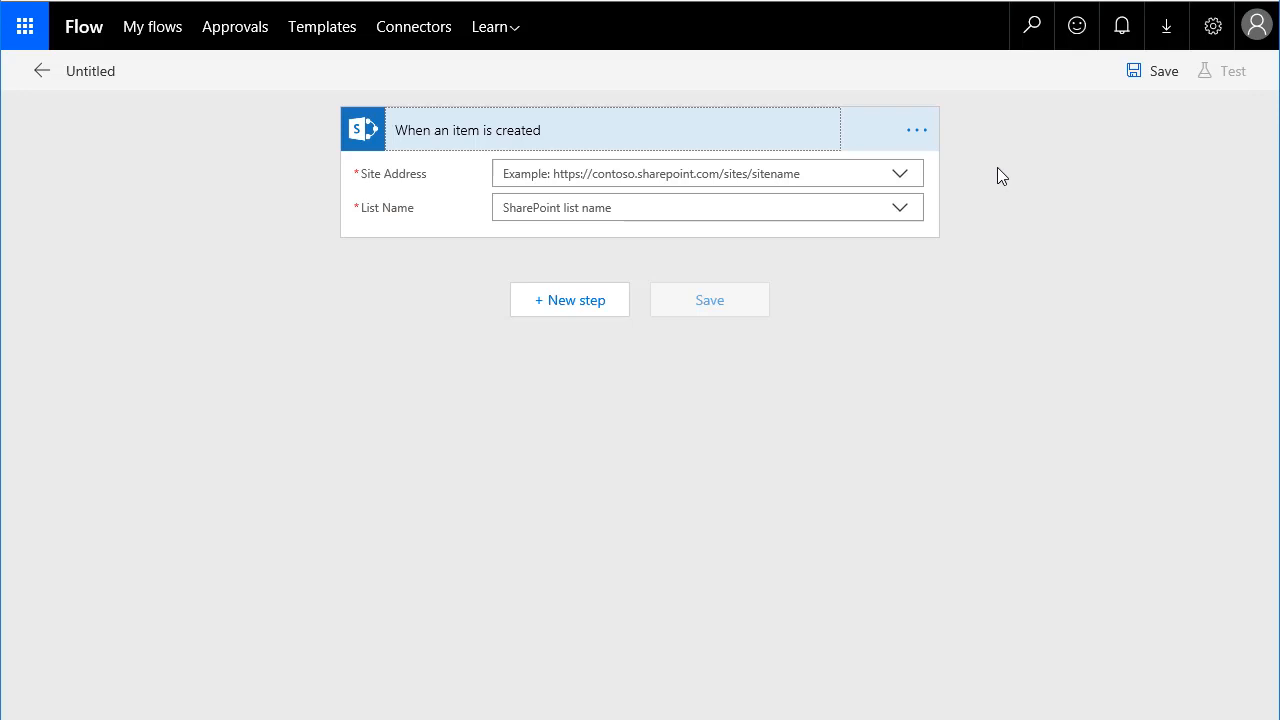
mouse_move(900, 183)
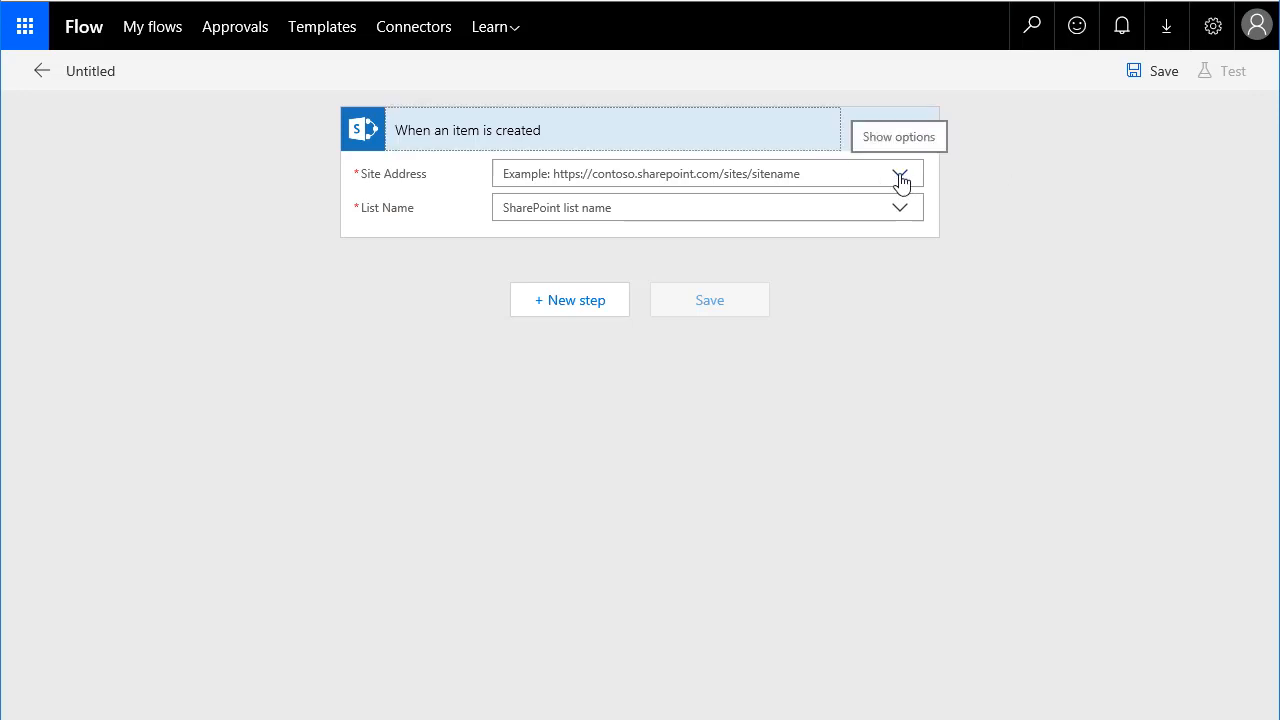
Step: Set the trigger's Site Address to FormRouter Team Site and List Name to Save_To_Email_Test
left_click(900, 173)
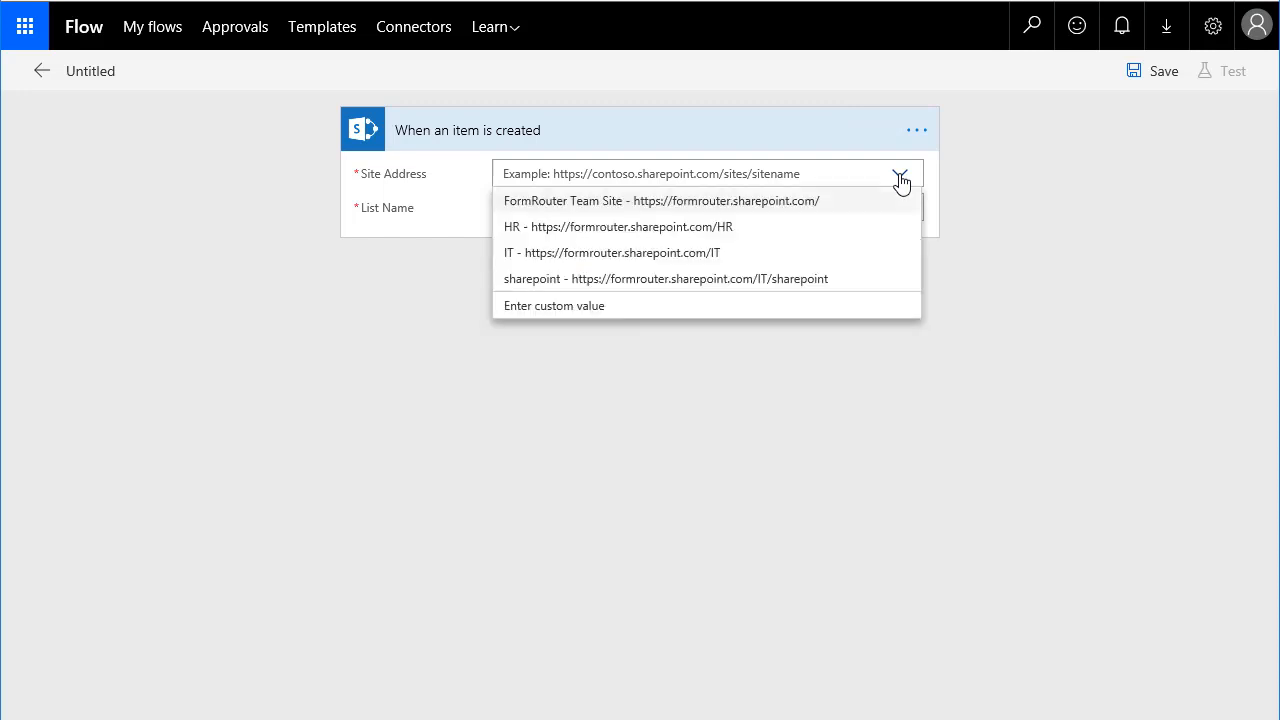
mouse_move(725, 252)
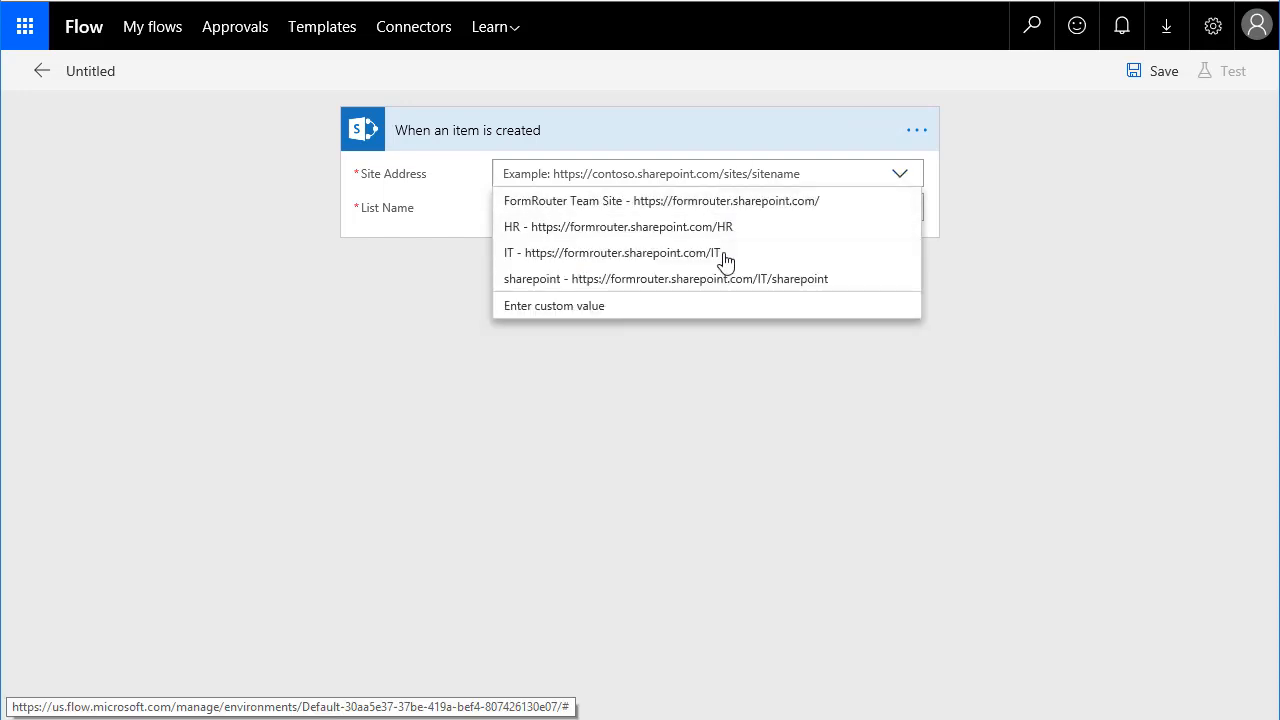
mouse_move(695, 216)
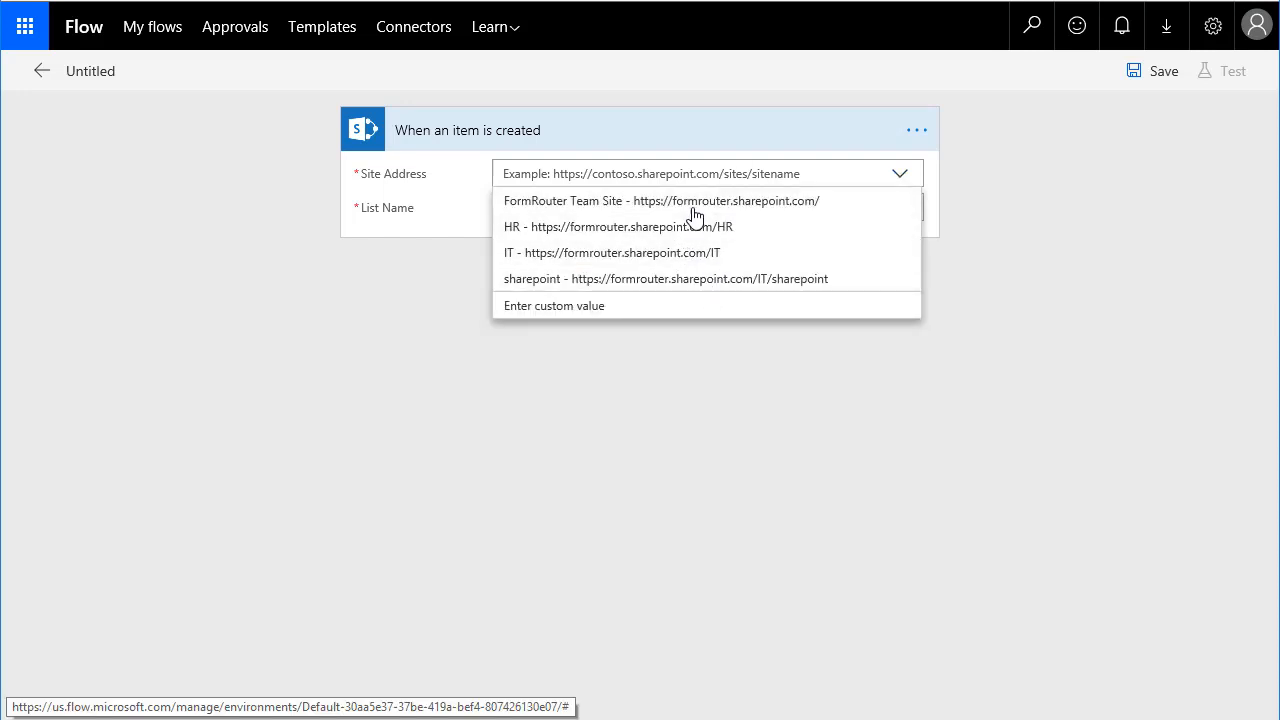
left_click(660, 200)
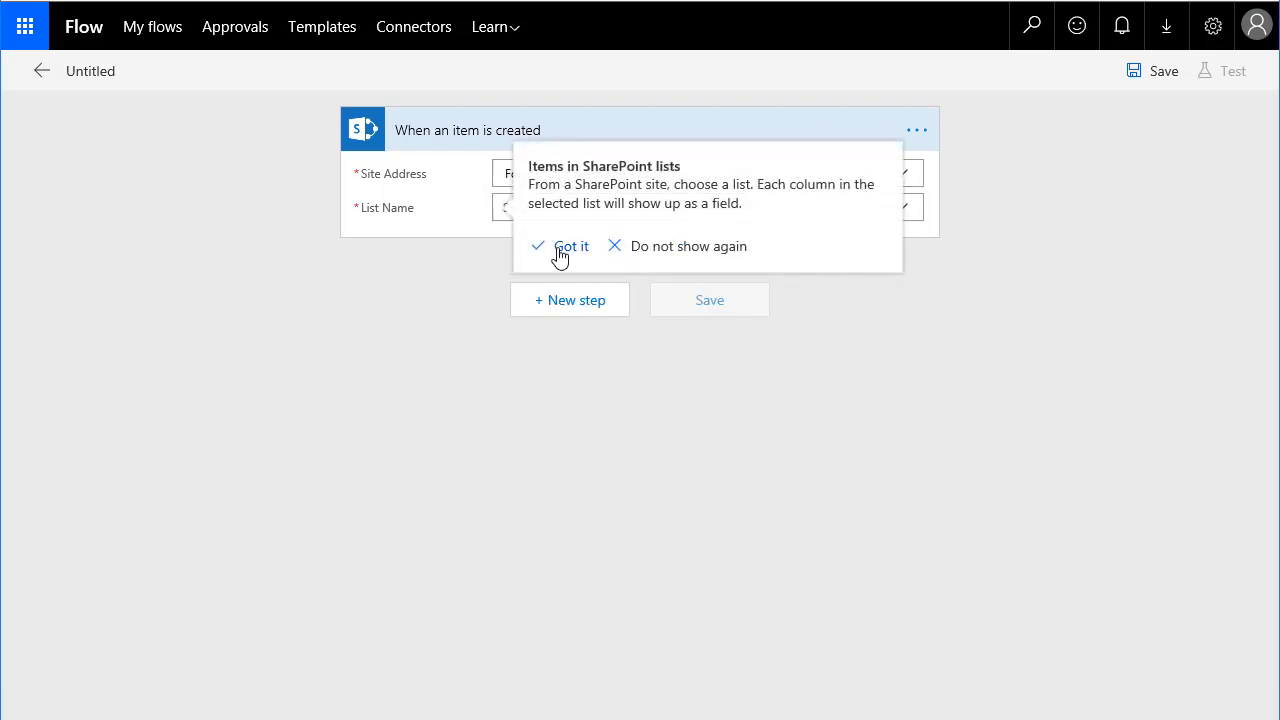
left_click(570, 246)
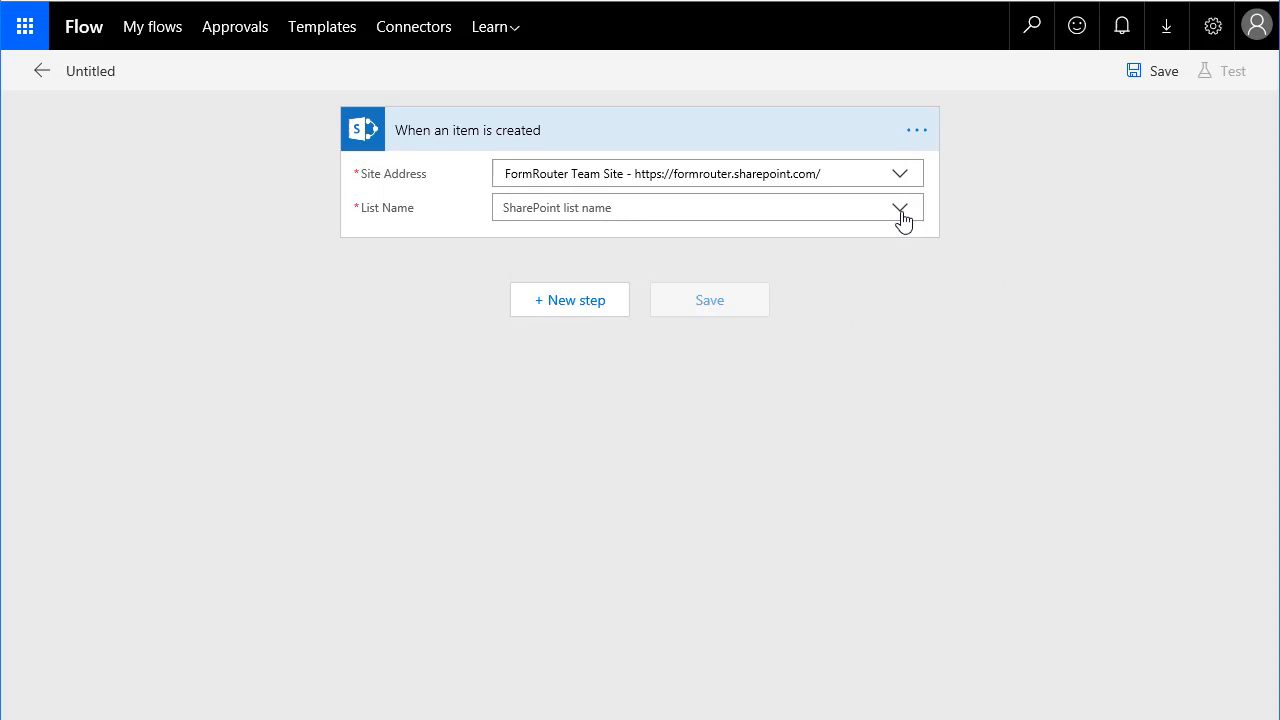
left_click(898, 207)
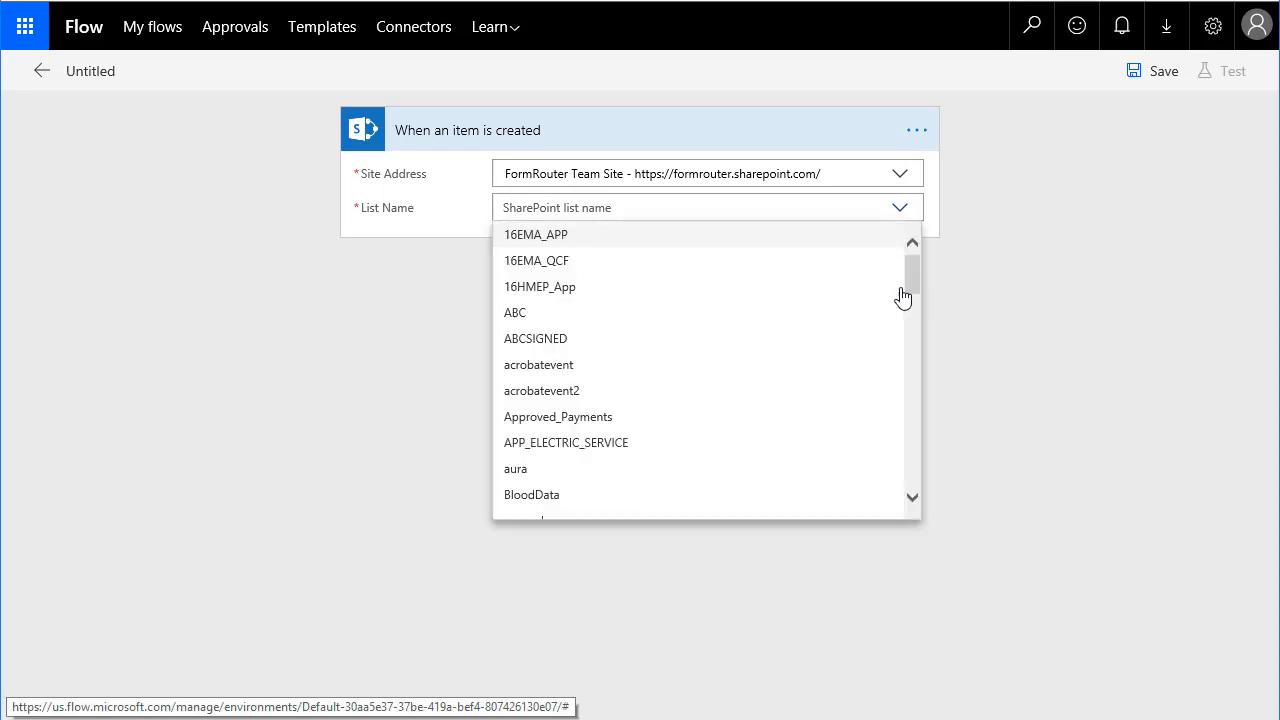
scroll("down", 3)
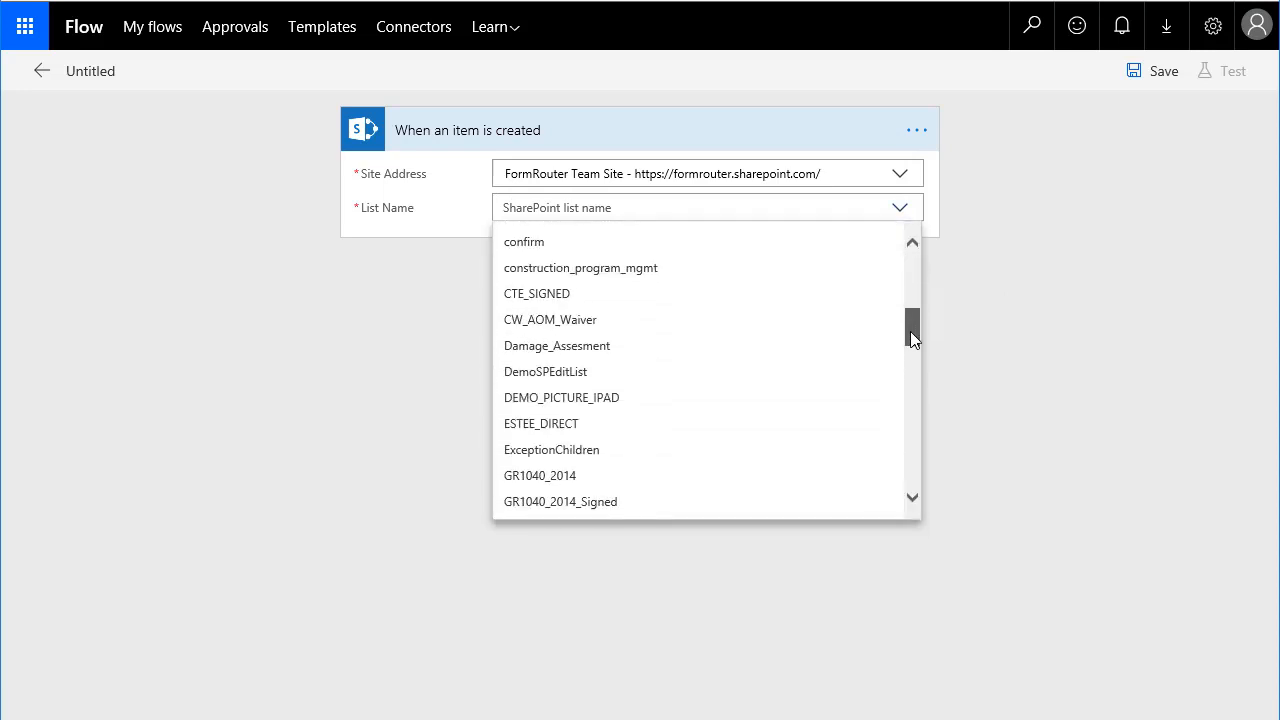
scroll("down", 3)
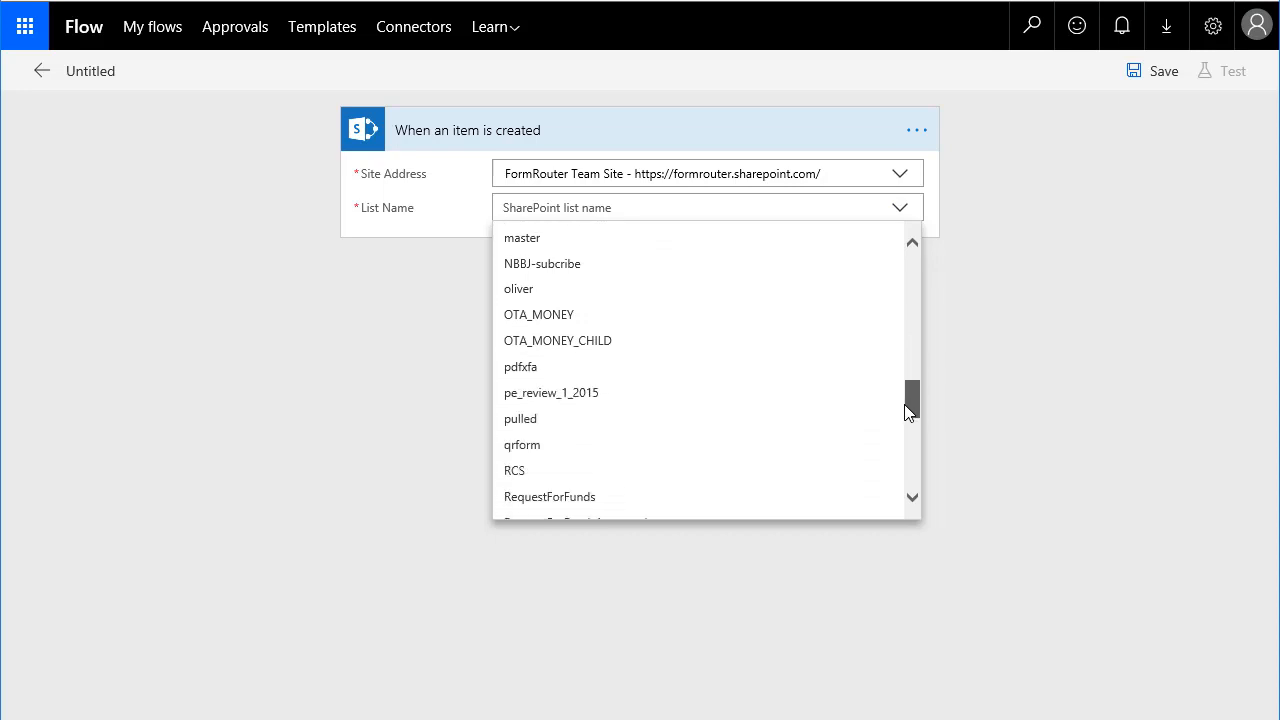
scroll("down", 3)
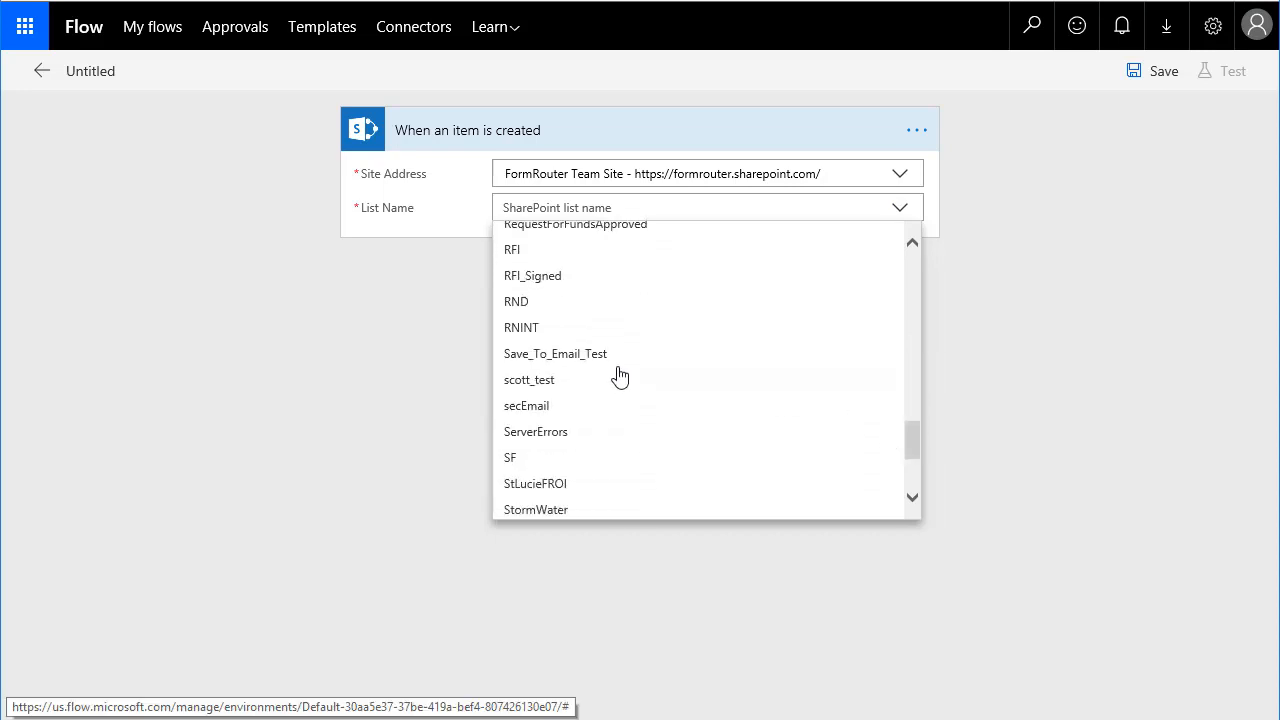
left_click(555, 353)
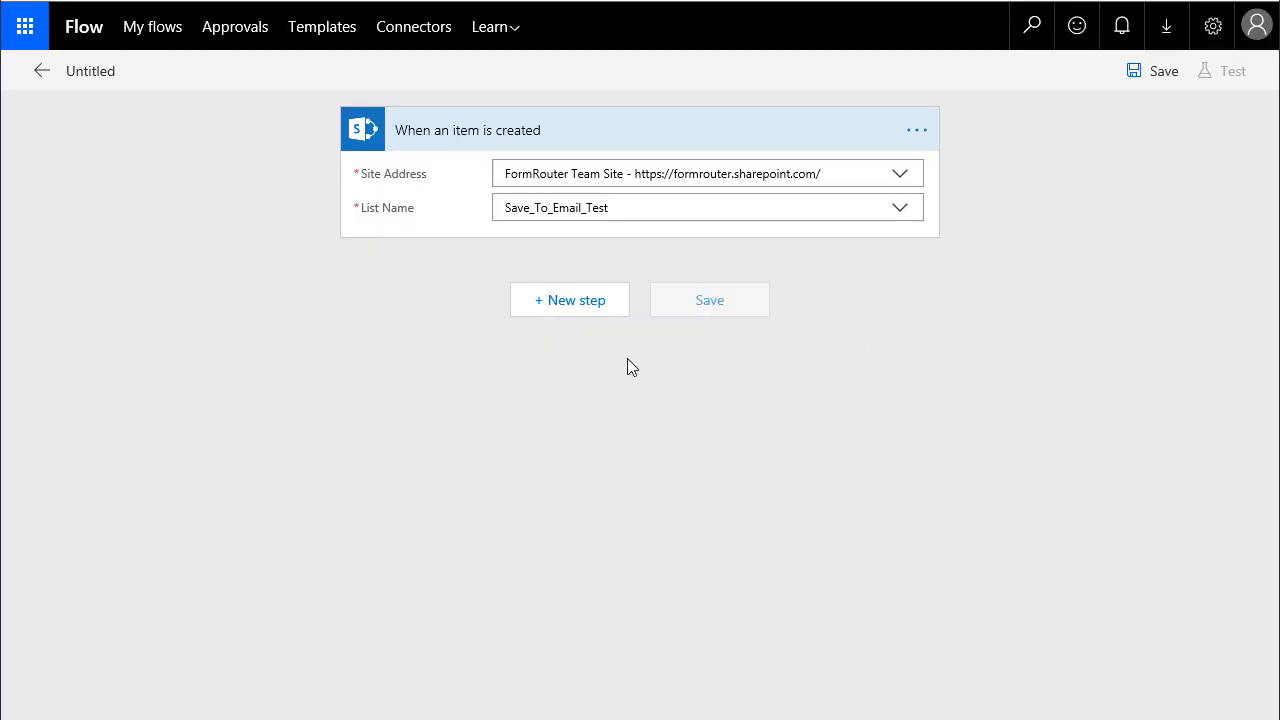
Step: Add a new action step below the trigger and list the SharePoint actions
left_click(569, 299)
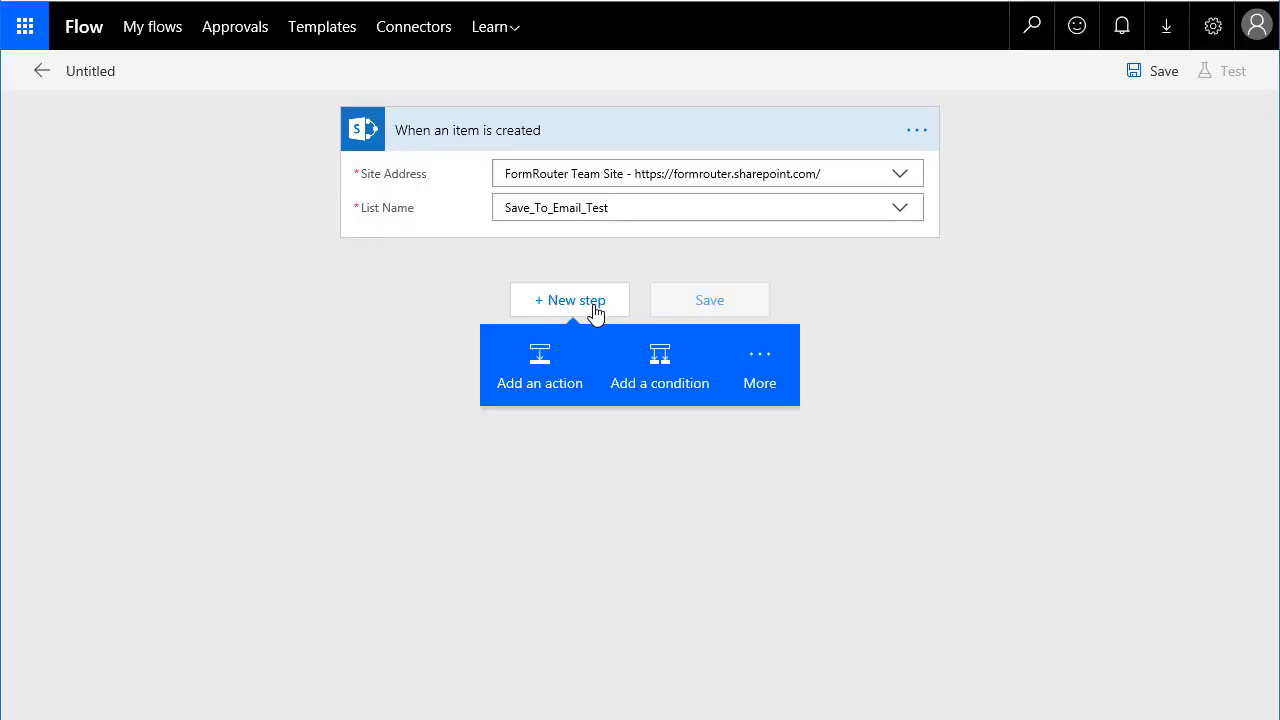
mouse_move(539, 383)
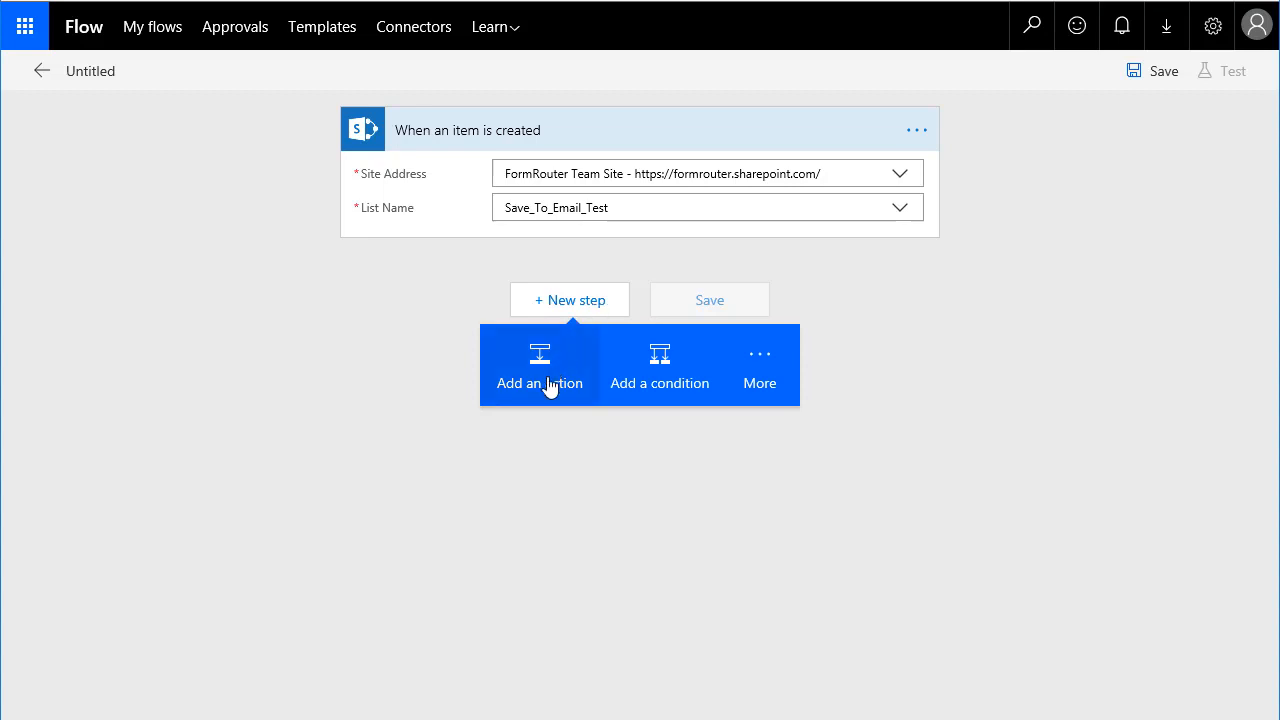
left_click(539, 364)
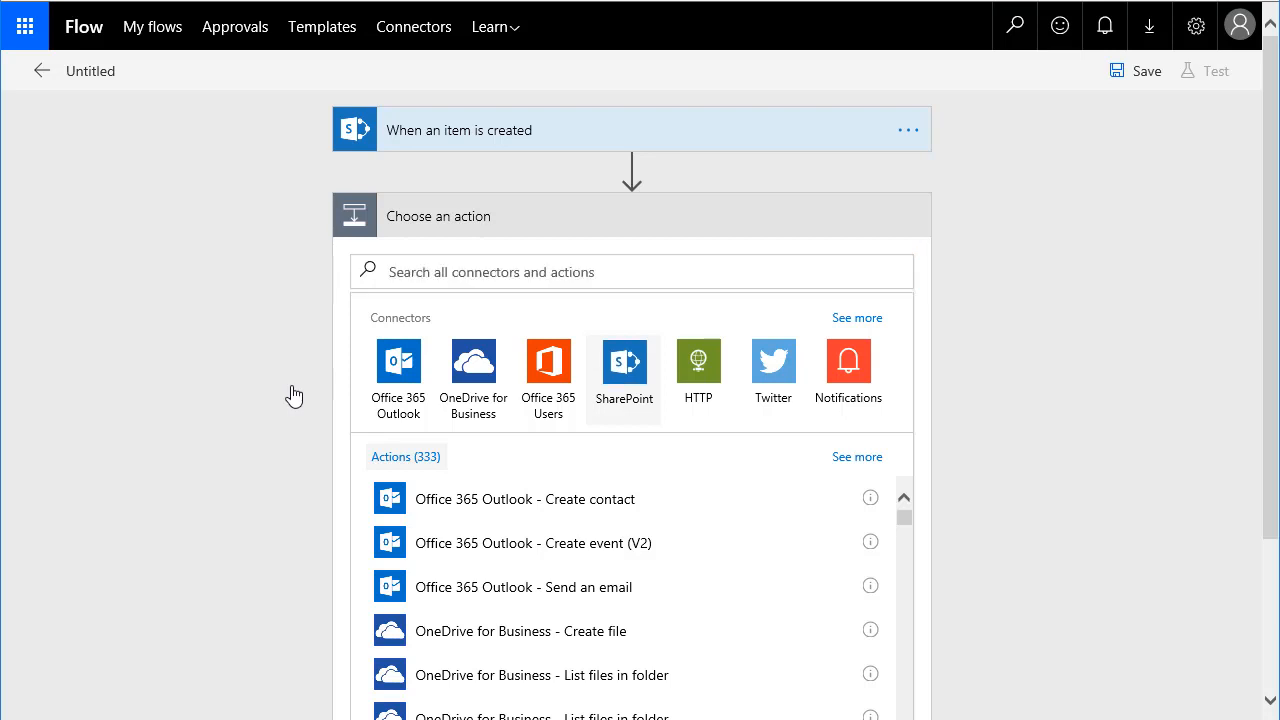
left_click(623, 362)
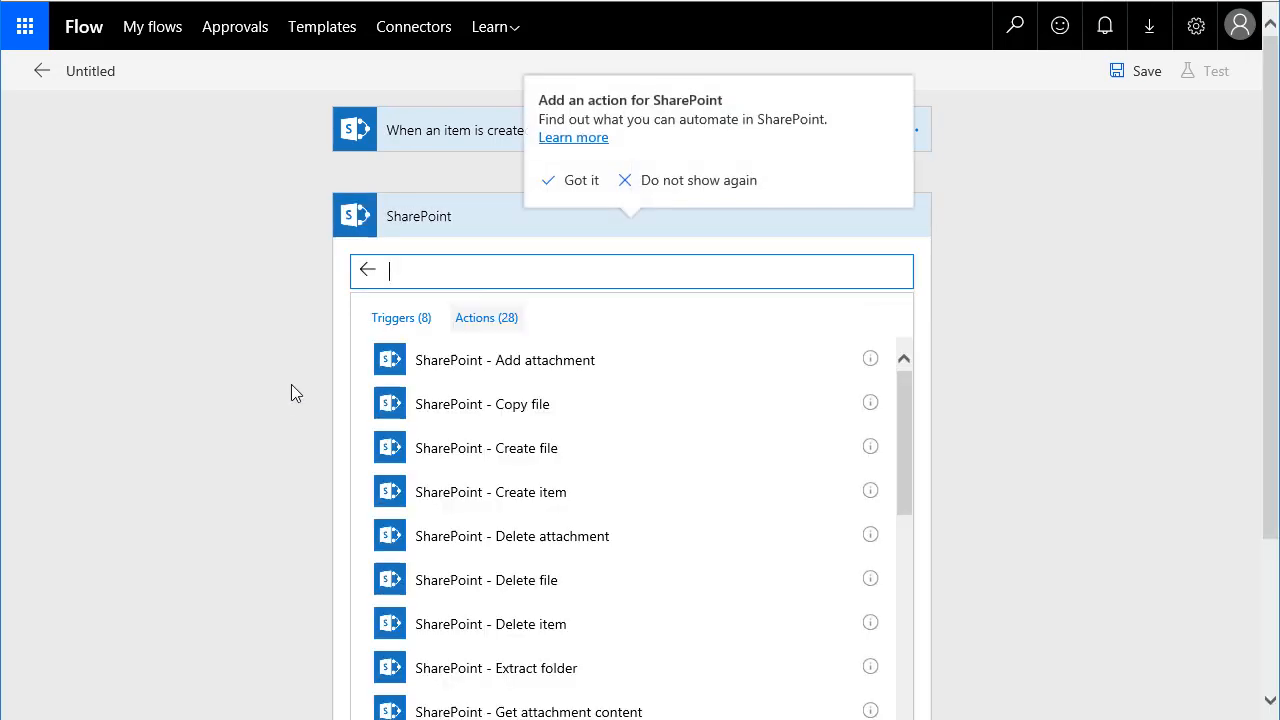
mouse_move(505, 447)
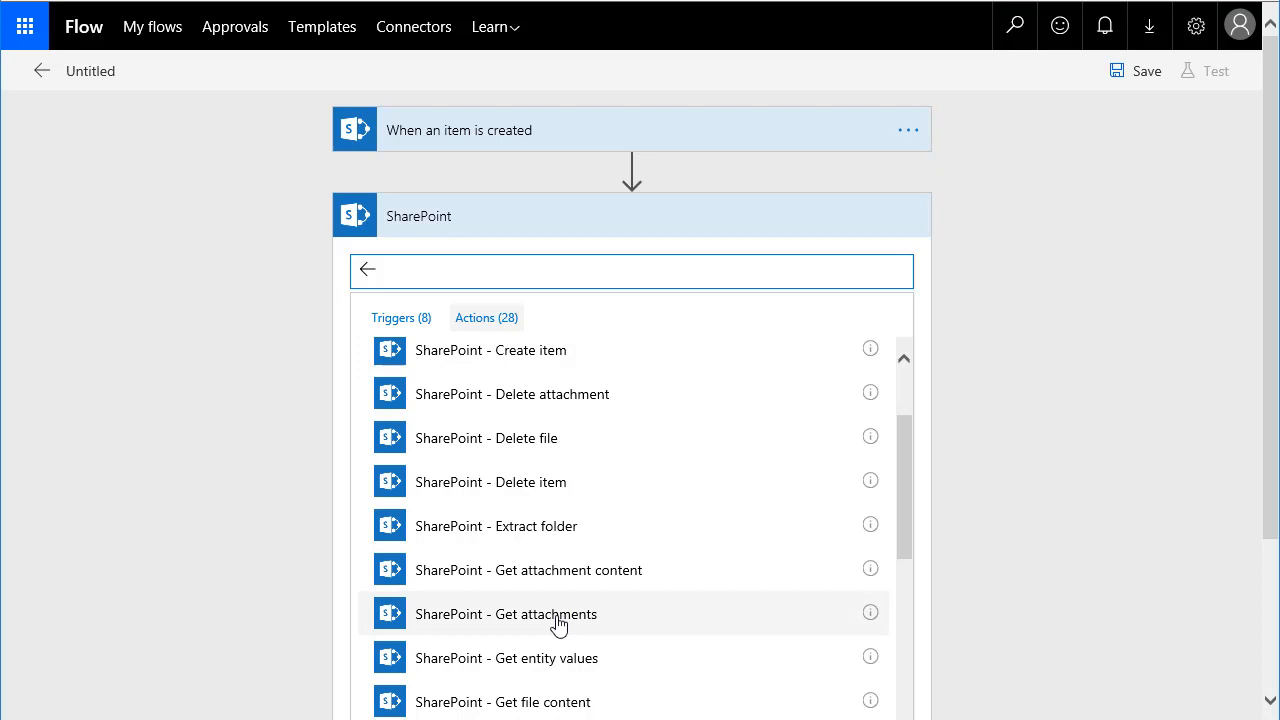
mouse_move(585, 587)
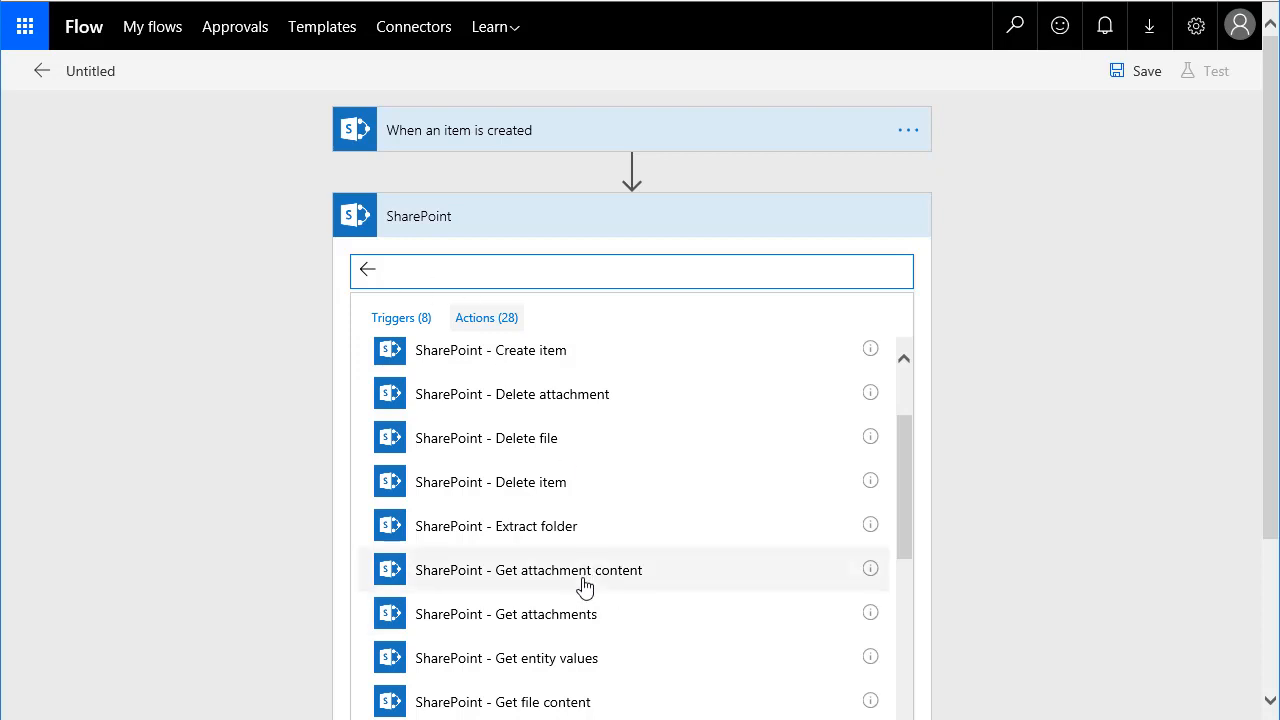
mouse_move(570, 620)
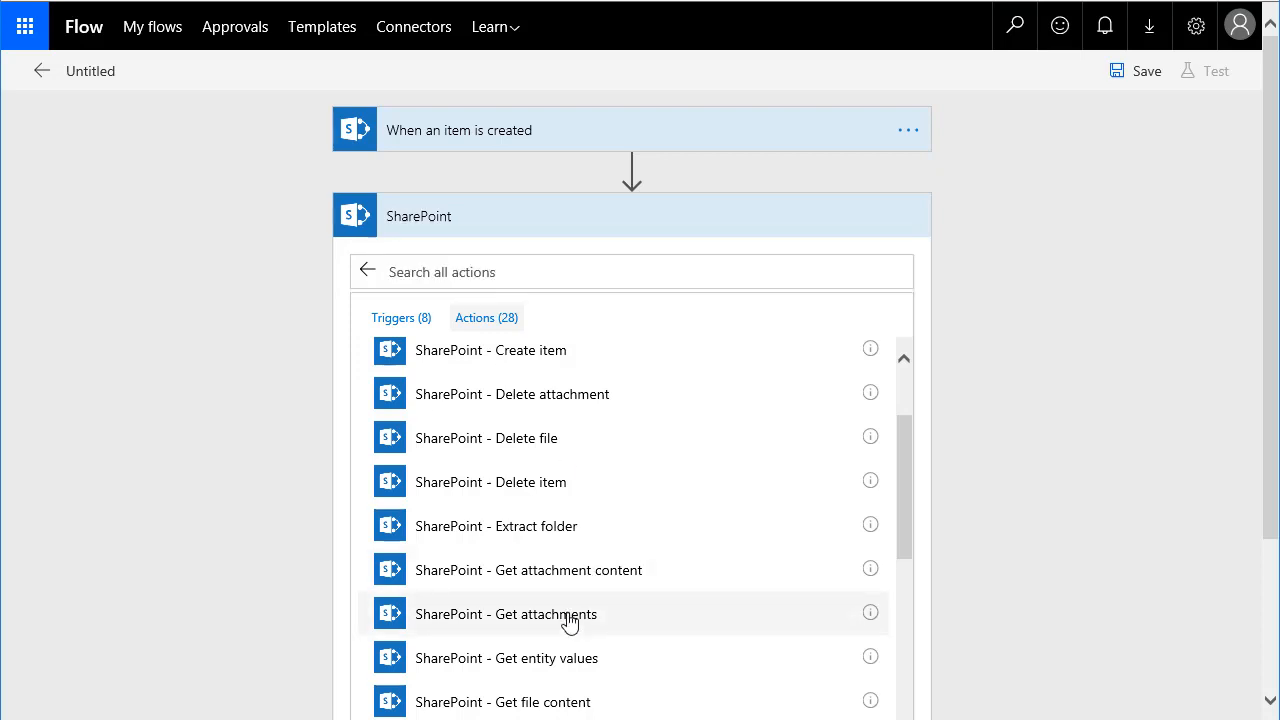
Step: Add a Get attachments step reading from the Save_To_Email_Test list
left_click(505, 613)
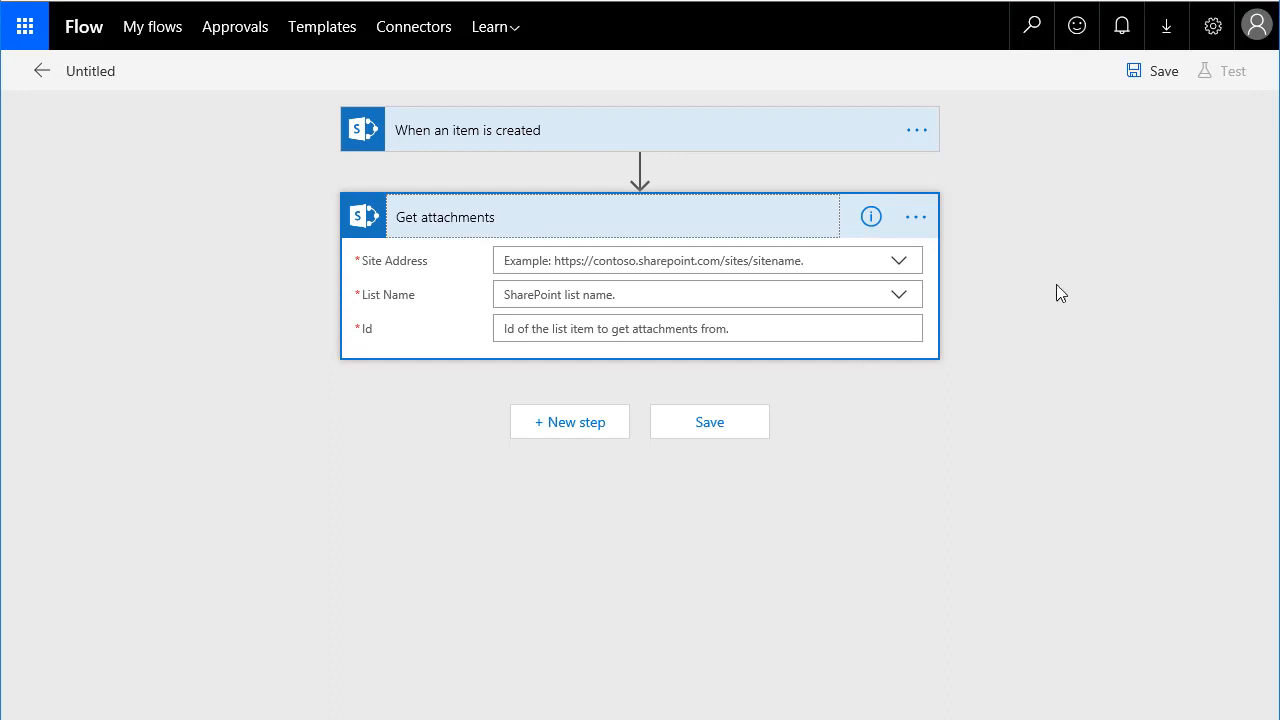
left_click(899, 260)
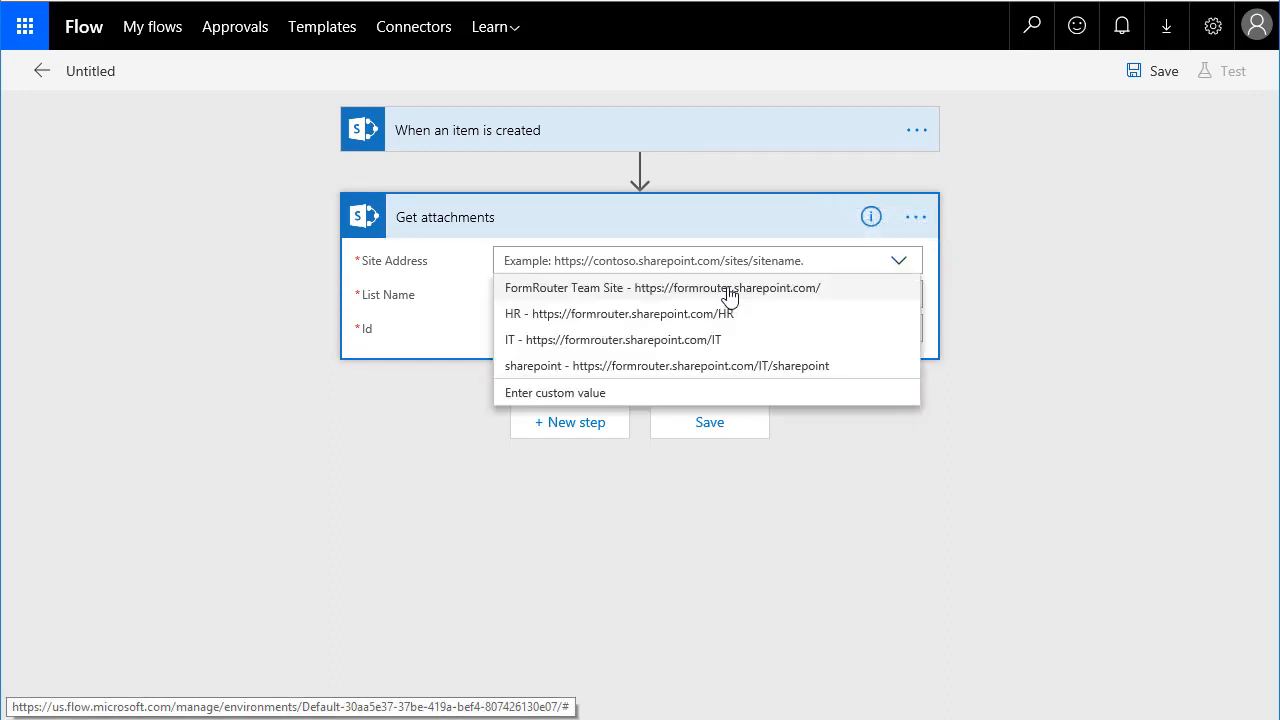
left_click(870, 216)
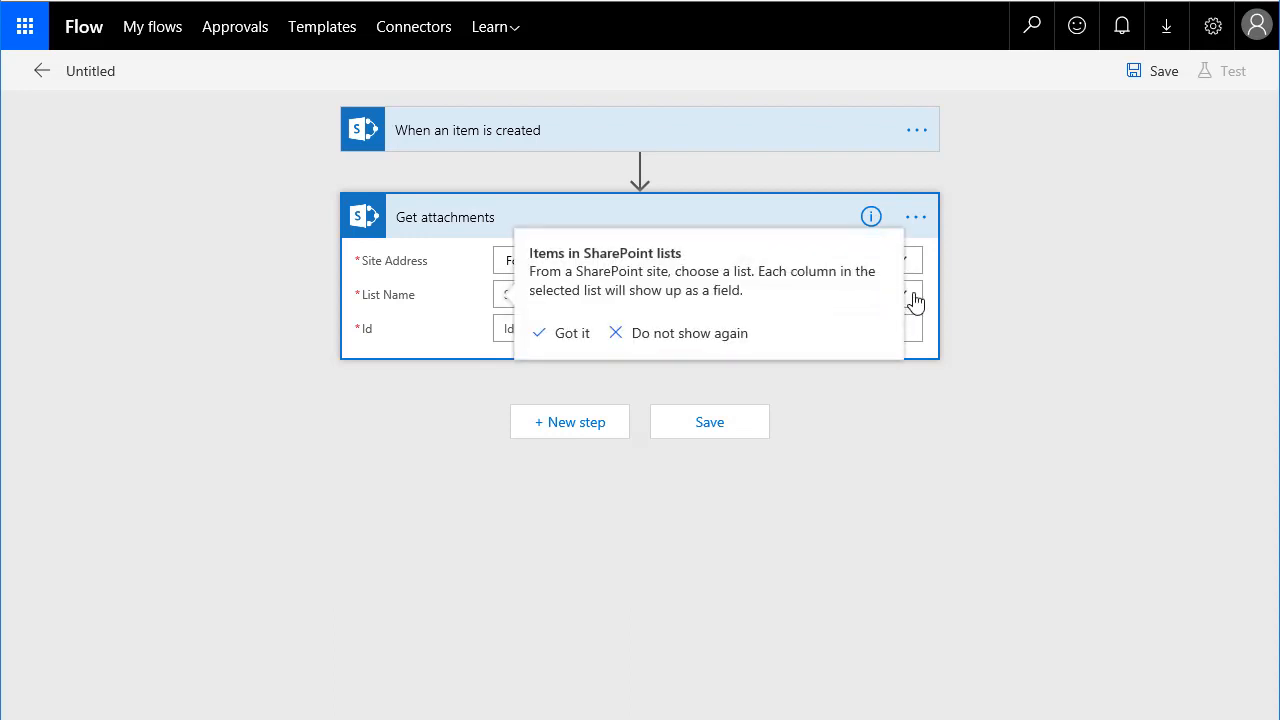
left_click(570, 333)
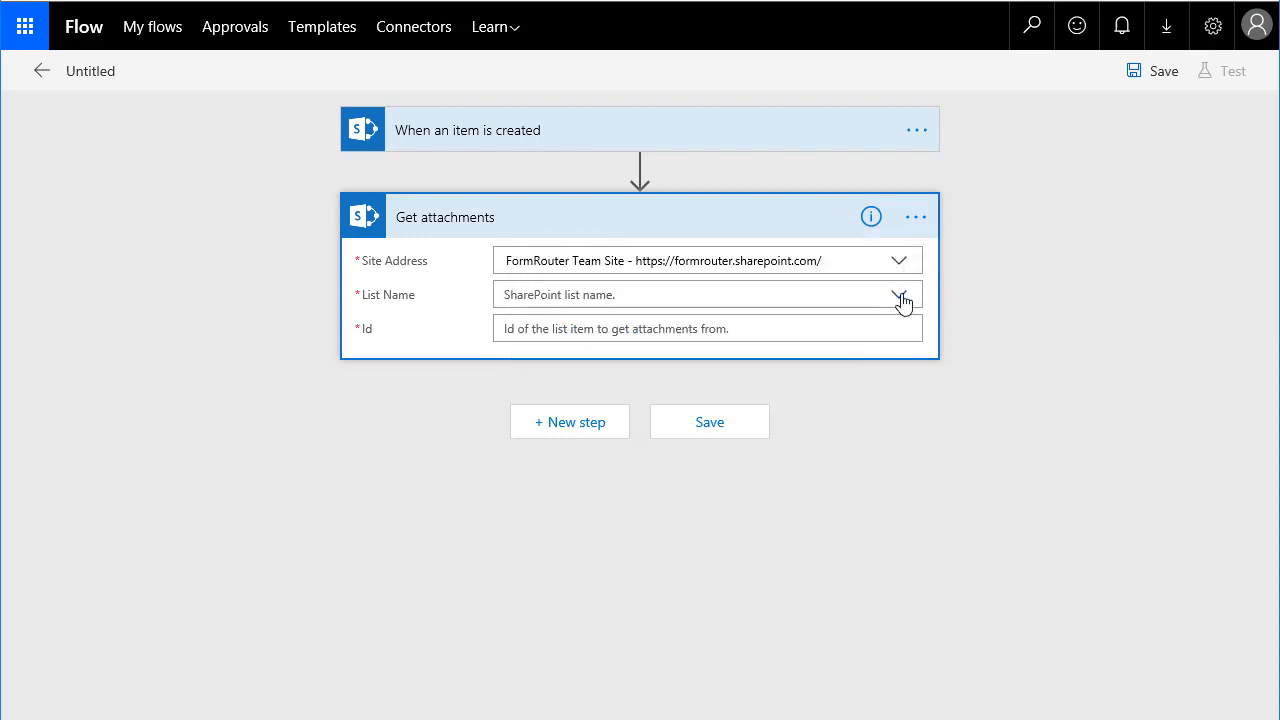
left_click(898, 294)
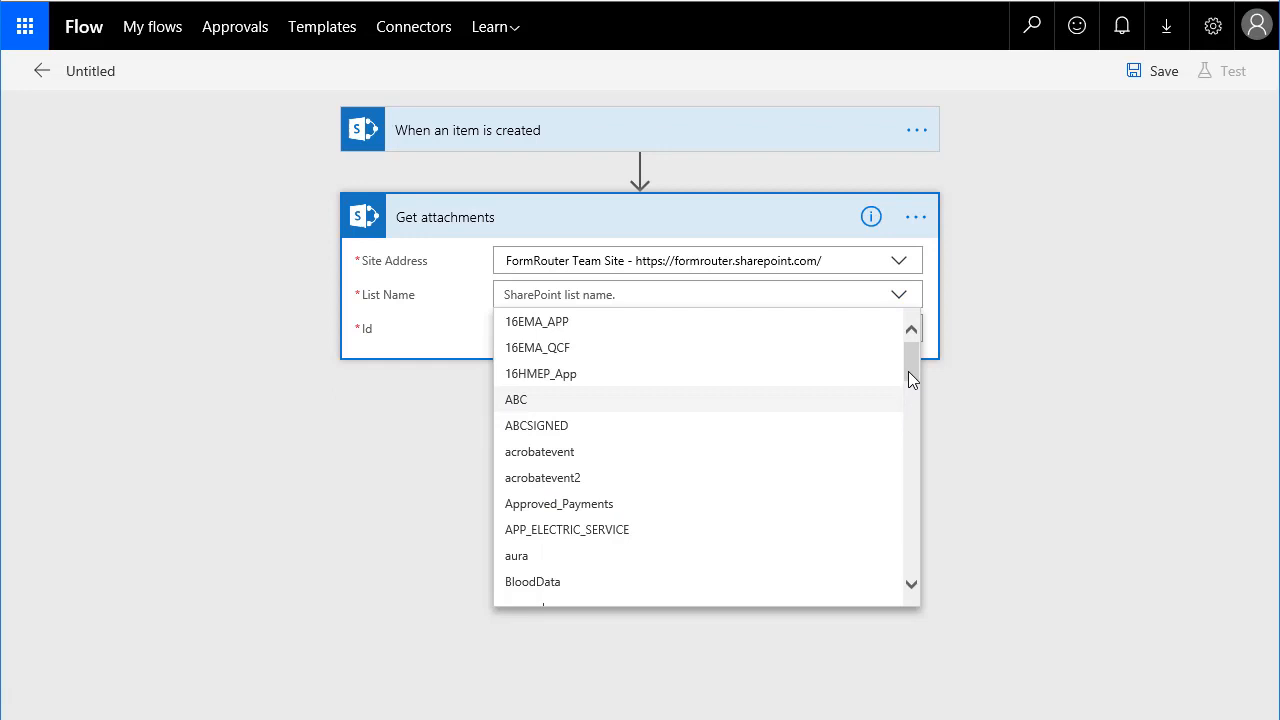
scroll("down", 3)
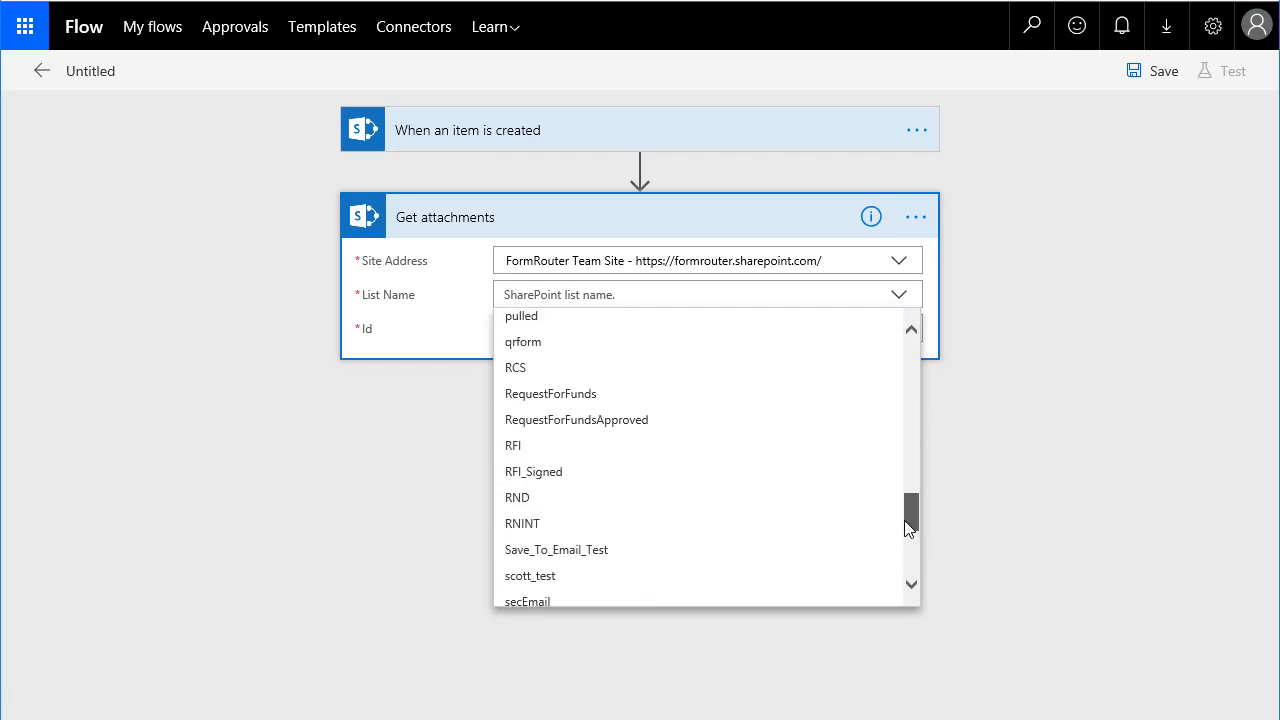
left_click(556, 549)
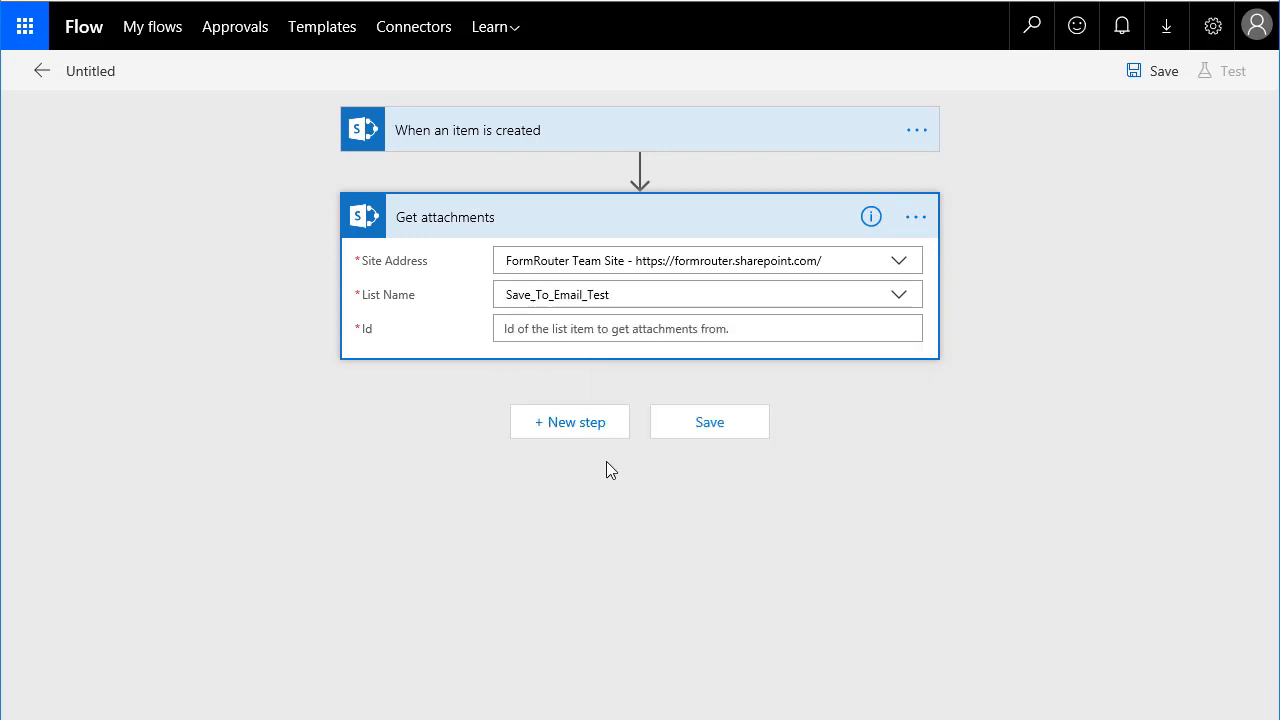
mouse_move(611, 369)
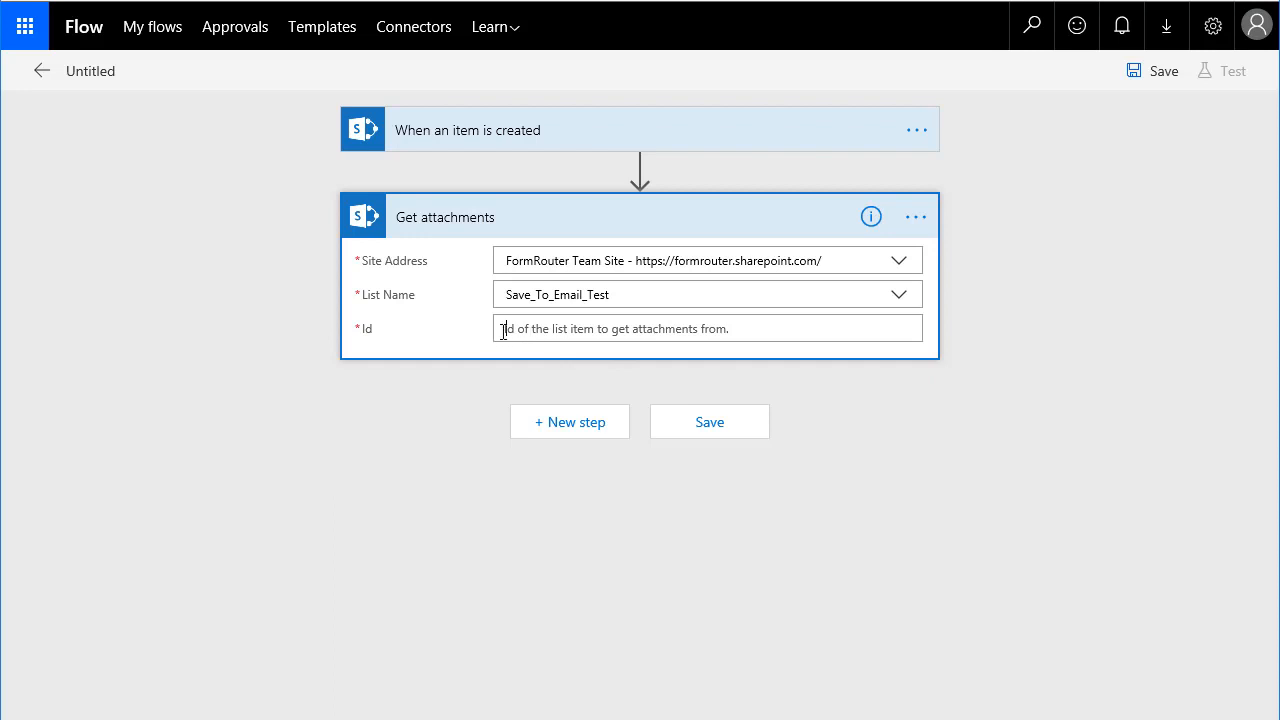
Step: Fill the Get attachments Id with the created item's ID dynamic content
left_click(700, 328)
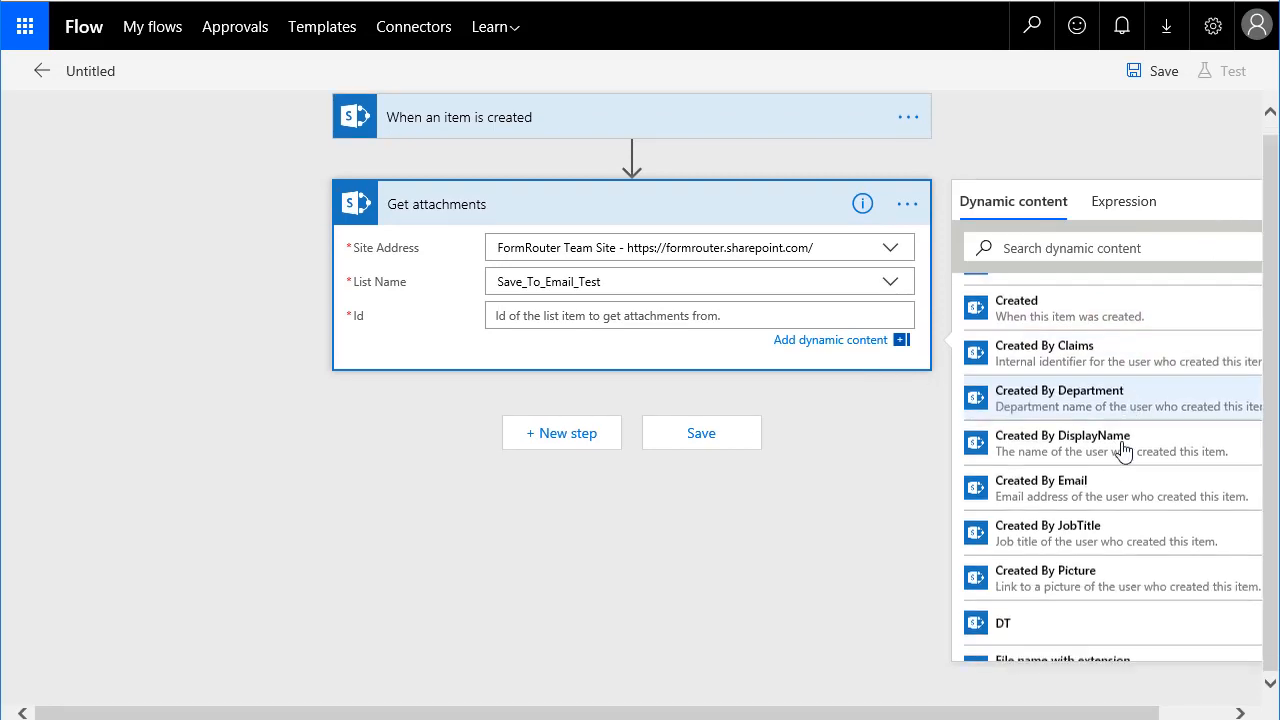
scroll("down", 3)
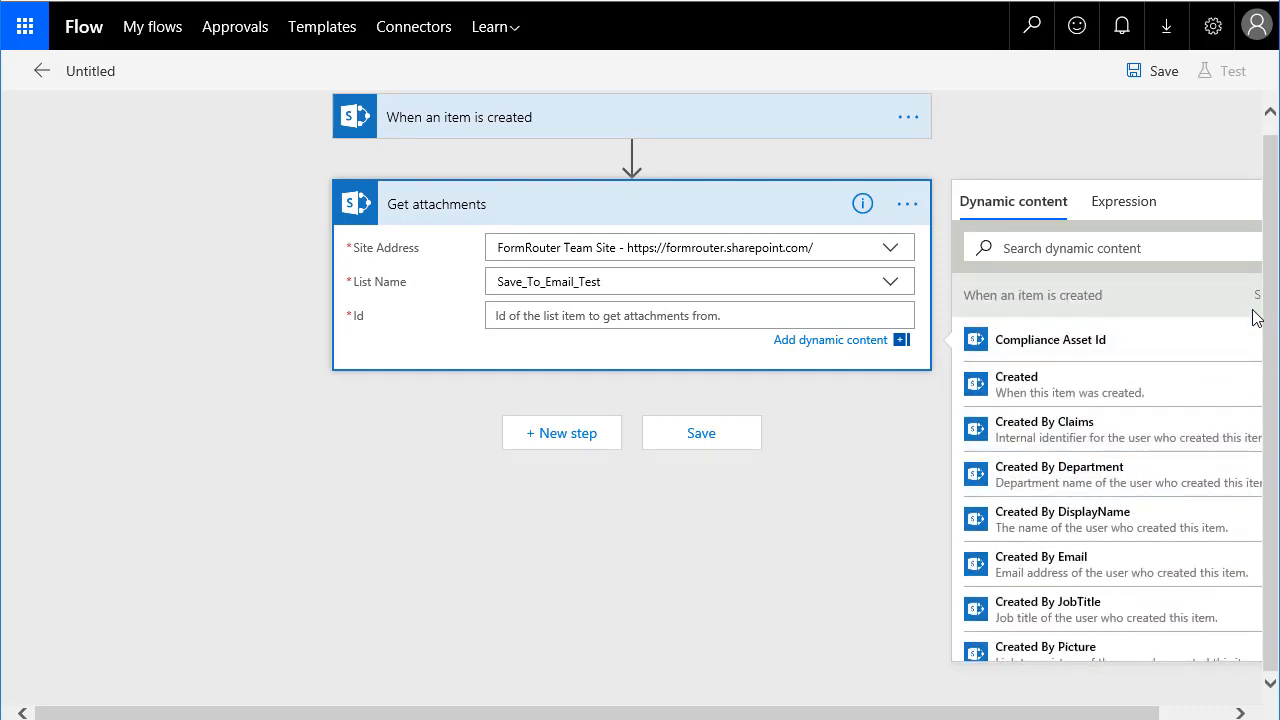
mouse_move(1258, 305)
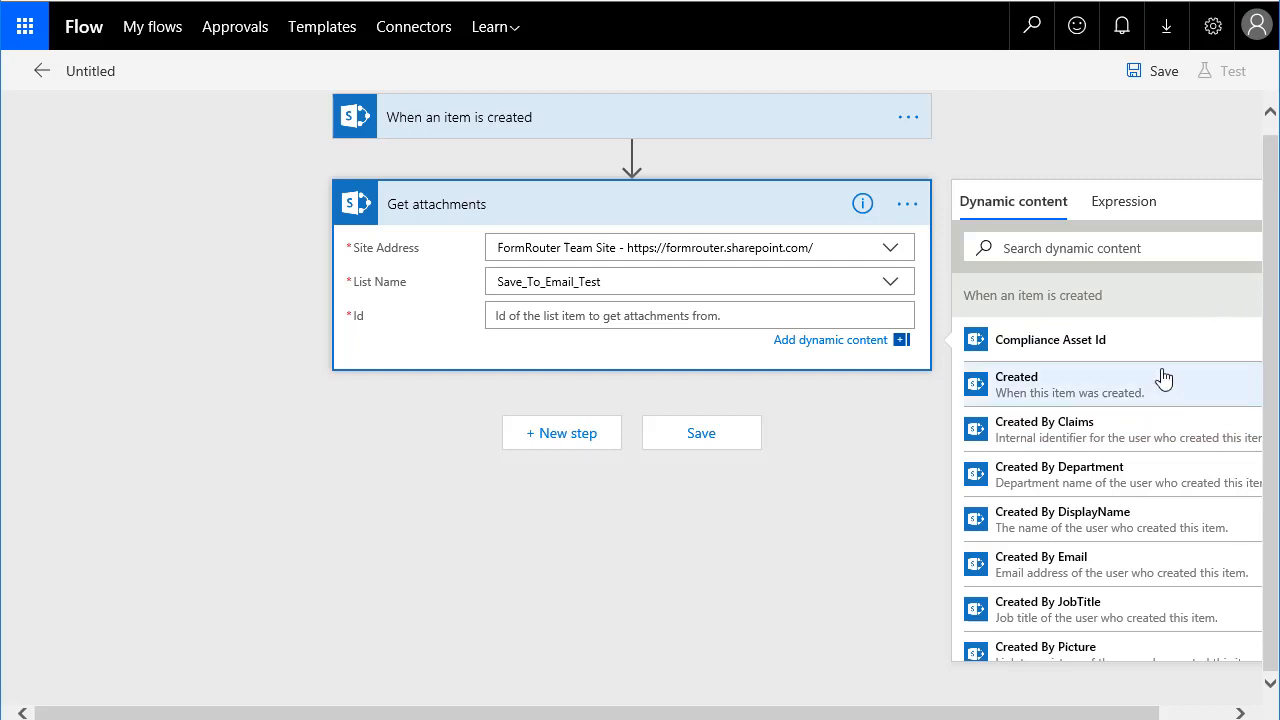
scroll("down", 3)
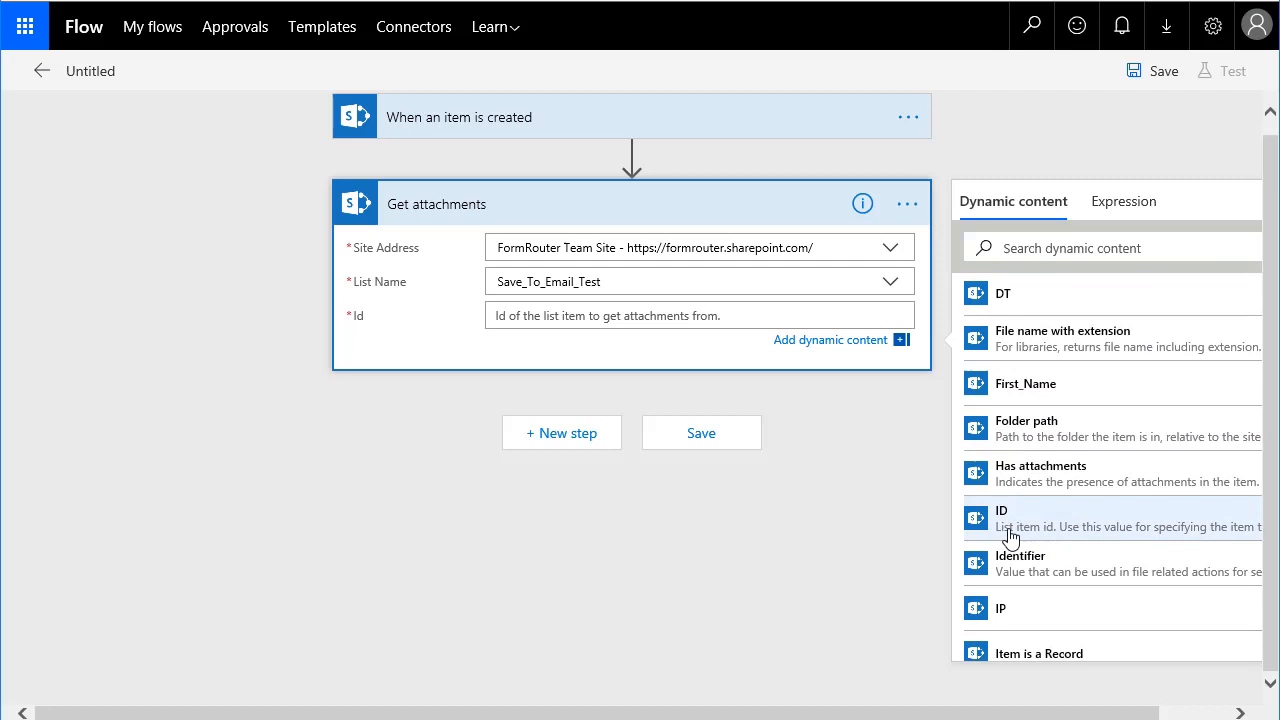
left_click(1001, 517)
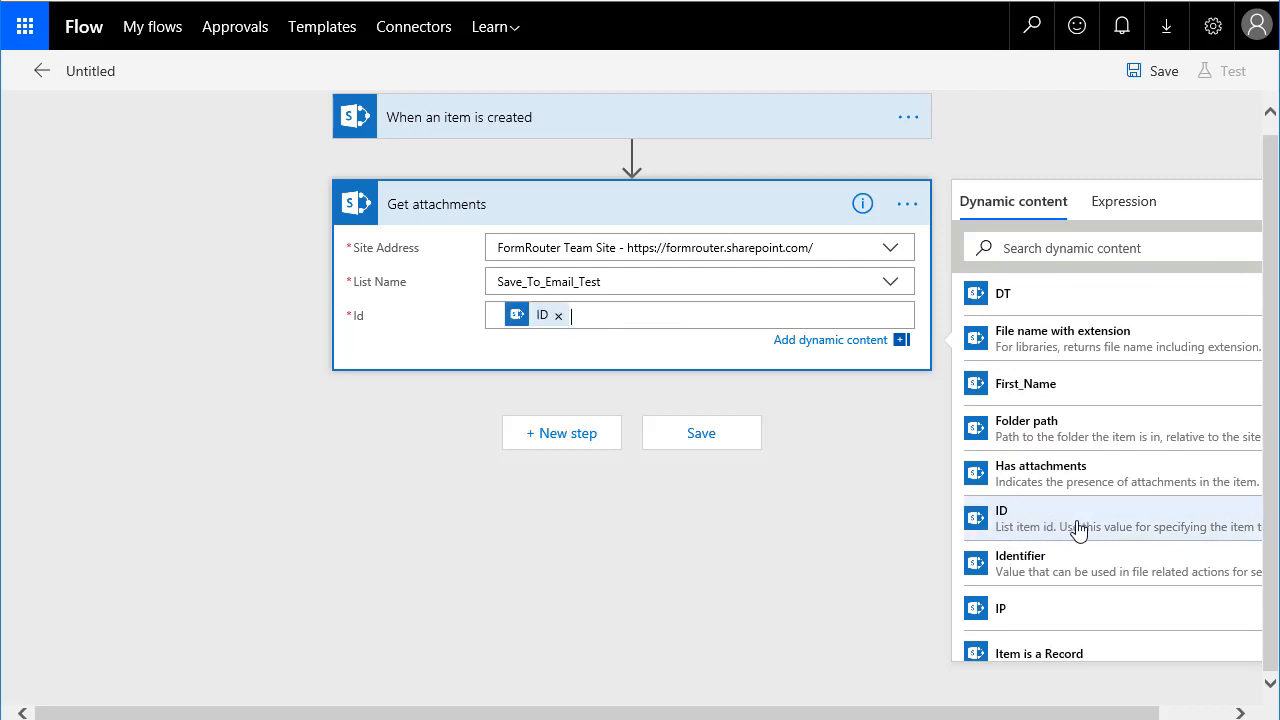
mouse_move(800, 547)
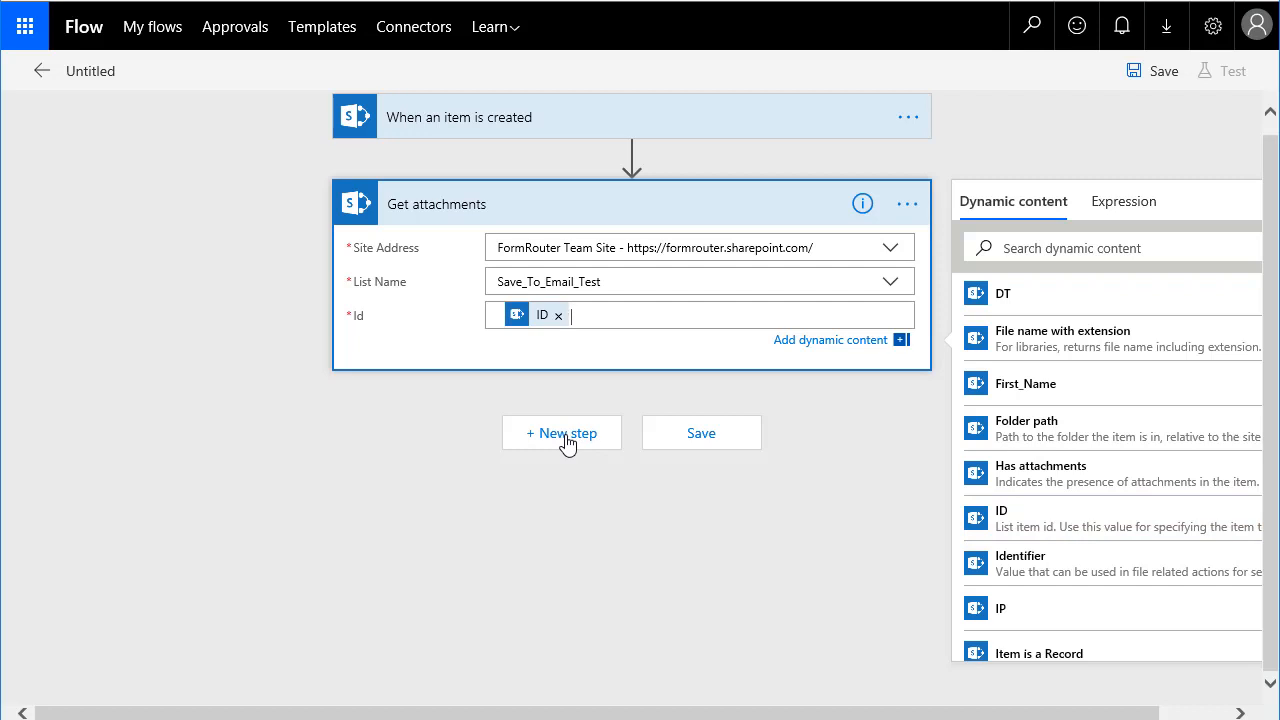
Step: Insert an Apply to each loop after Get attachments, looping over its Body output
left_click(562, 432)
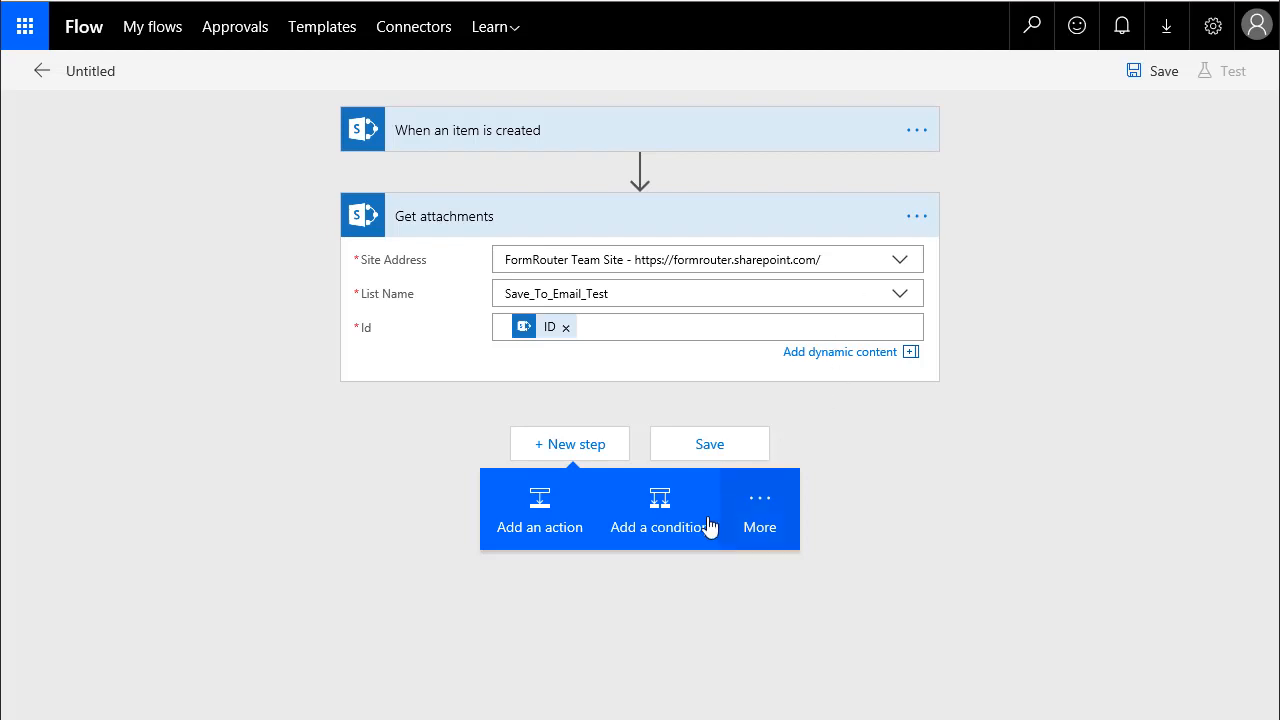
mouse_move(688, 518)
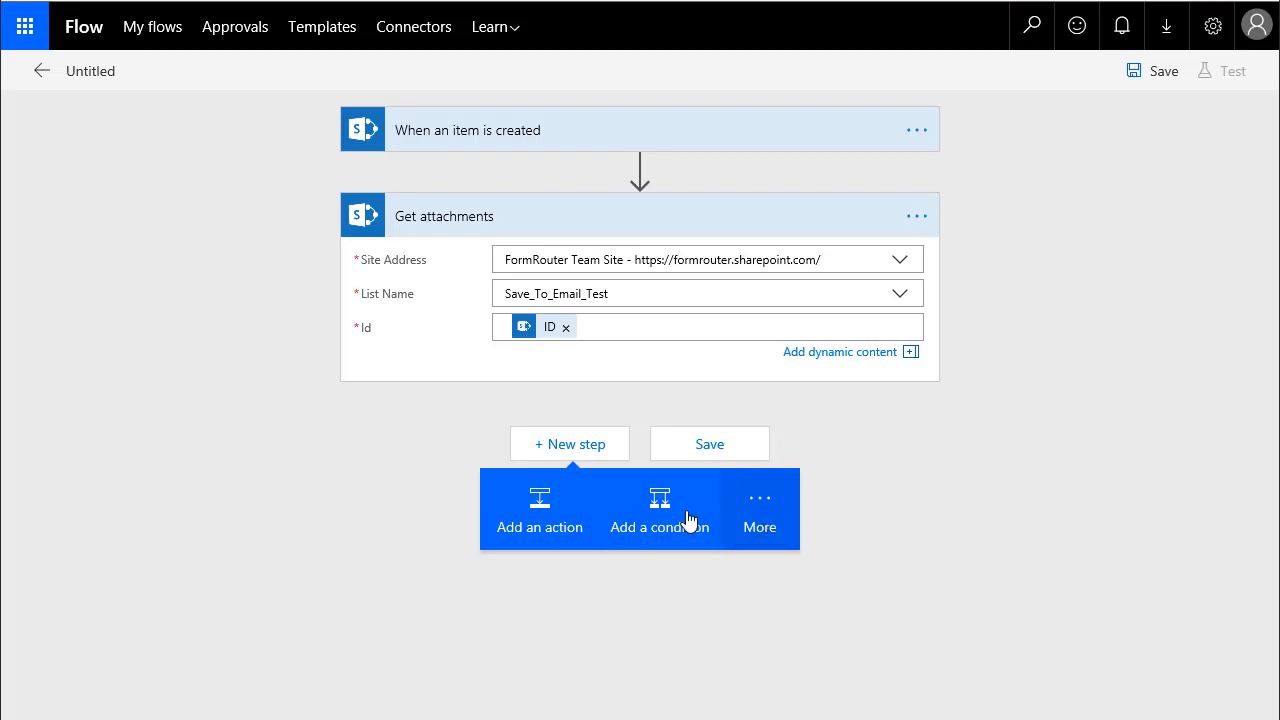
mouse_move(760, 508)
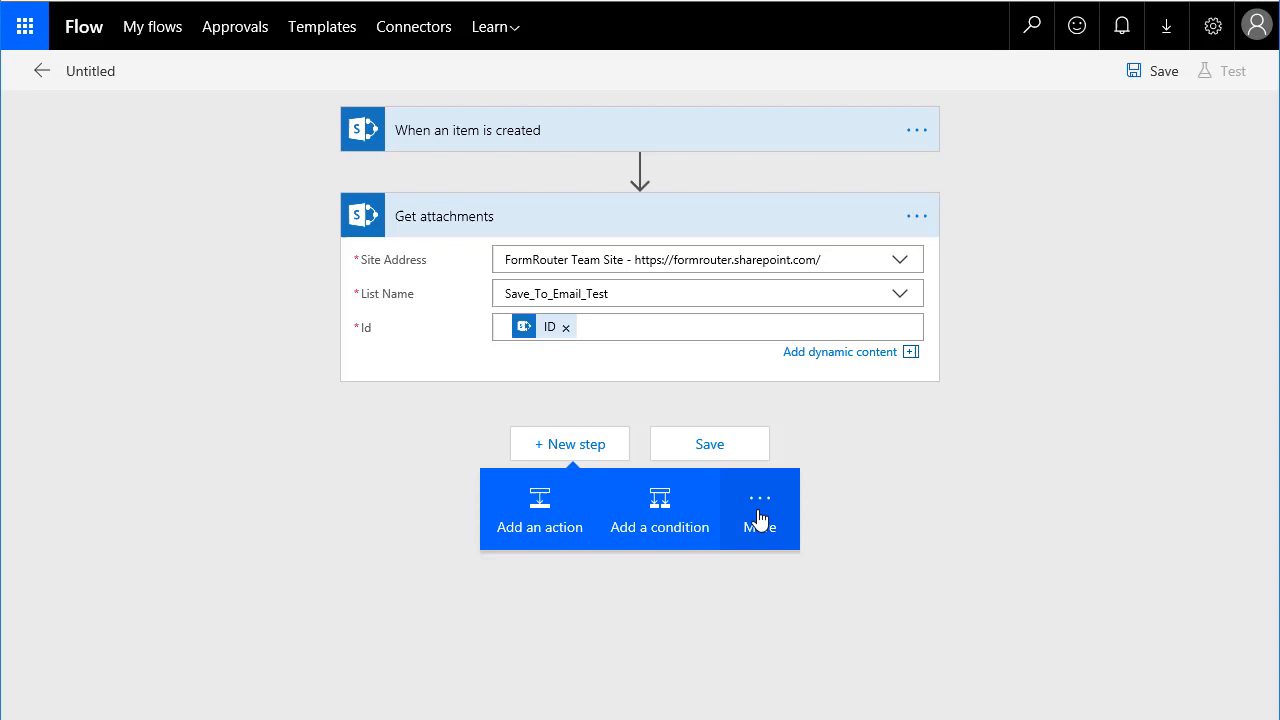
left_click(759, 508)
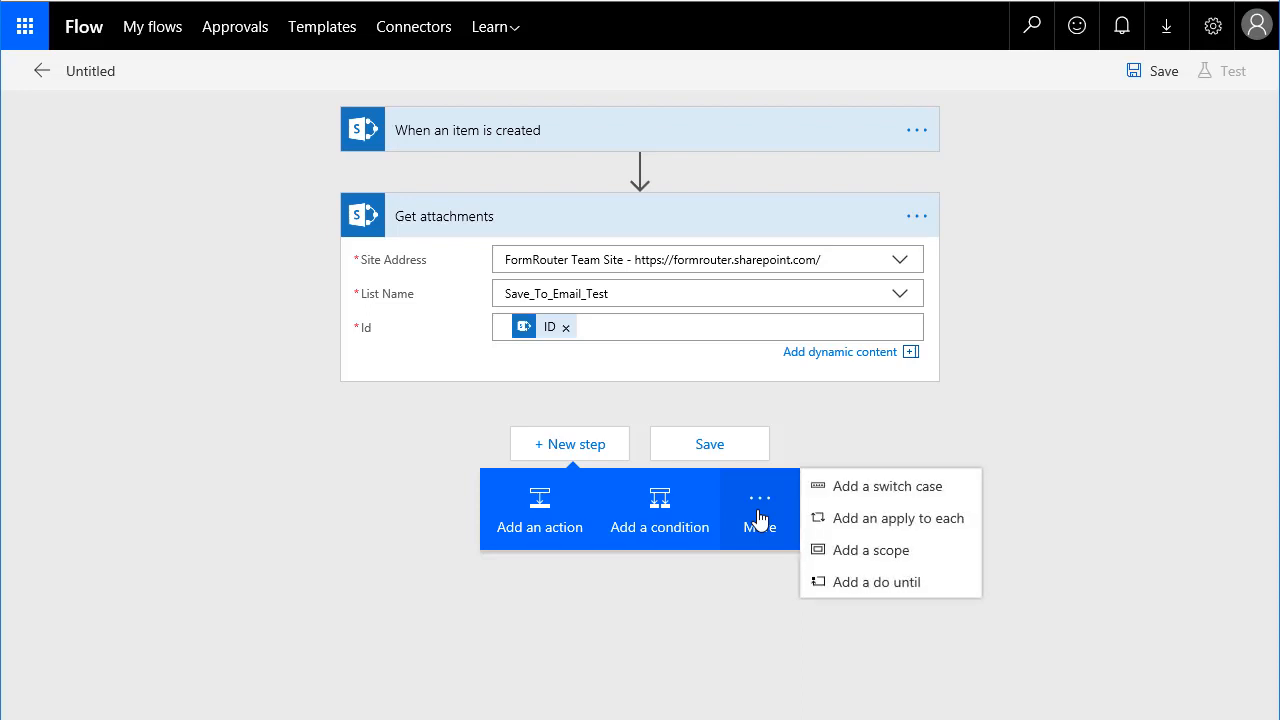
mouse_move(873, 535)
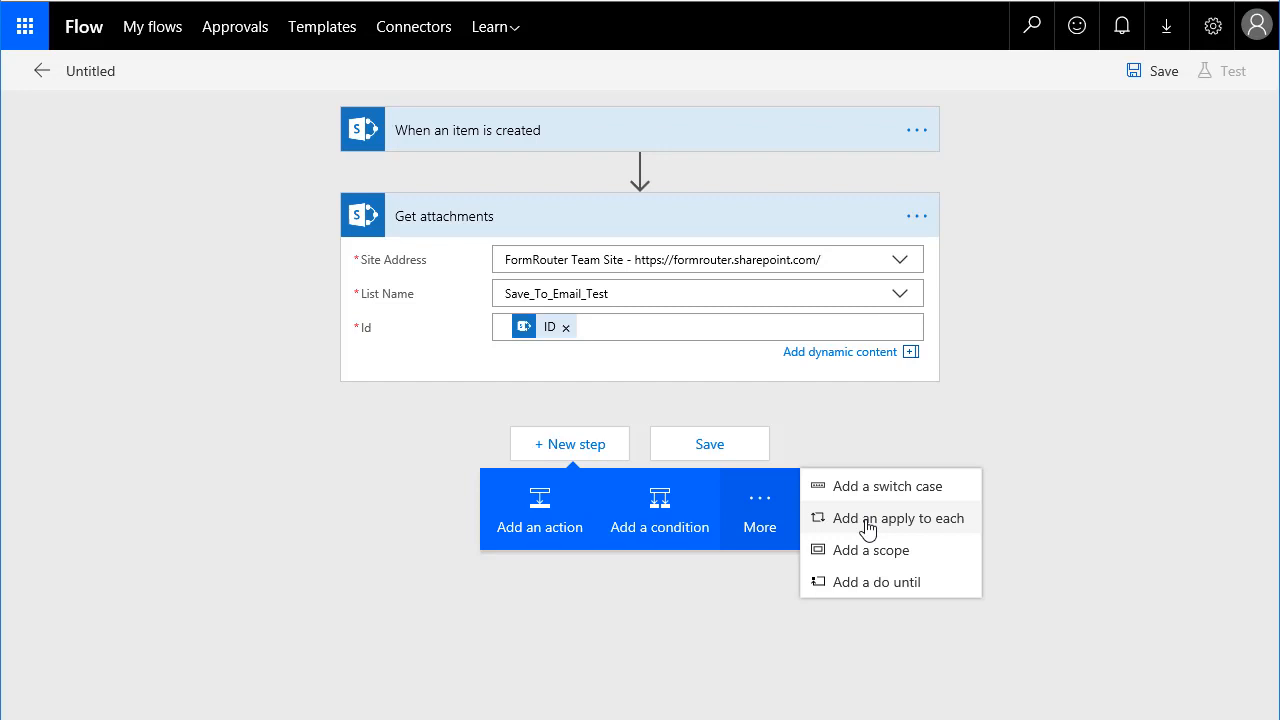
mouse_move(884, 465)
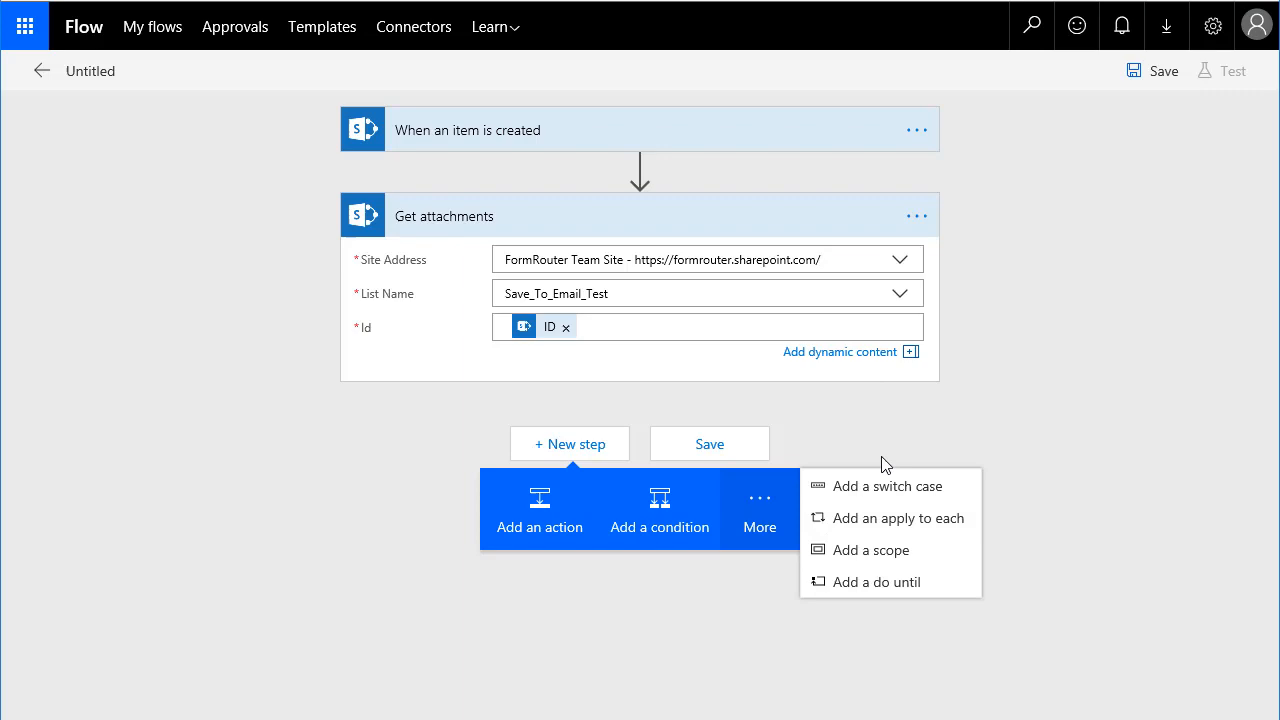
left_click(897, 518)
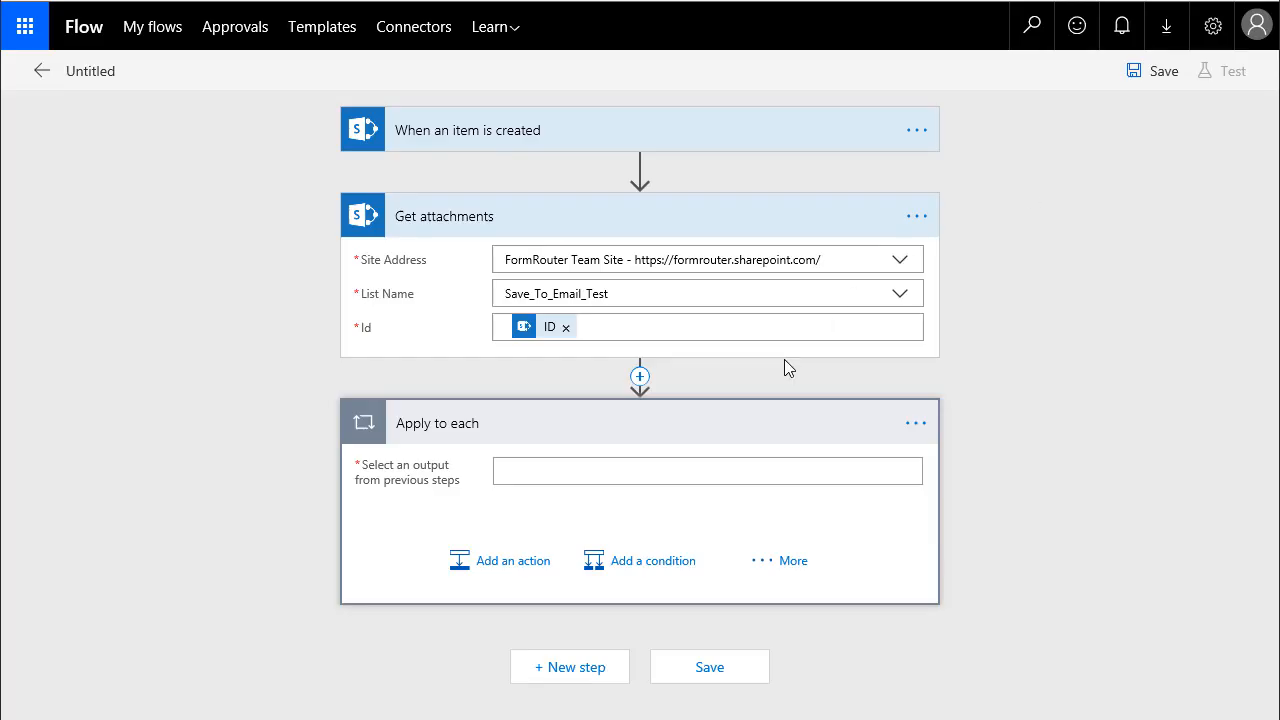
left_click(707, 470)
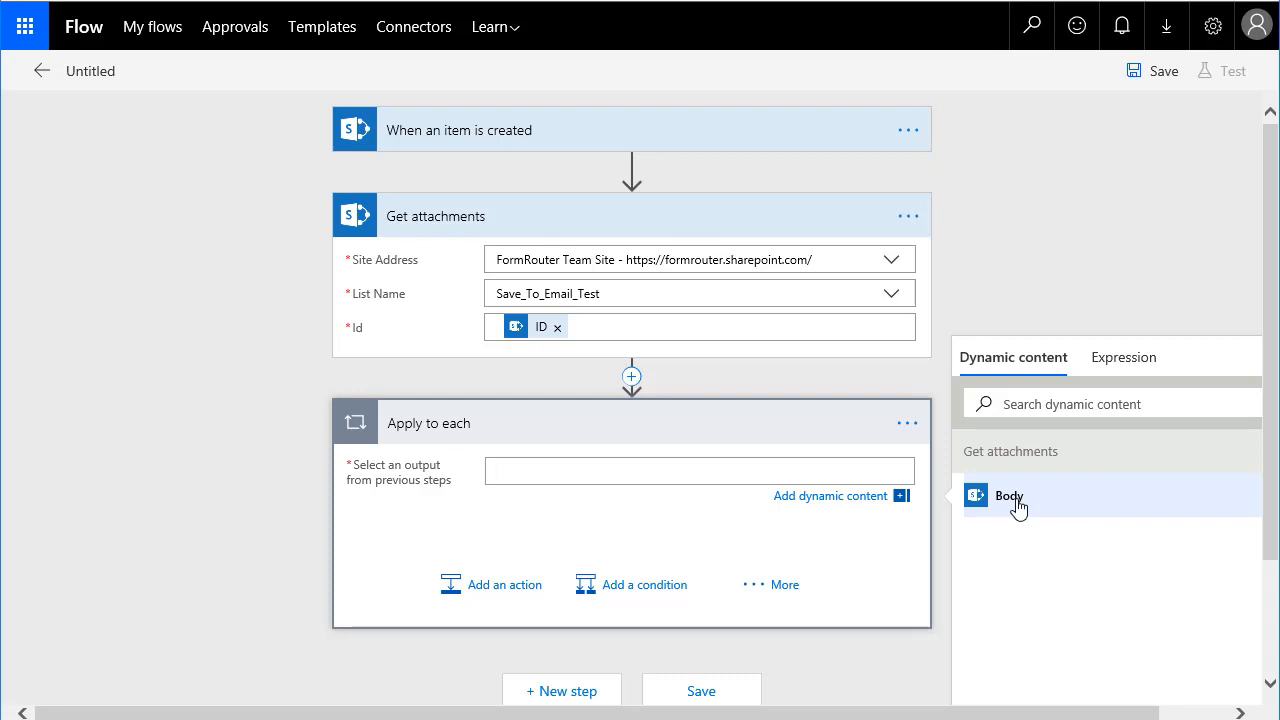
left_click(1009, 495)
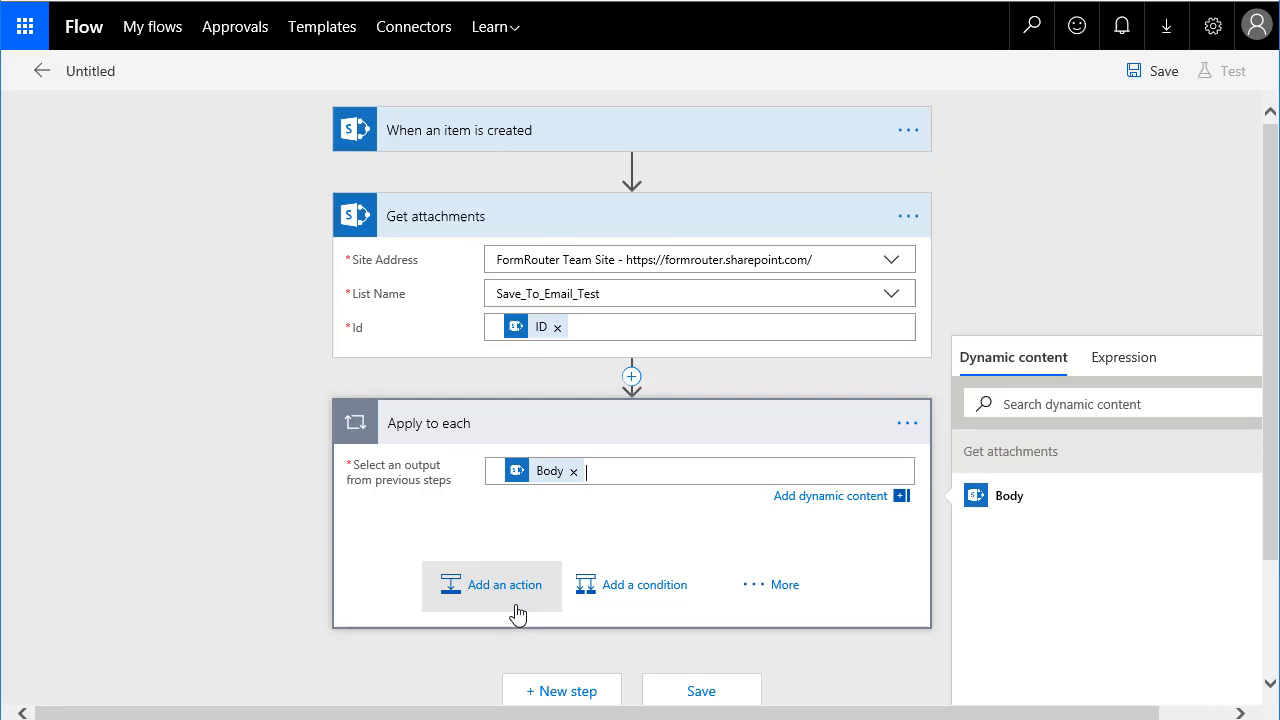
Step: Search 'get attachment' and add SharePoint's Get attachment content action inside the loop
left_click(504, 584)
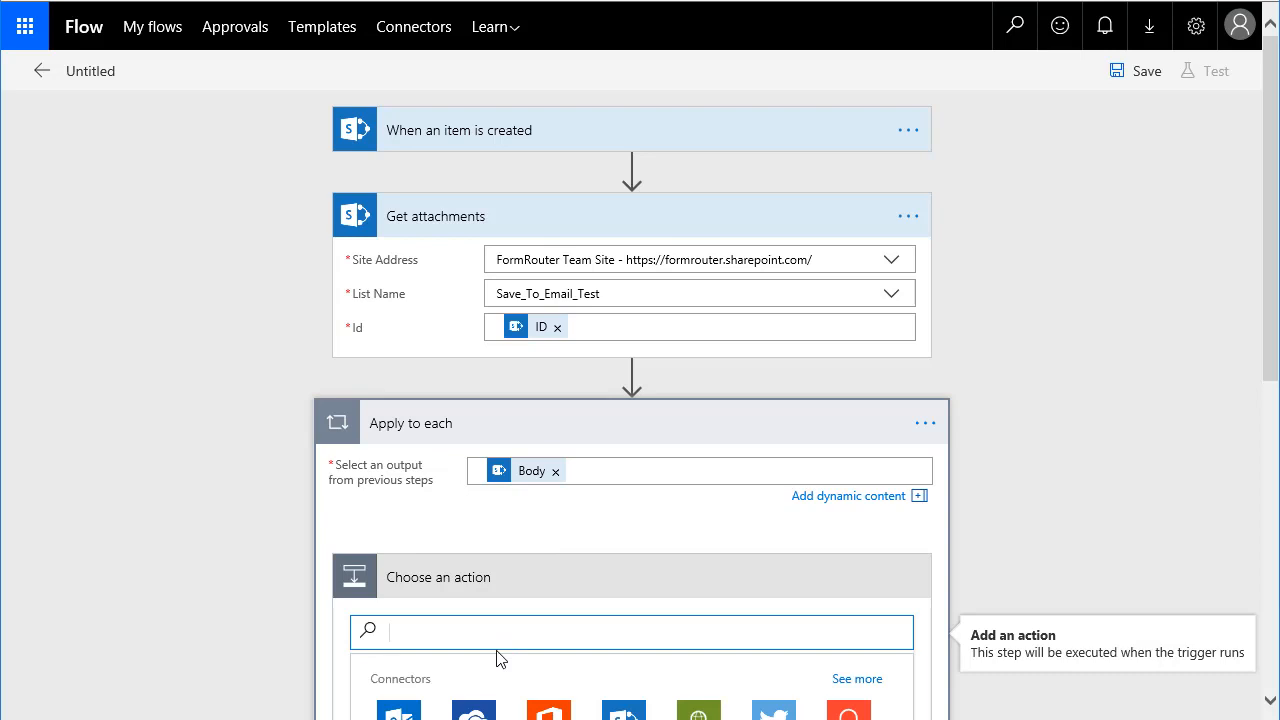
type("get attachment")
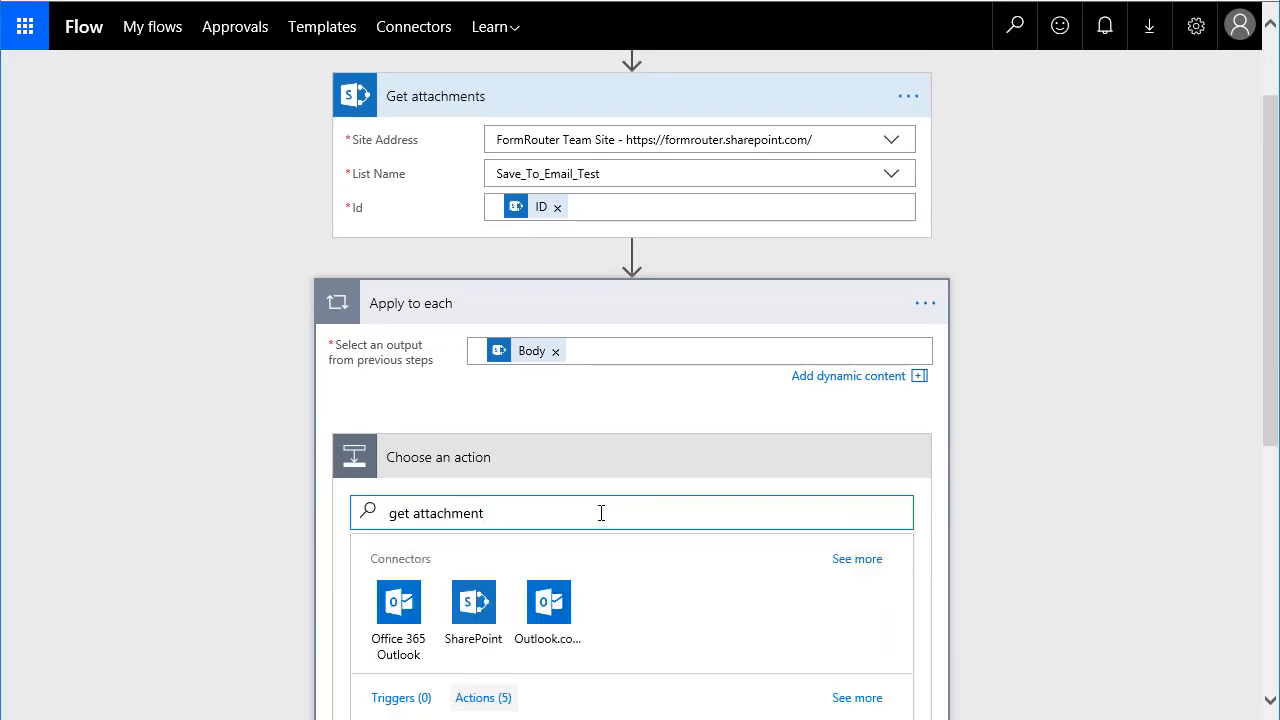
scroll("down", 3)
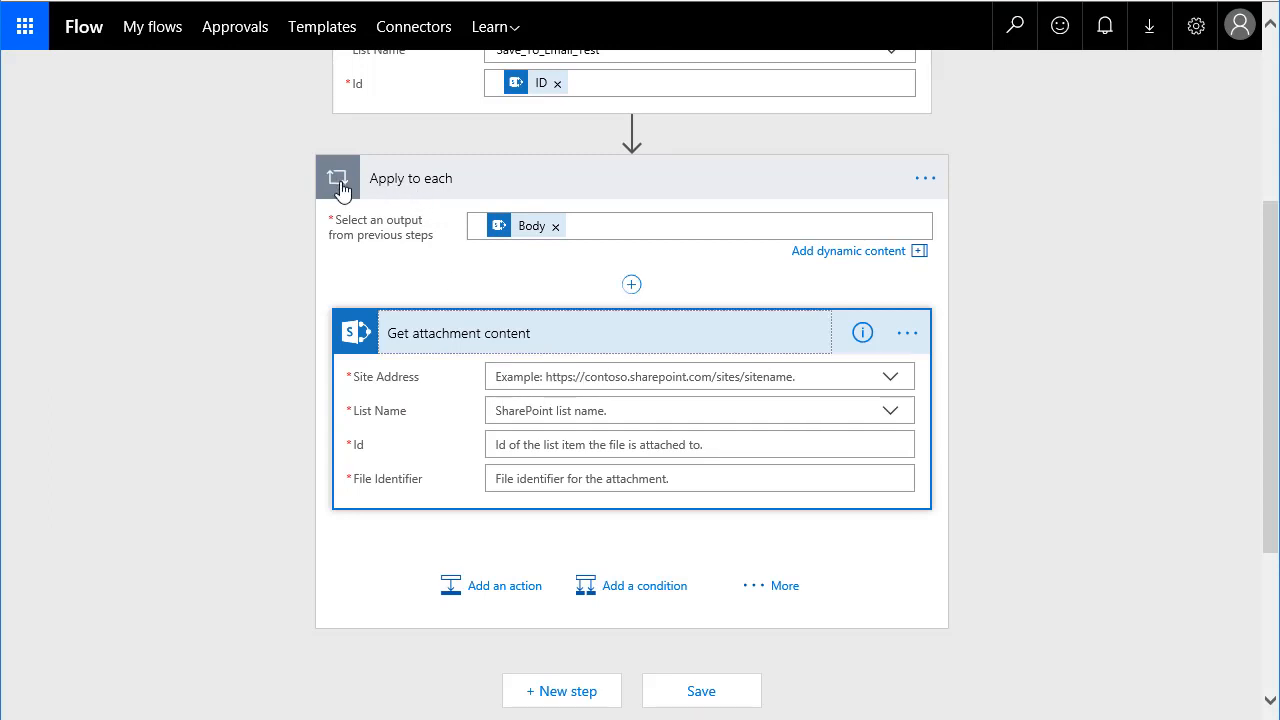
mouse_move(152, 227)
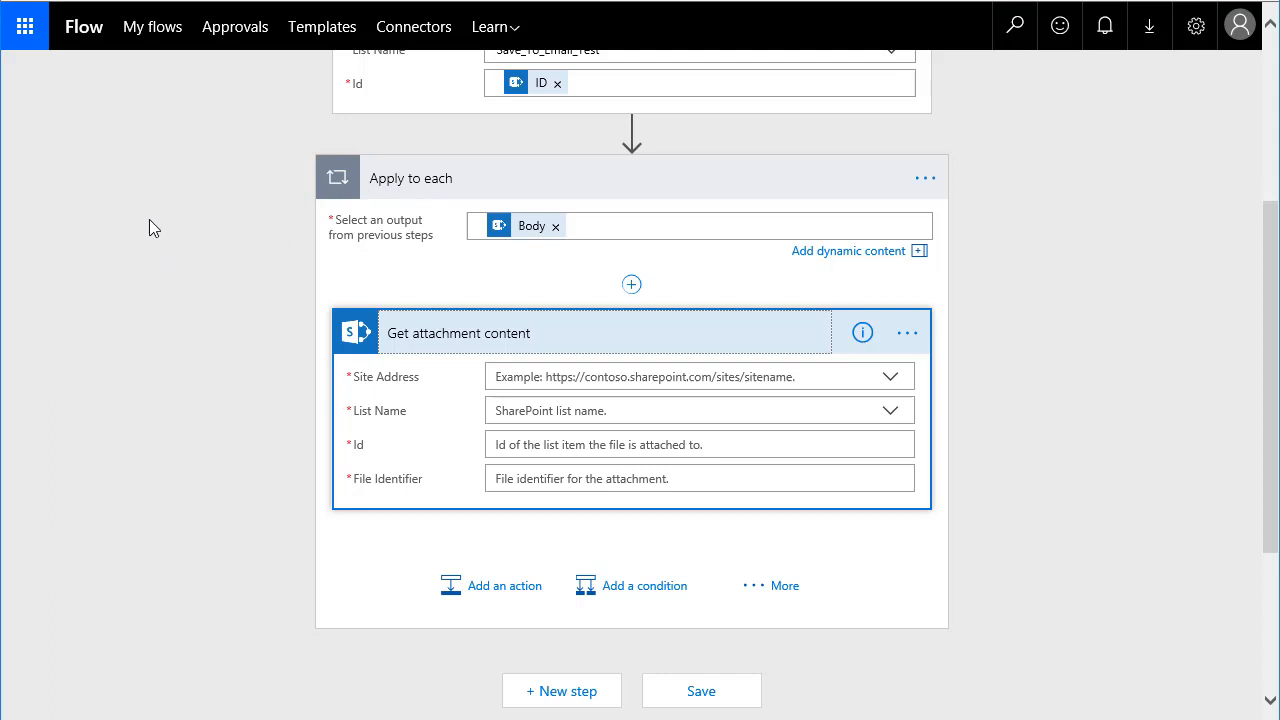
mouse_move(269, 260)
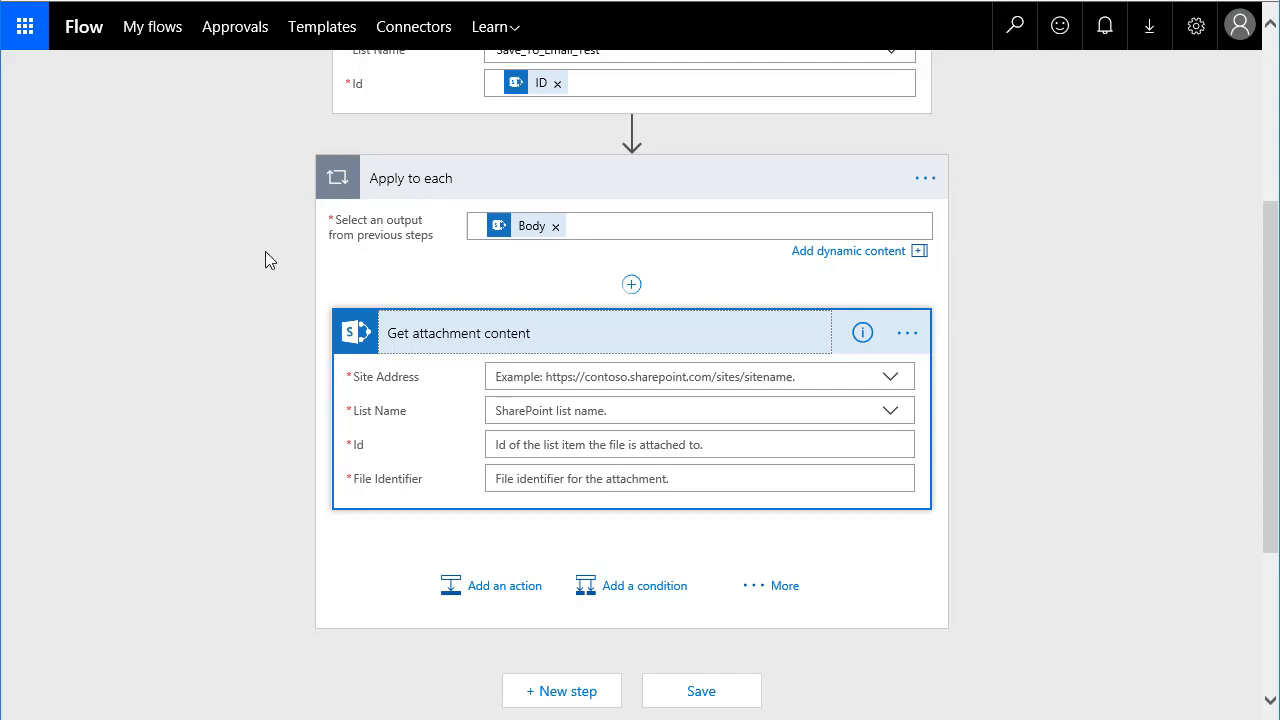
mouse_move(890, 377)
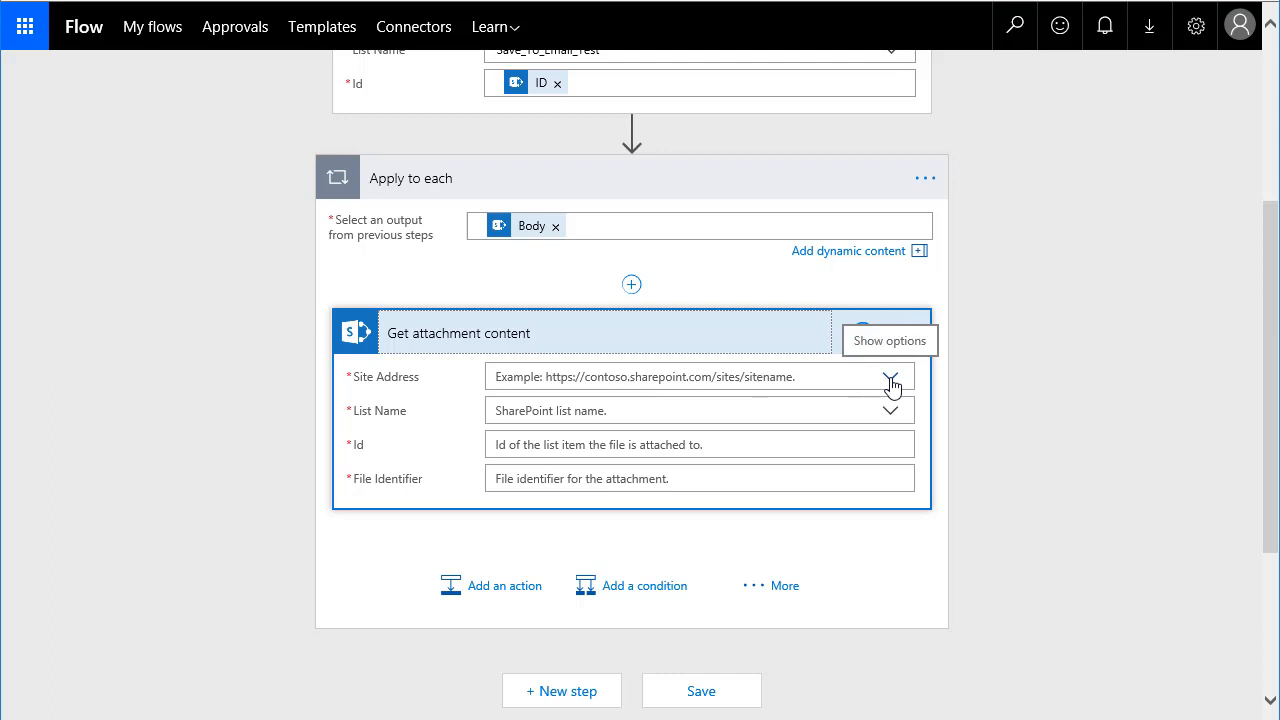
Step: Set Get attachment content to FormRouter Team Site, Save_To_Email_Test list, and the item's ID
left_click(889, 377)
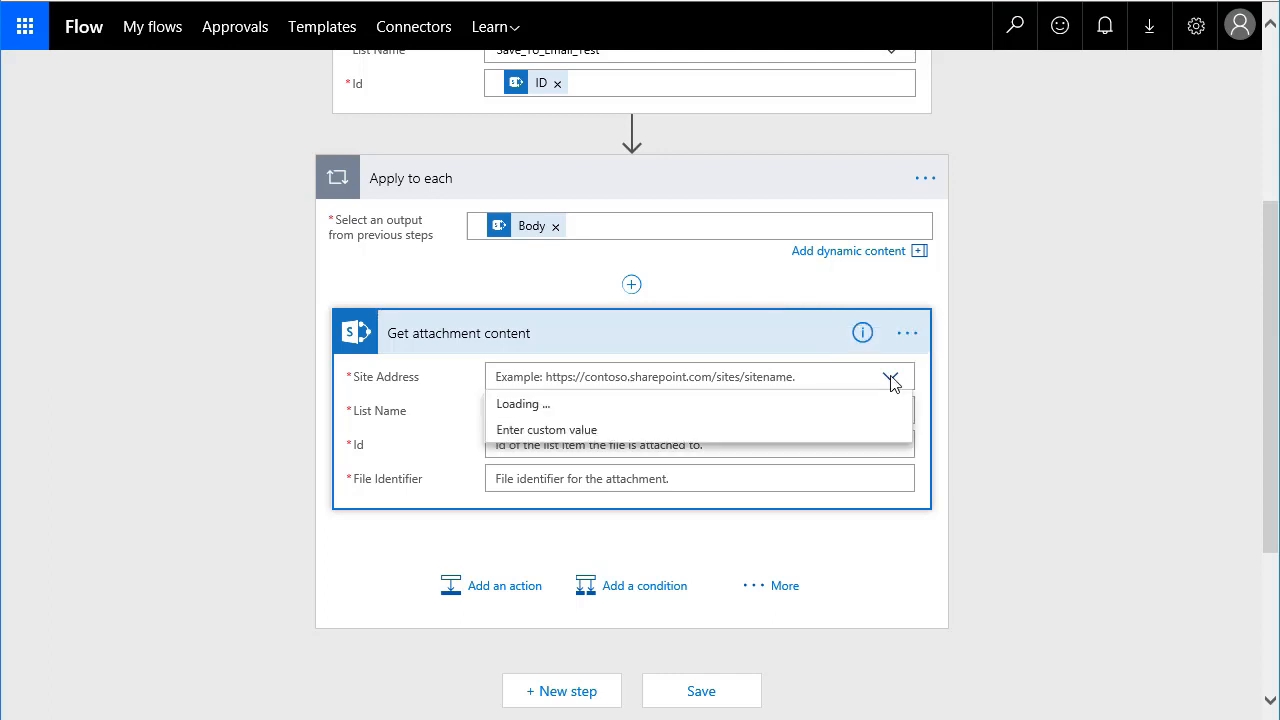
left_click(890, 376)
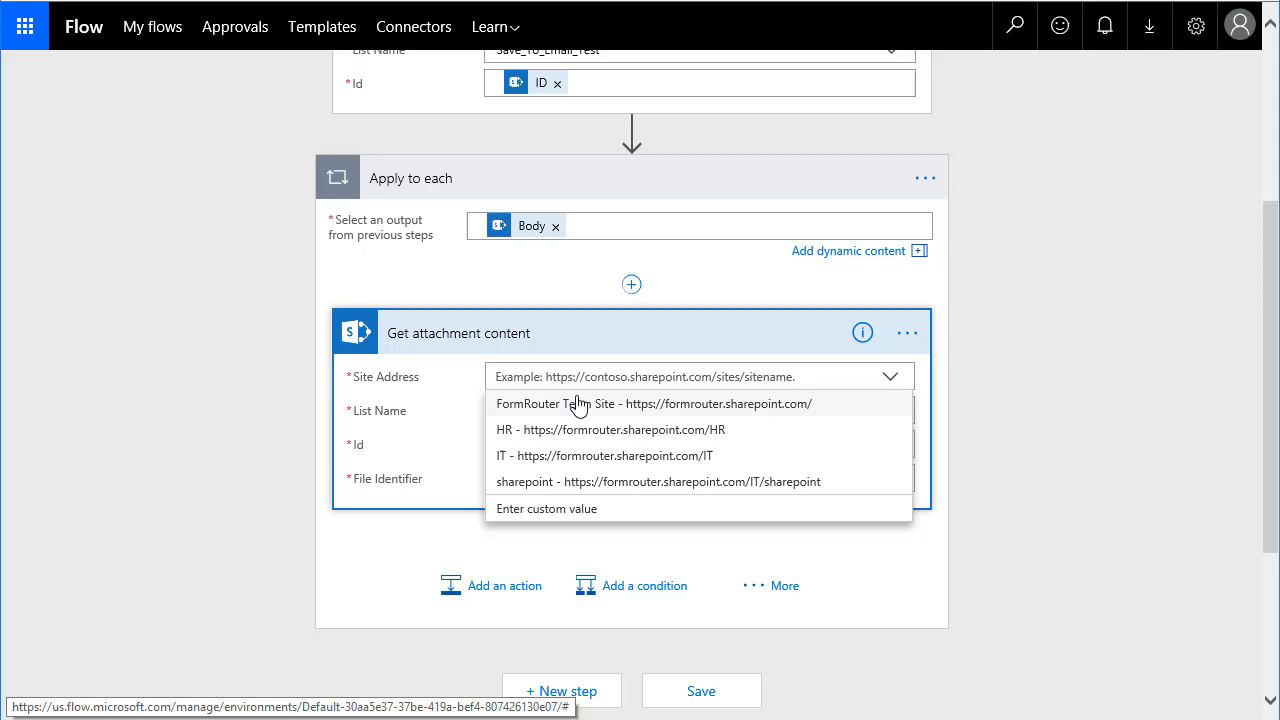
left_click(650, 403)
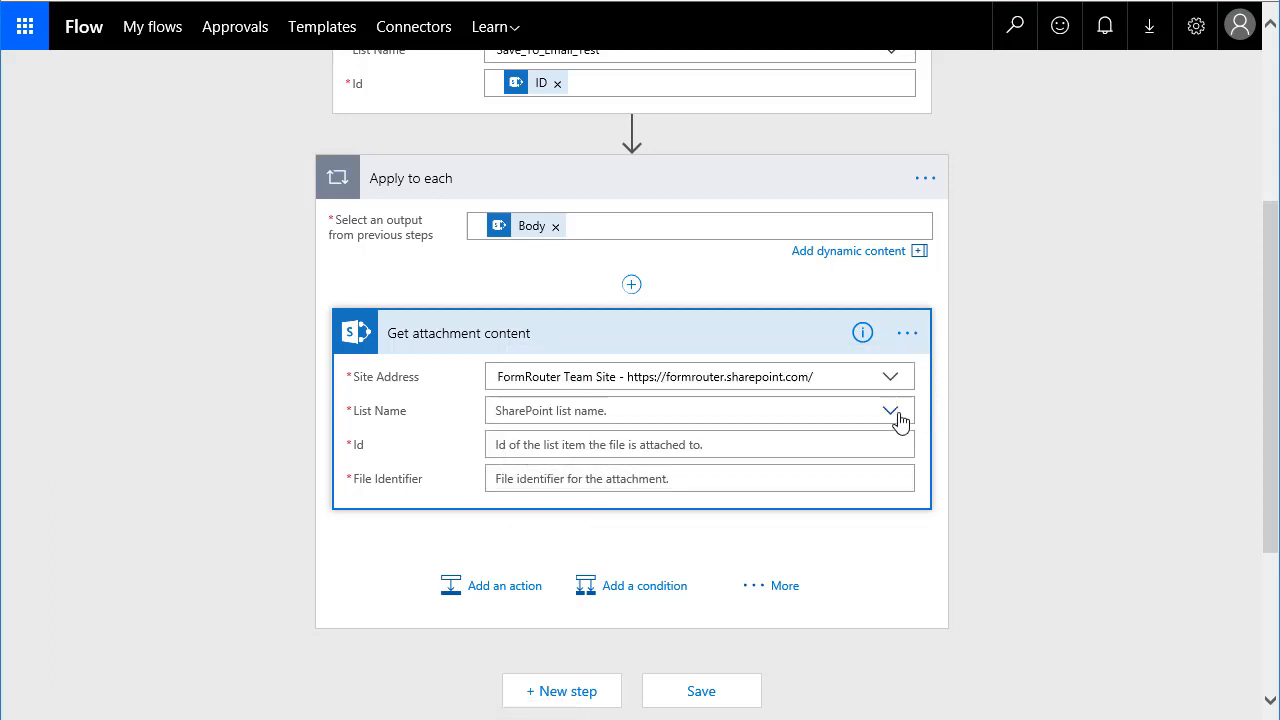
left_click(889, 410)
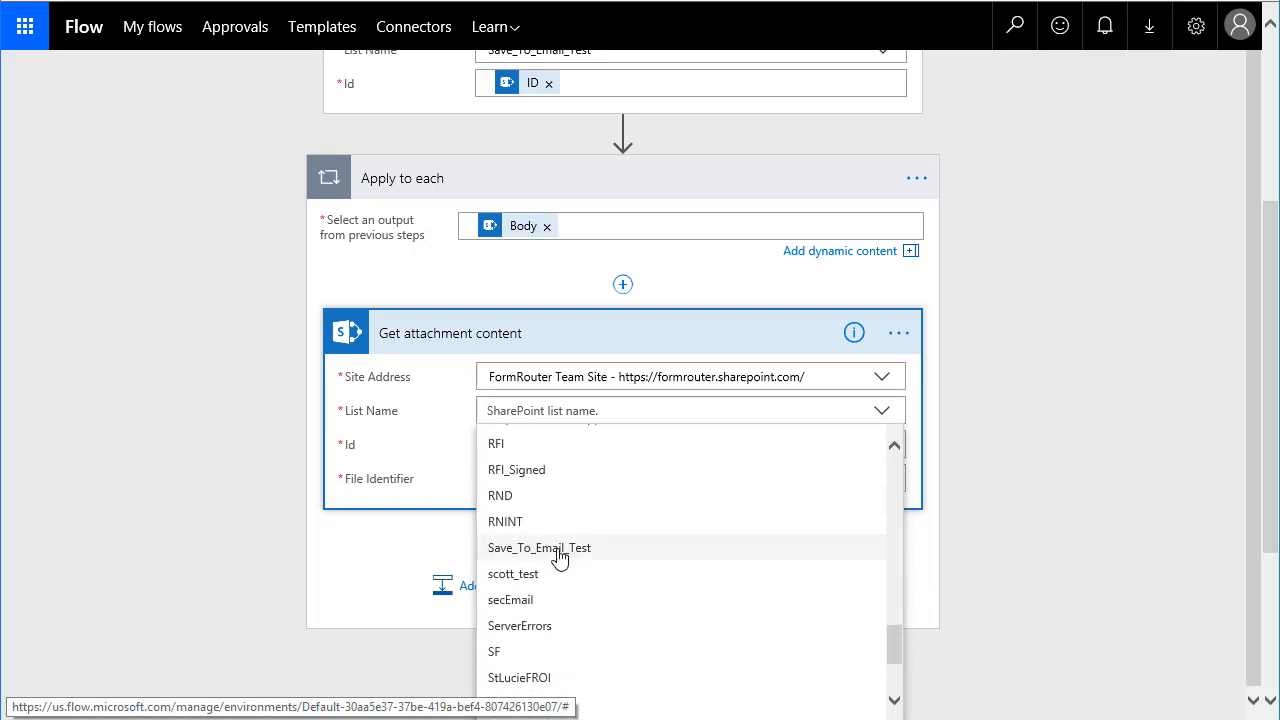
left_click(539, 547)
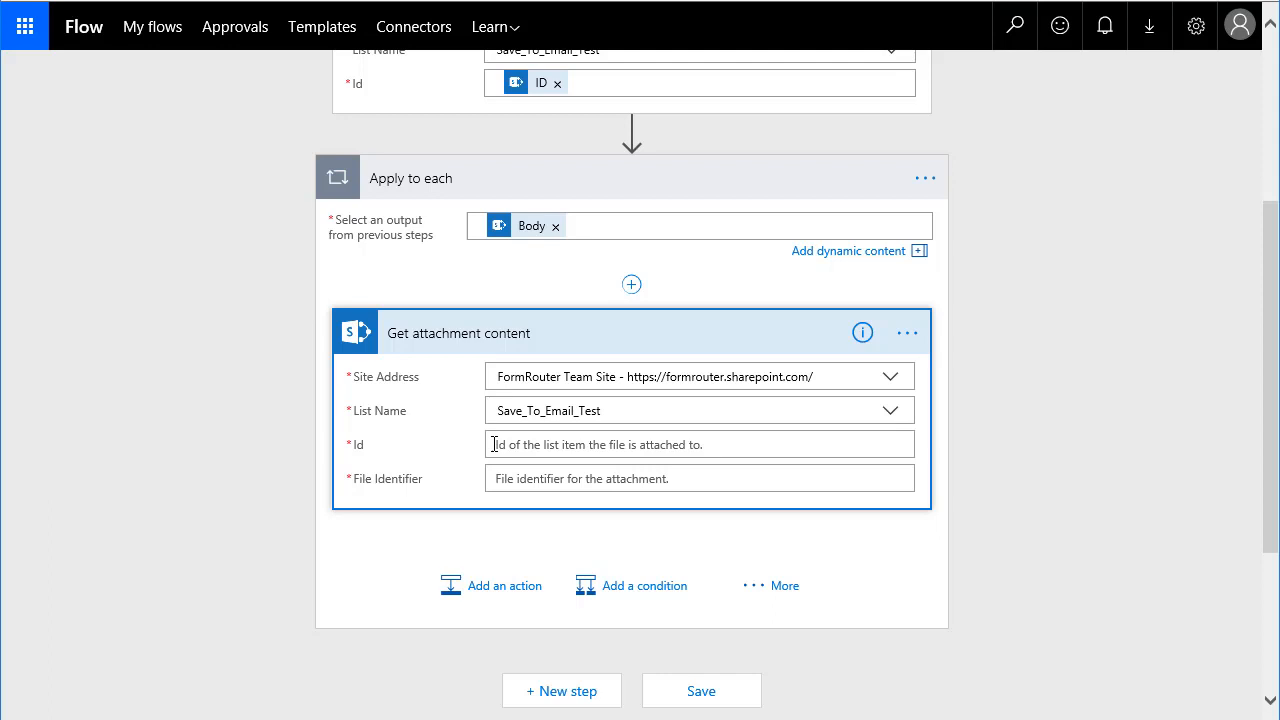
left_click(698, 444)
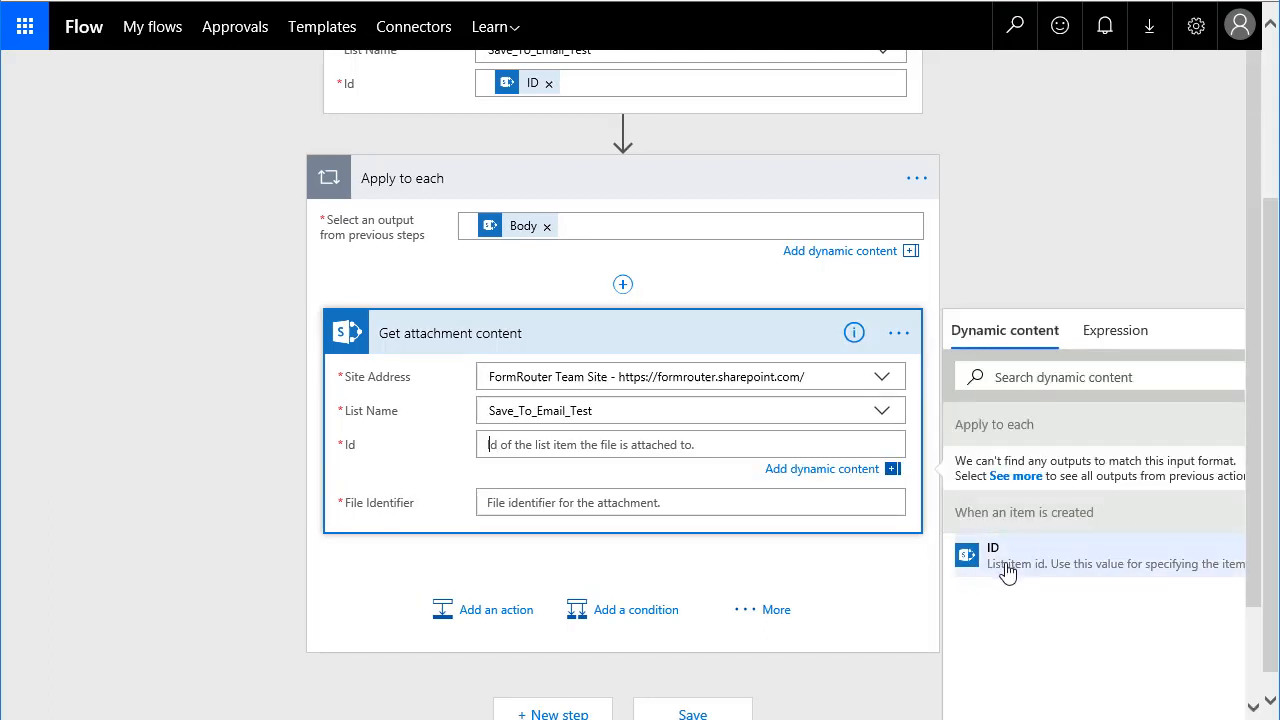
left_click(1008, 554)
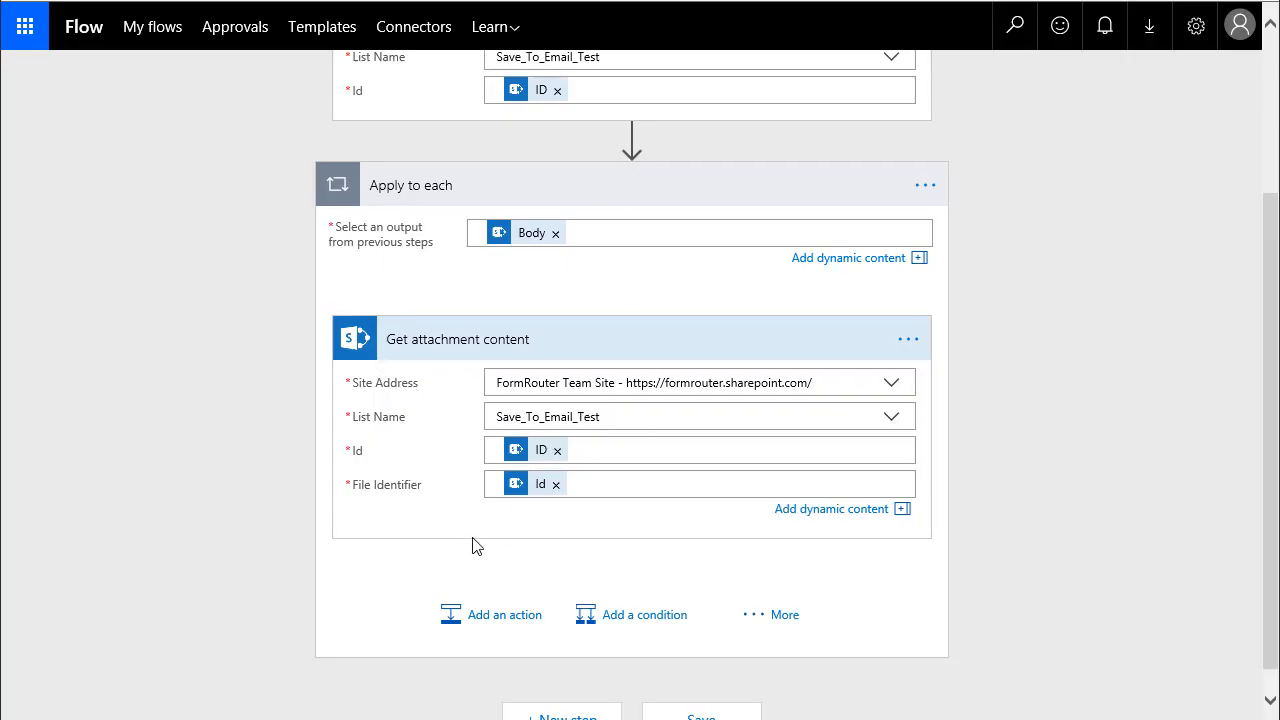
mouse_move(512, 620)
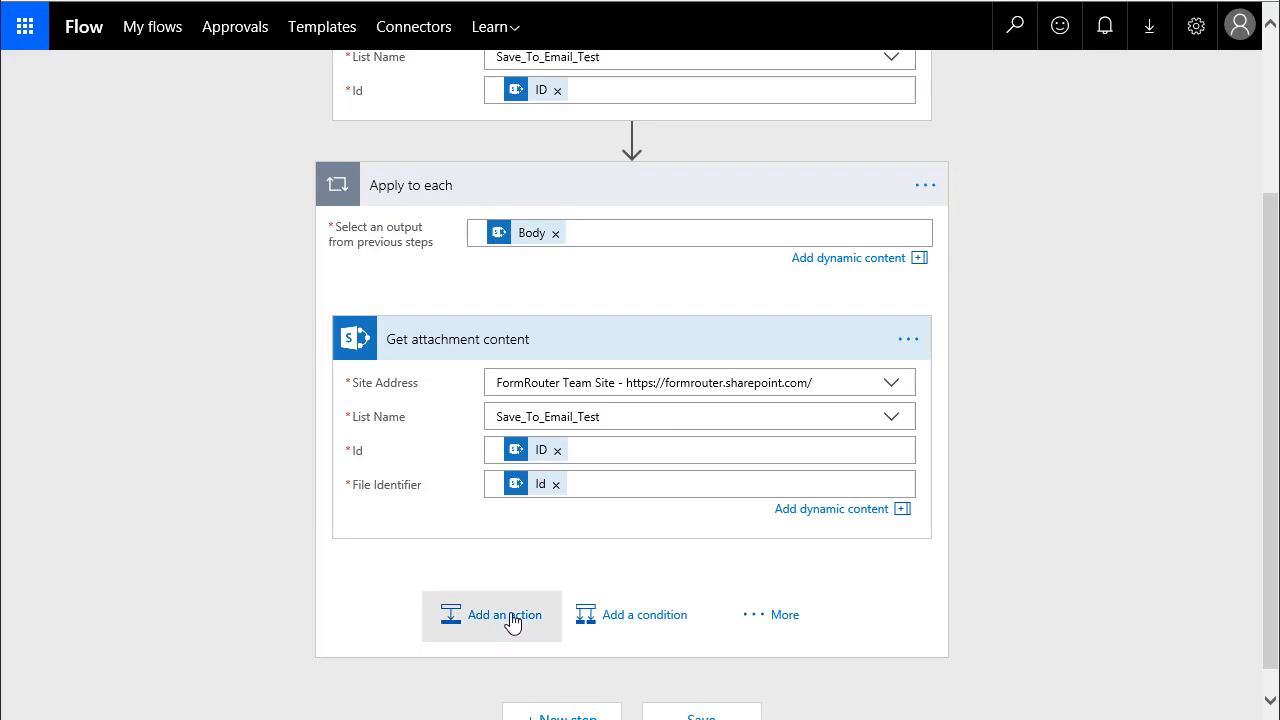
mouse_move(230, 463)
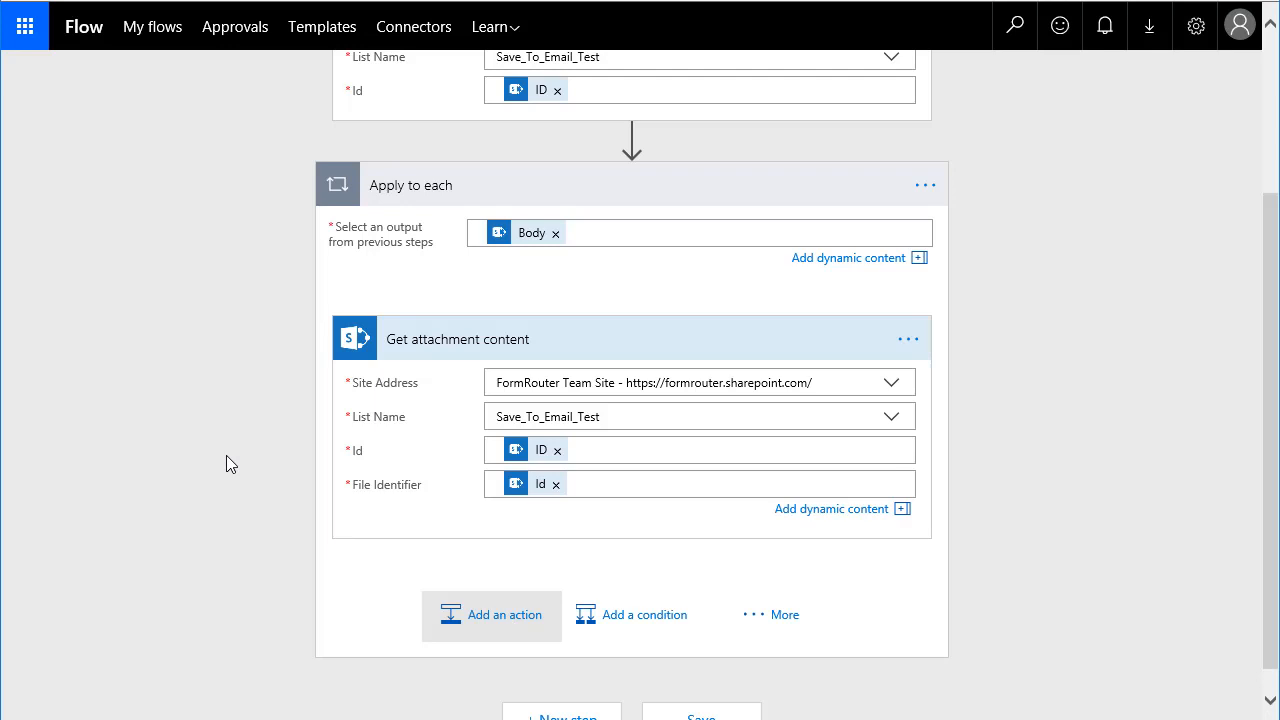
Step: Add SharePoint's Create file action inside the loop after Get attachment content
left_click(491, 614)
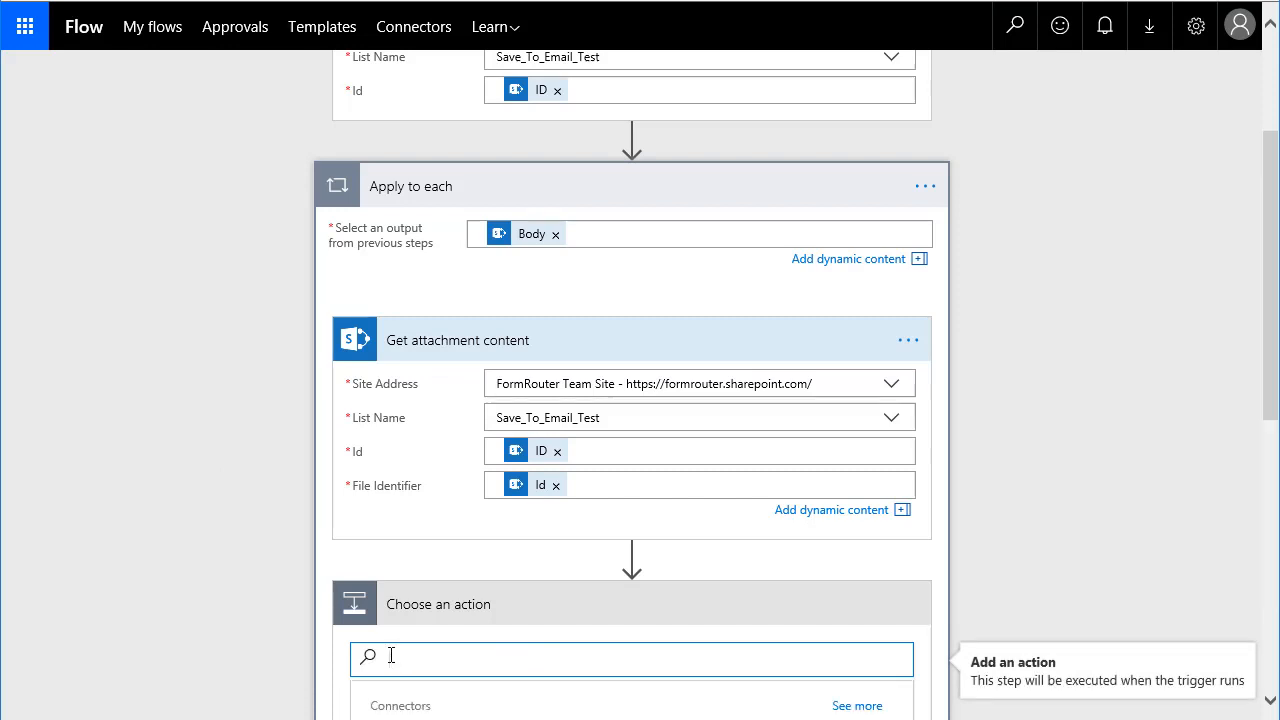
type("Create")
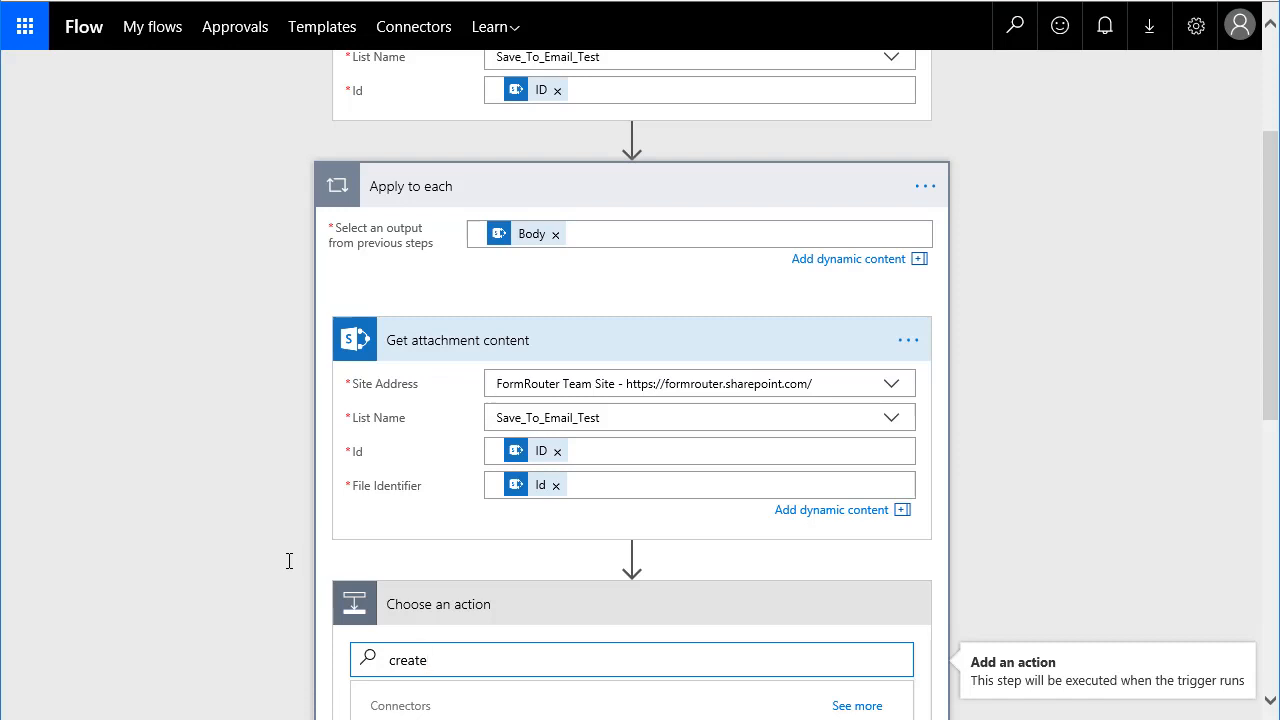
scroll("down", 3)
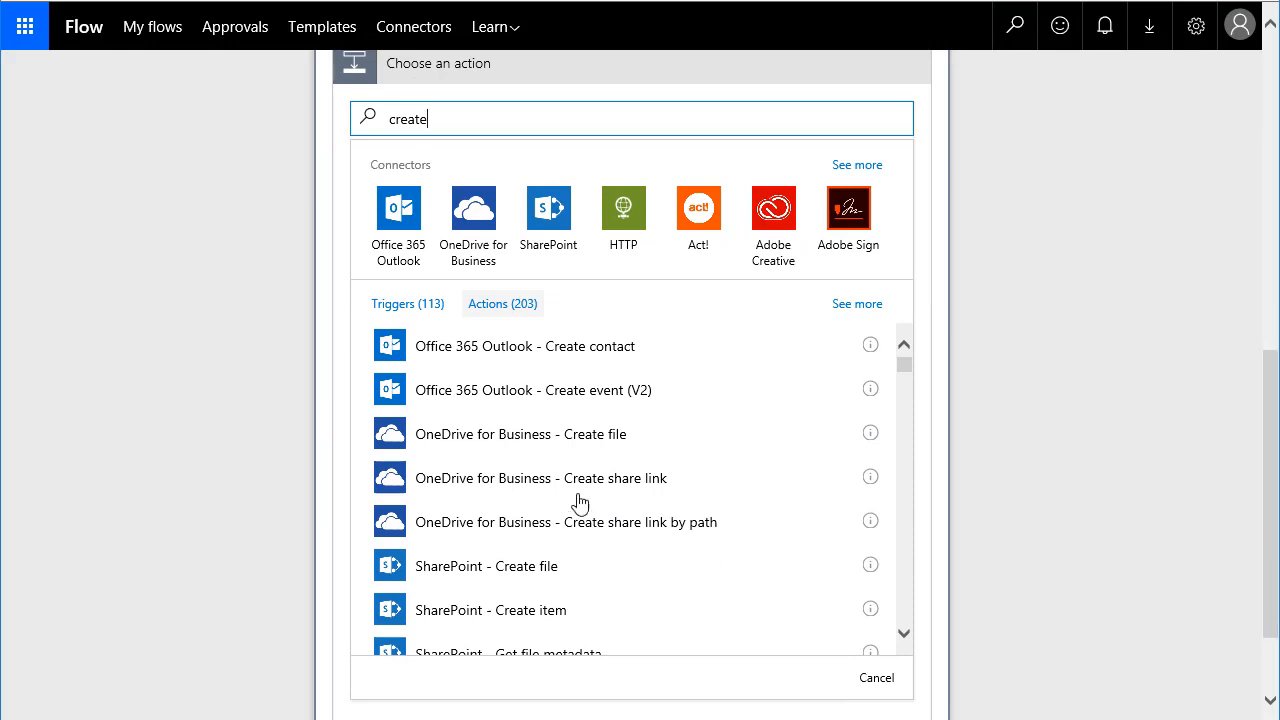
mouse_move(546, 566)
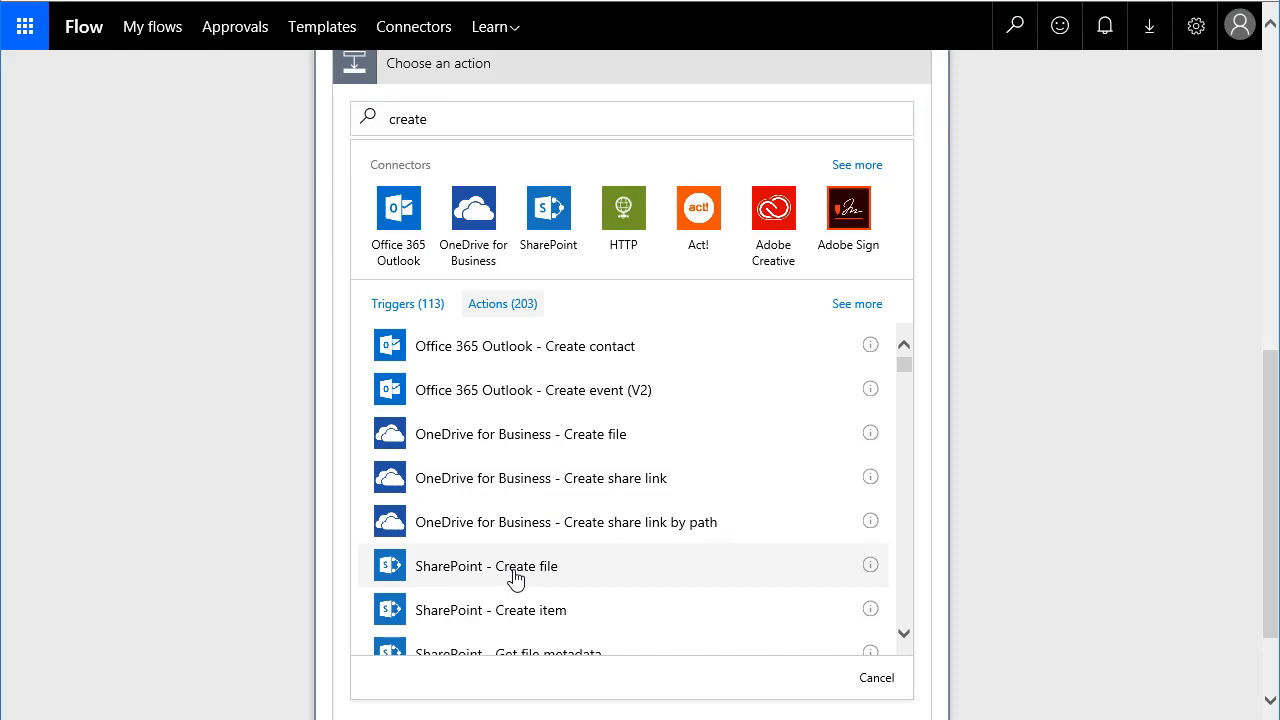
left_click(487, 565)
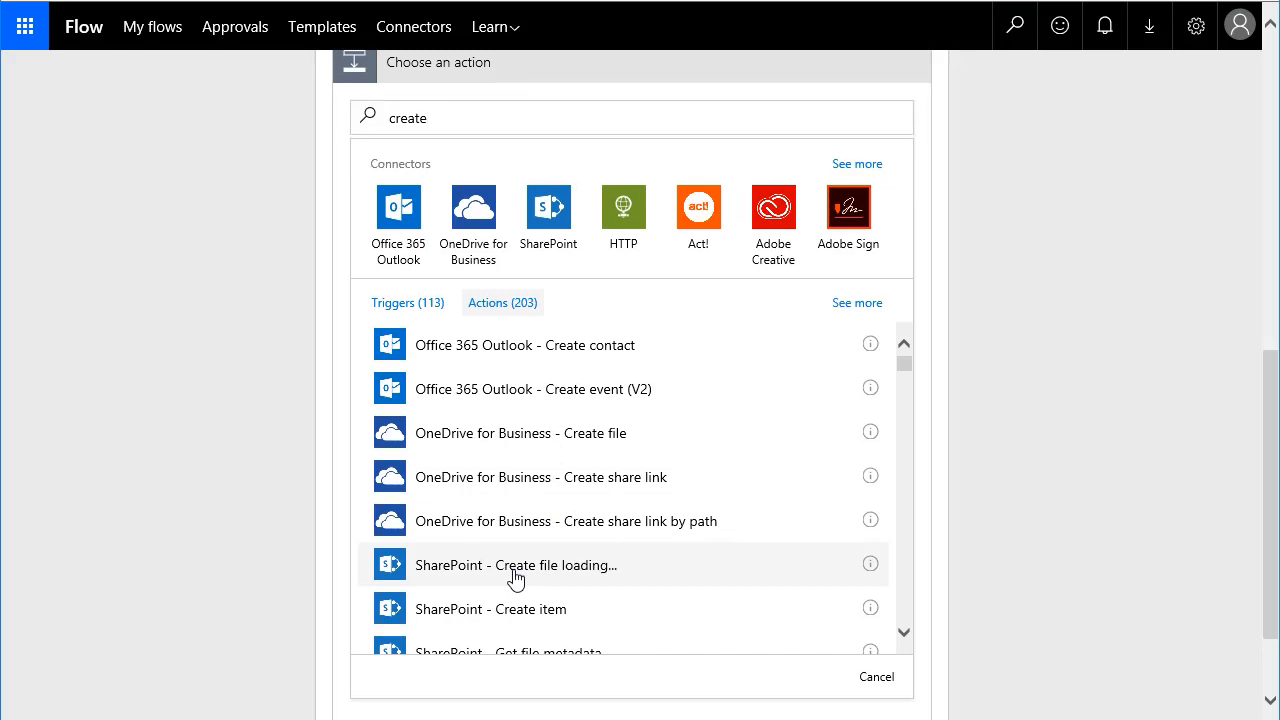
left_click(516, 565)
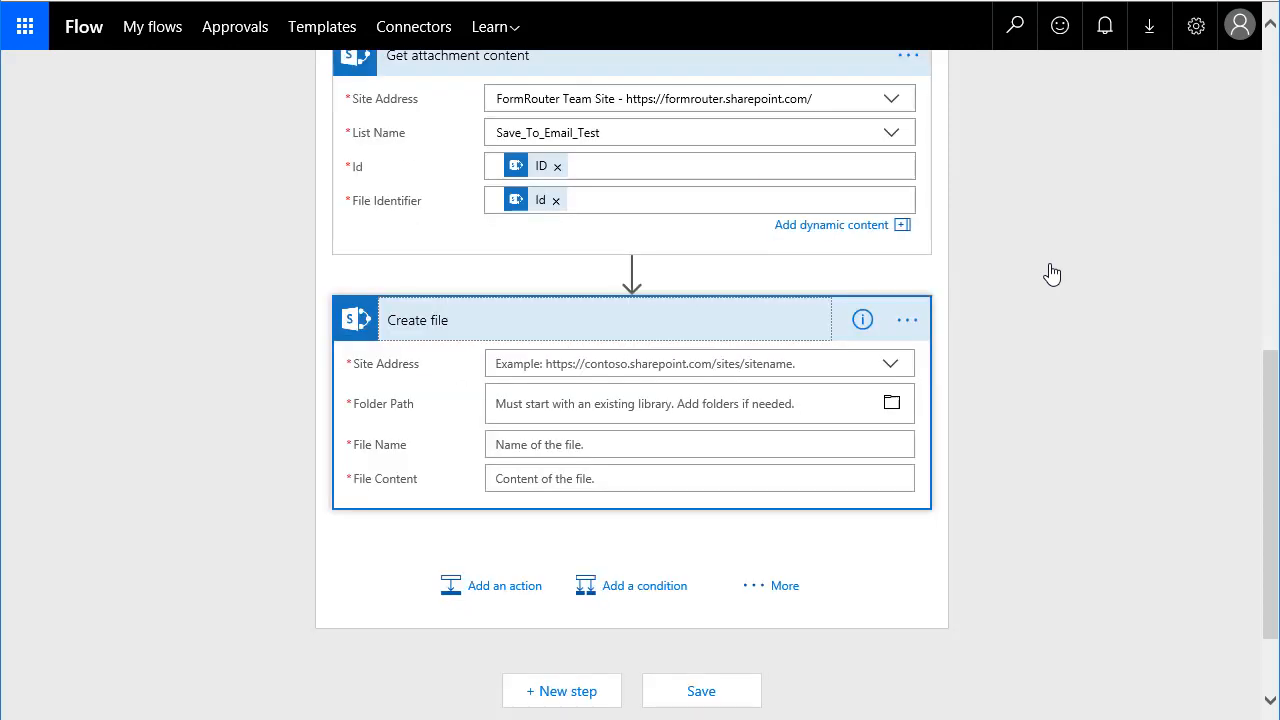
mouse_move(1024, 370)
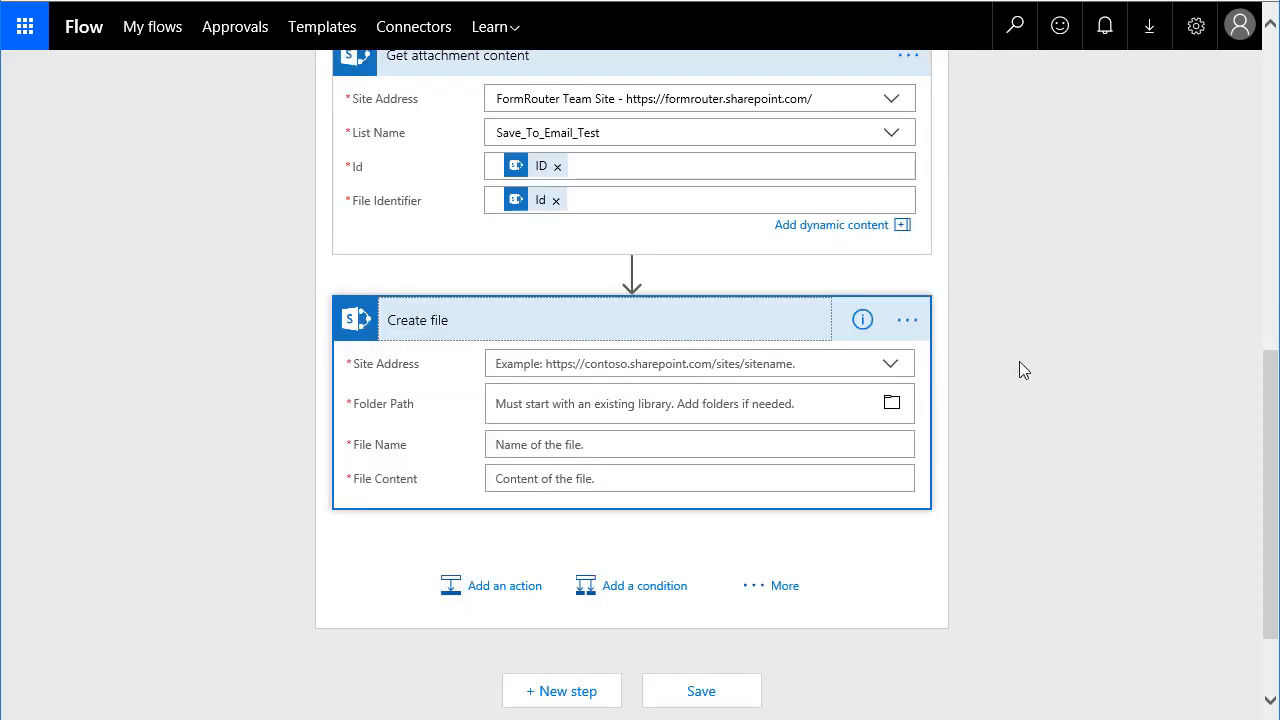
mouse_move(927, 387)
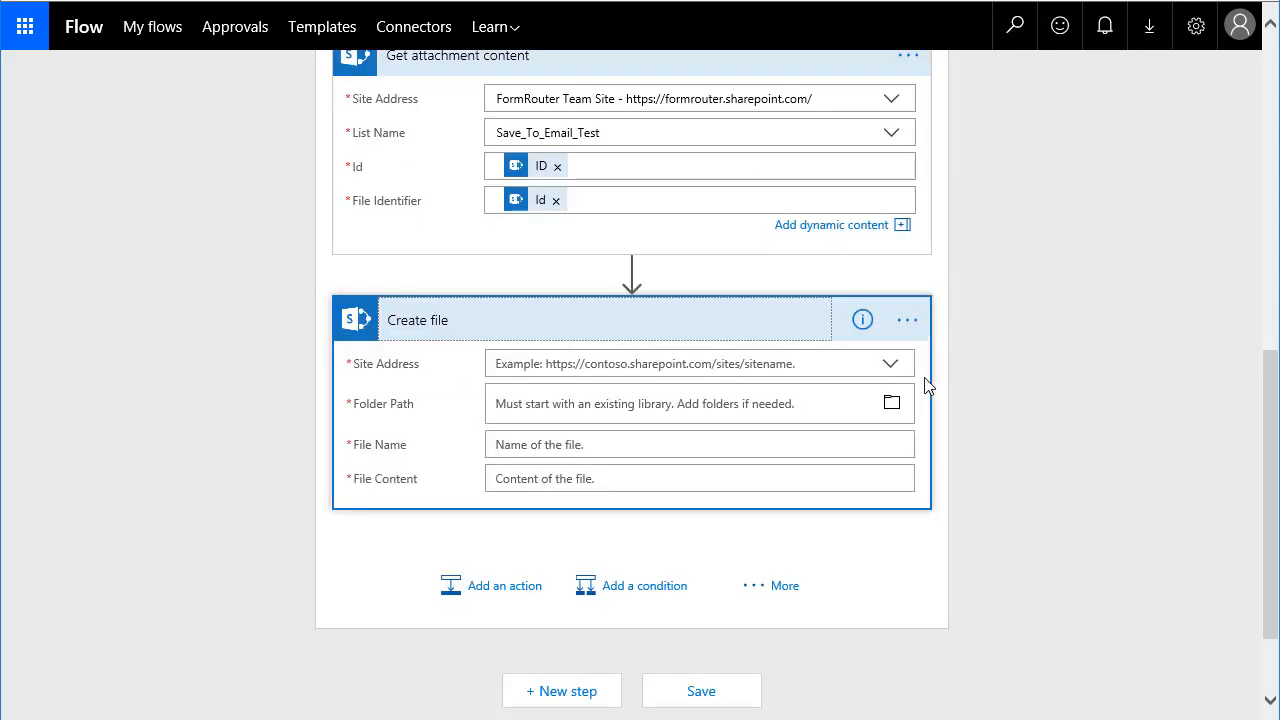
Step: Set Create file's site to FormRouter Team Site and folder path to /TestDocLib
left_click(889, 363)
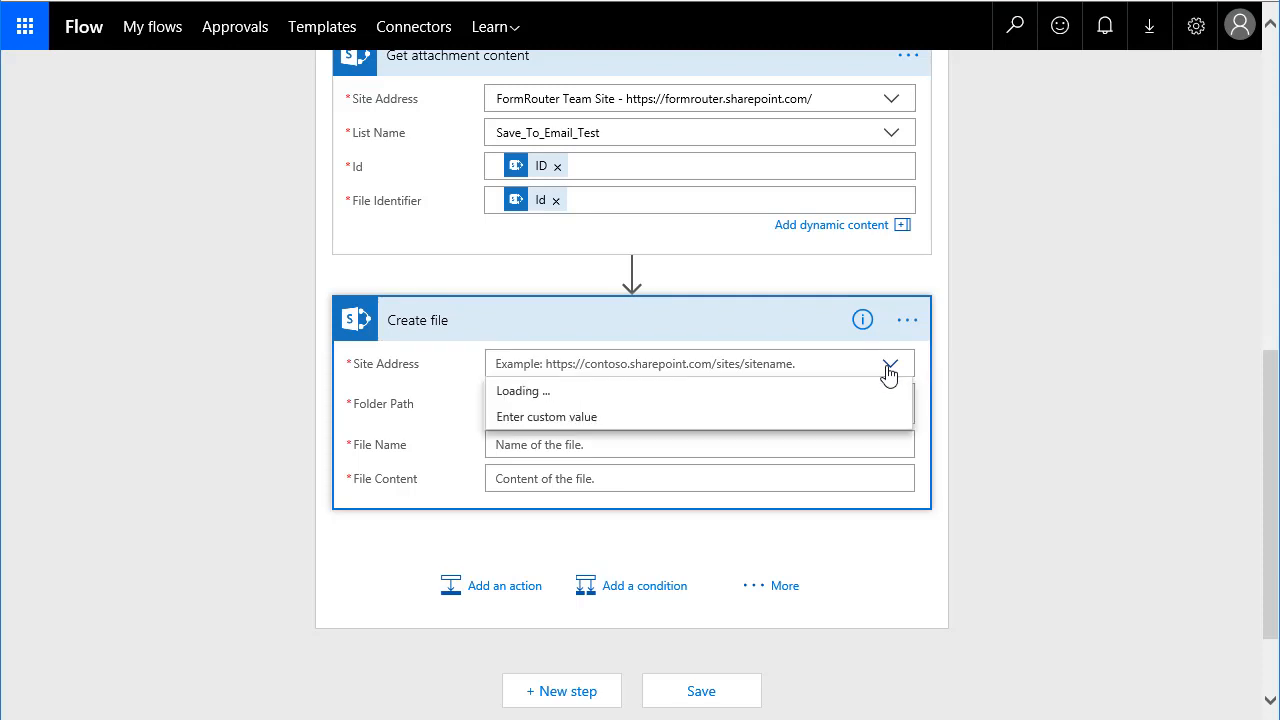
left_click(889, 363)
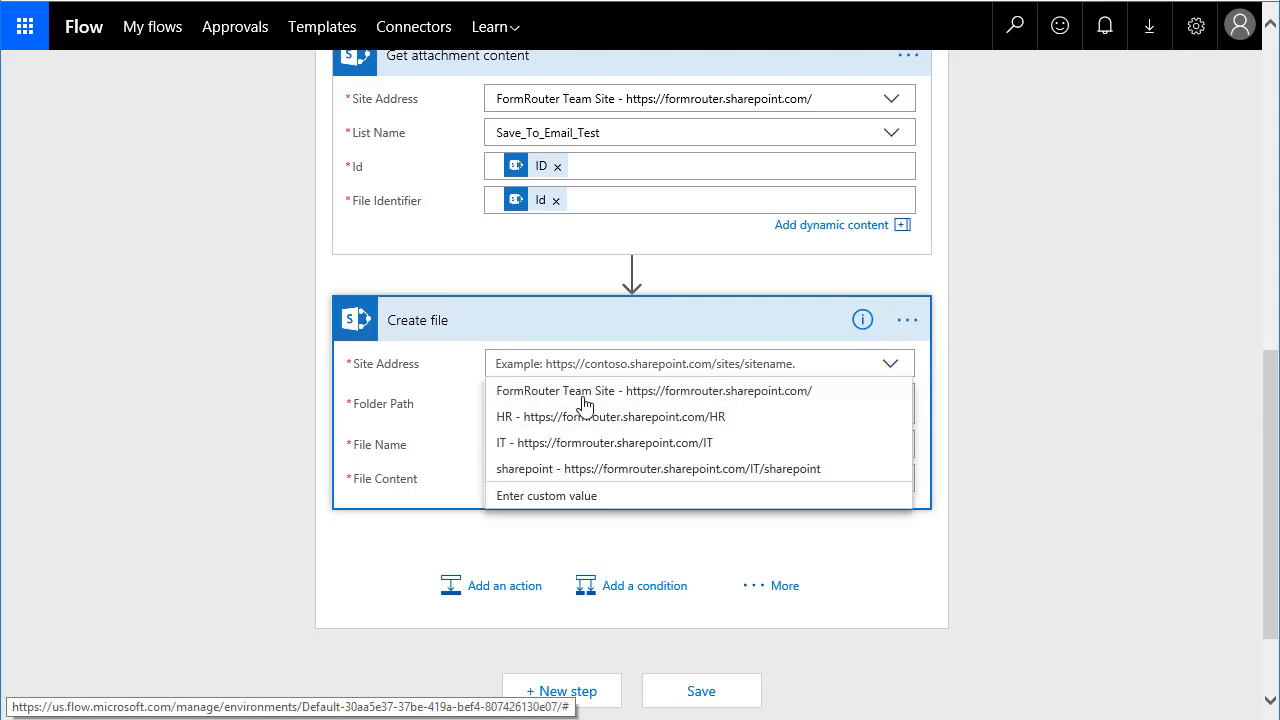
left_click(652, 390)
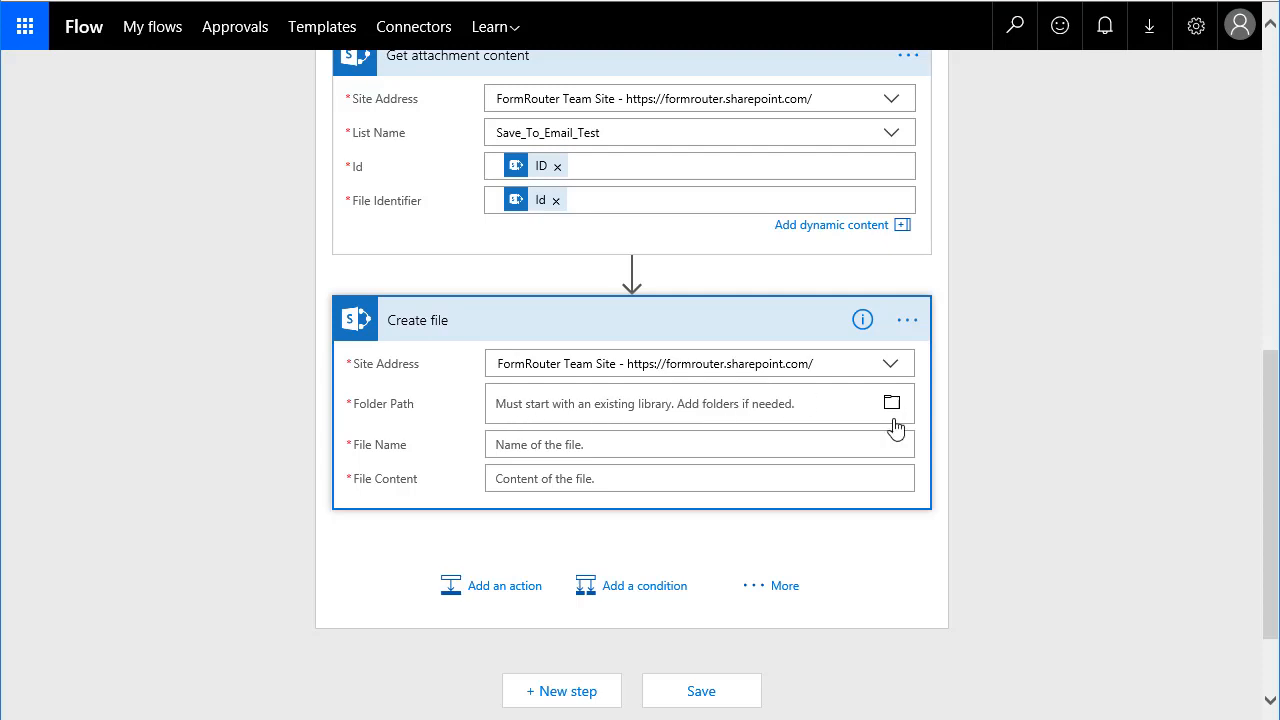
mouse_move(1090, 407)
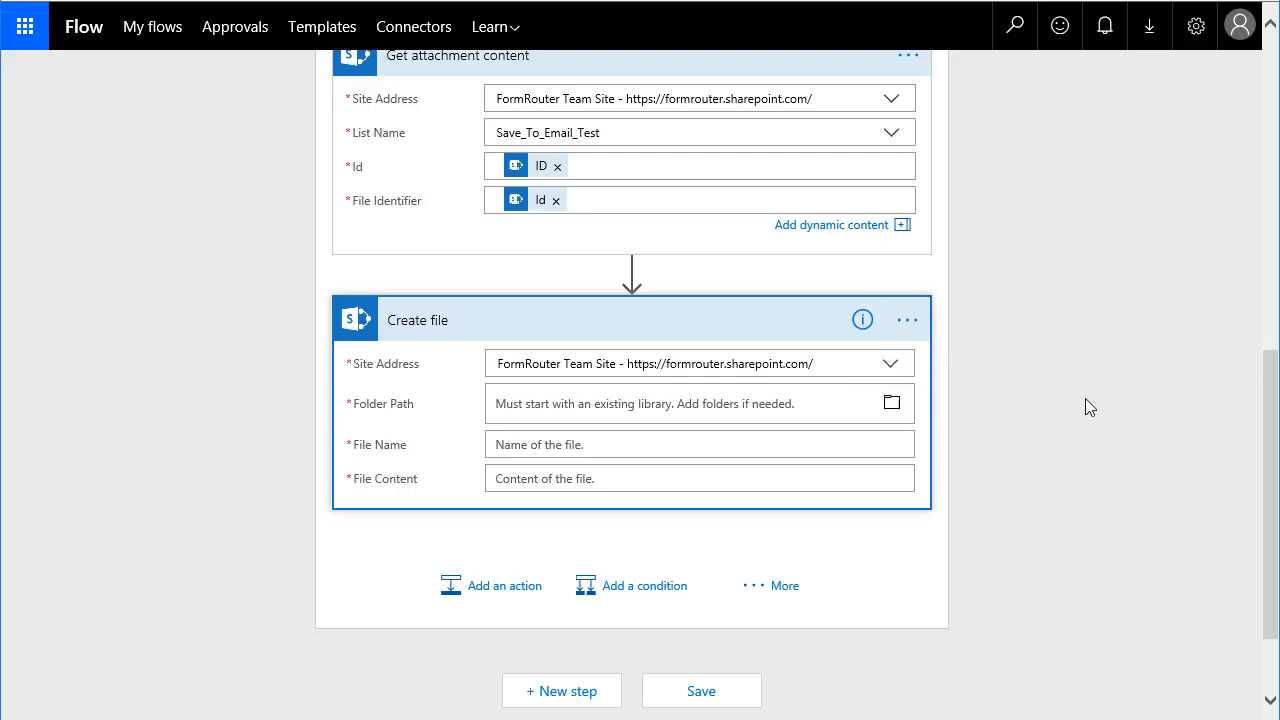
left_click(891, 403)
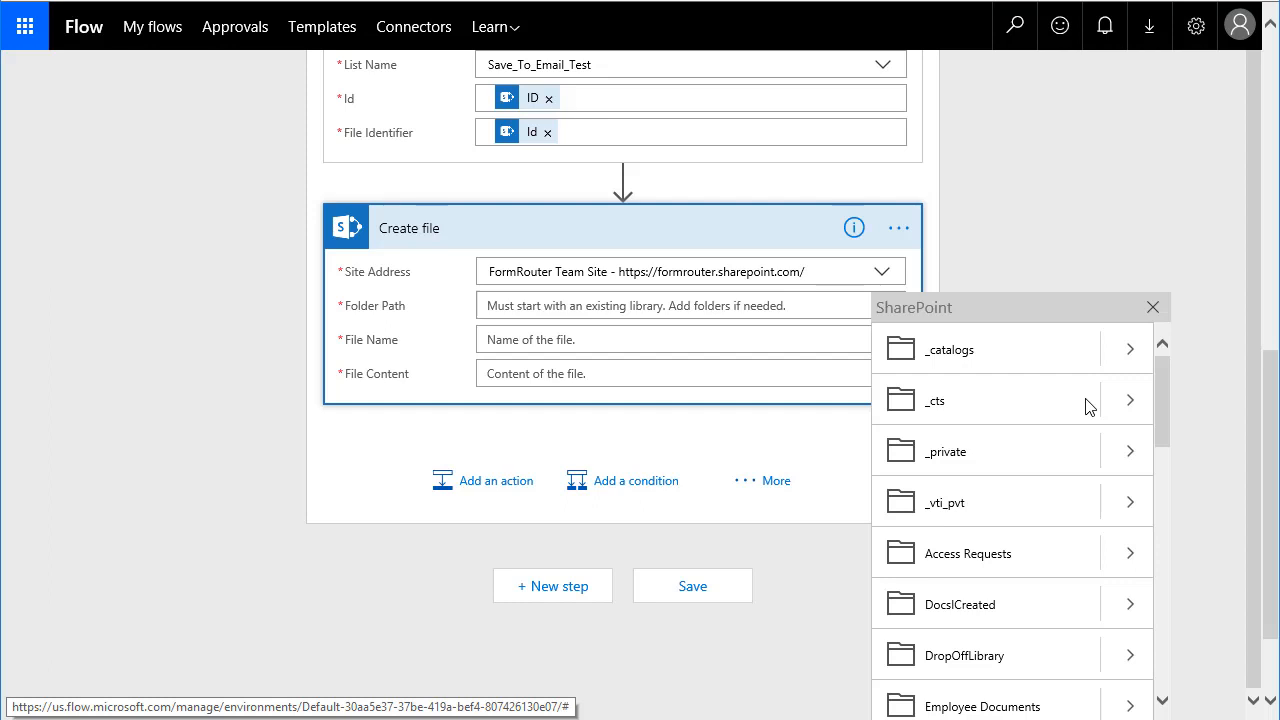
scroll("down", 3)
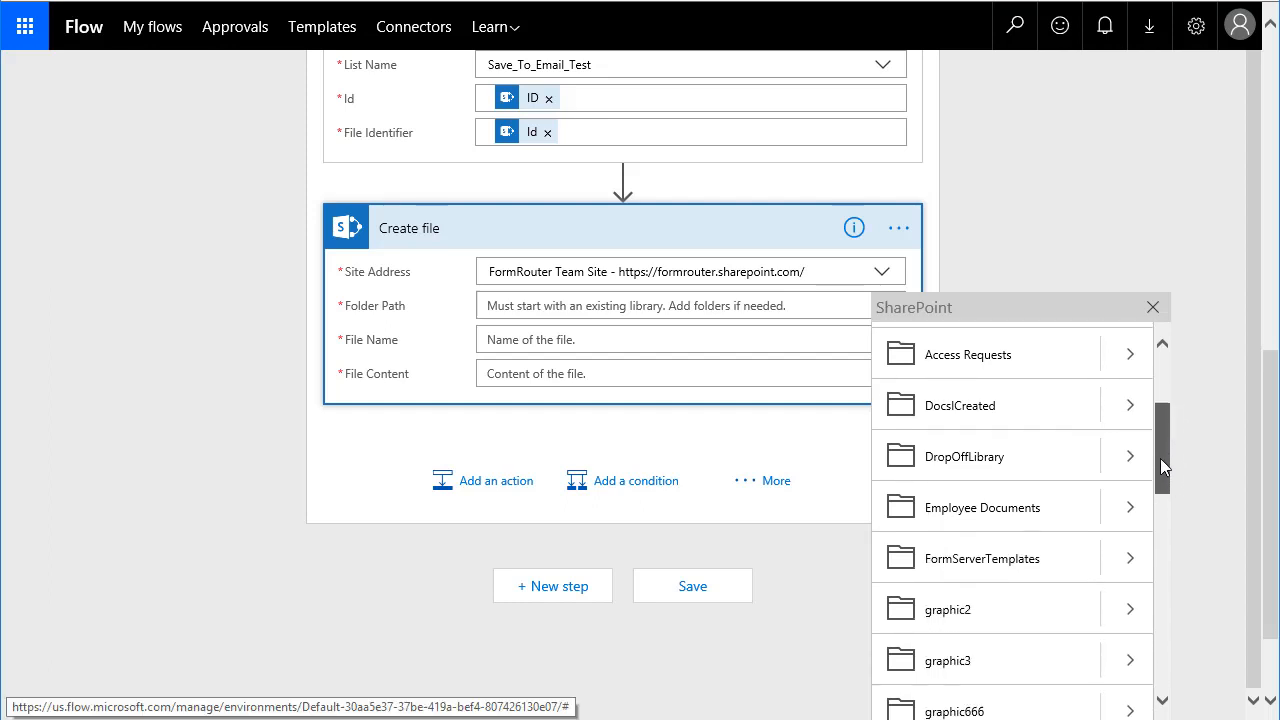
scroll("down", 3)
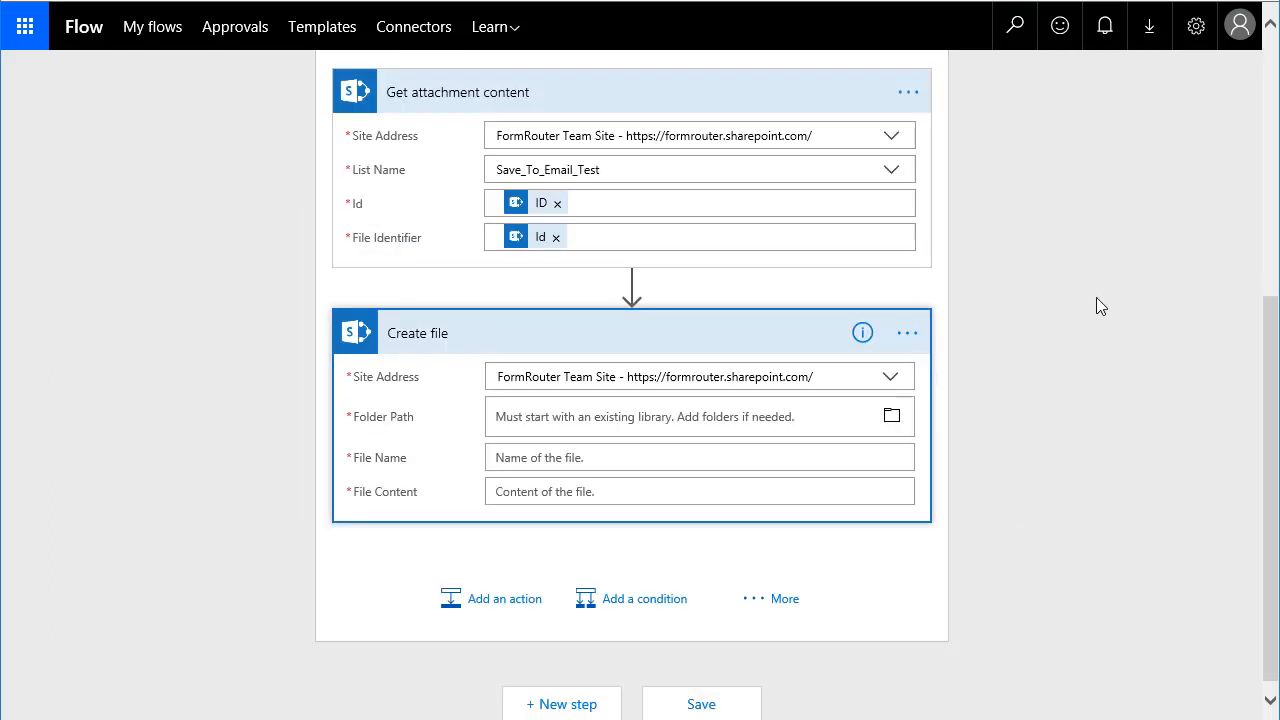
type("/TestDocLib")
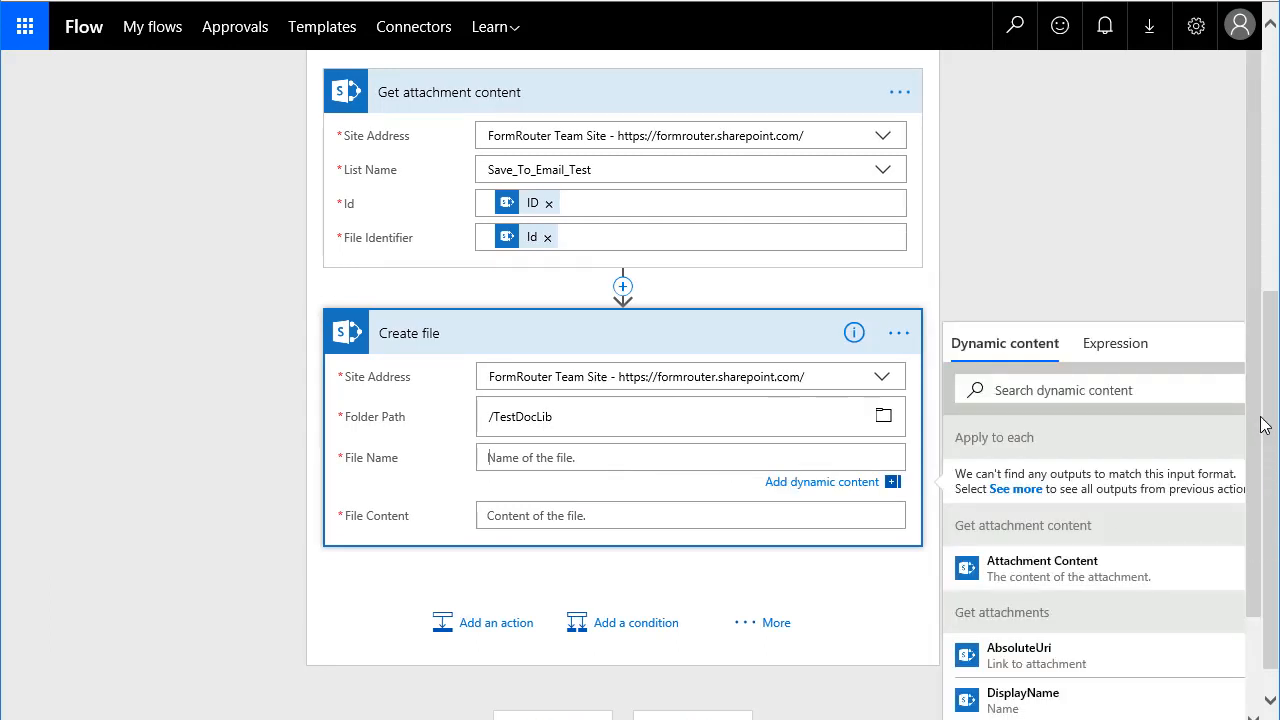
Step: Set Create file's name to the attachment DisplayName and content to Attachment Content
scroll("down", 3)
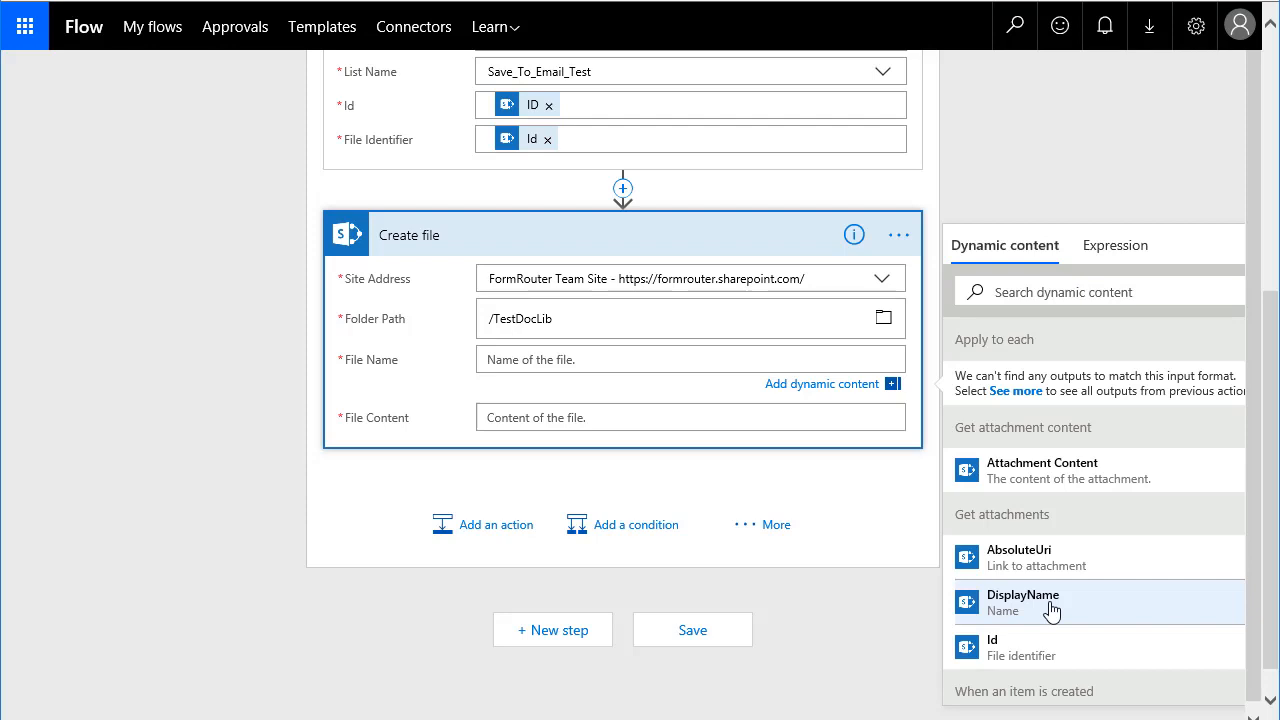
left_click(1022, 602)
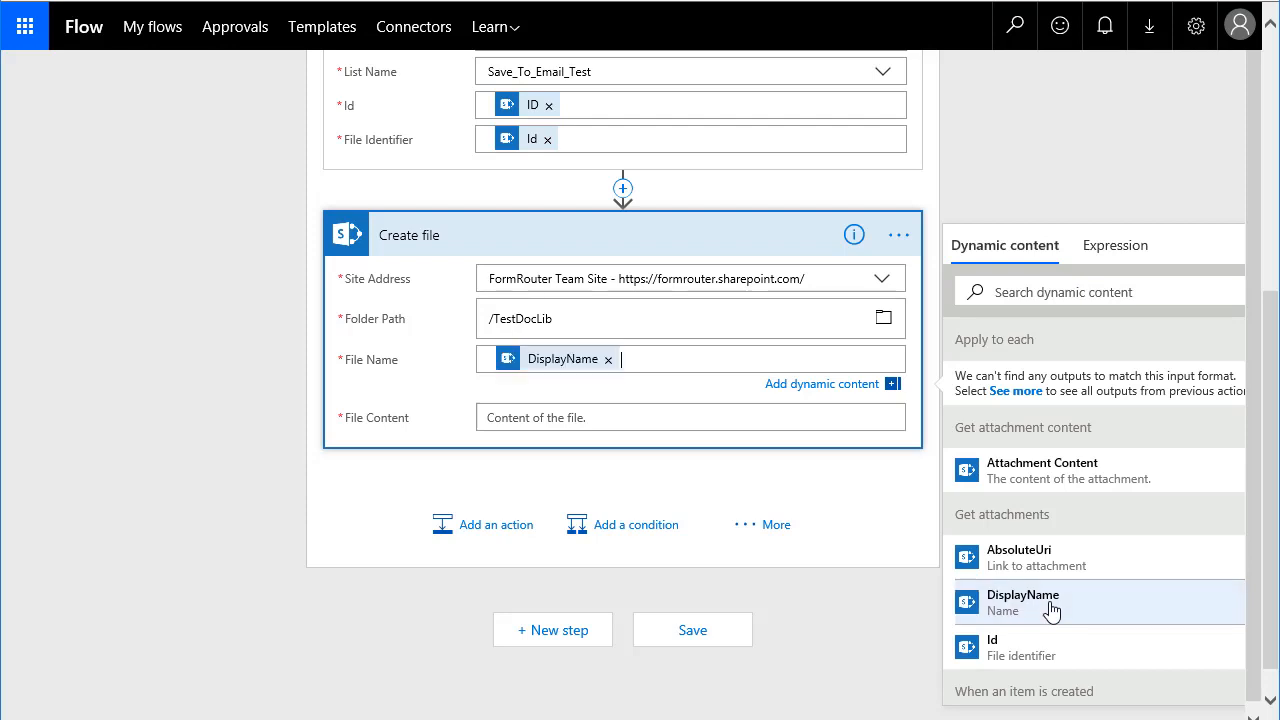
mouse_move(620, 360)
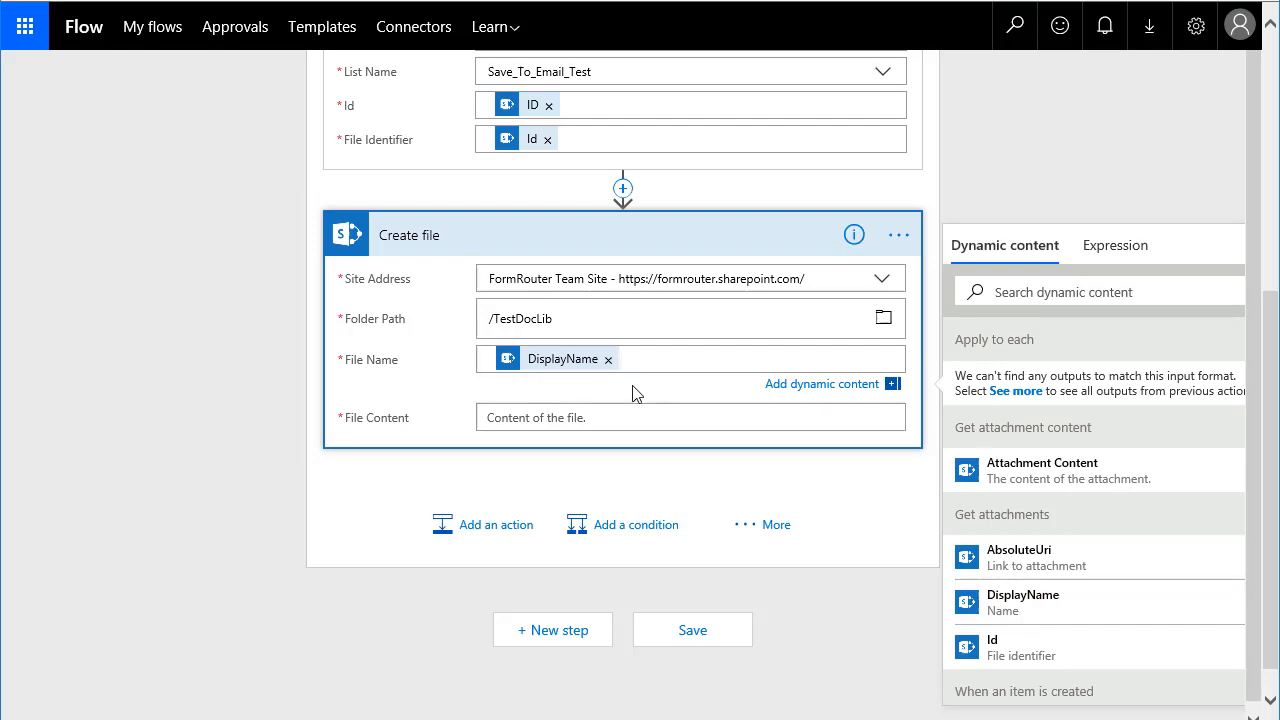
left_click(620, 358)
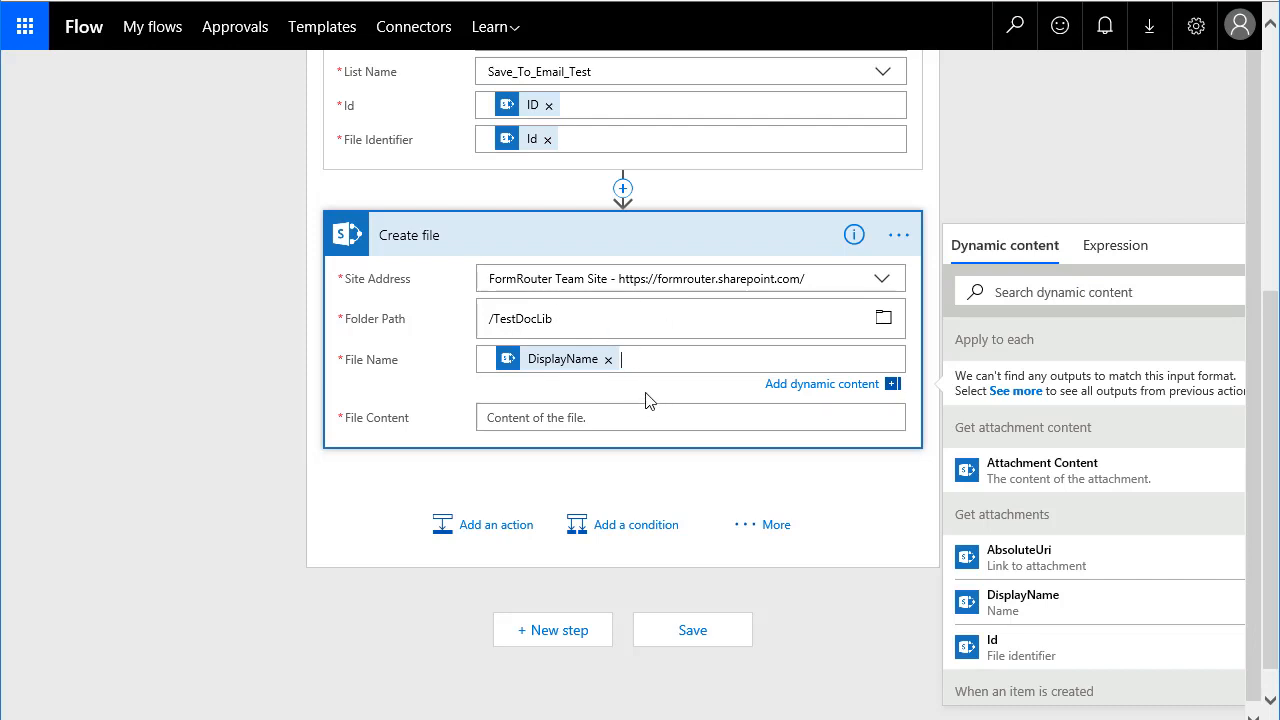
mouse_move(246, 353)
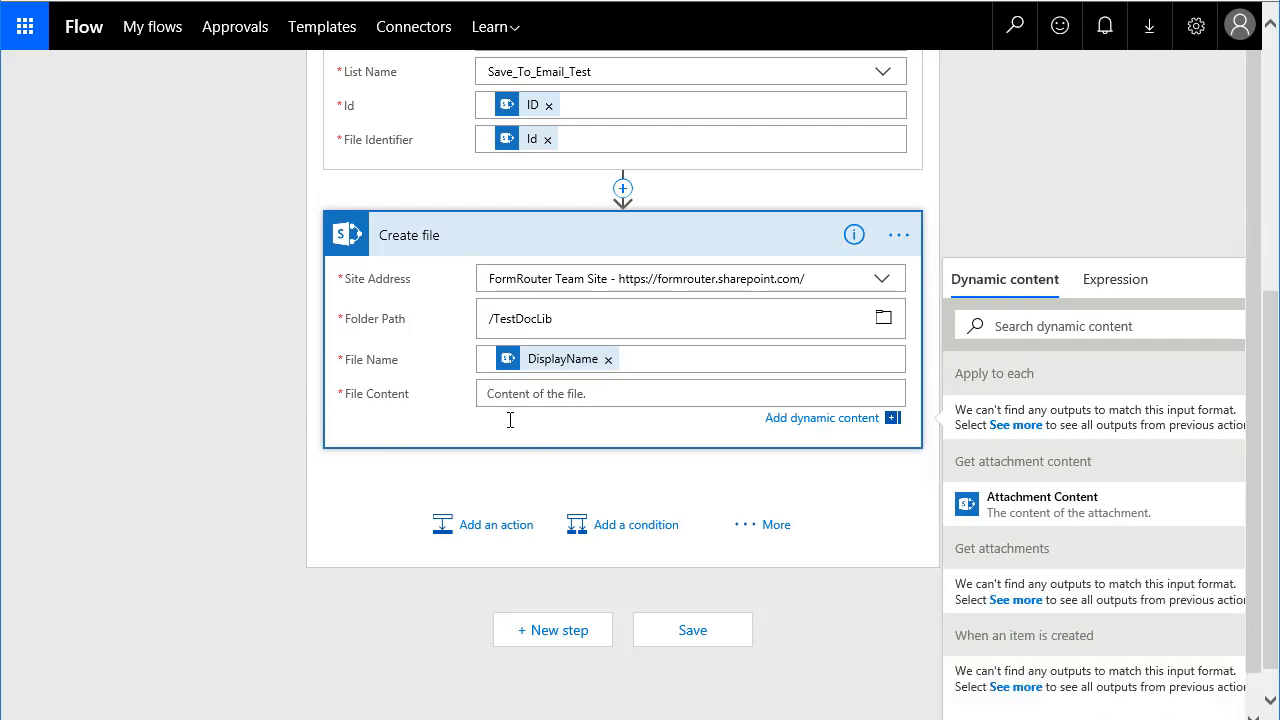
mouse_move(1018, 503)
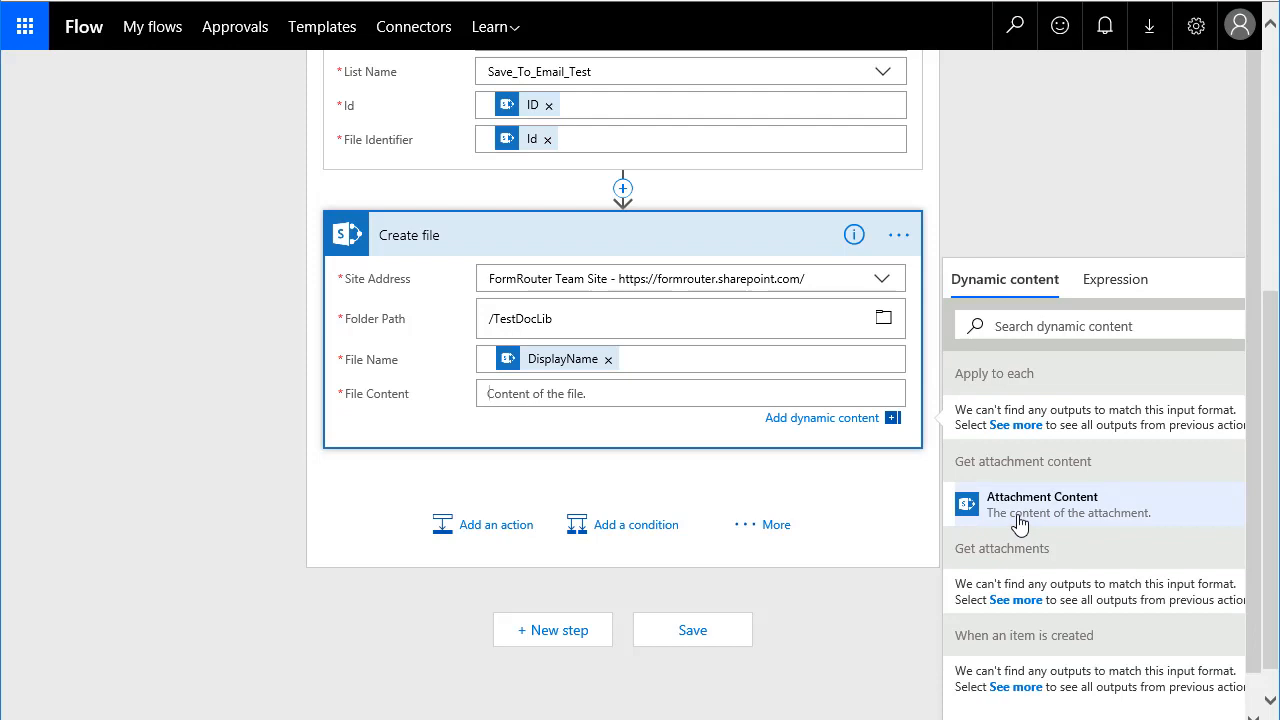
left_click(1042, 504)
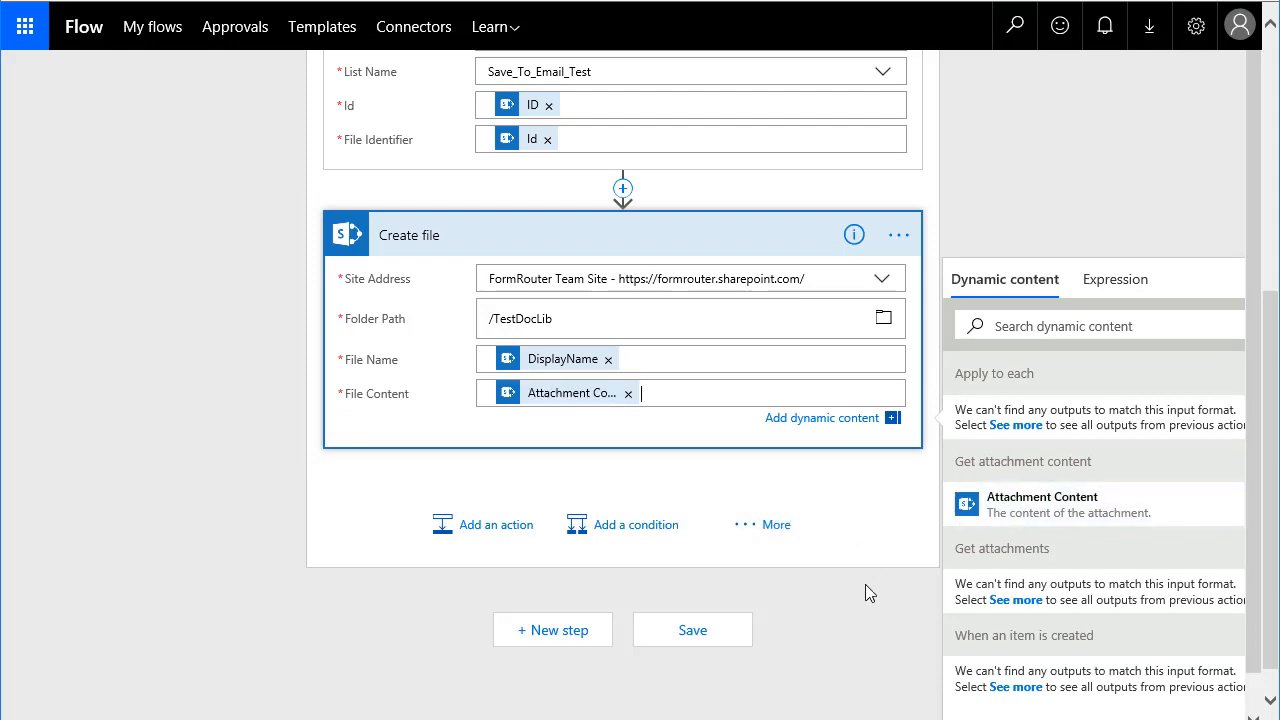
mouse_move(818, 654)
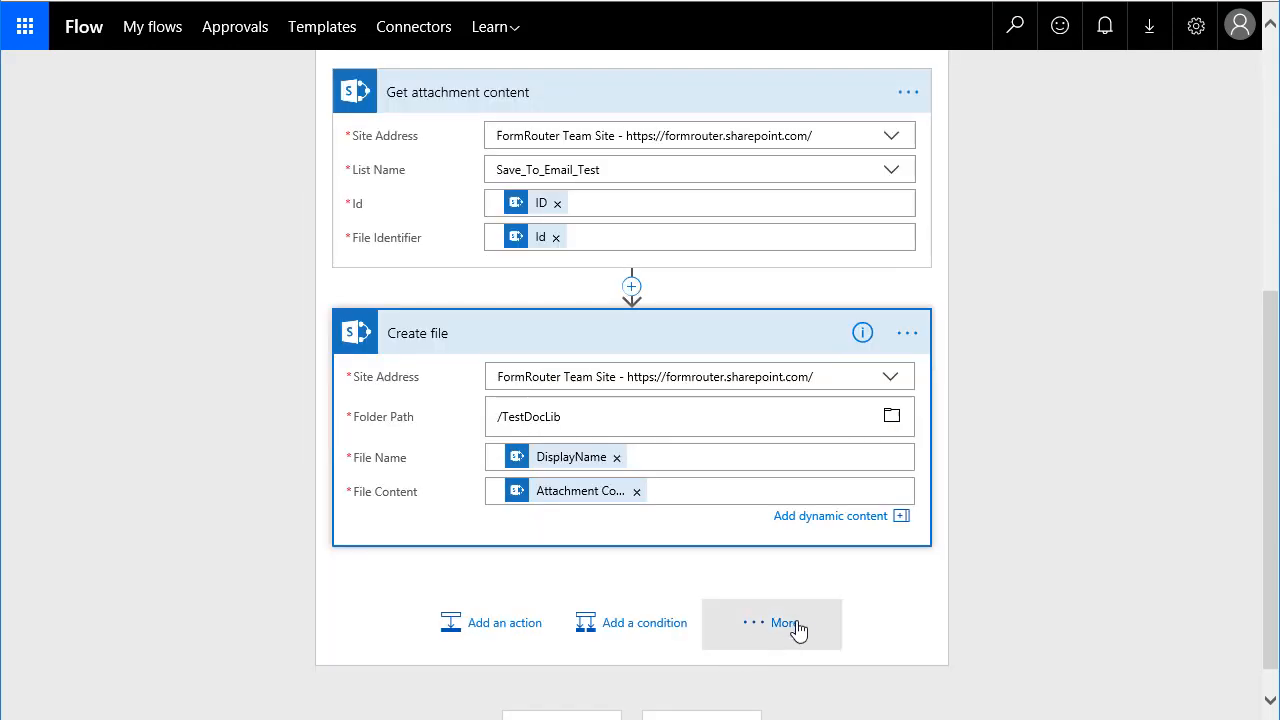
mouse_move(1113, 490)
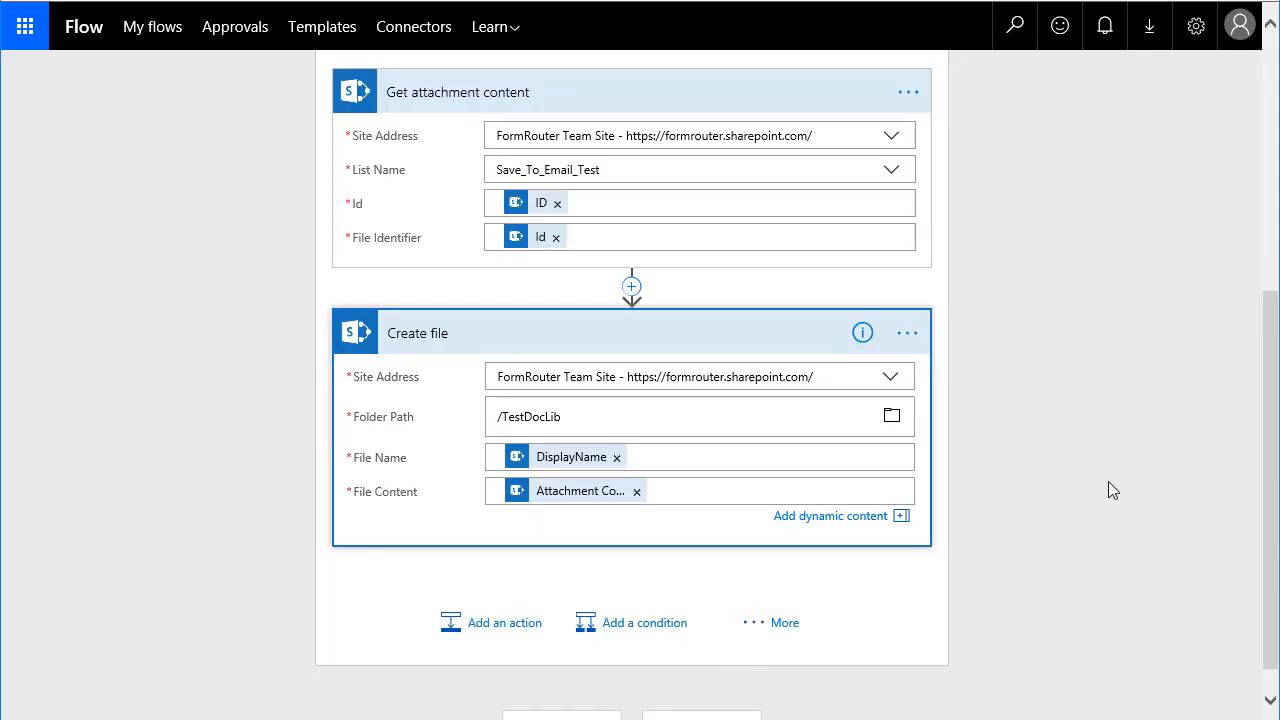
Step: Review the flow from its trigger down, then bring up the Test Flow panel
scroll("down", 3)
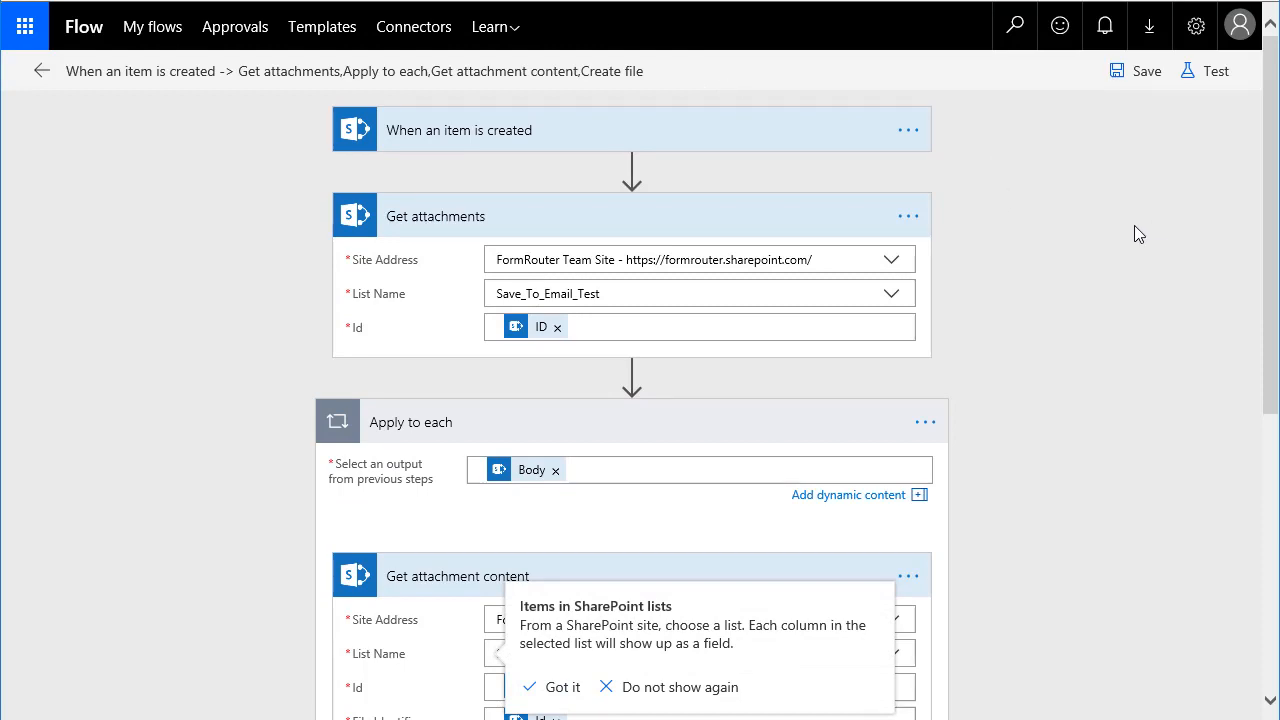
mouse_move(1133, 230)
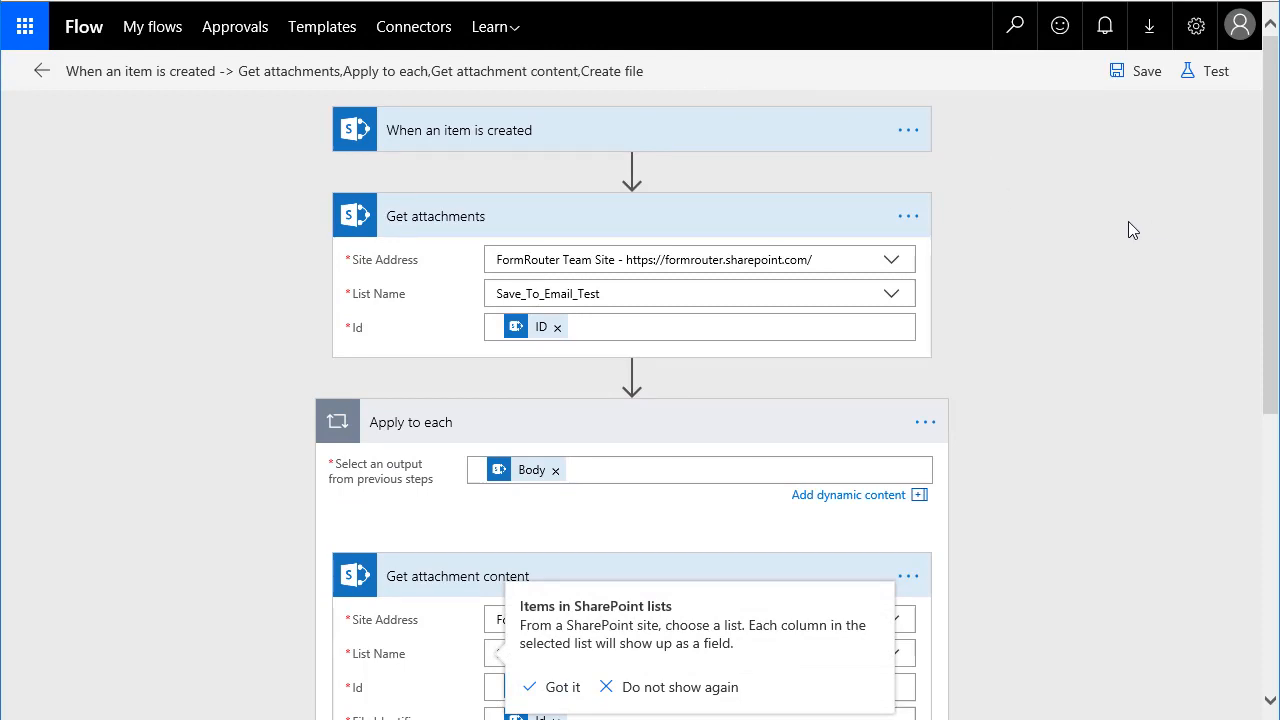
scroll("down", 3)
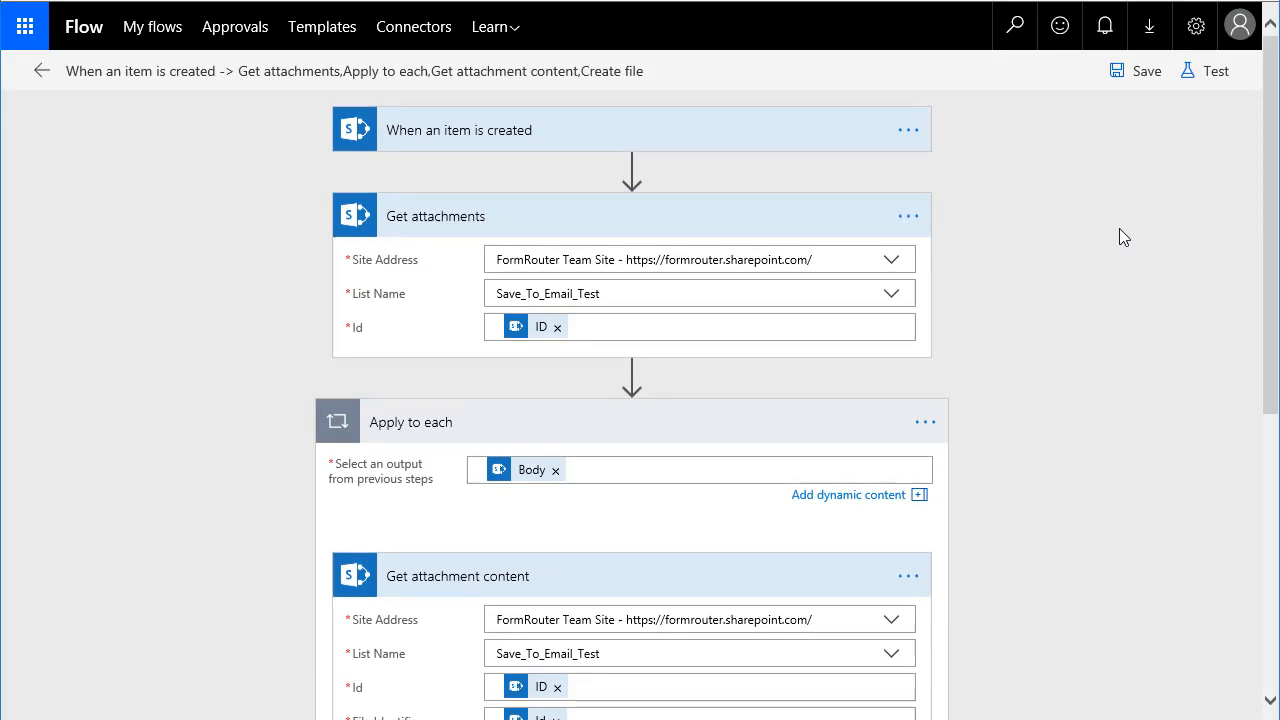
mouse_move(1069, 195)
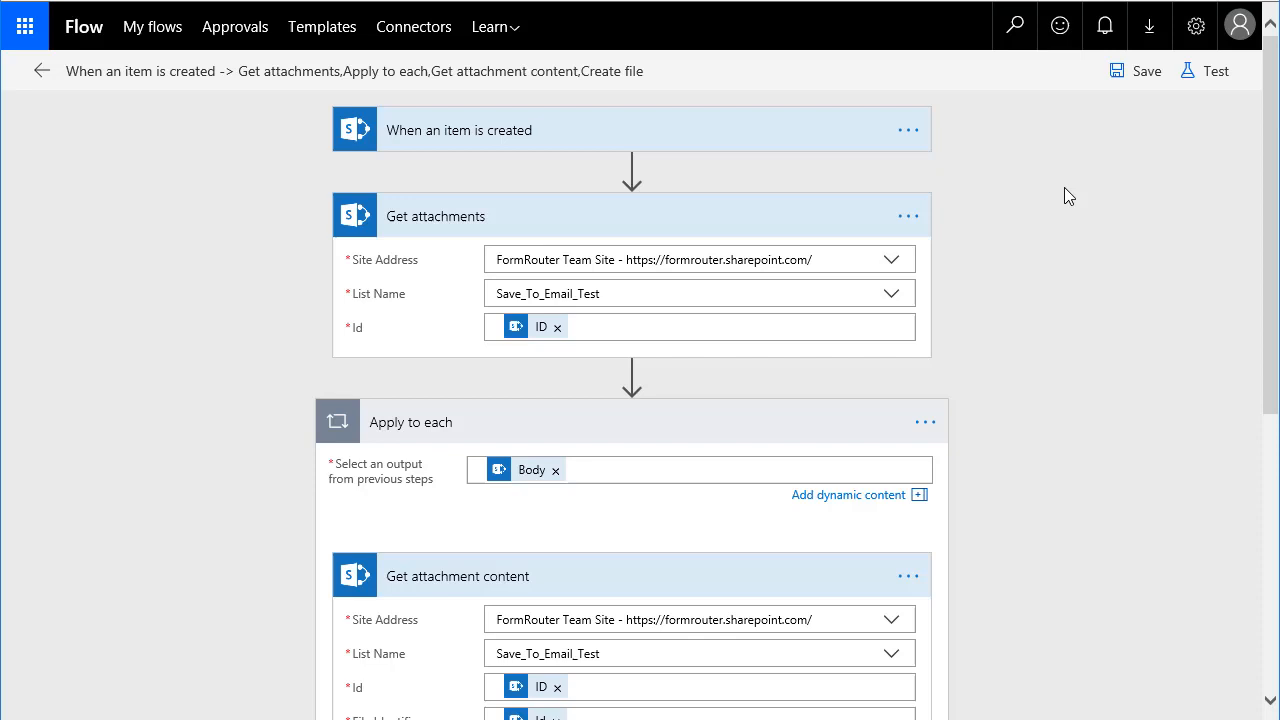
mouse_move(1220, 101)
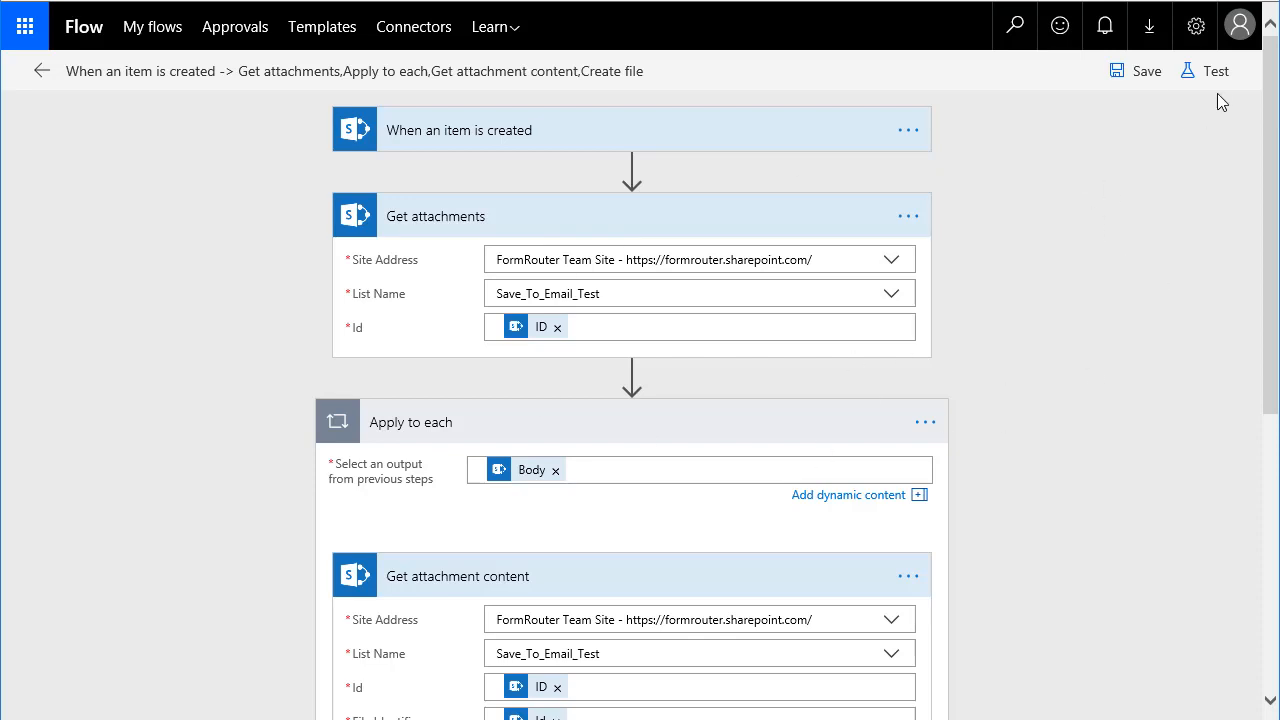
left_click(1205, 70)
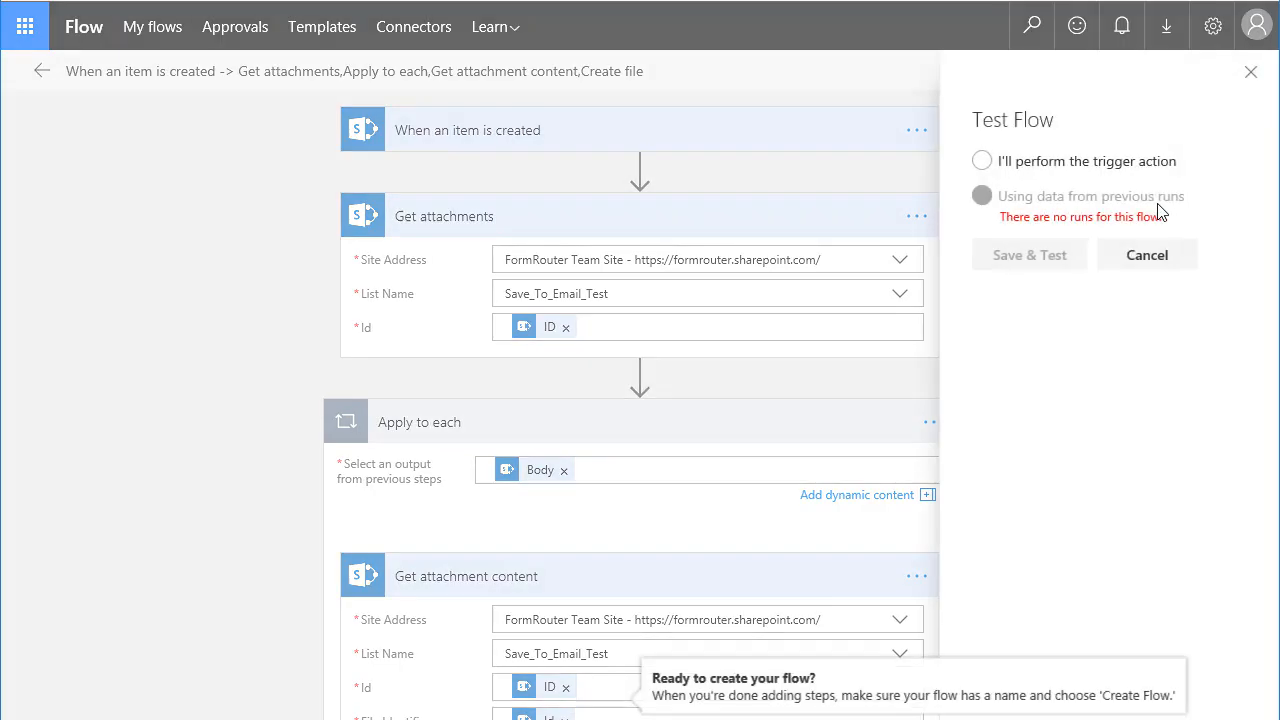
Step: Choose 'I'll perform the trigger action', then save and start the test run
left_click(981, 161)
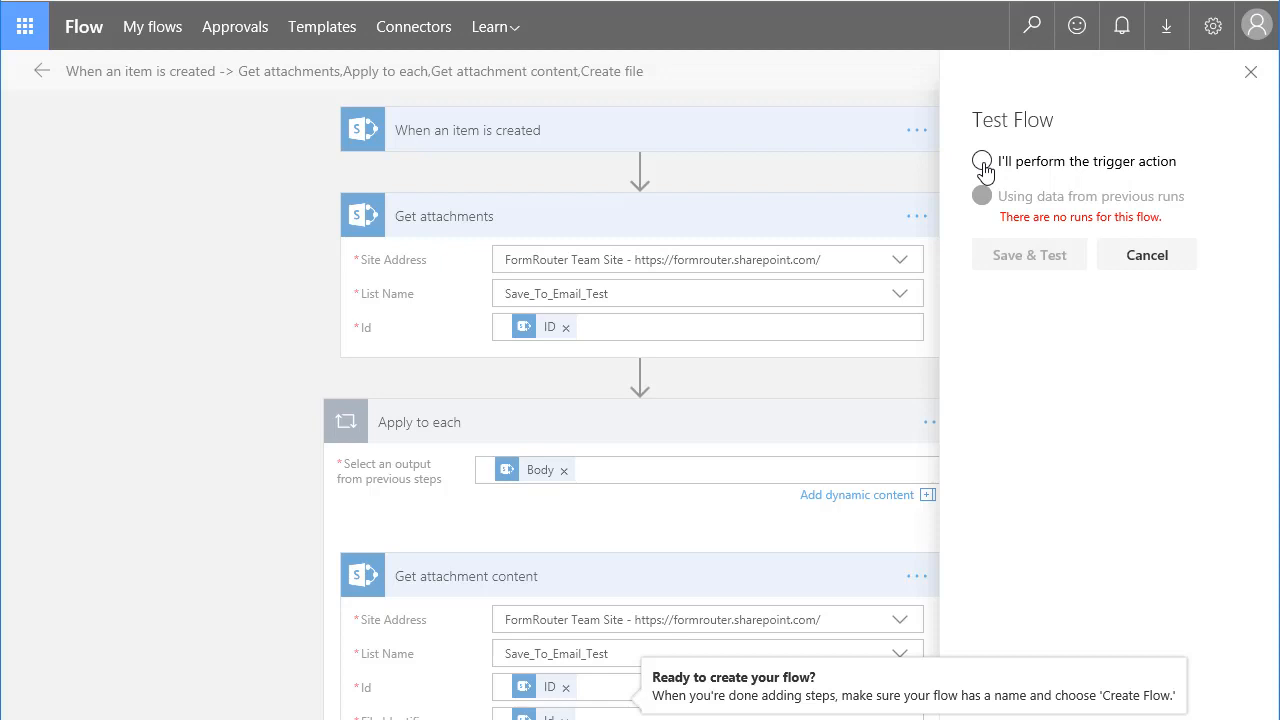
left_click(982, 161)
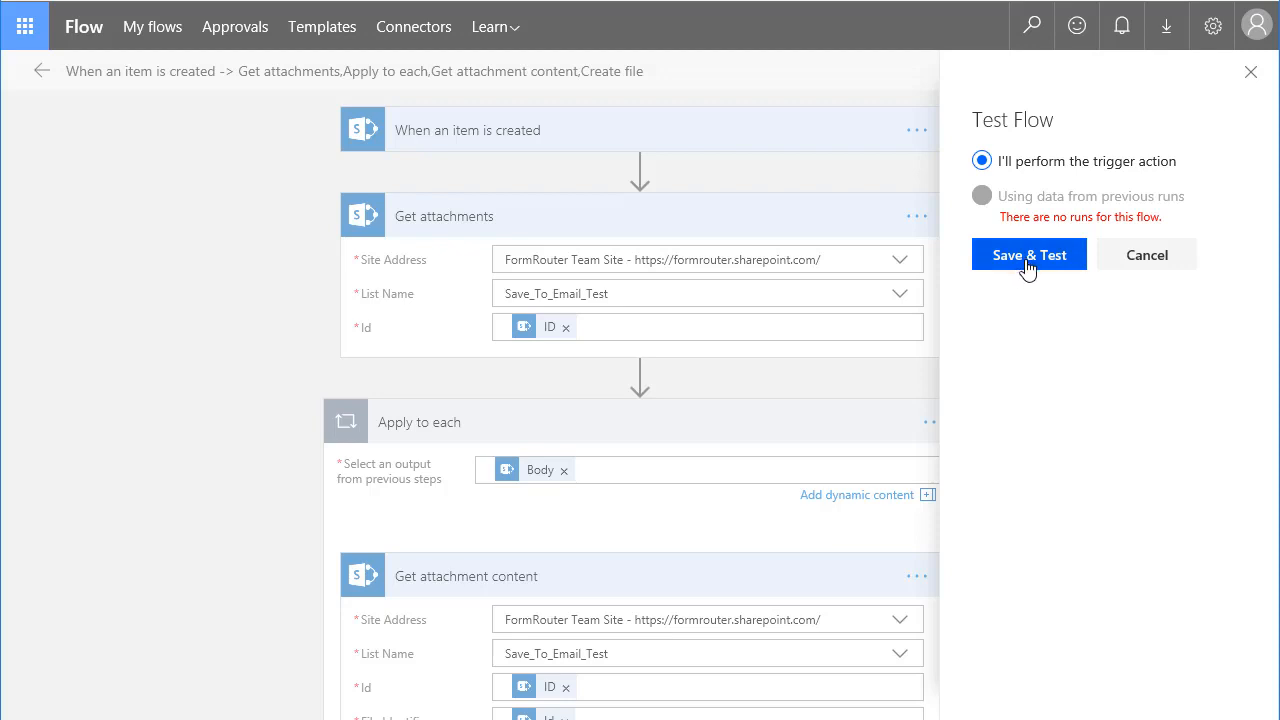
left_click(1029, 254)
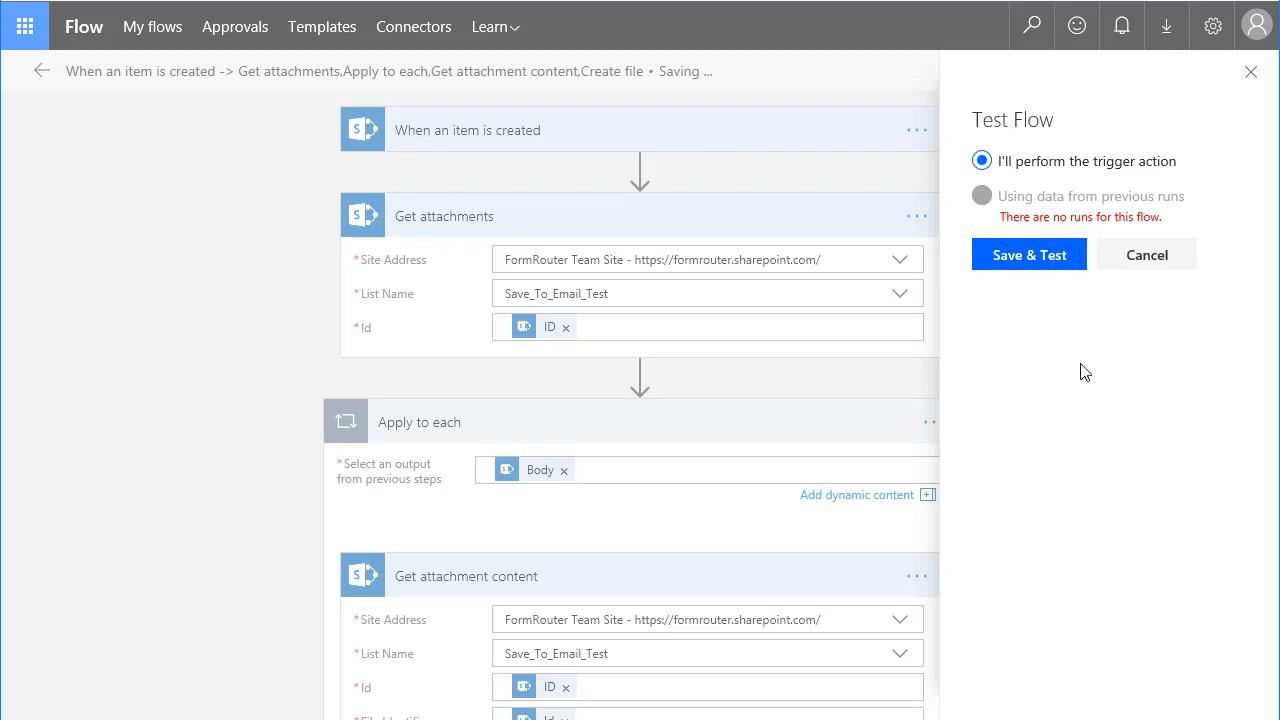
left_click(1028, 254)
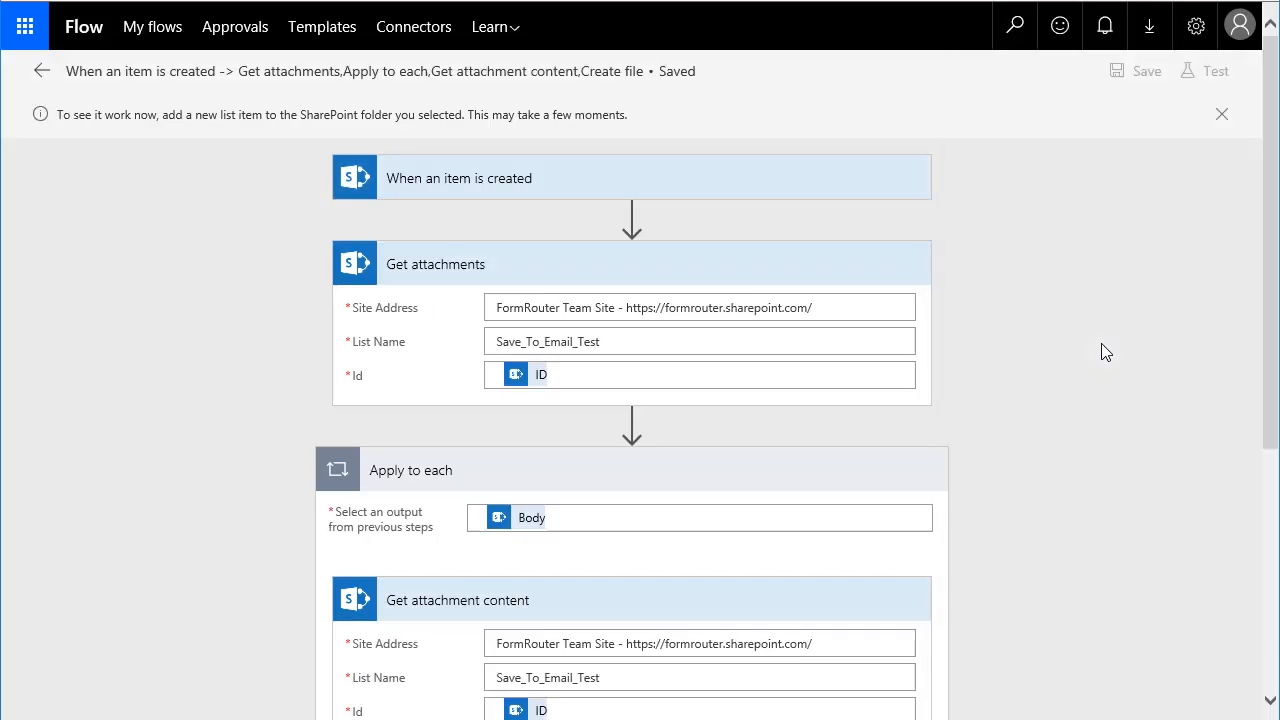
mouse_move(796, 278)
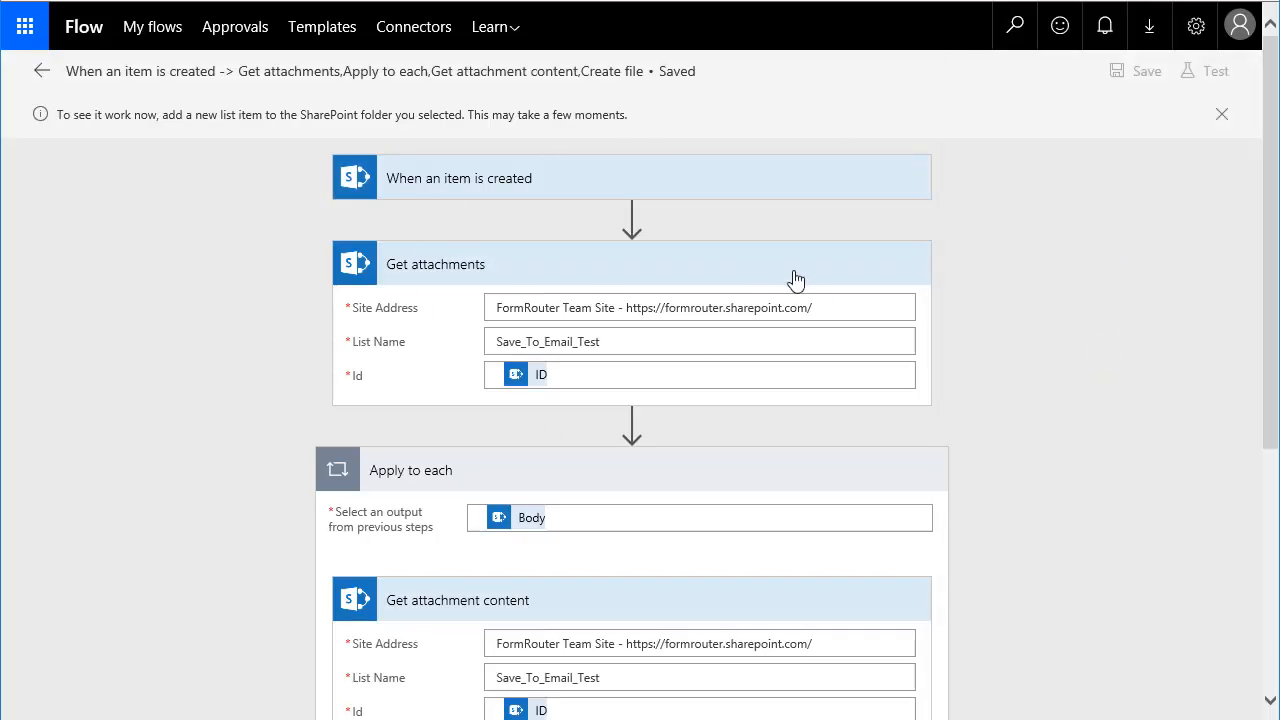
mouse_move(220, 339)
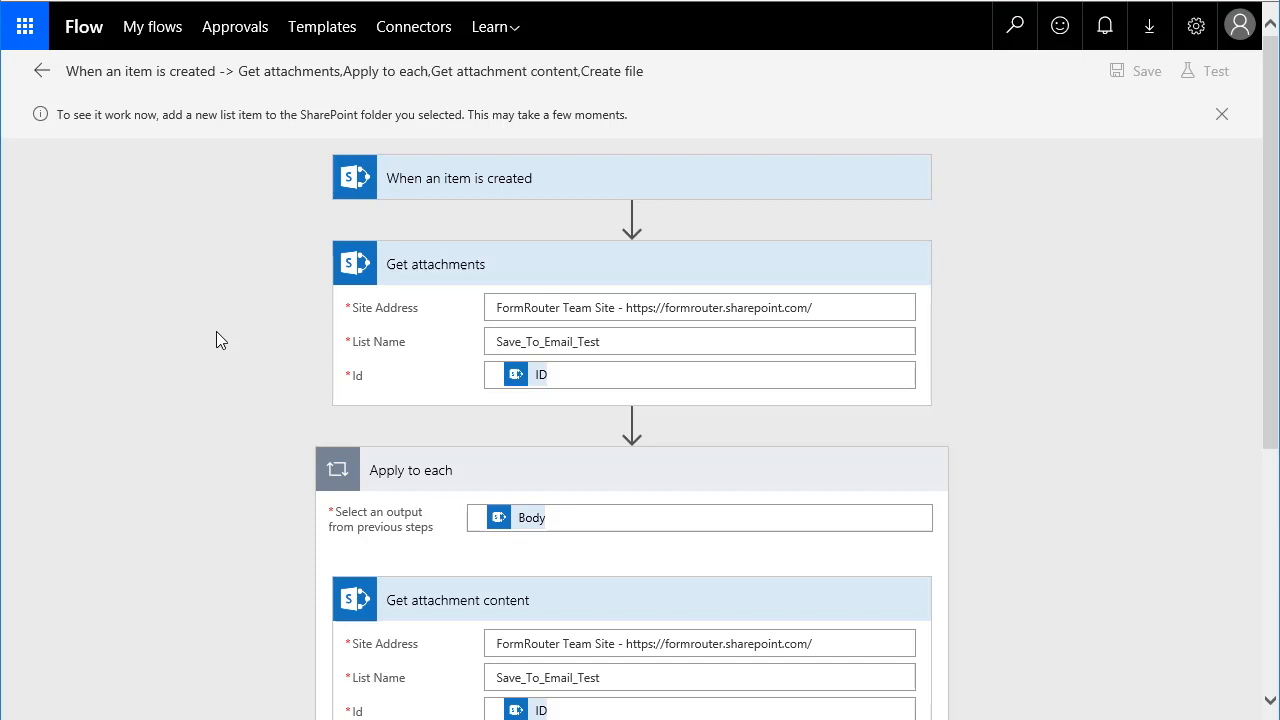
mouse_move(287, 360)
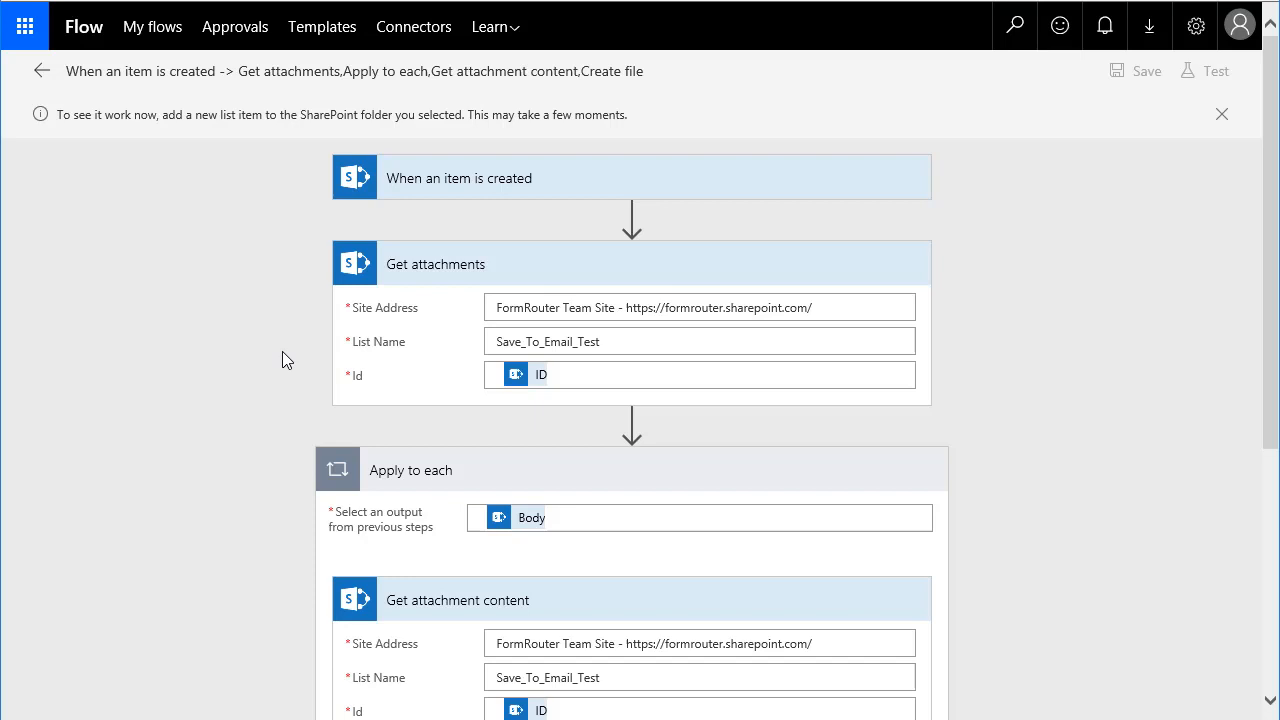
mouse_move(230, 290)
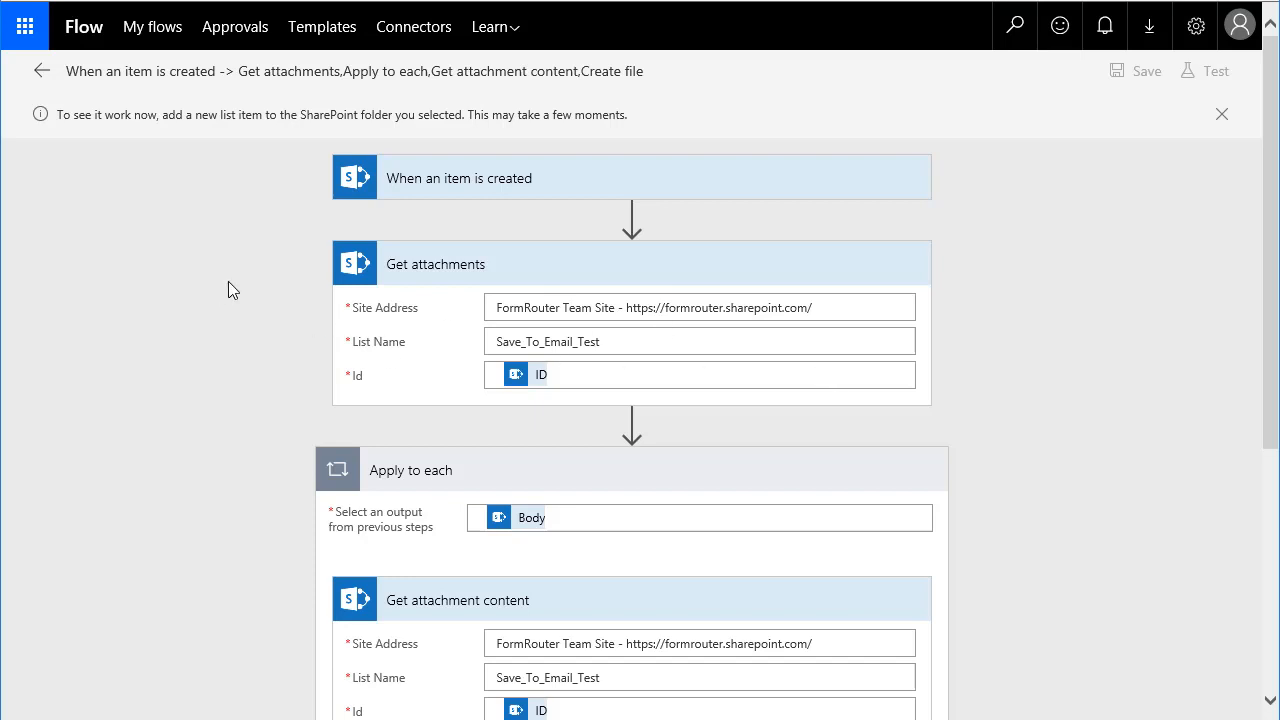
mouse_move(375, 275)
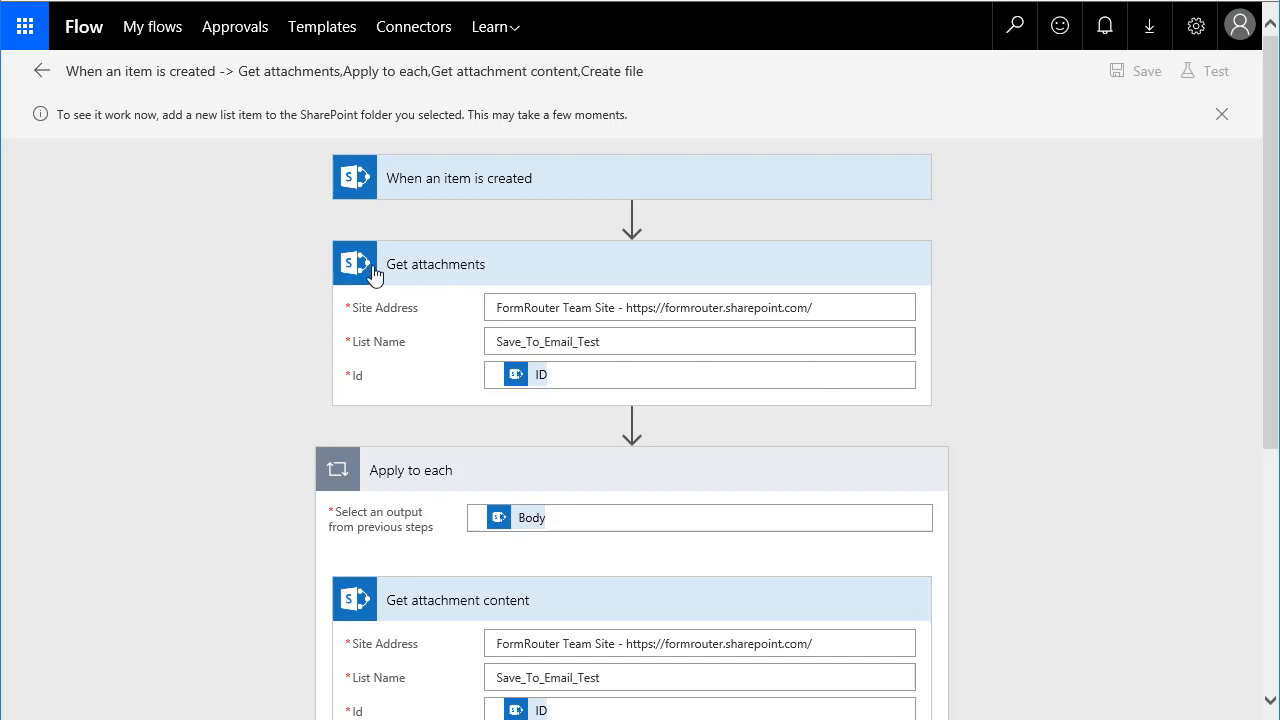
mouse_move(198, 326)
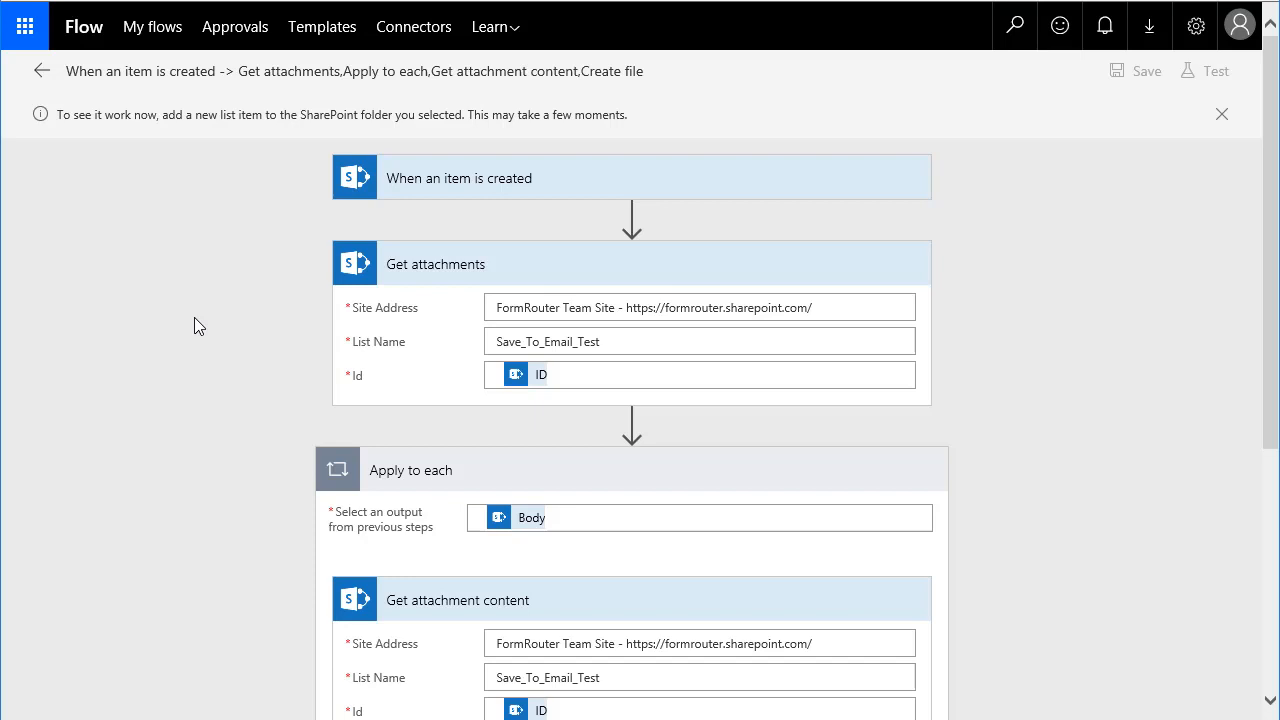
mouse_move(245, 316)
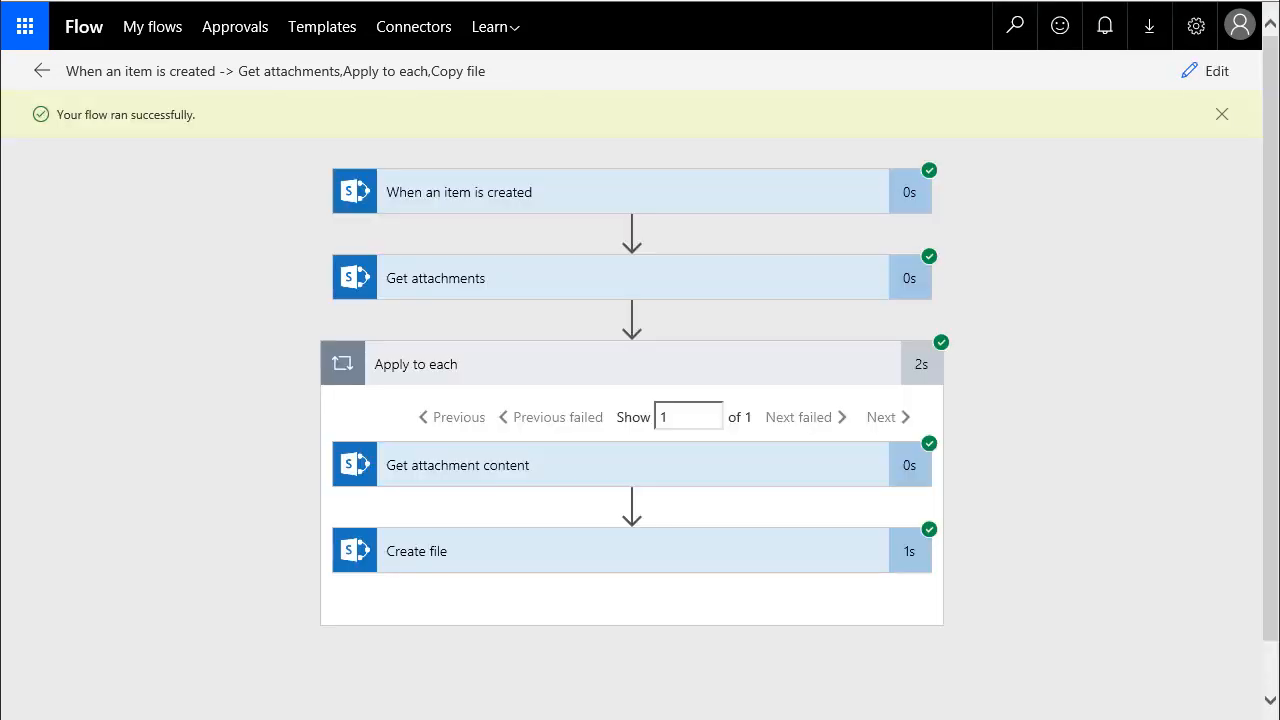
mouse_move(968, 181)
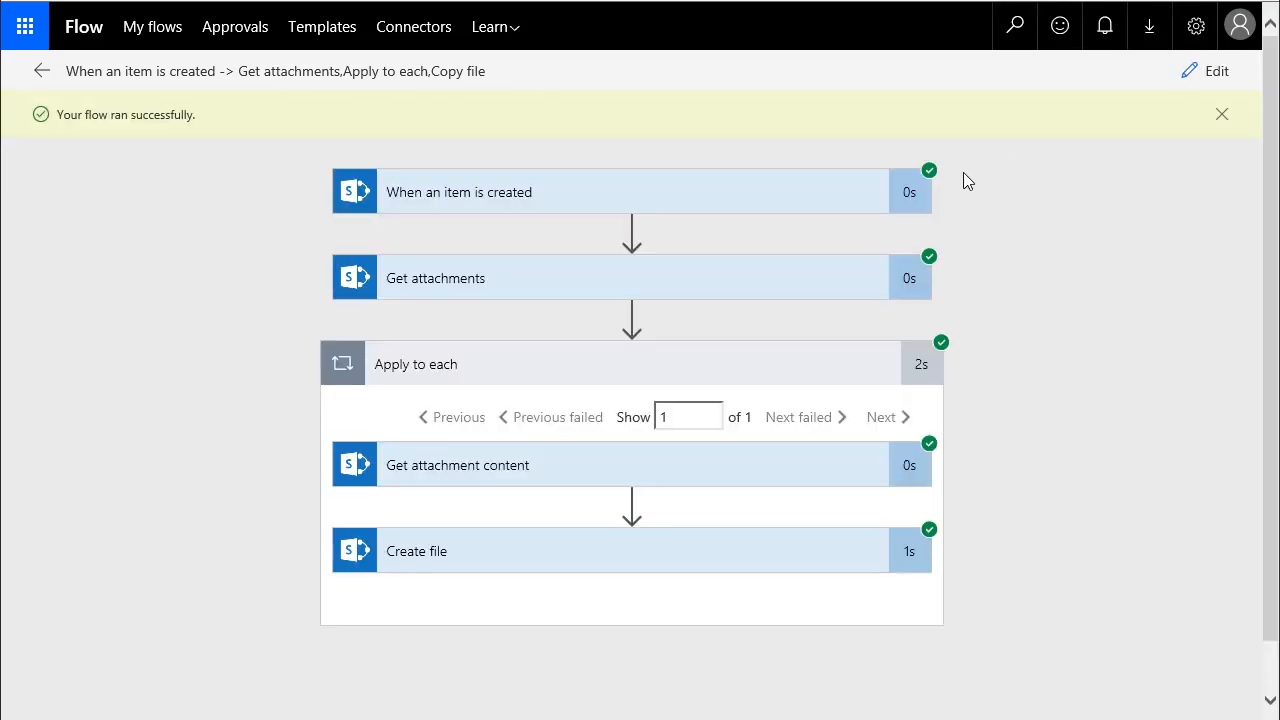
mouse_move(1053, 460)
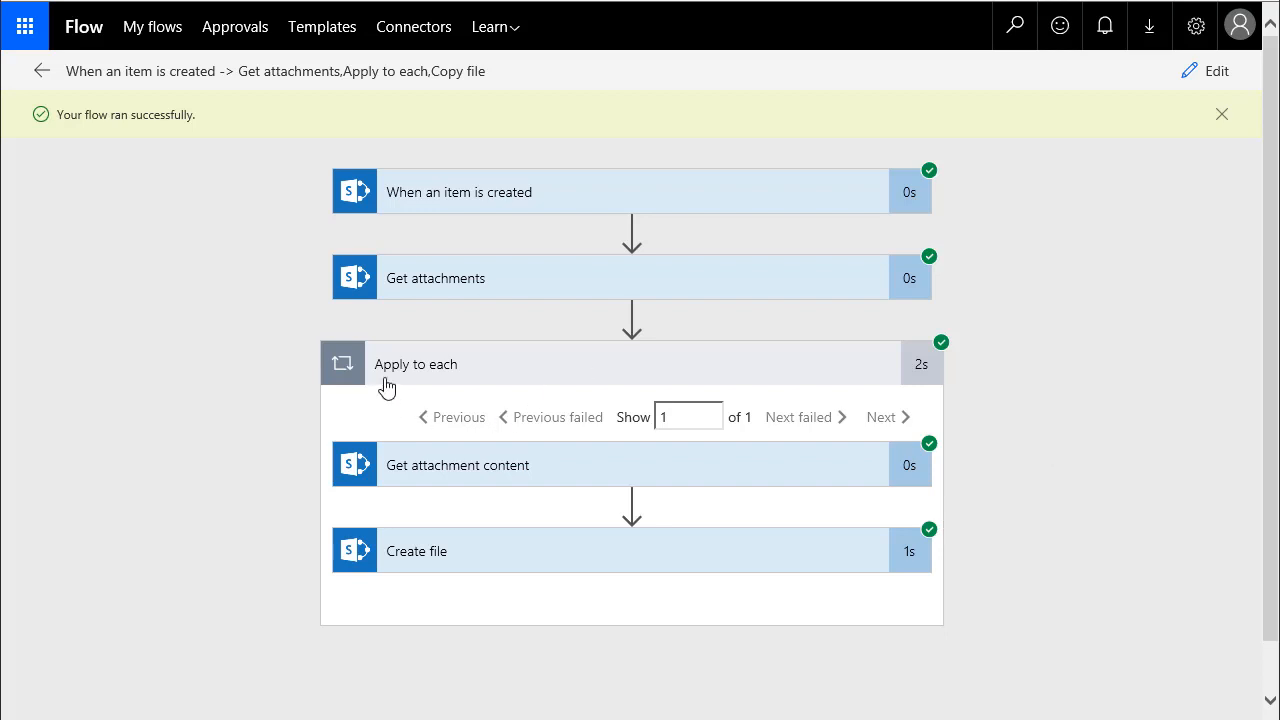
mouse_move(1090, 433)
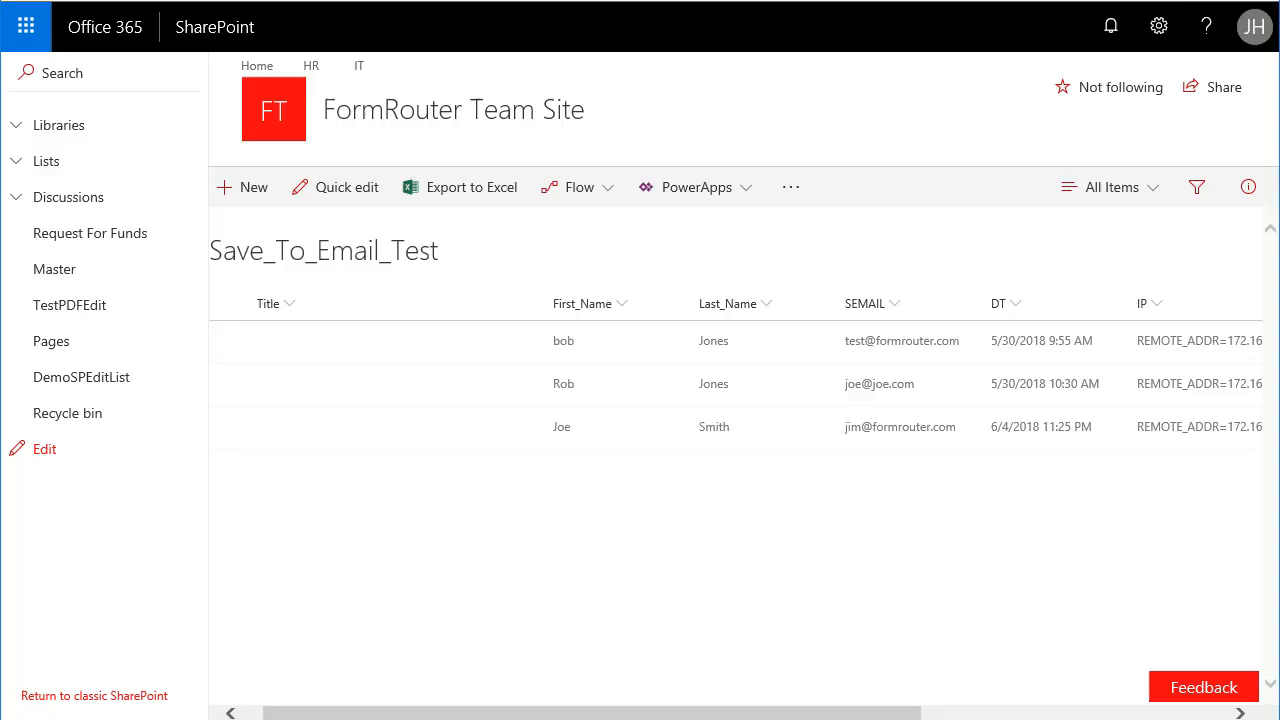
mouse_move(543, 441)
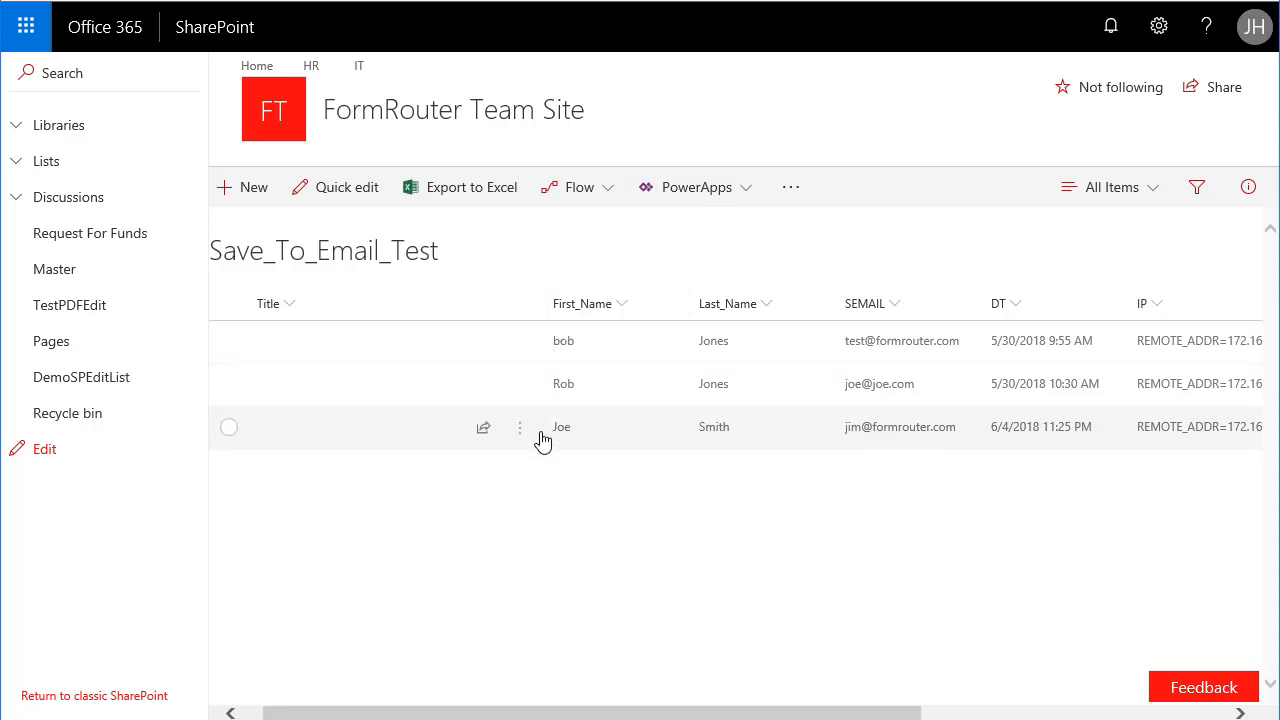
mouse_move(578, 452)
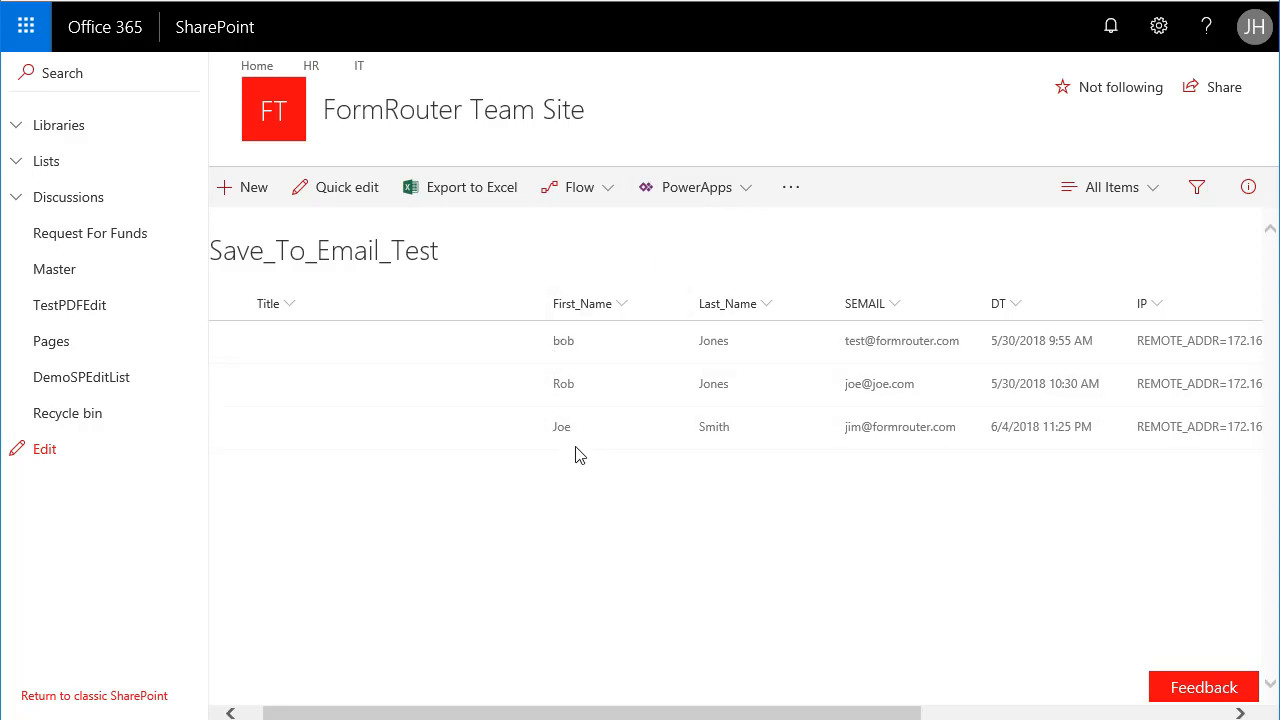
Step: Select Joe Smith's newest list item and view its properties showing the PDF attachment
left_click(229, 427)
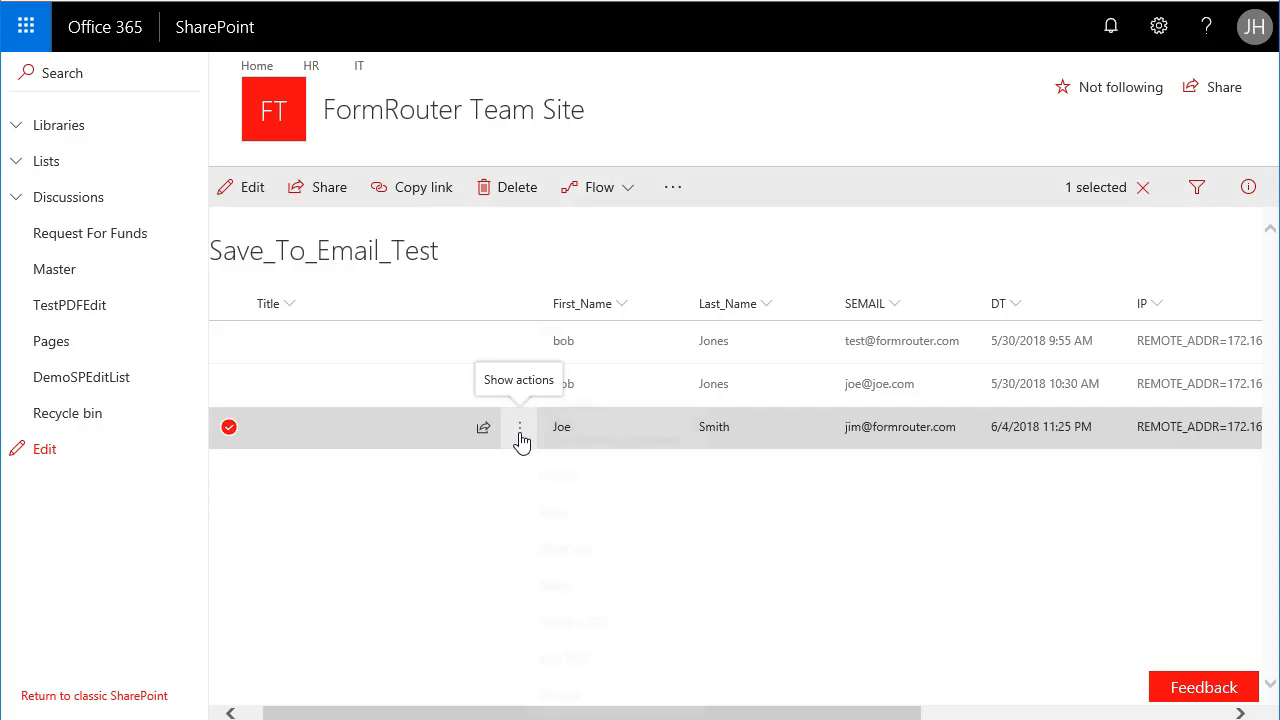
left_click(519, 427)
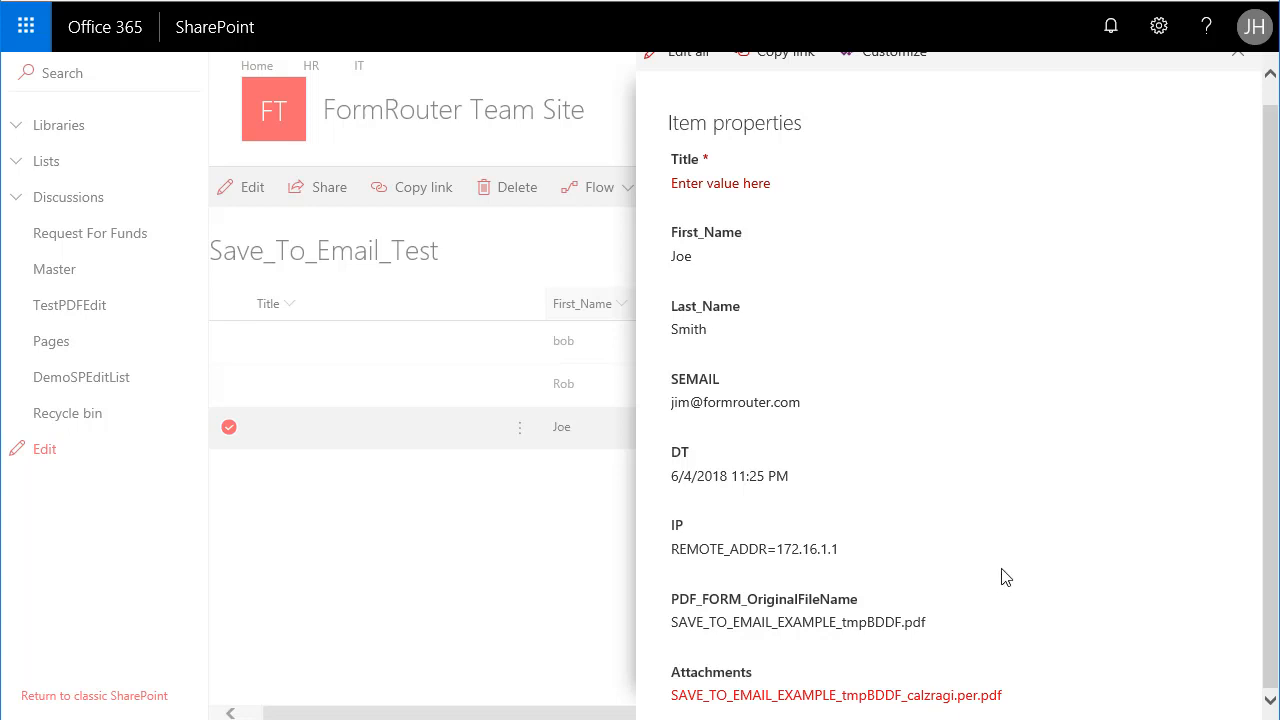
mouse_move(404, 248)
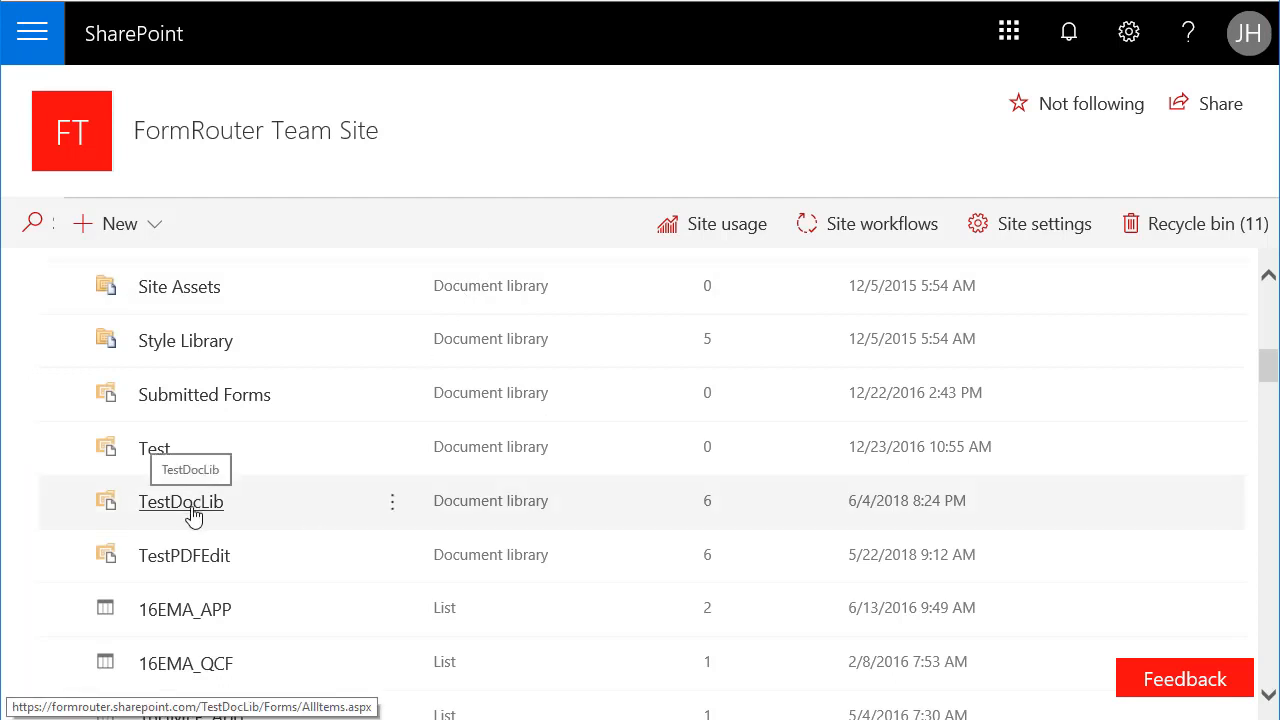
Step: Open the TestDocLib library to find Joe Smith's copied PDF
left_click(181, 502)
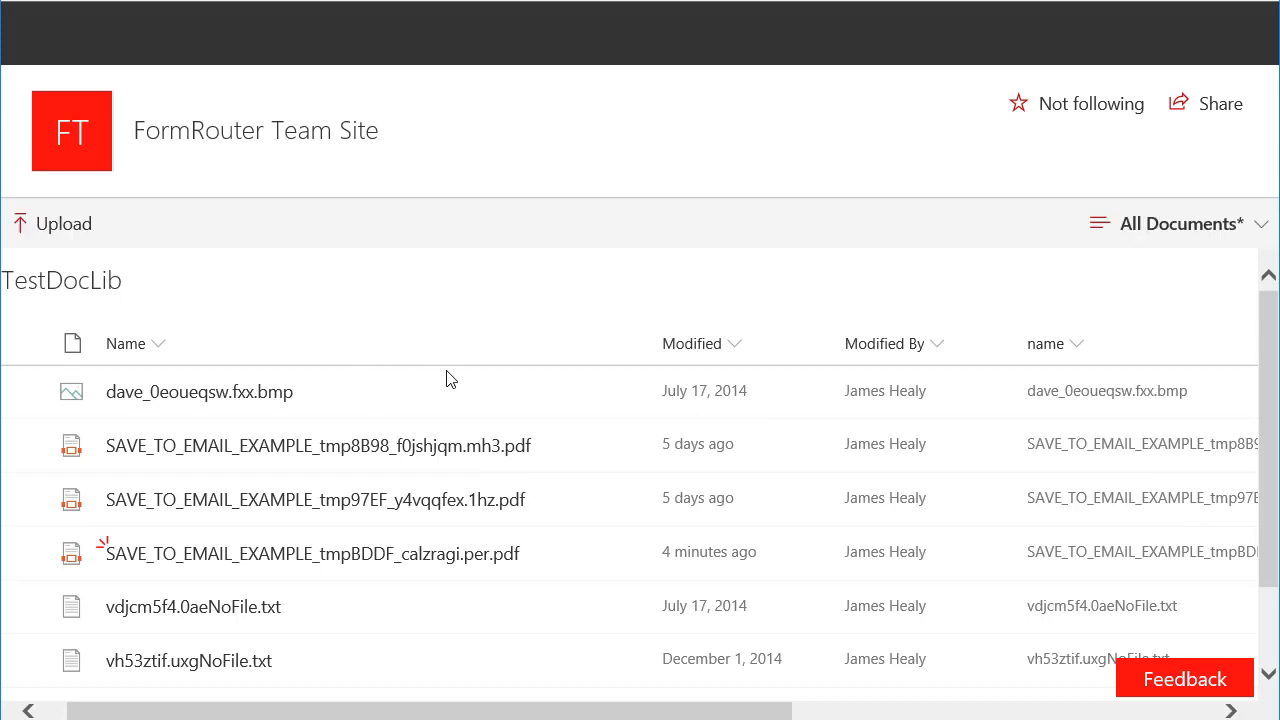